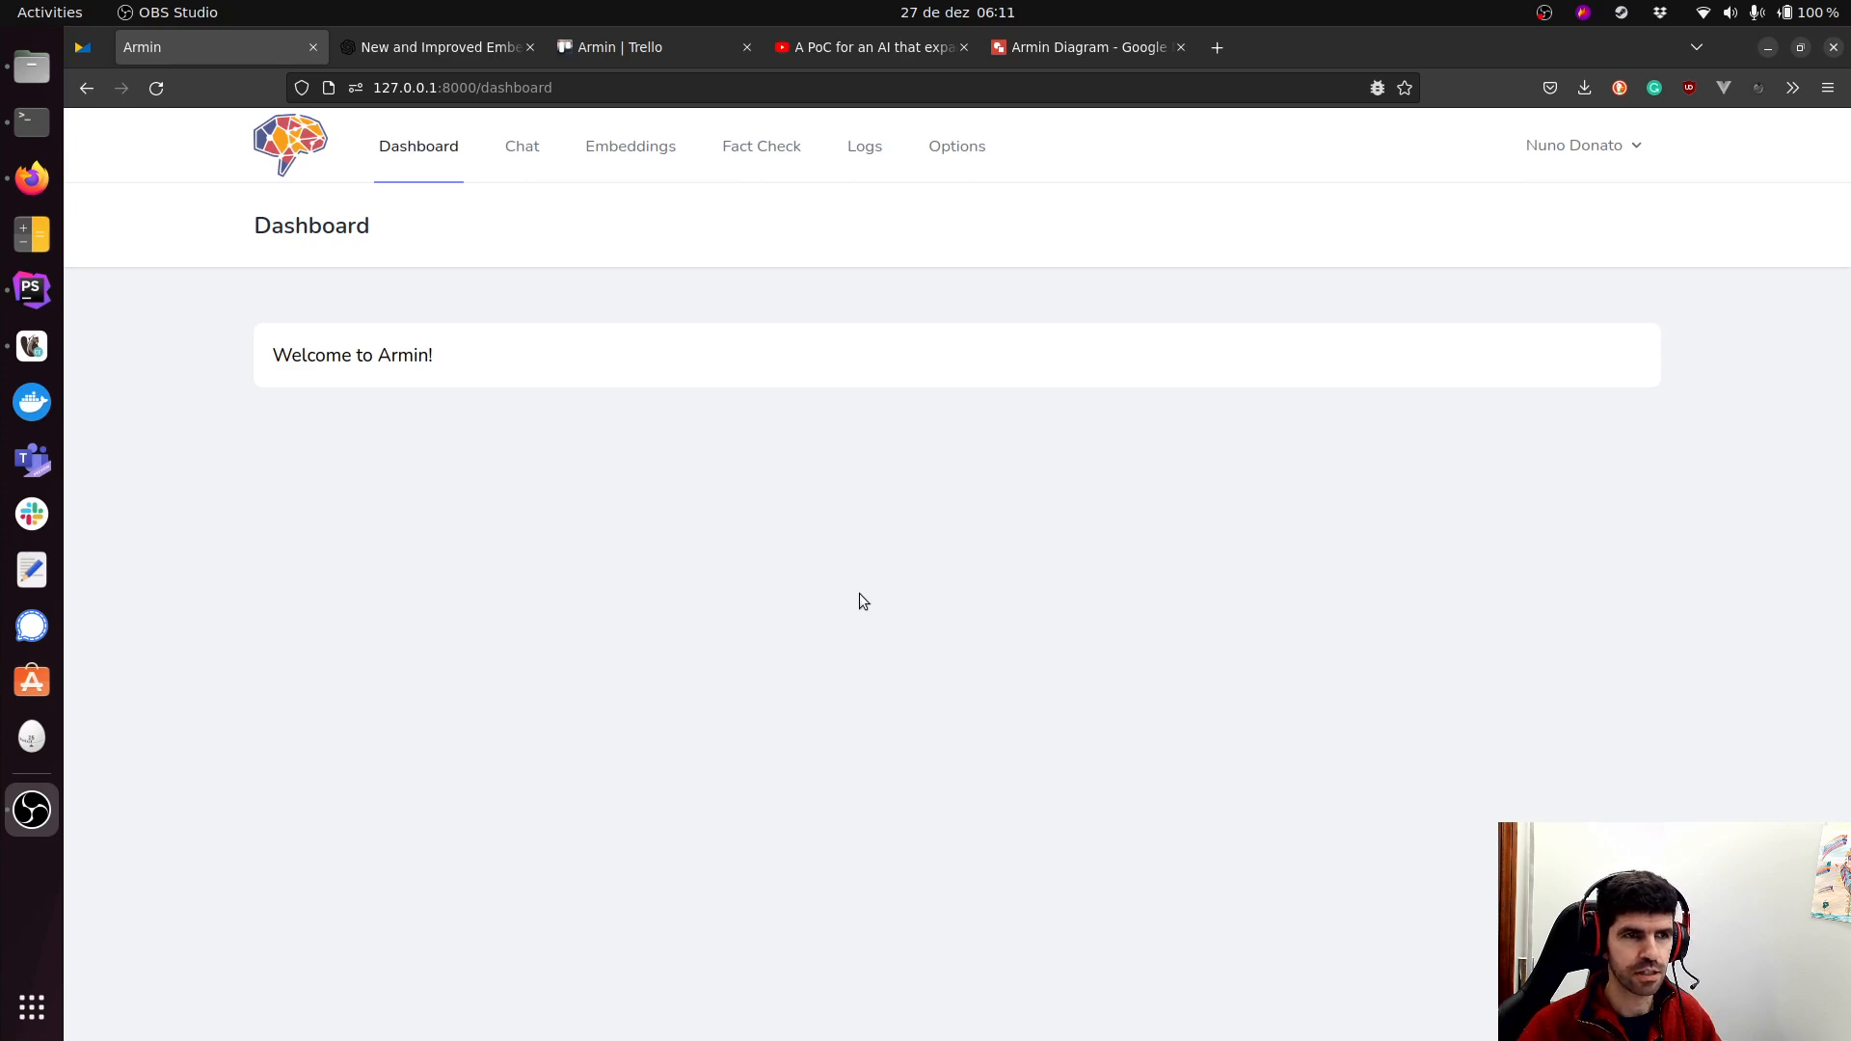
Switch to the YouTube video 'A PoC for an AI that expands its features'.
click(868, 47)
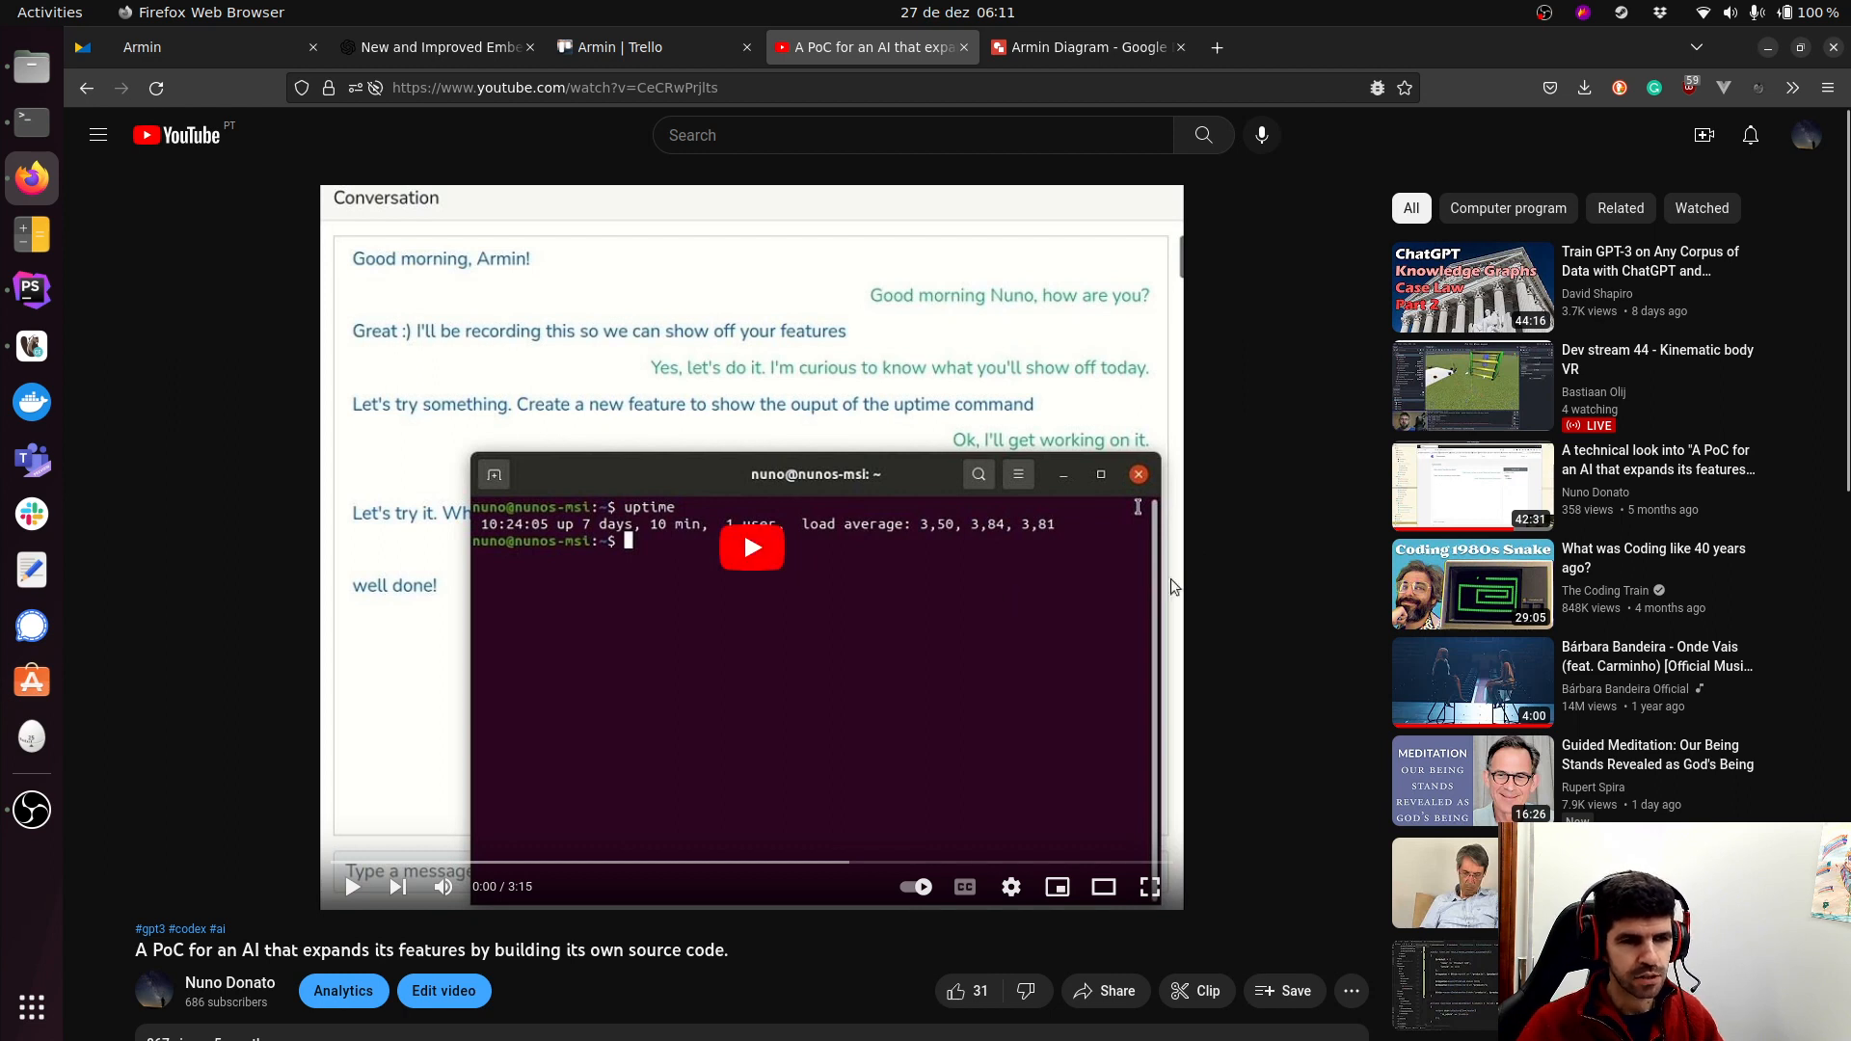
mouse_move(1398, 660)
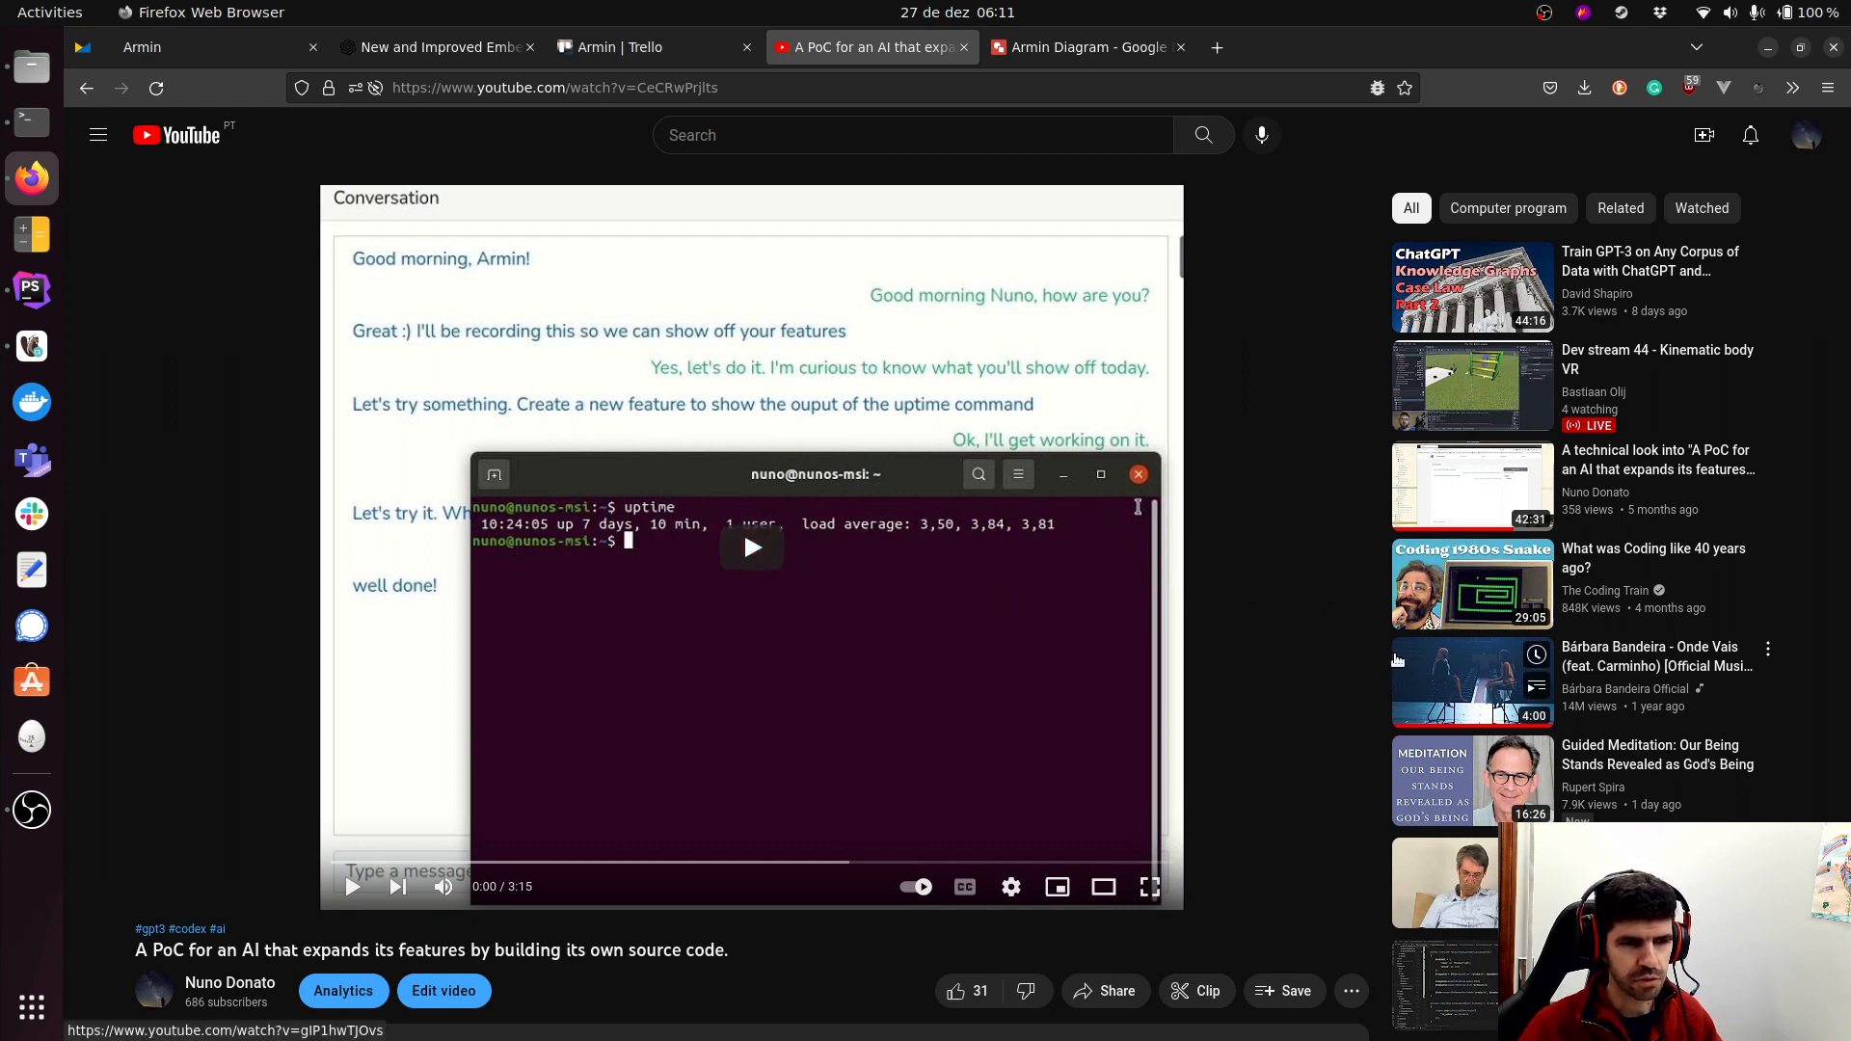
mouse_move(1375, 664)
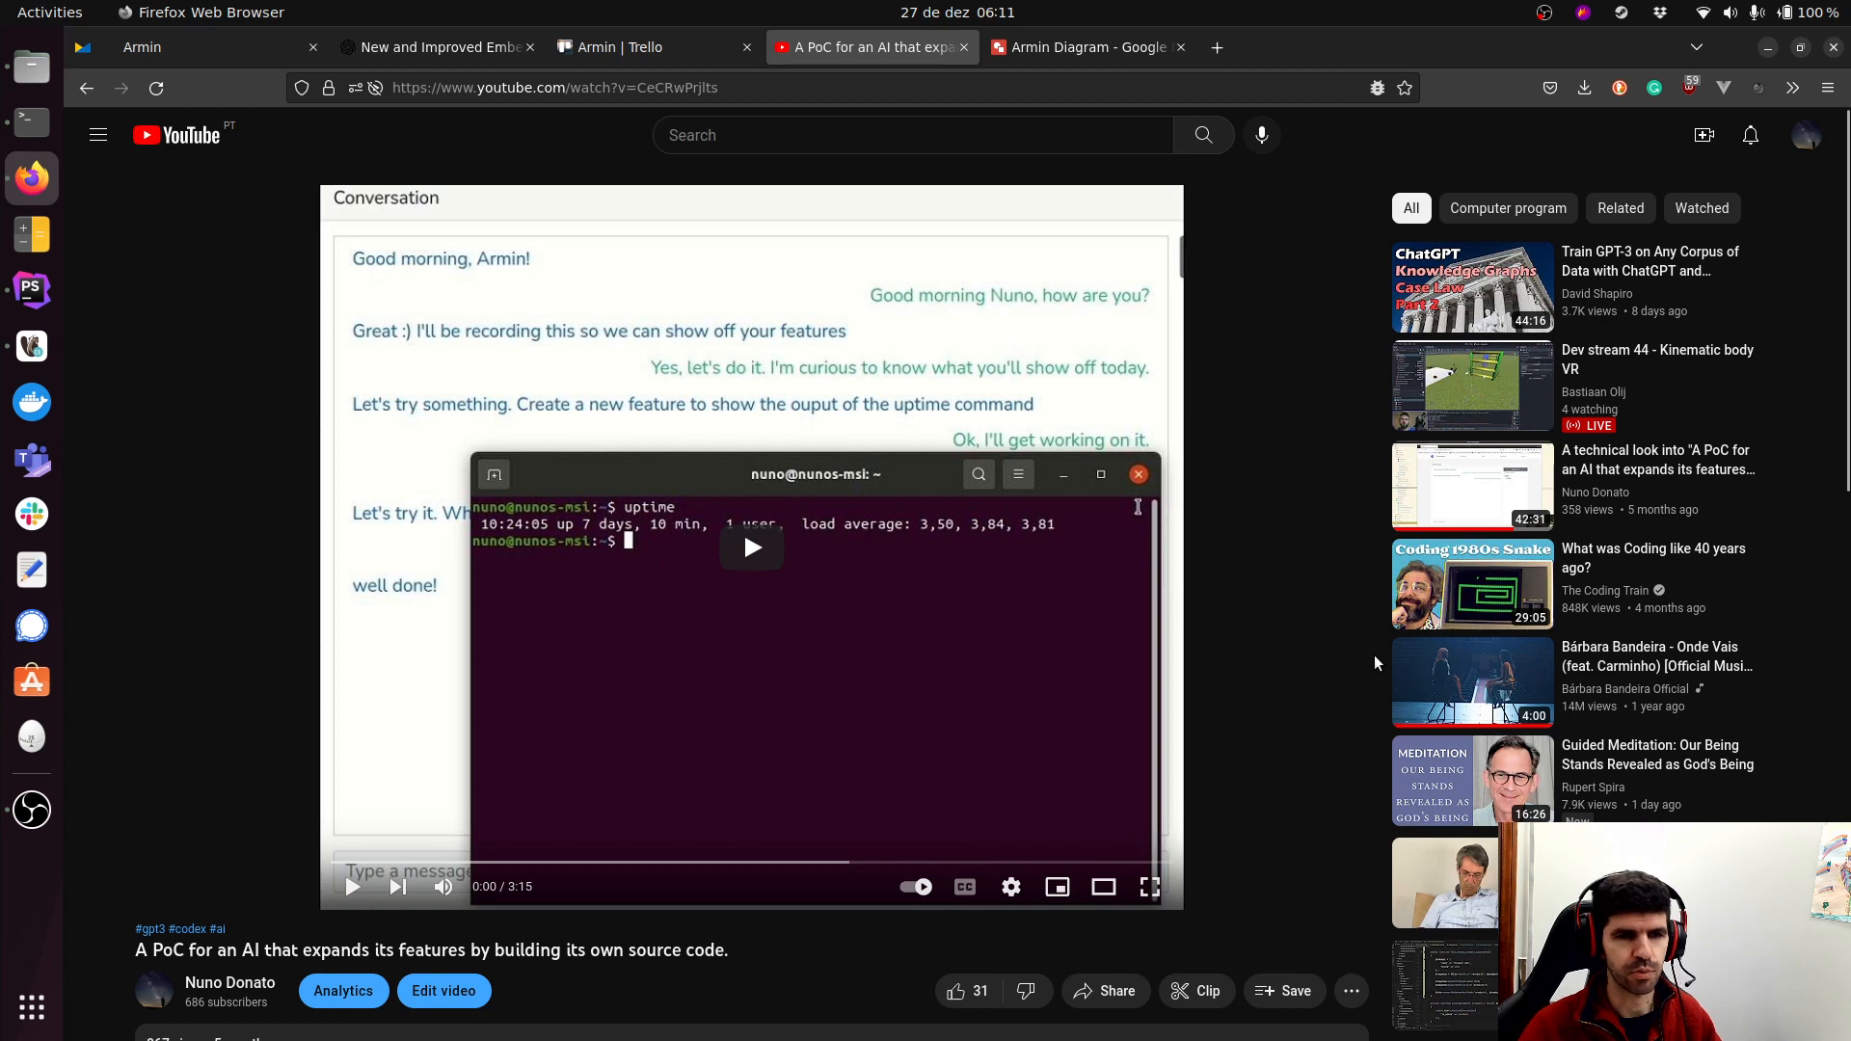
mouse_move(1338, 702)
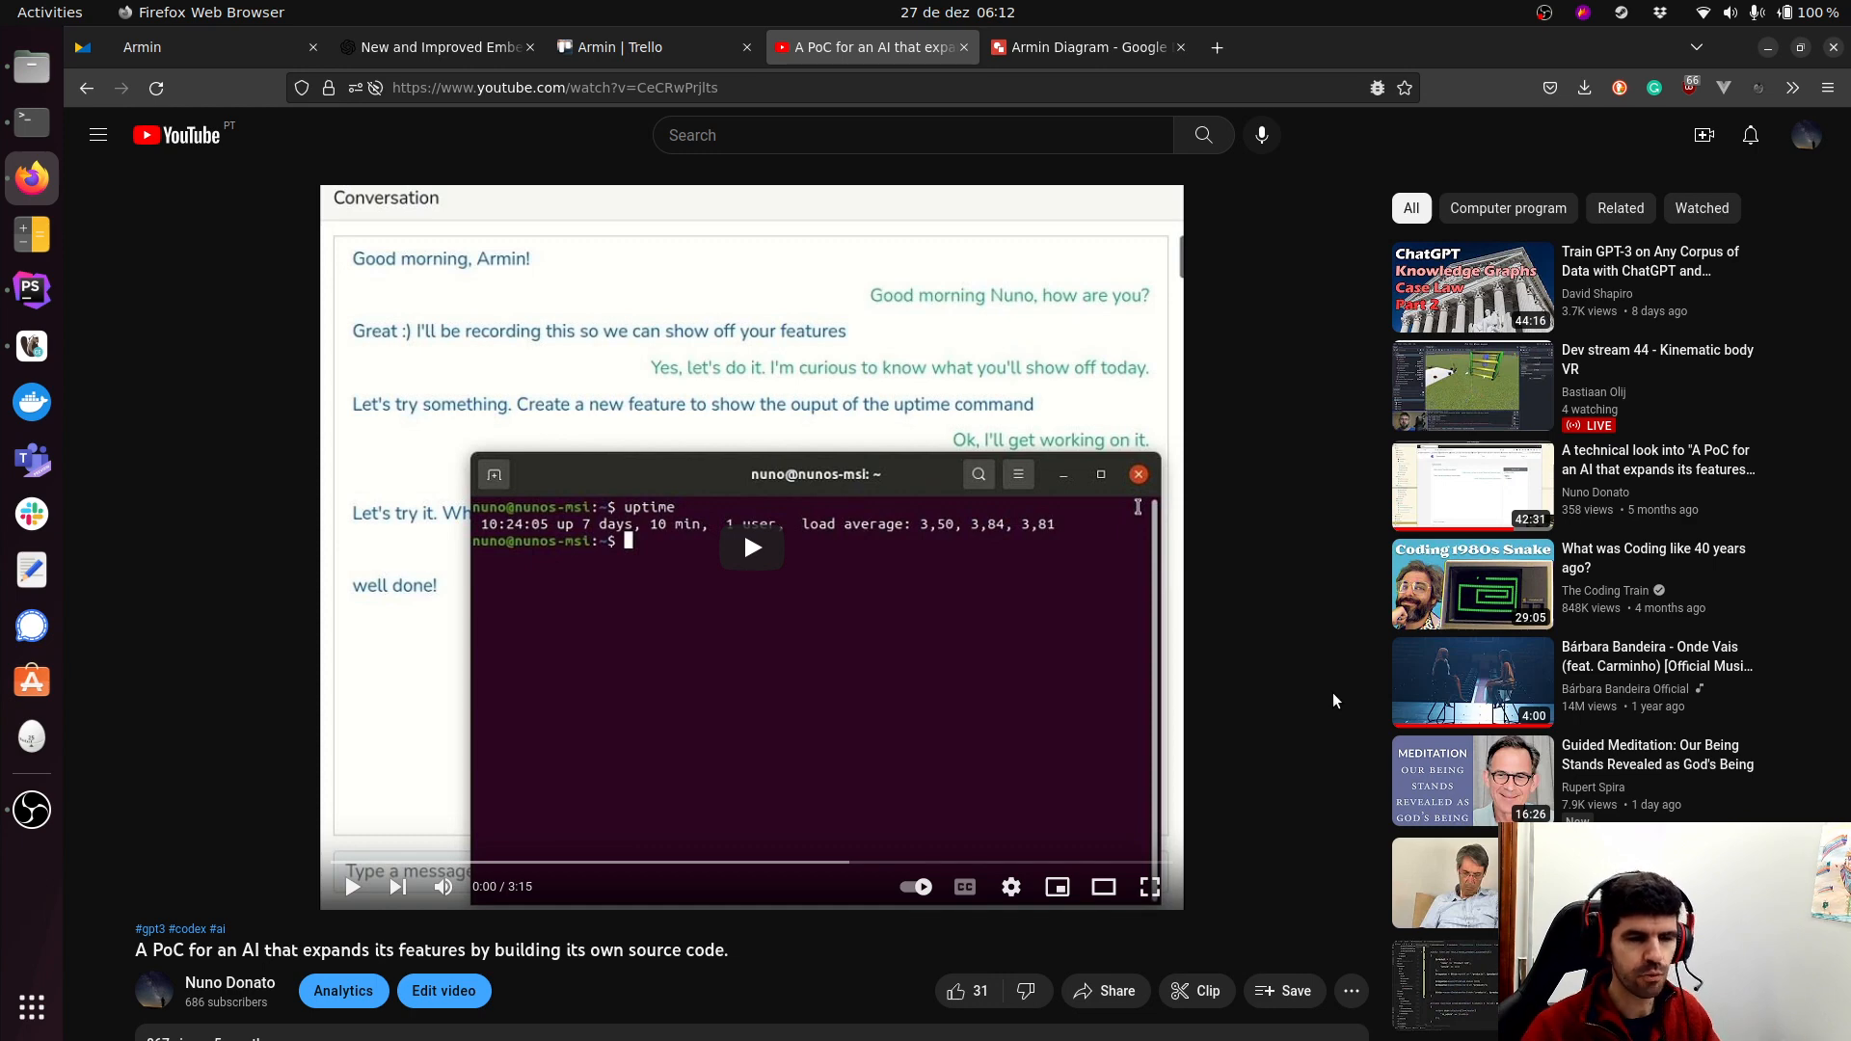
Bring up the OpenAI embedding model post and highlight the name text-embedding-ada-002.
click(438, 47)
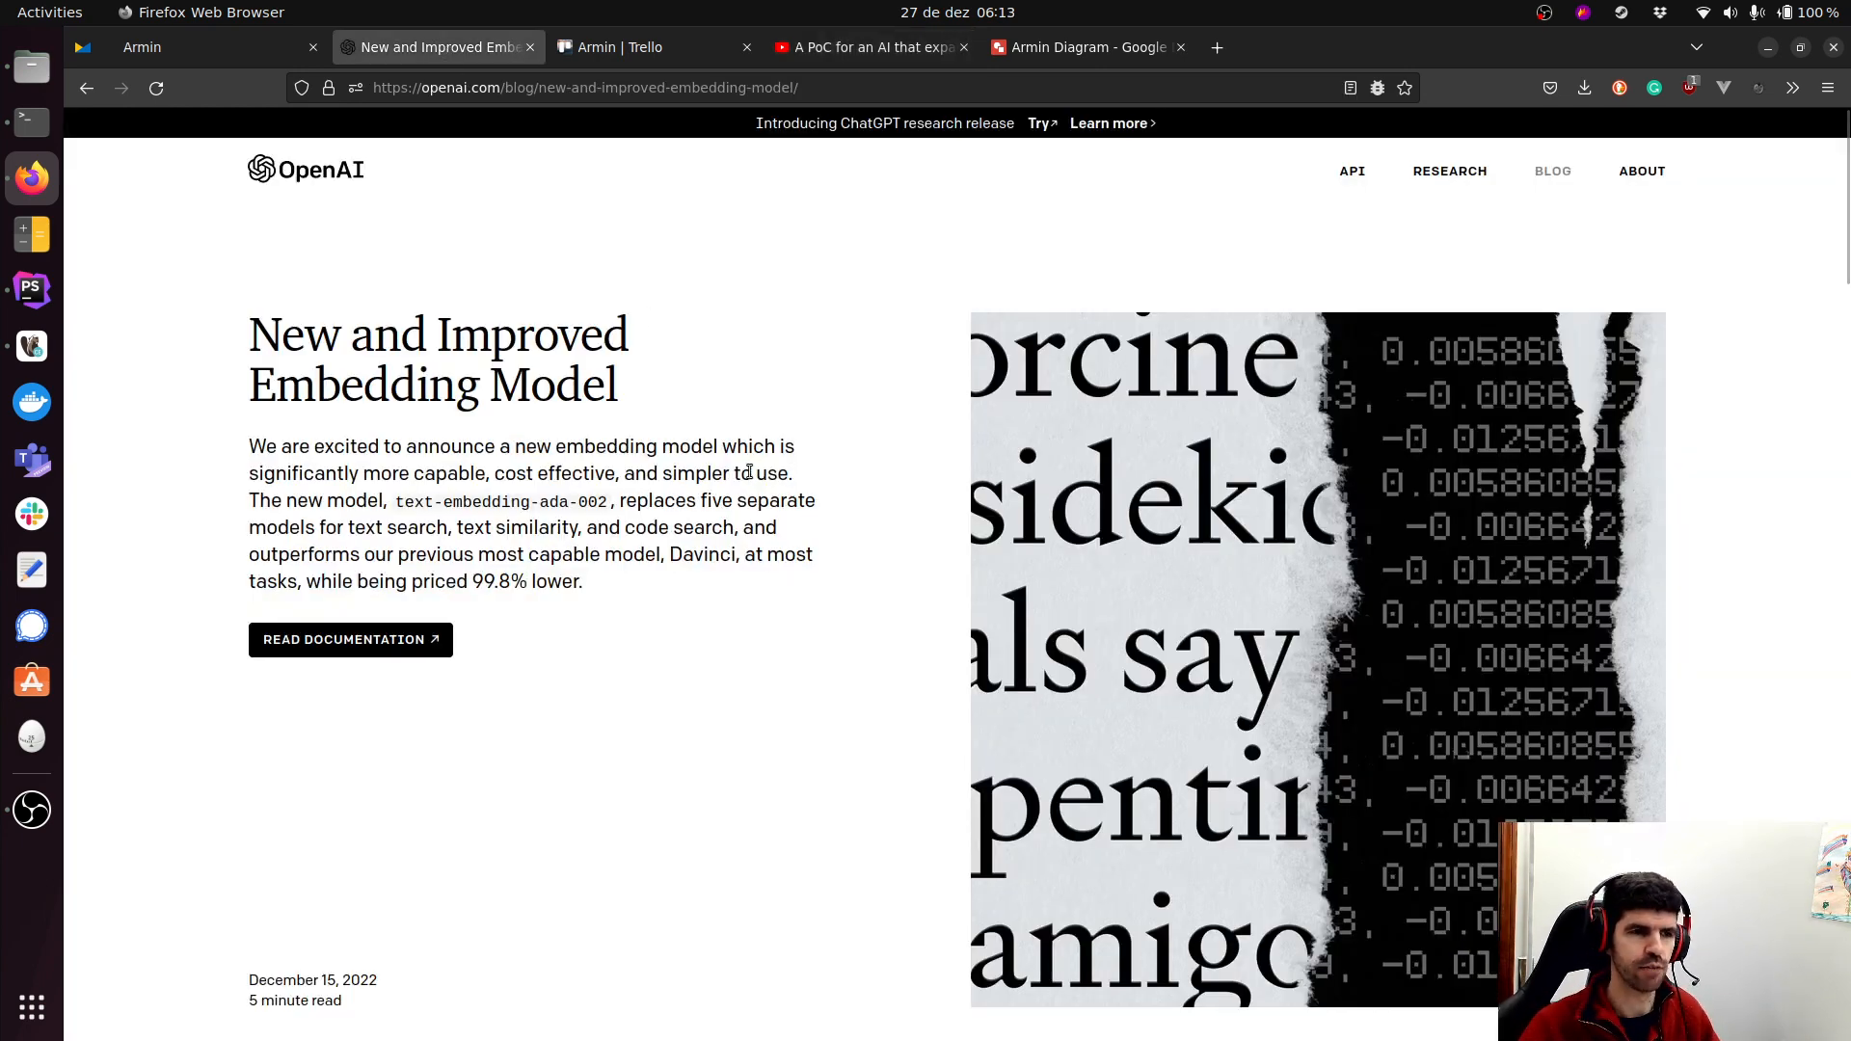
mouse_move(602, 459)
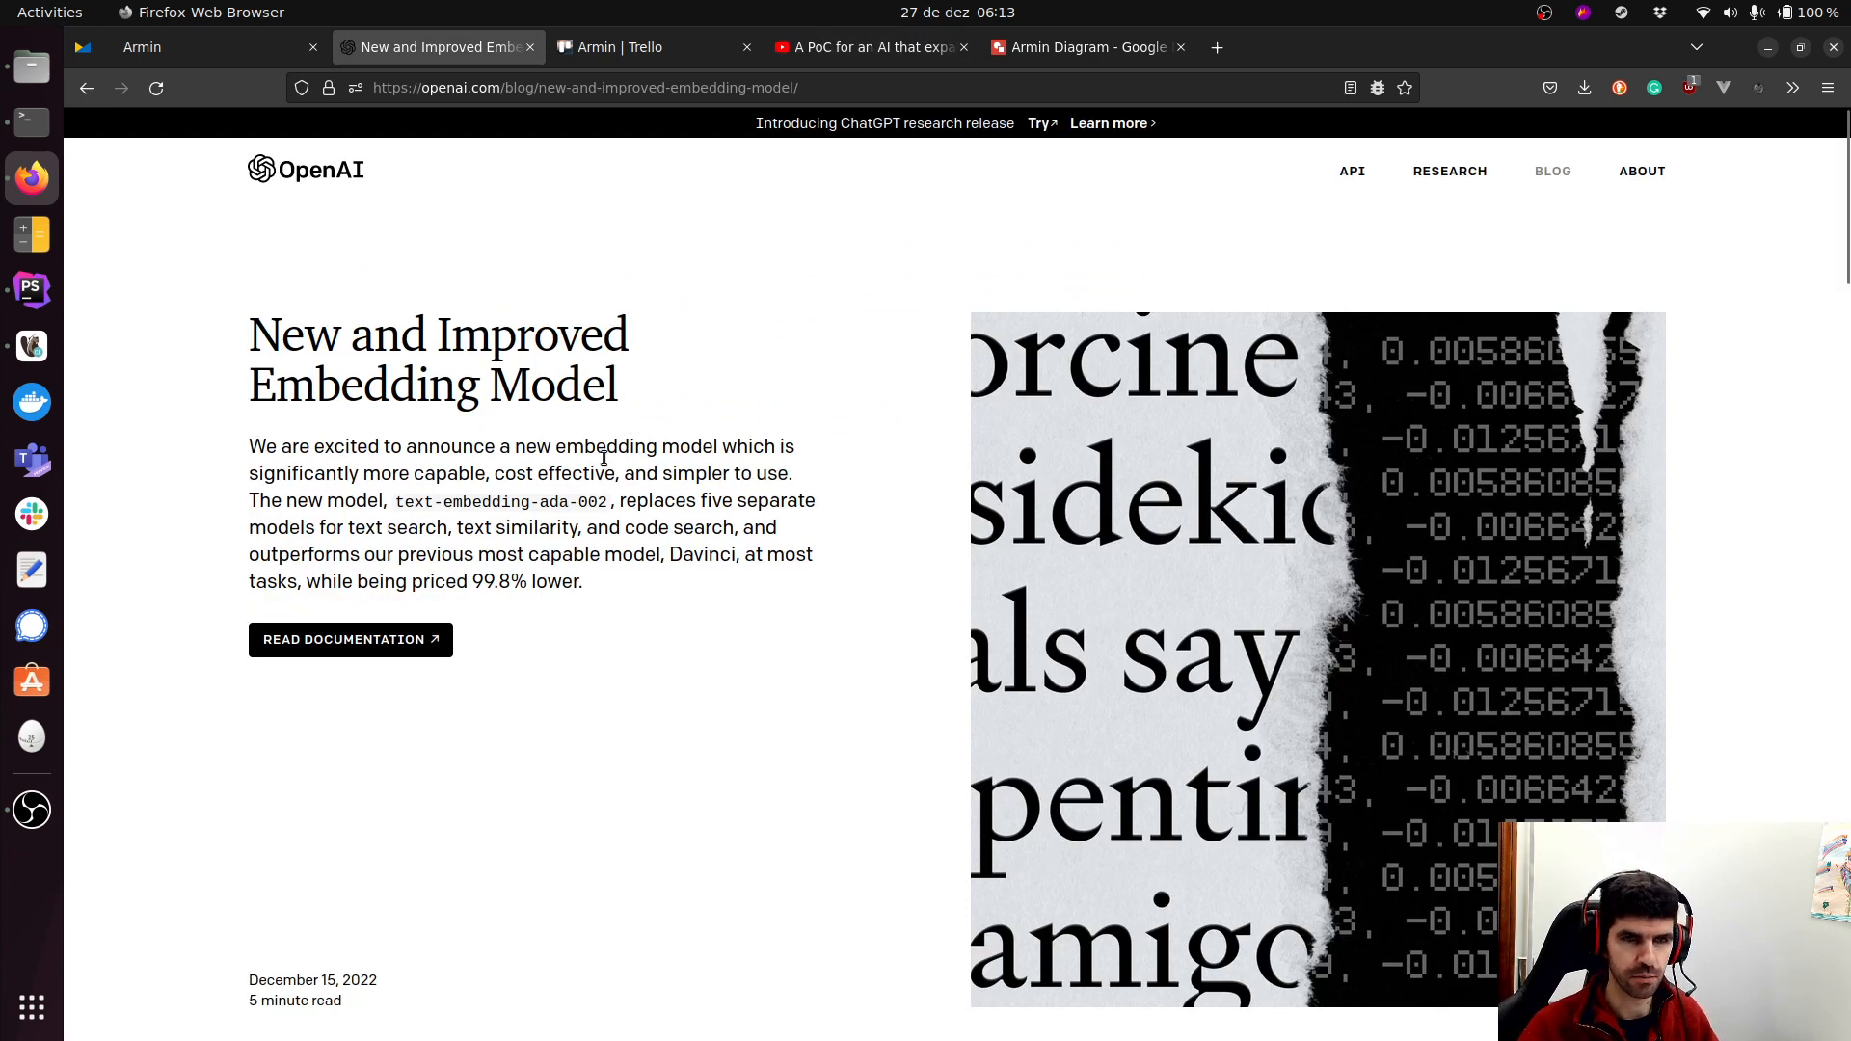
double_click(501, 502)
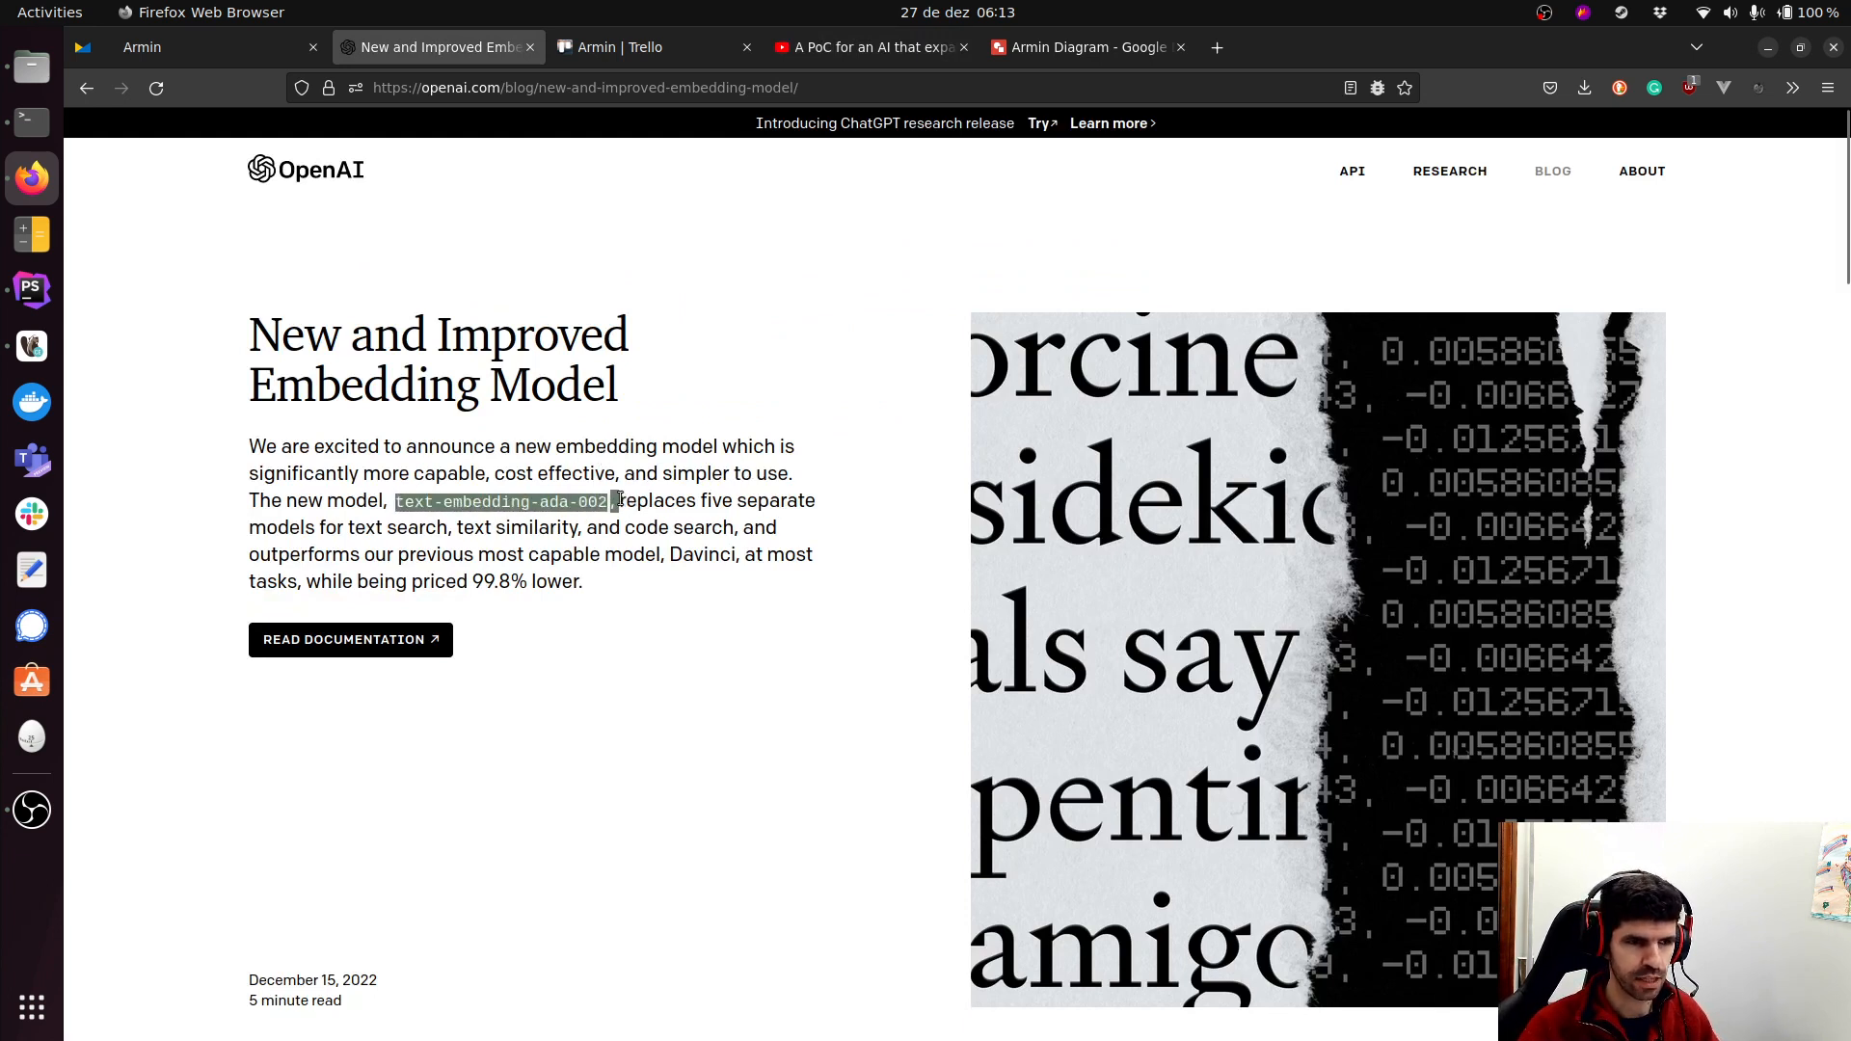
click(264, 556)
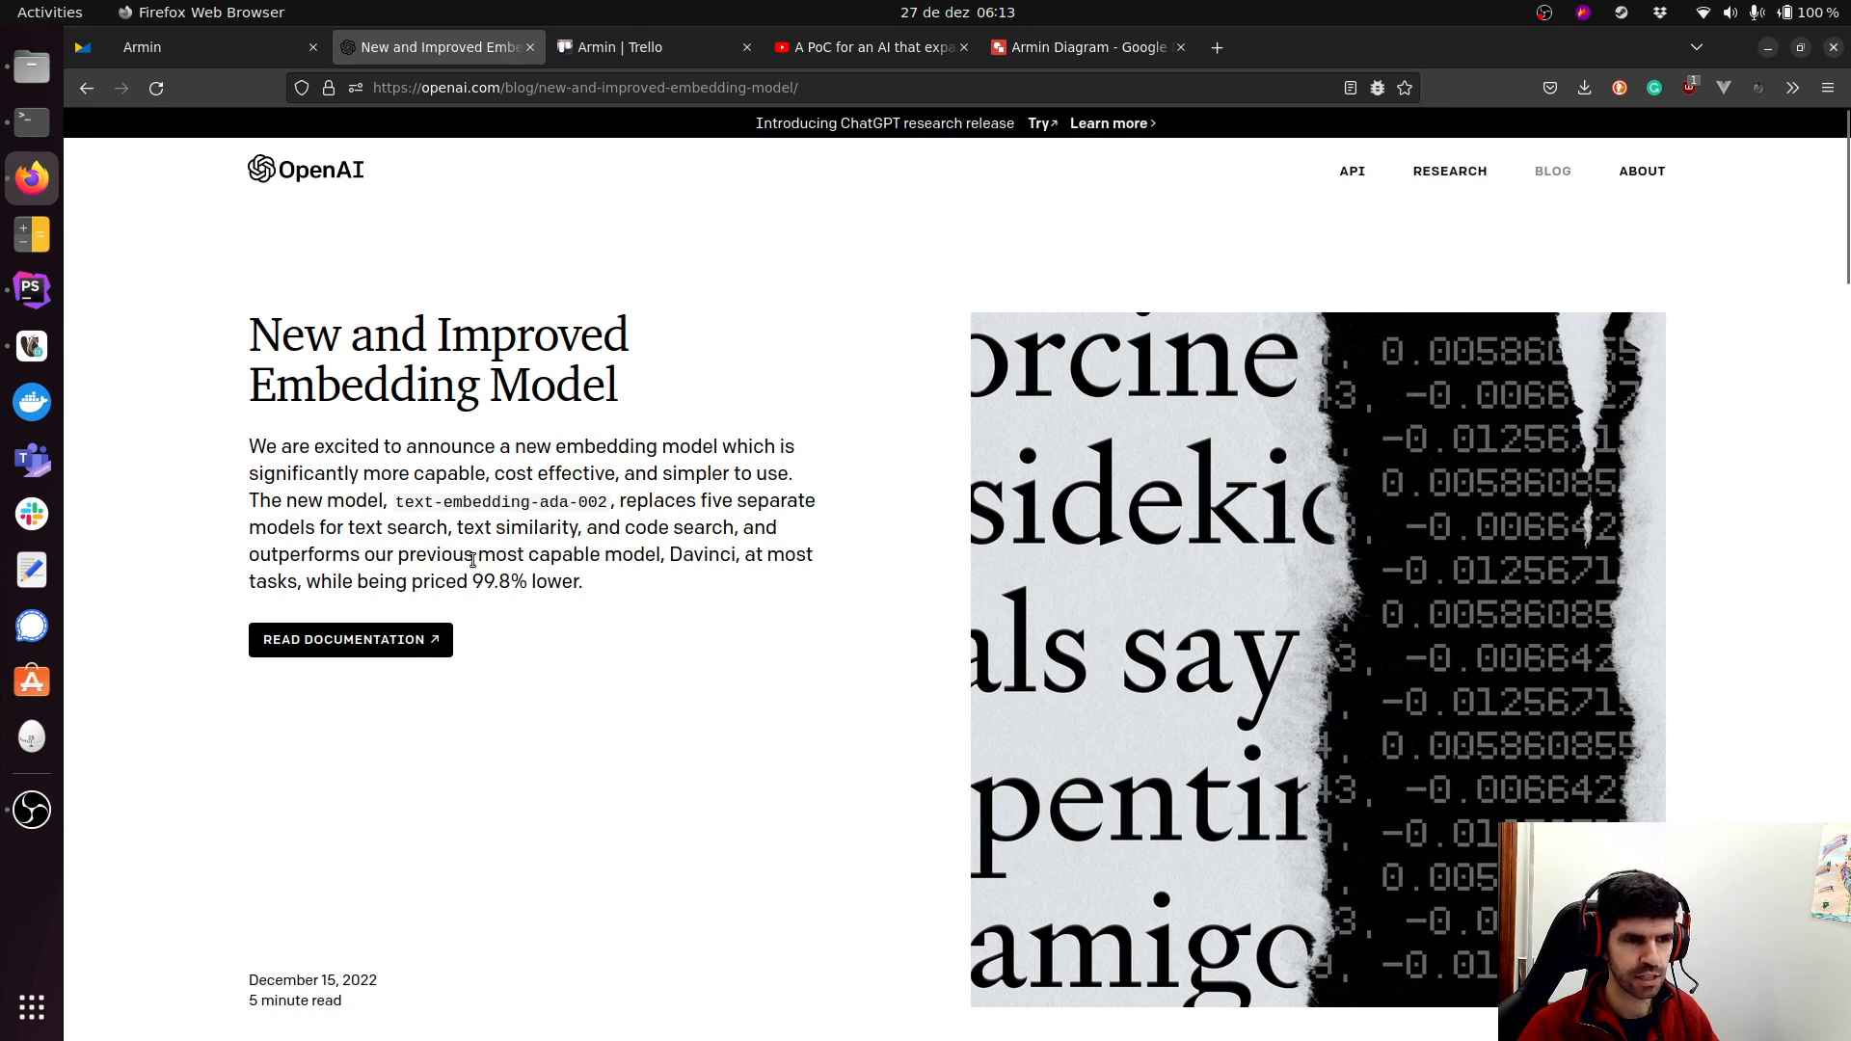
mouse_move(625, 553)
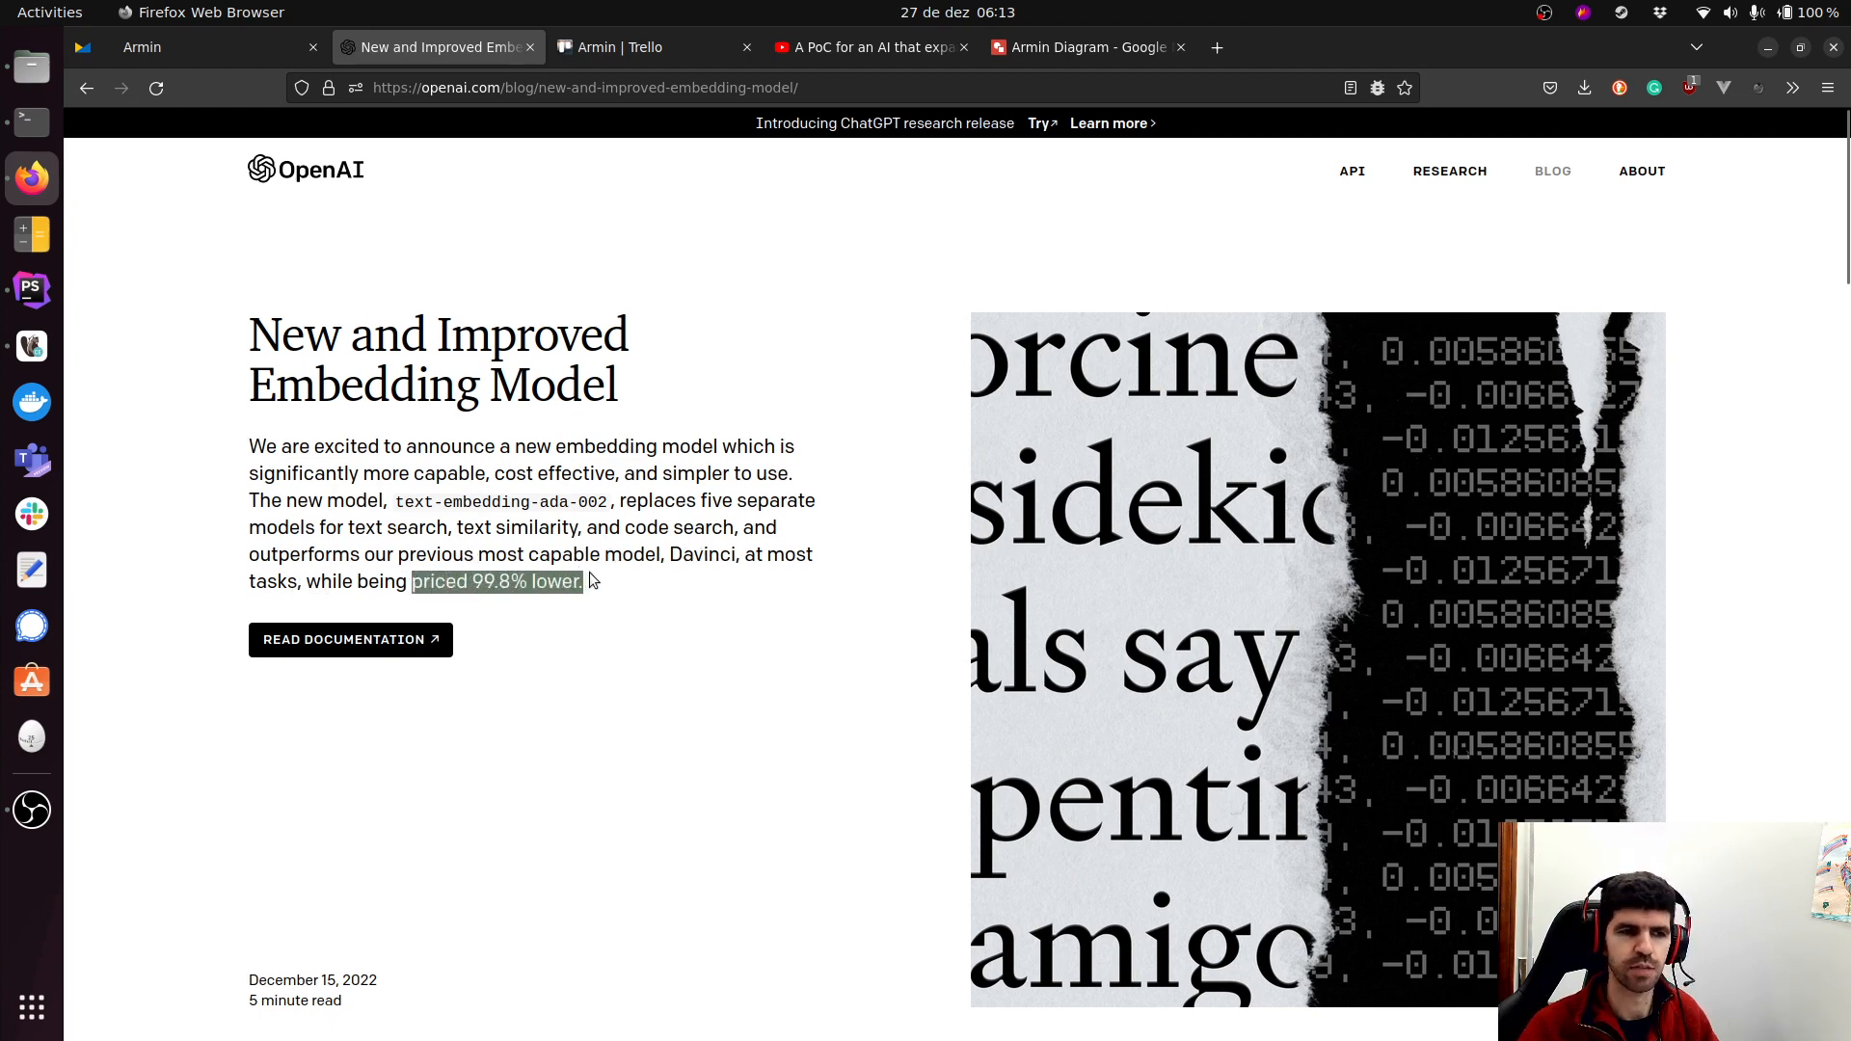
mouse_move(668, 607)
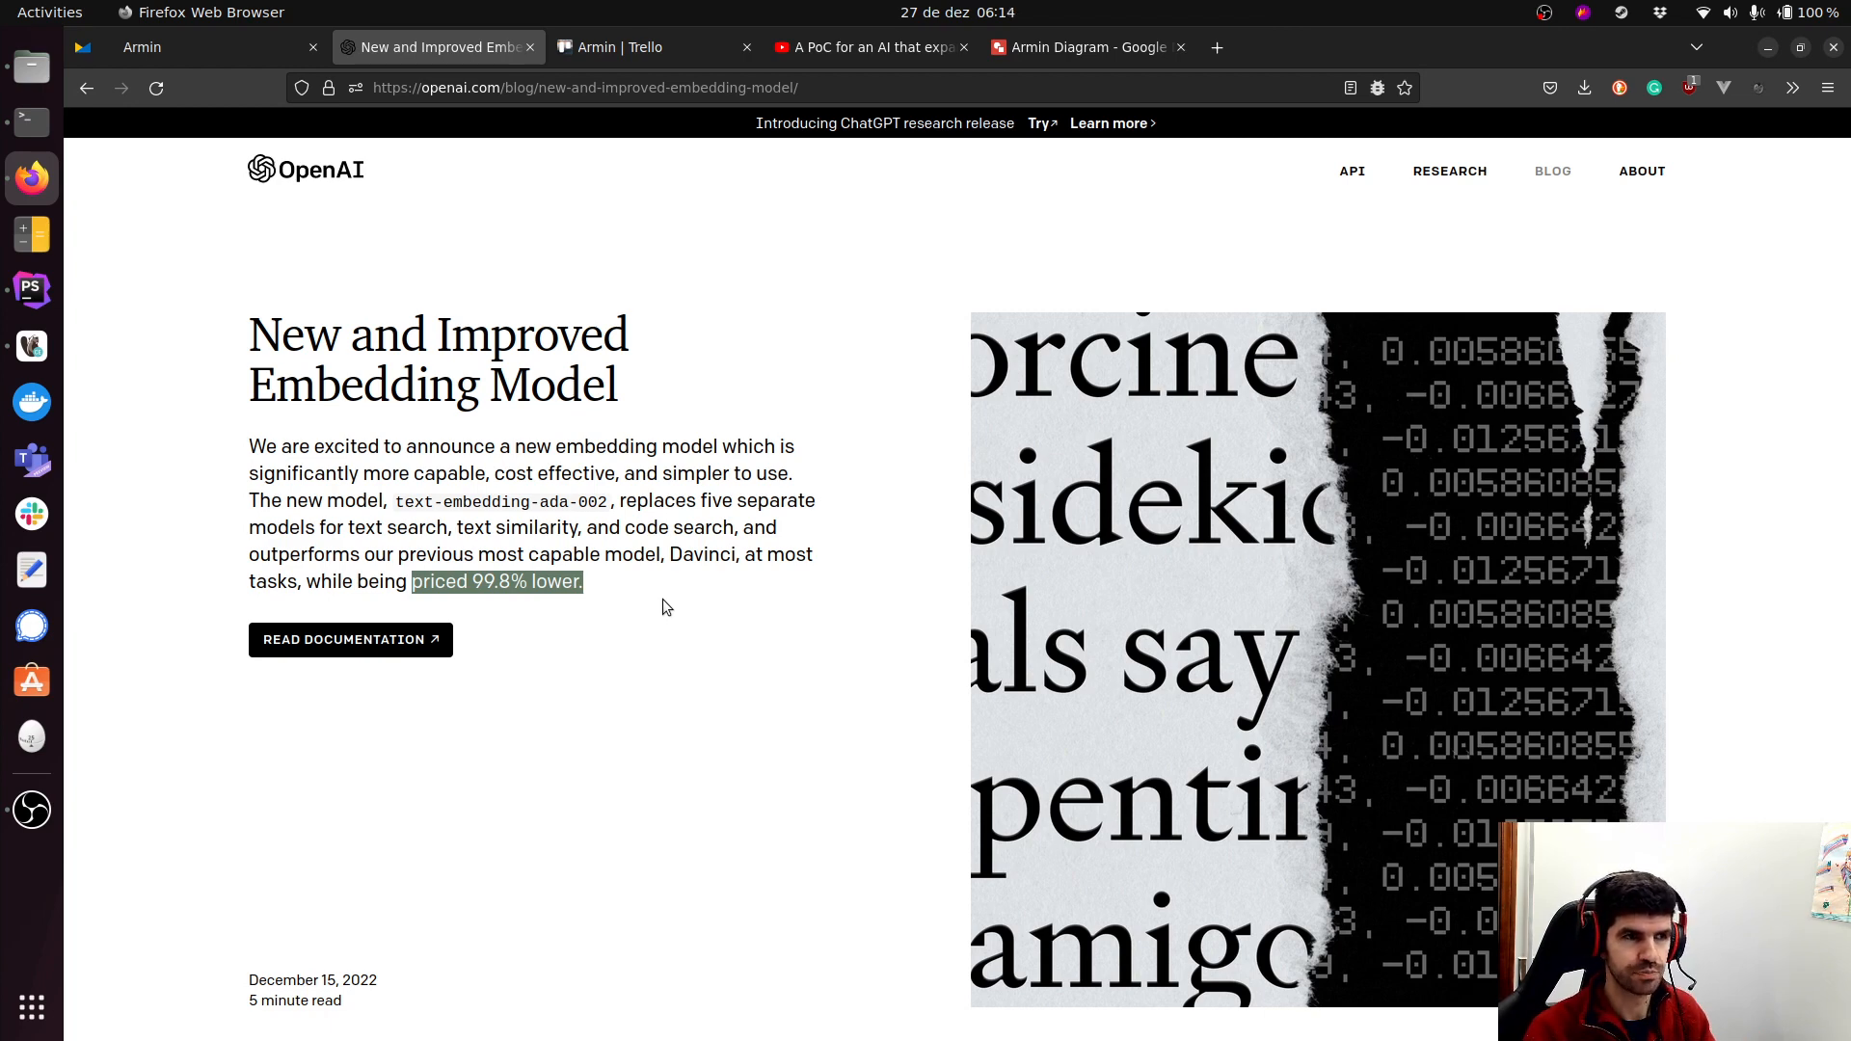
Switch to the Armin Diagram flowchart in Google Drawings.
click(1078, 46)
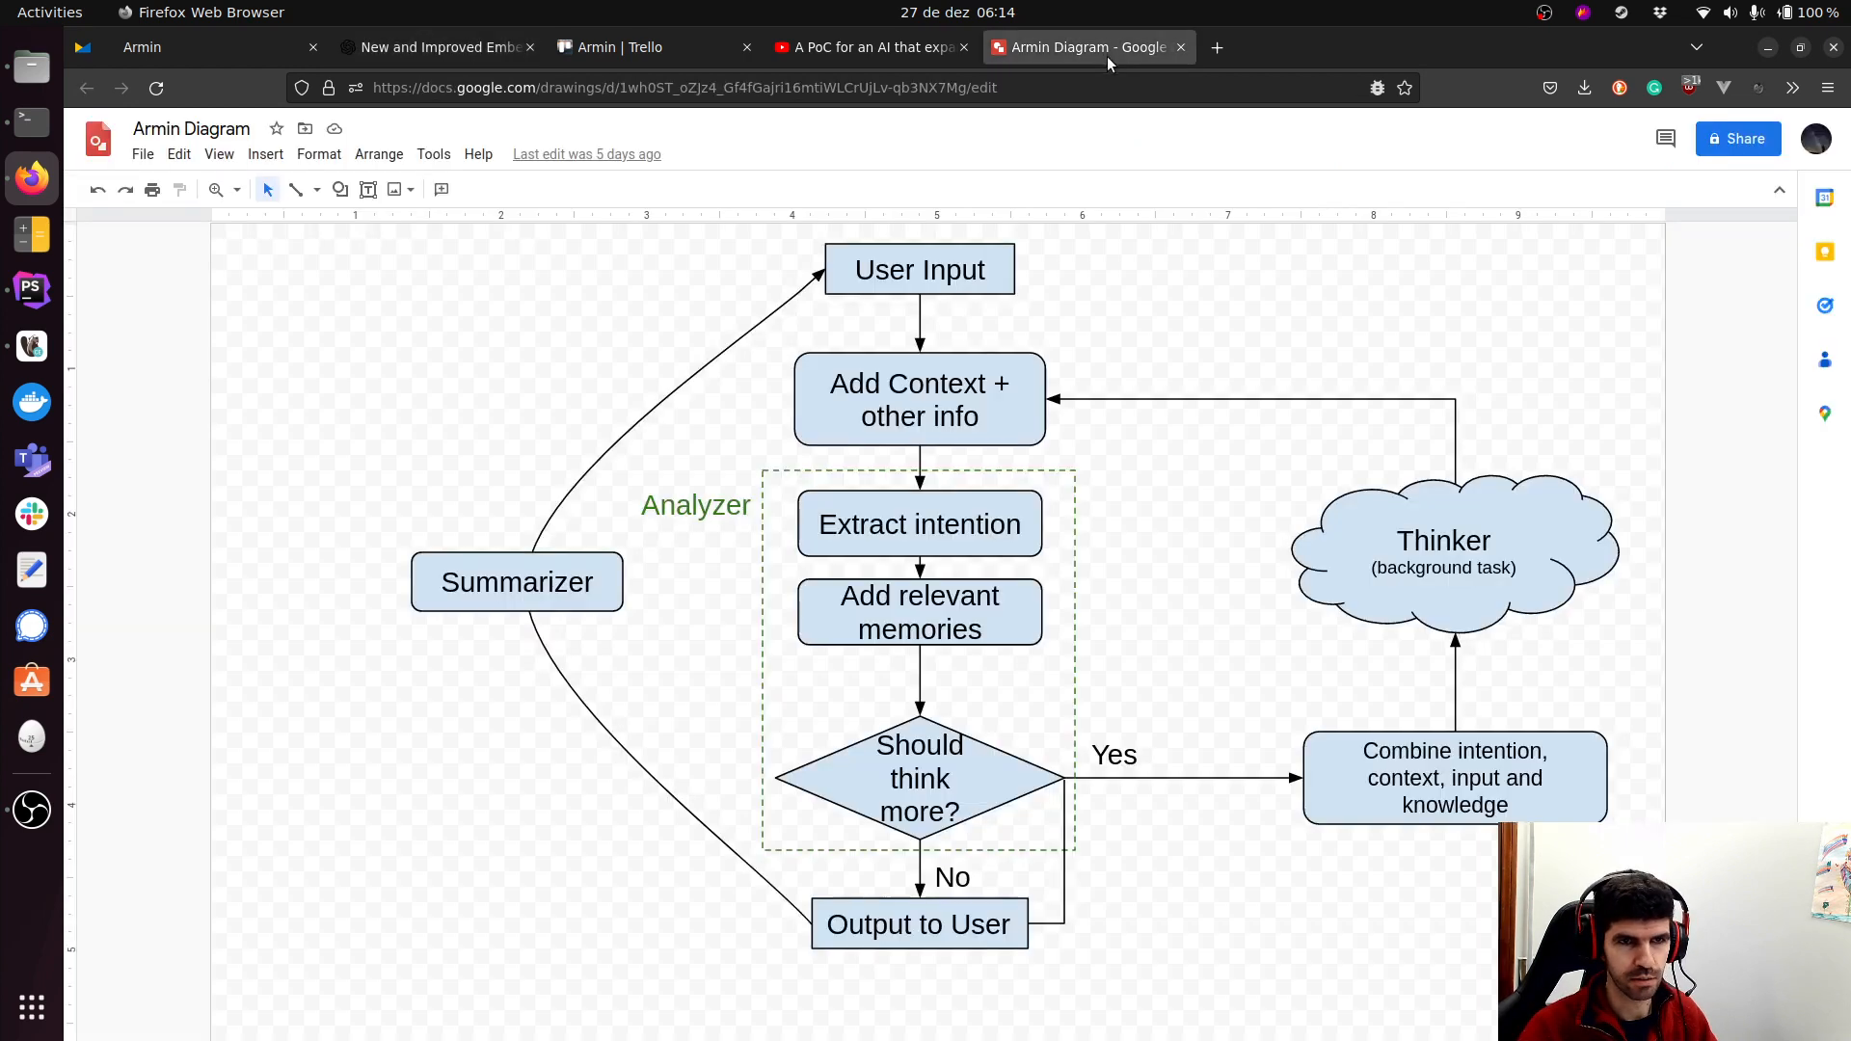
mouse_move(1292, 443)
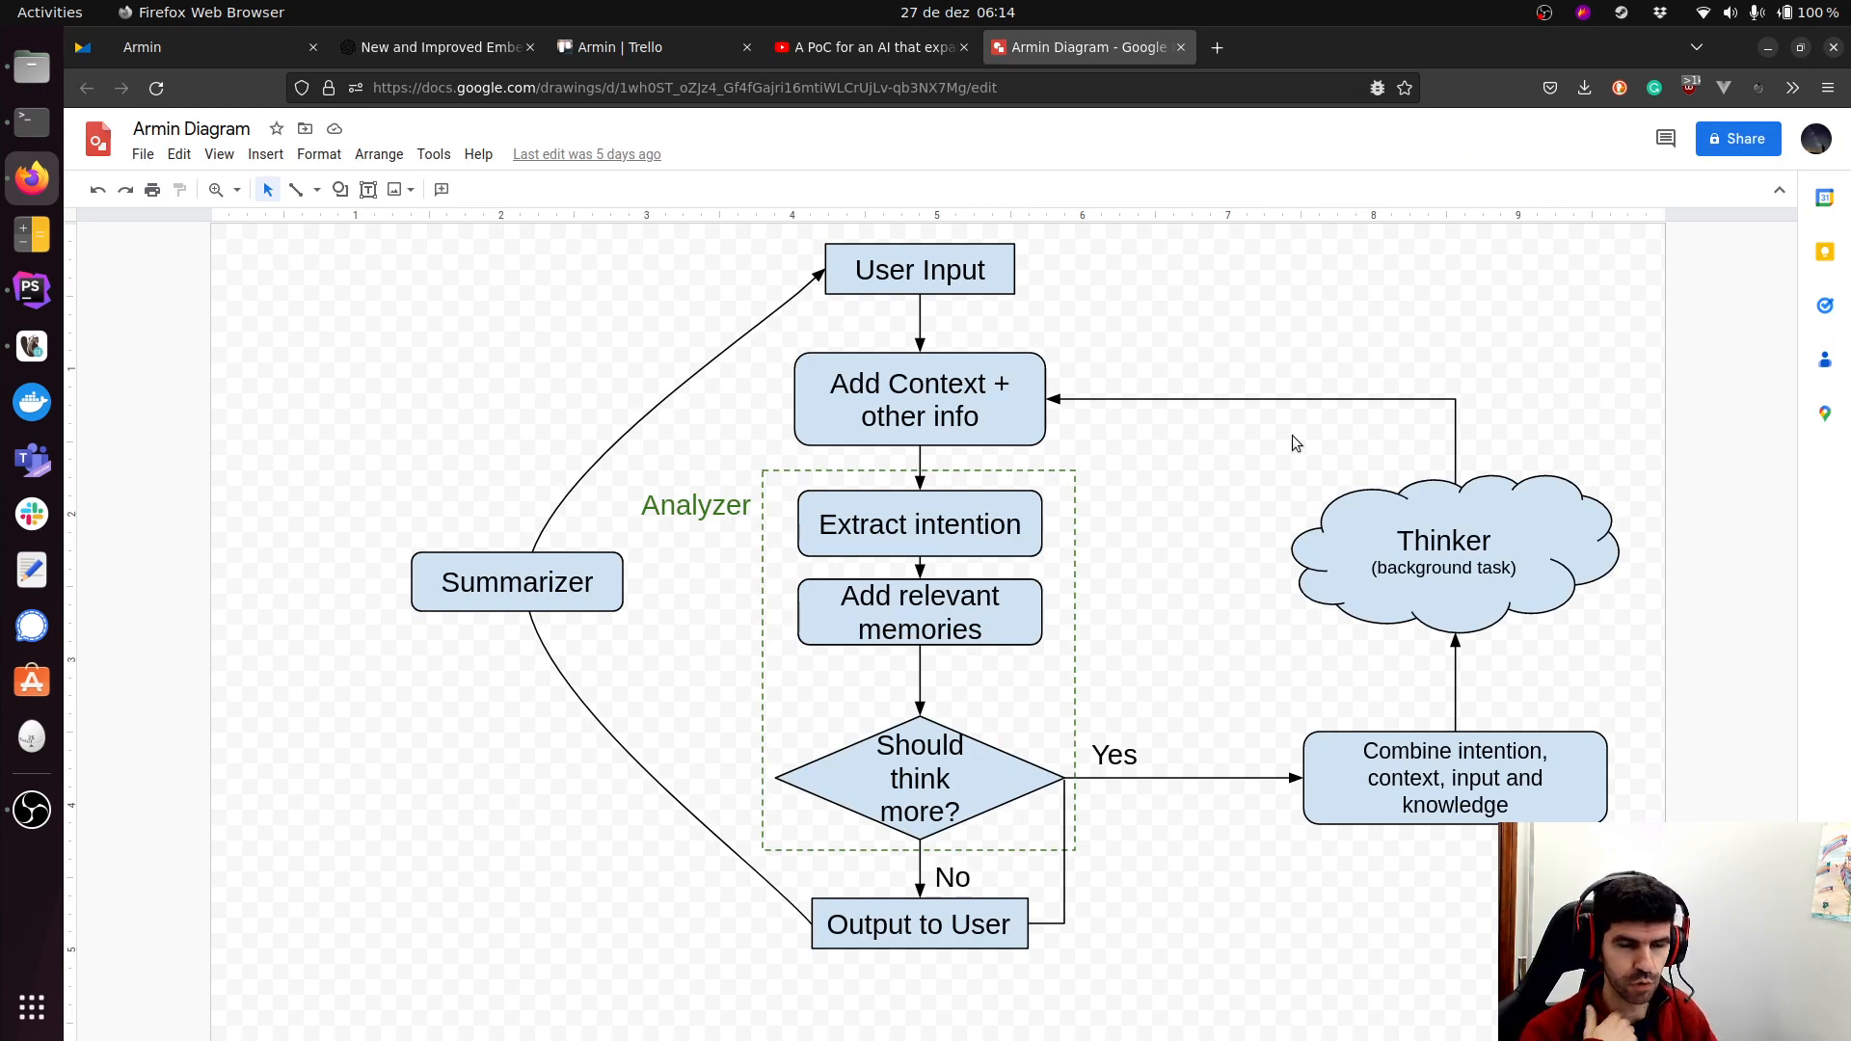
mouse_move(1111, 127)
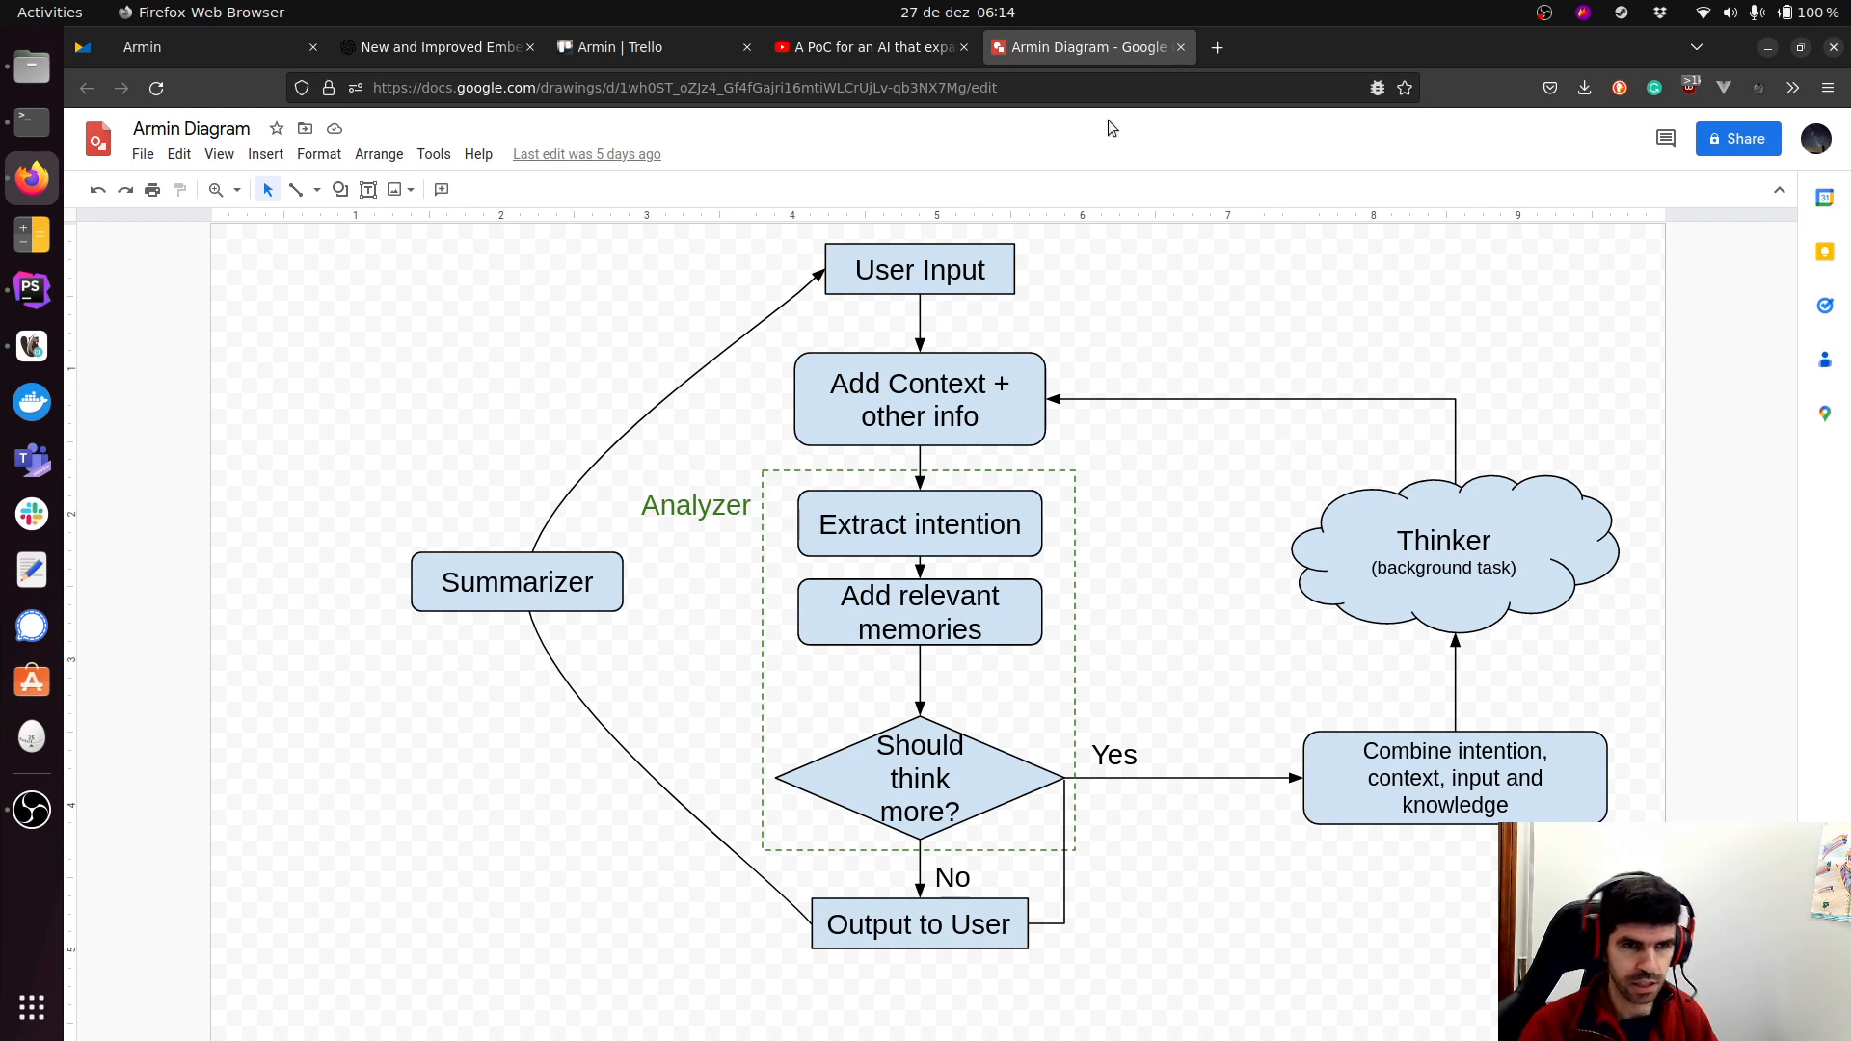
mouse_move(1128, 260)
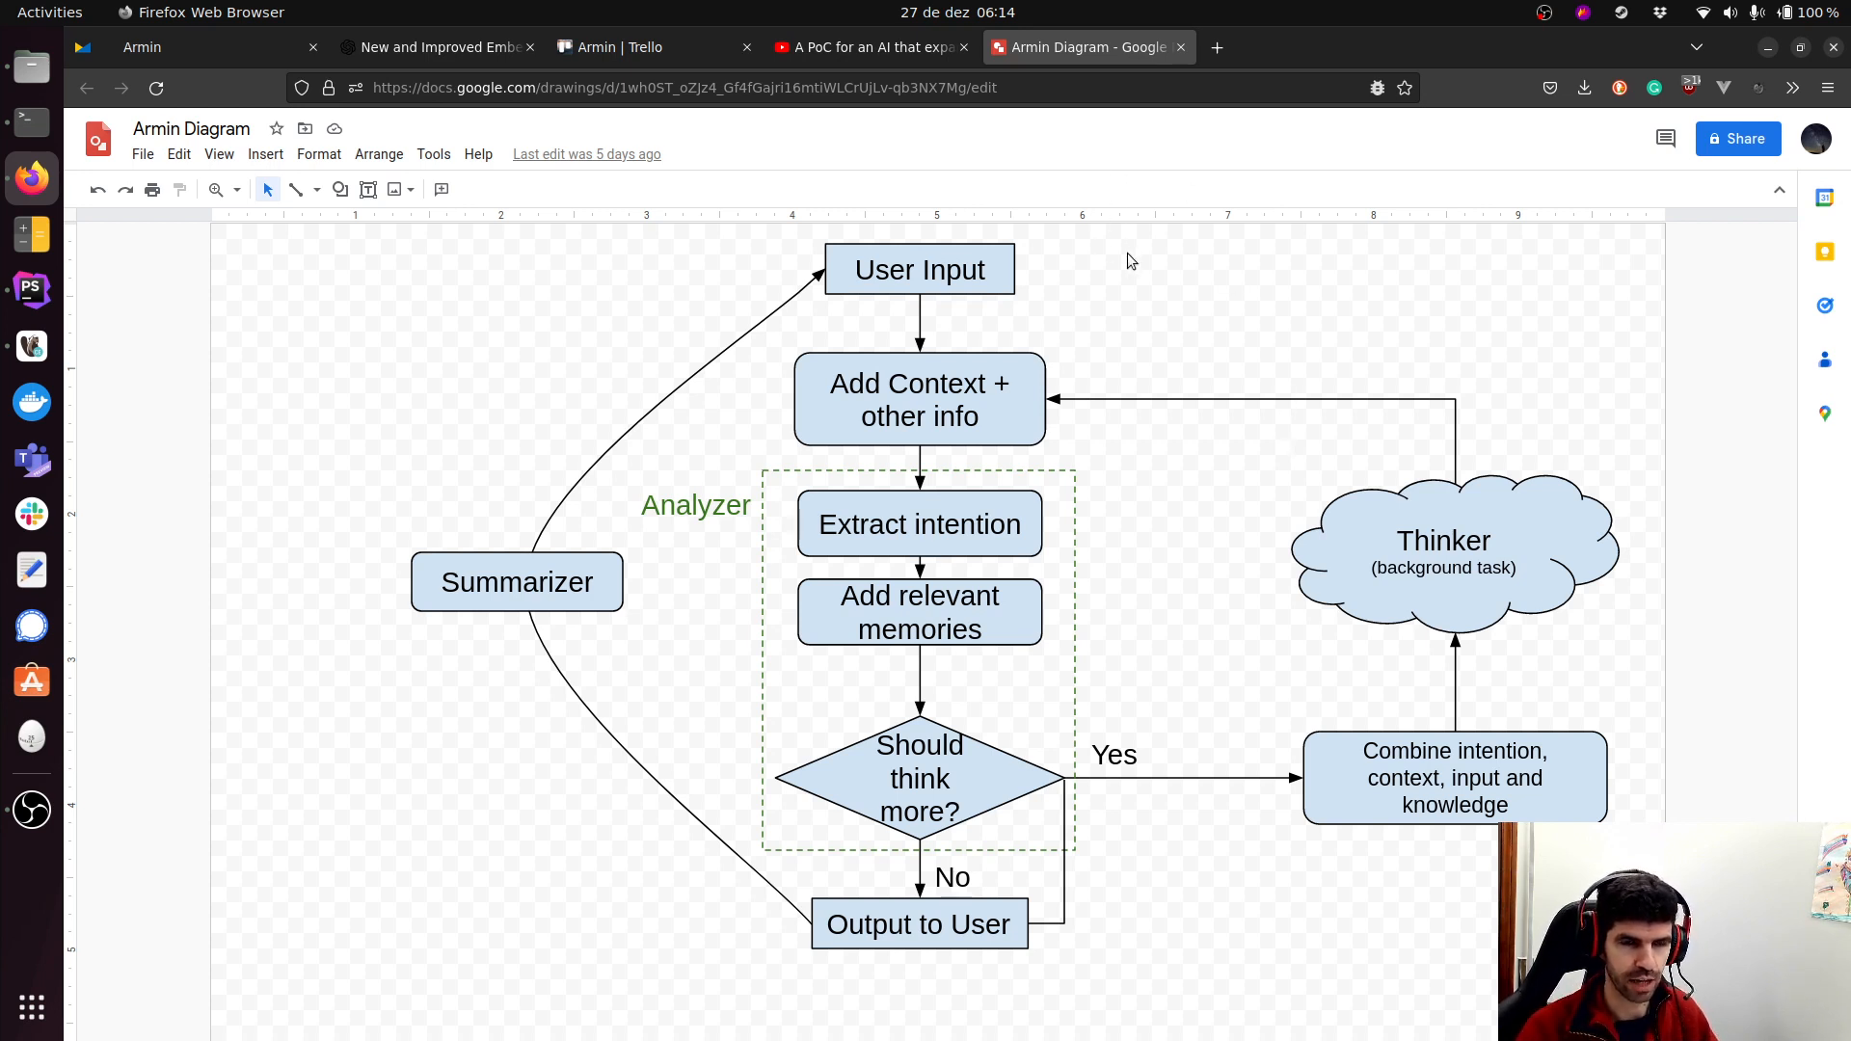
mouse_move(969, 263)
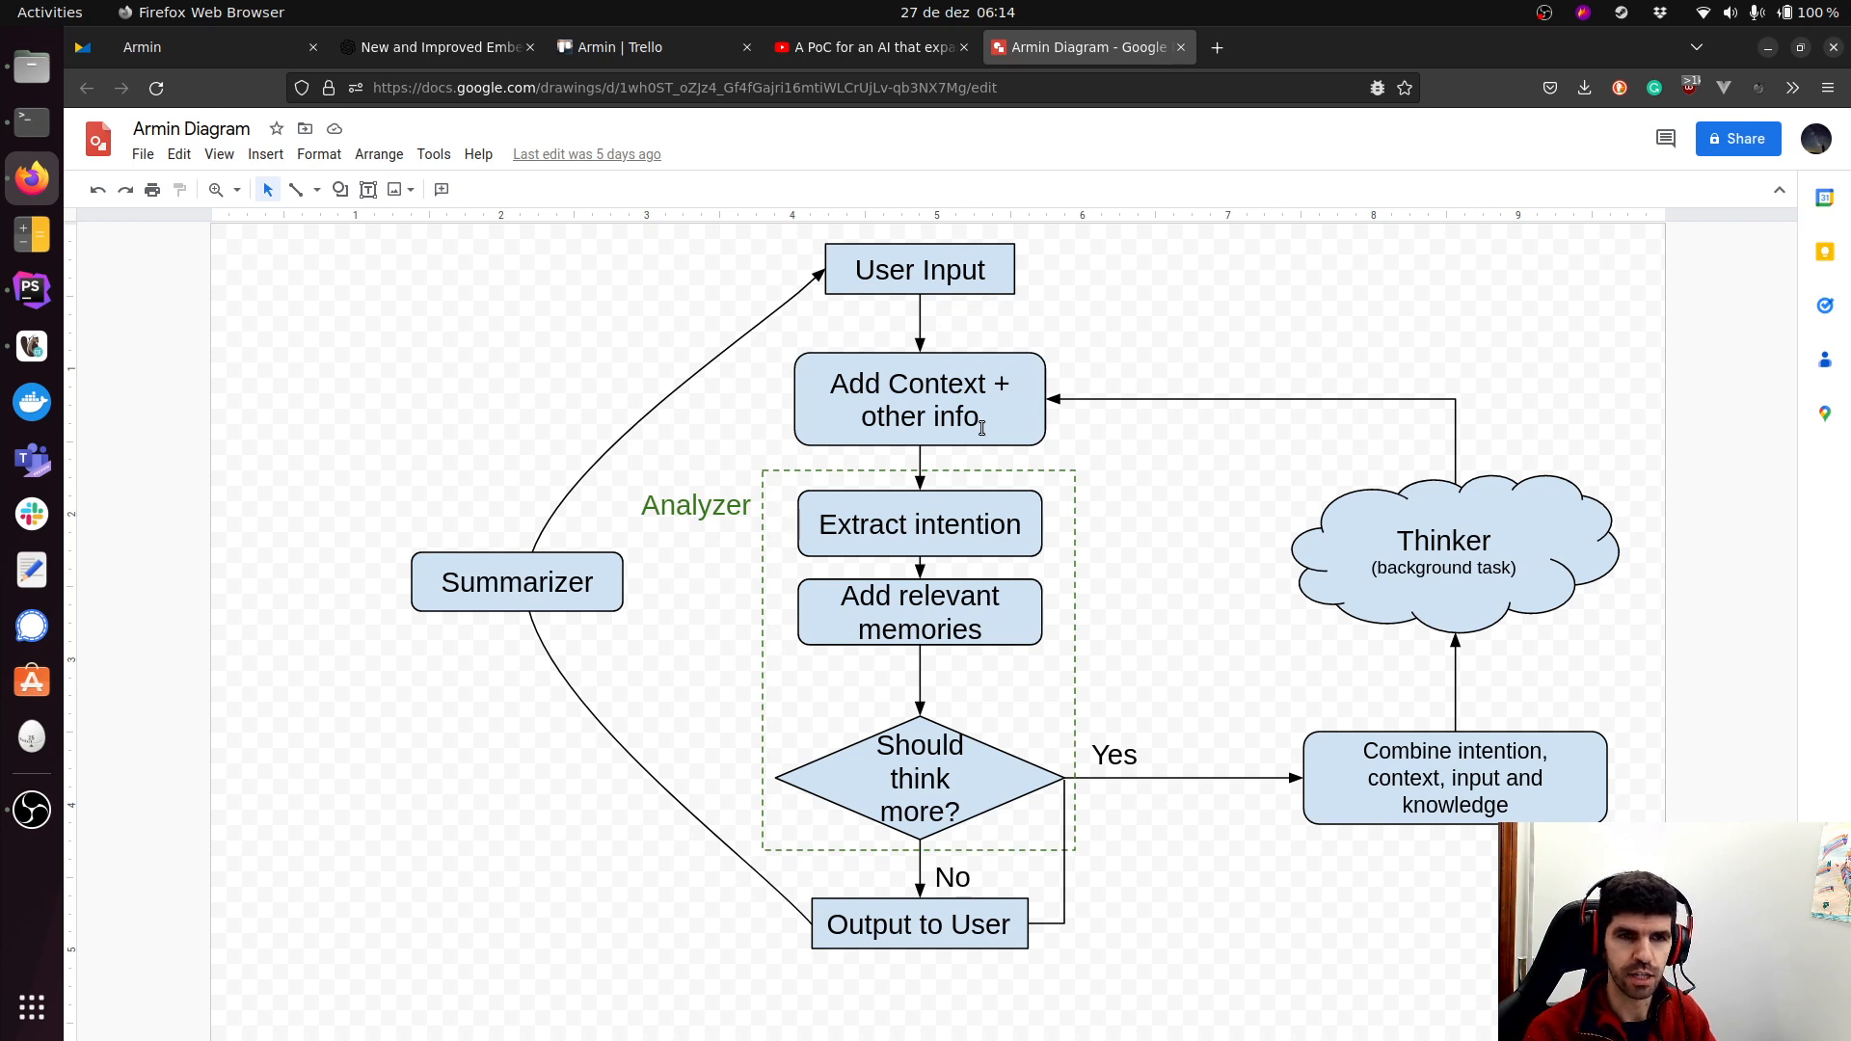
mouse_move(833, 517)
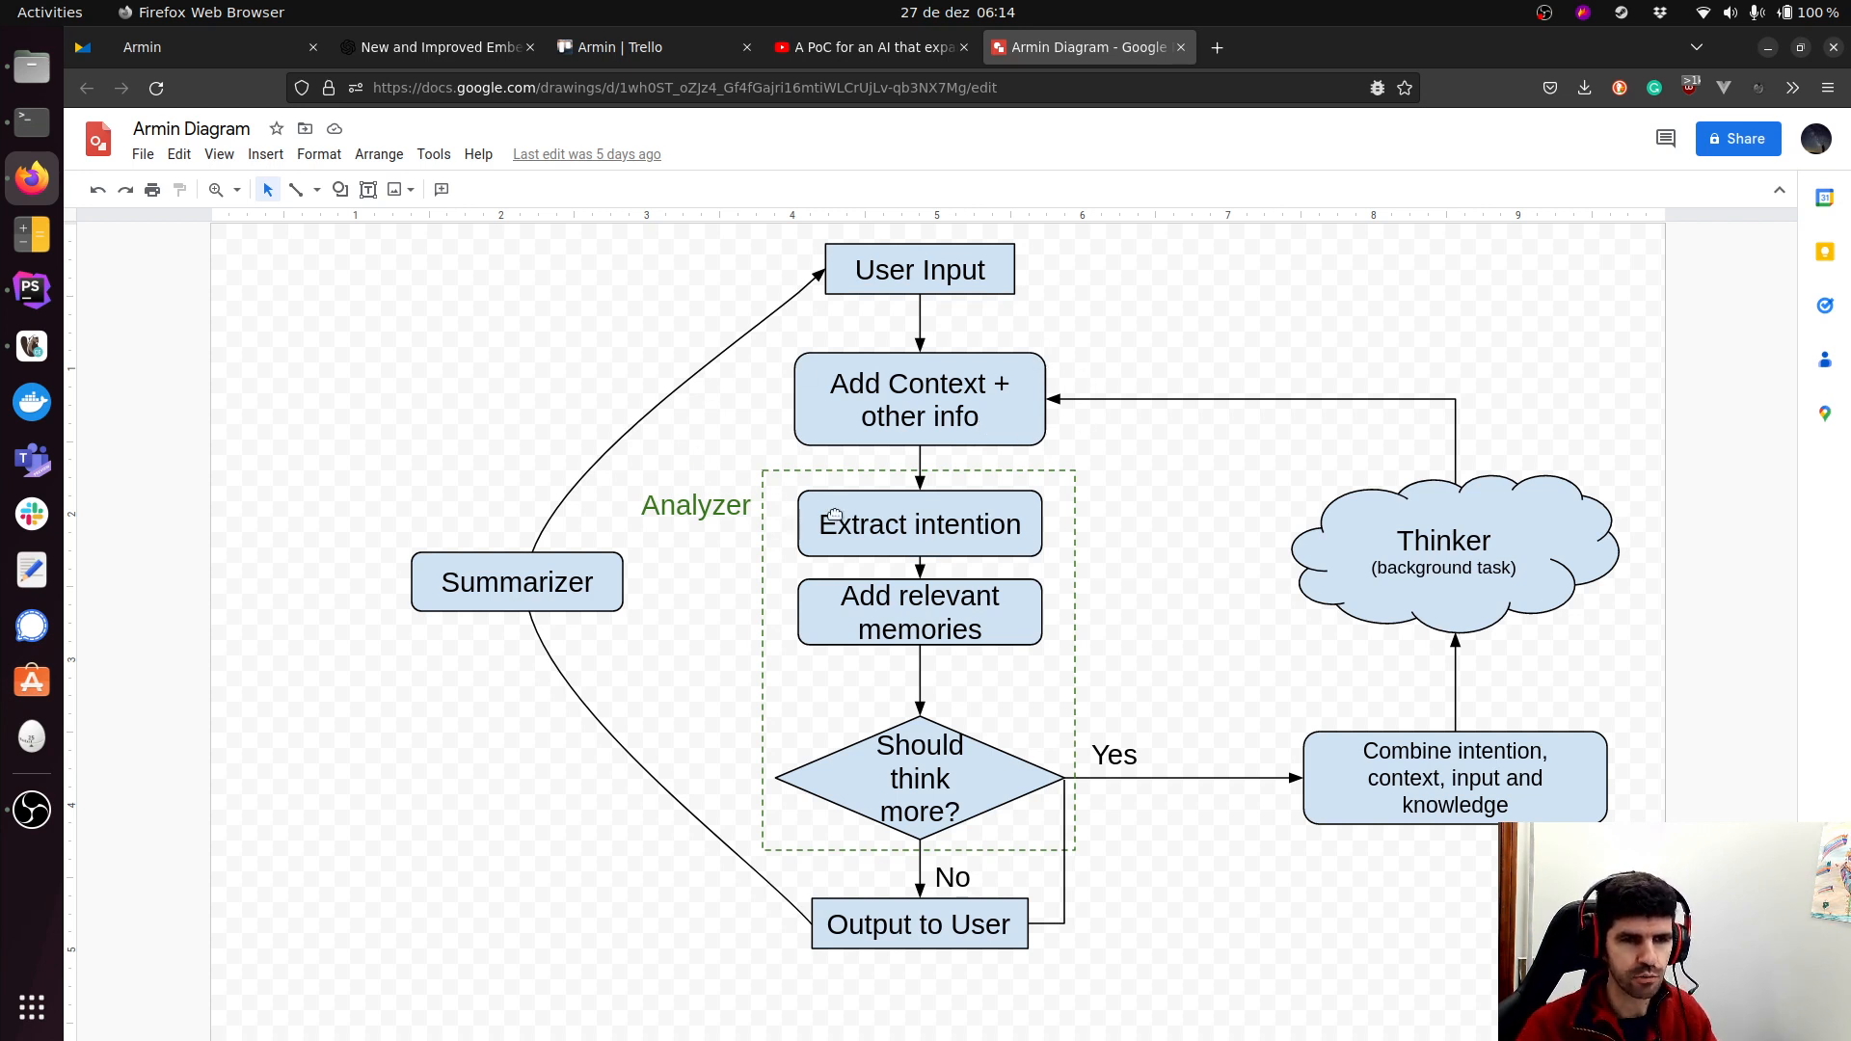
mouse_move(808, 490)
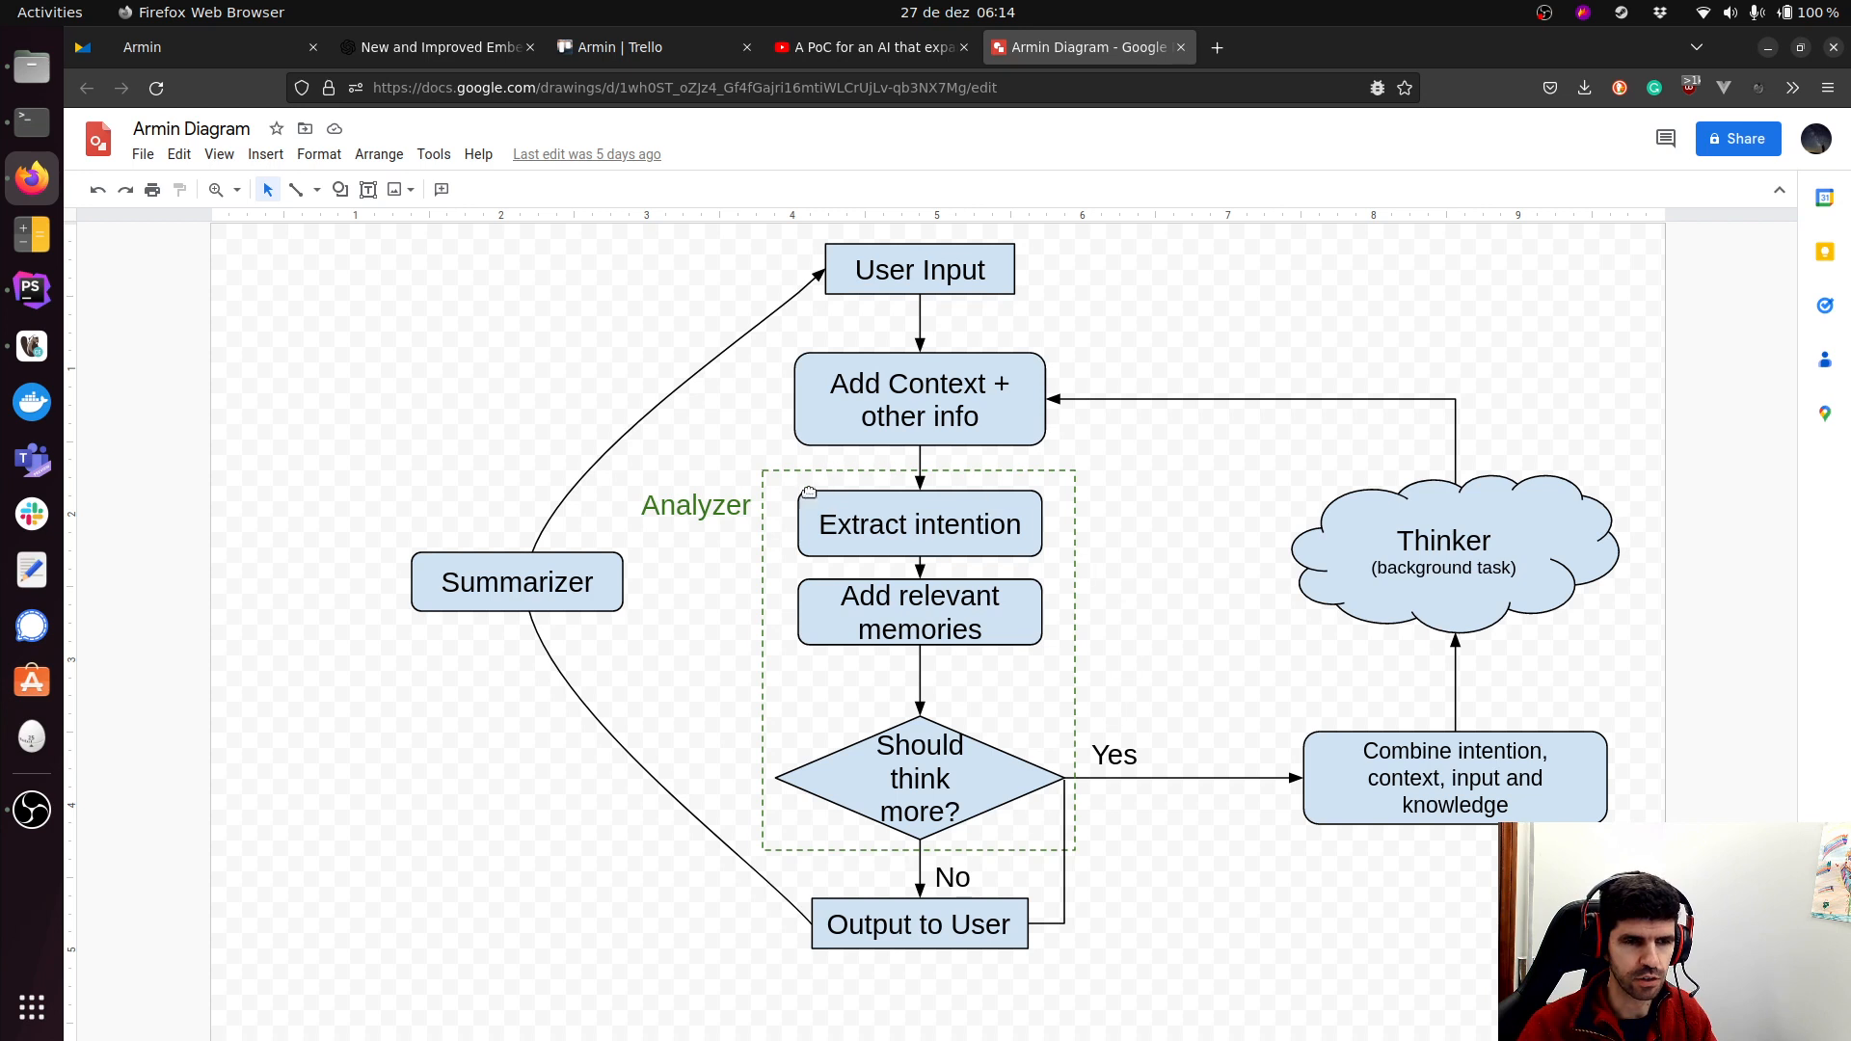
mouse_move(868, 525)
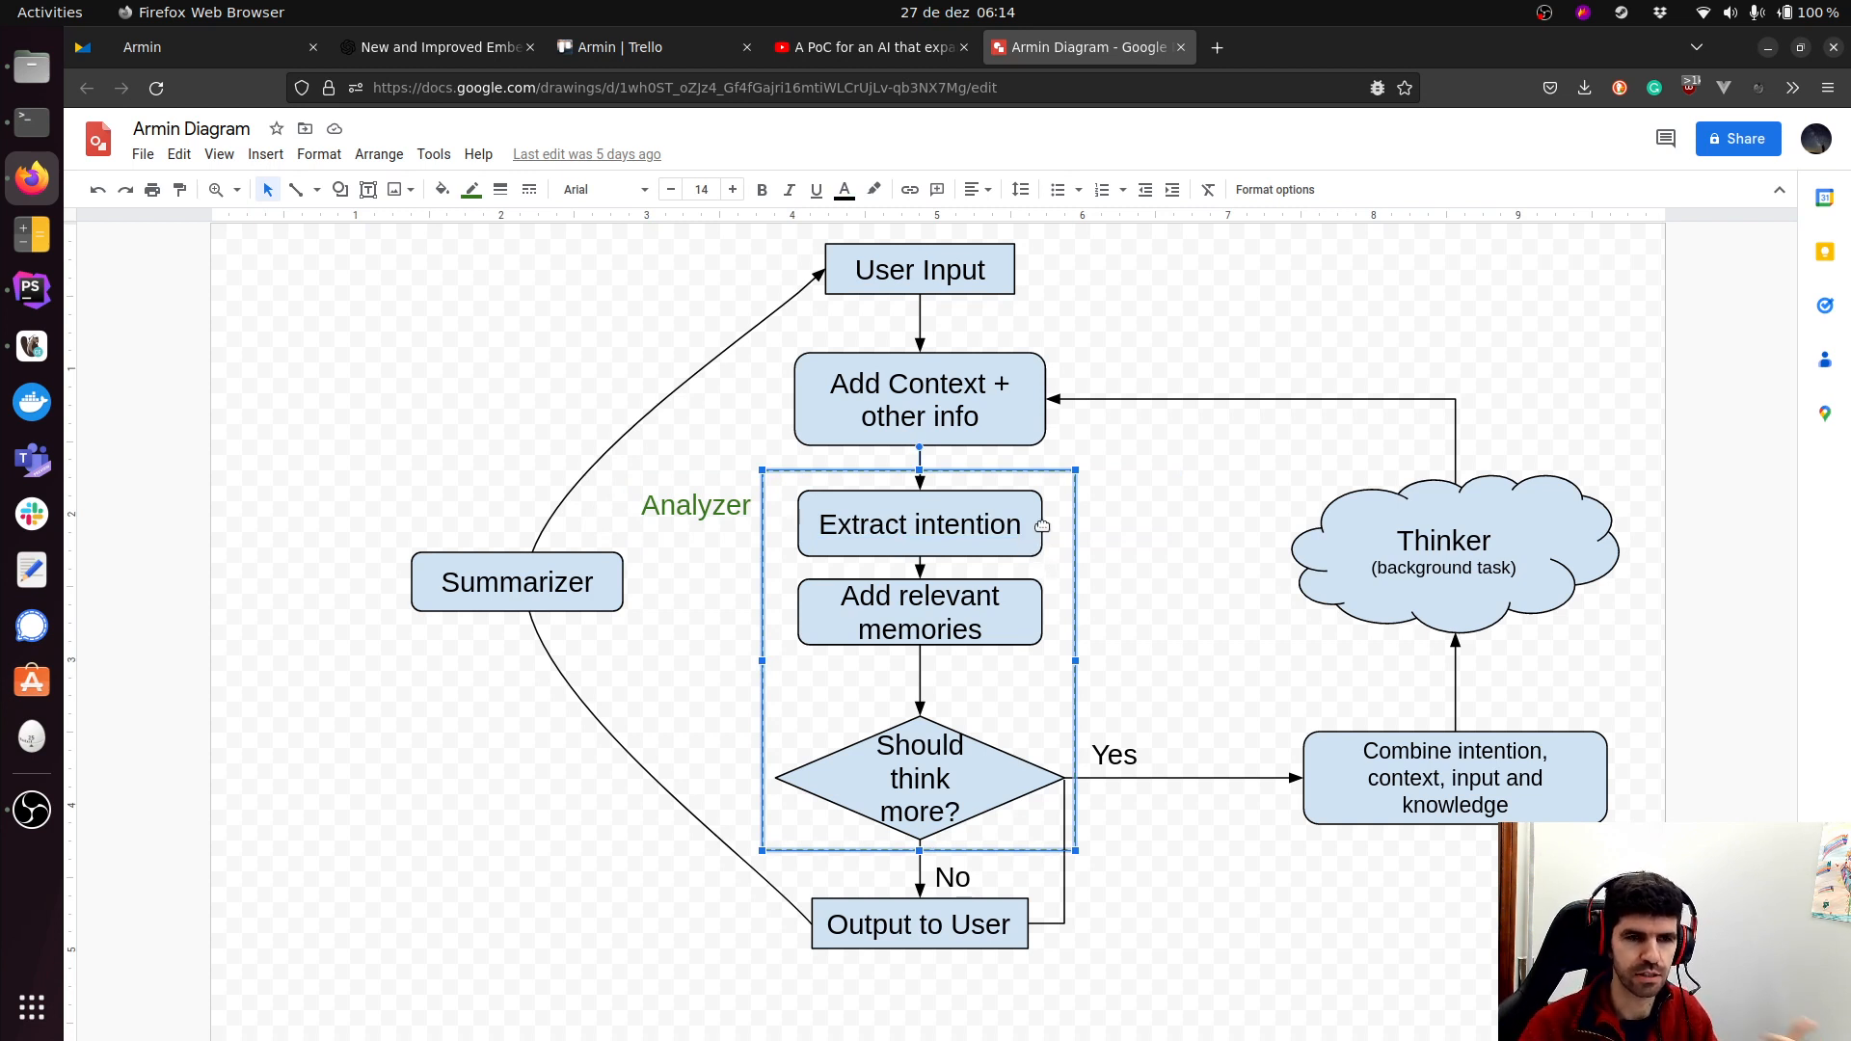
mouse_move(1067, 544)
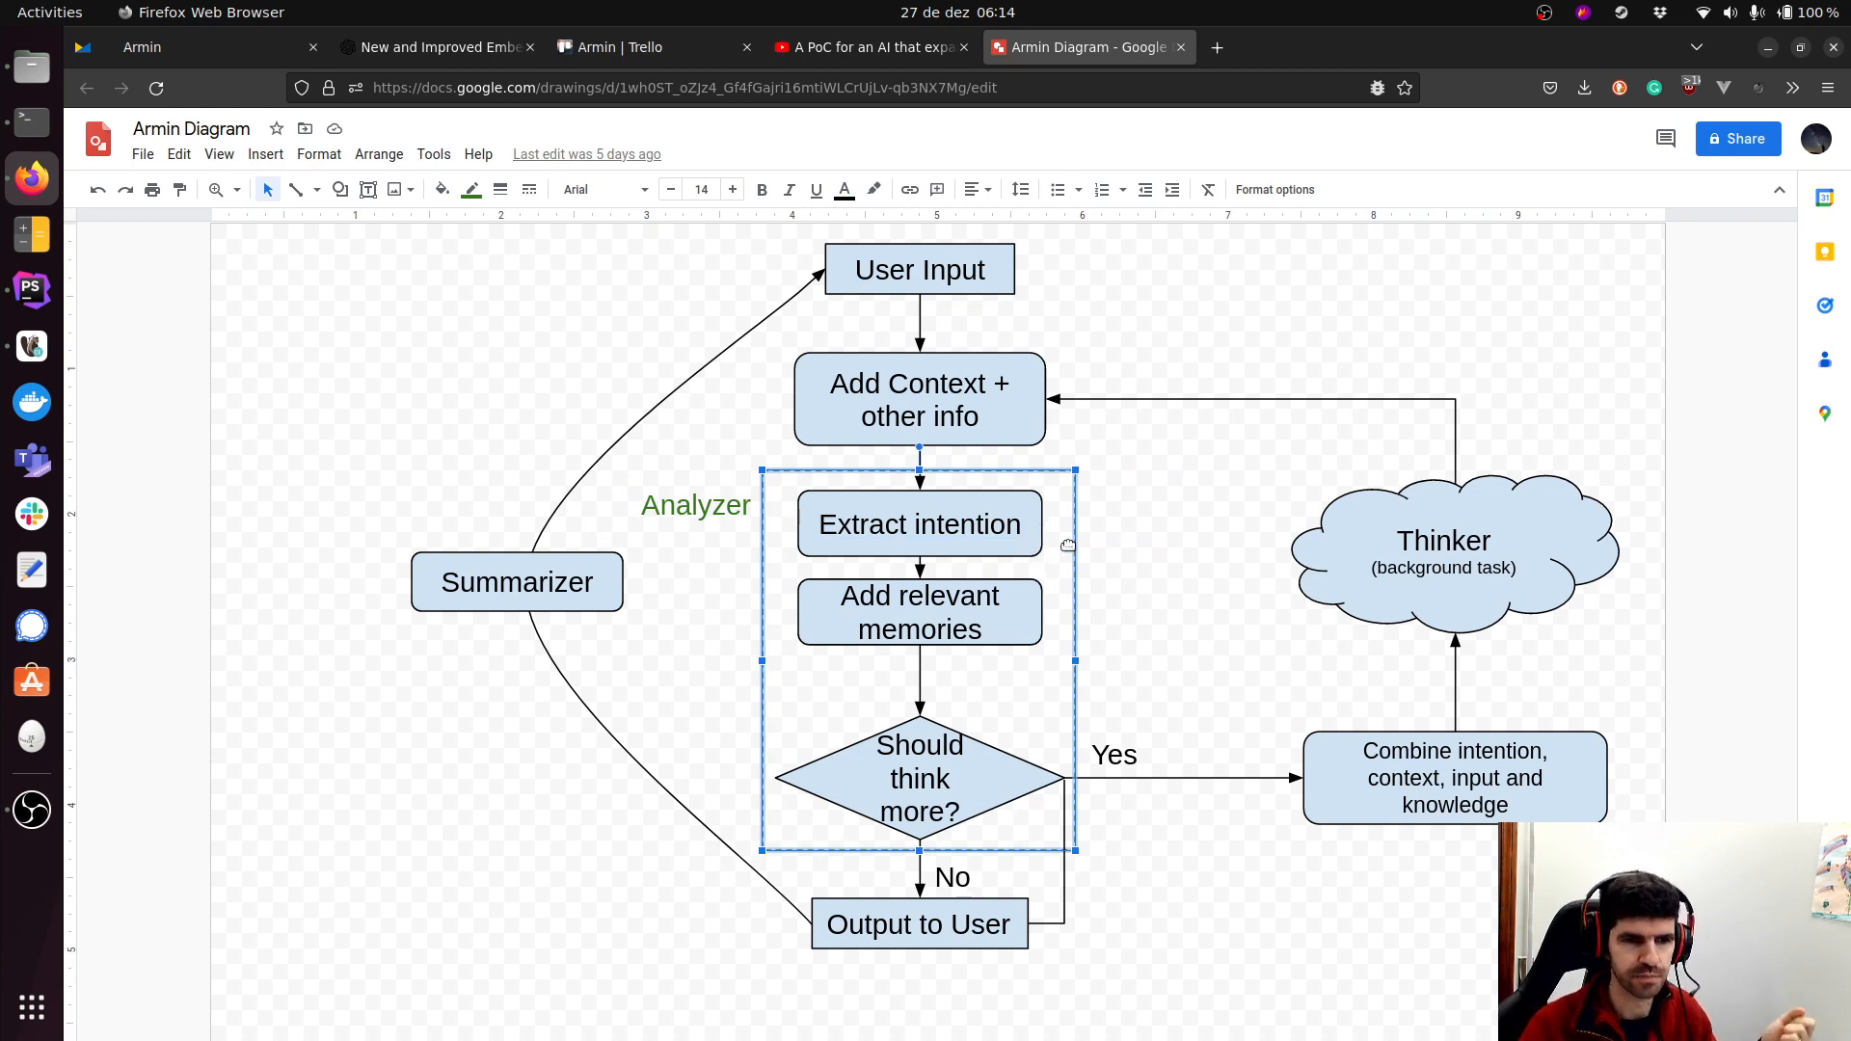
mouse_move(1019, 592)
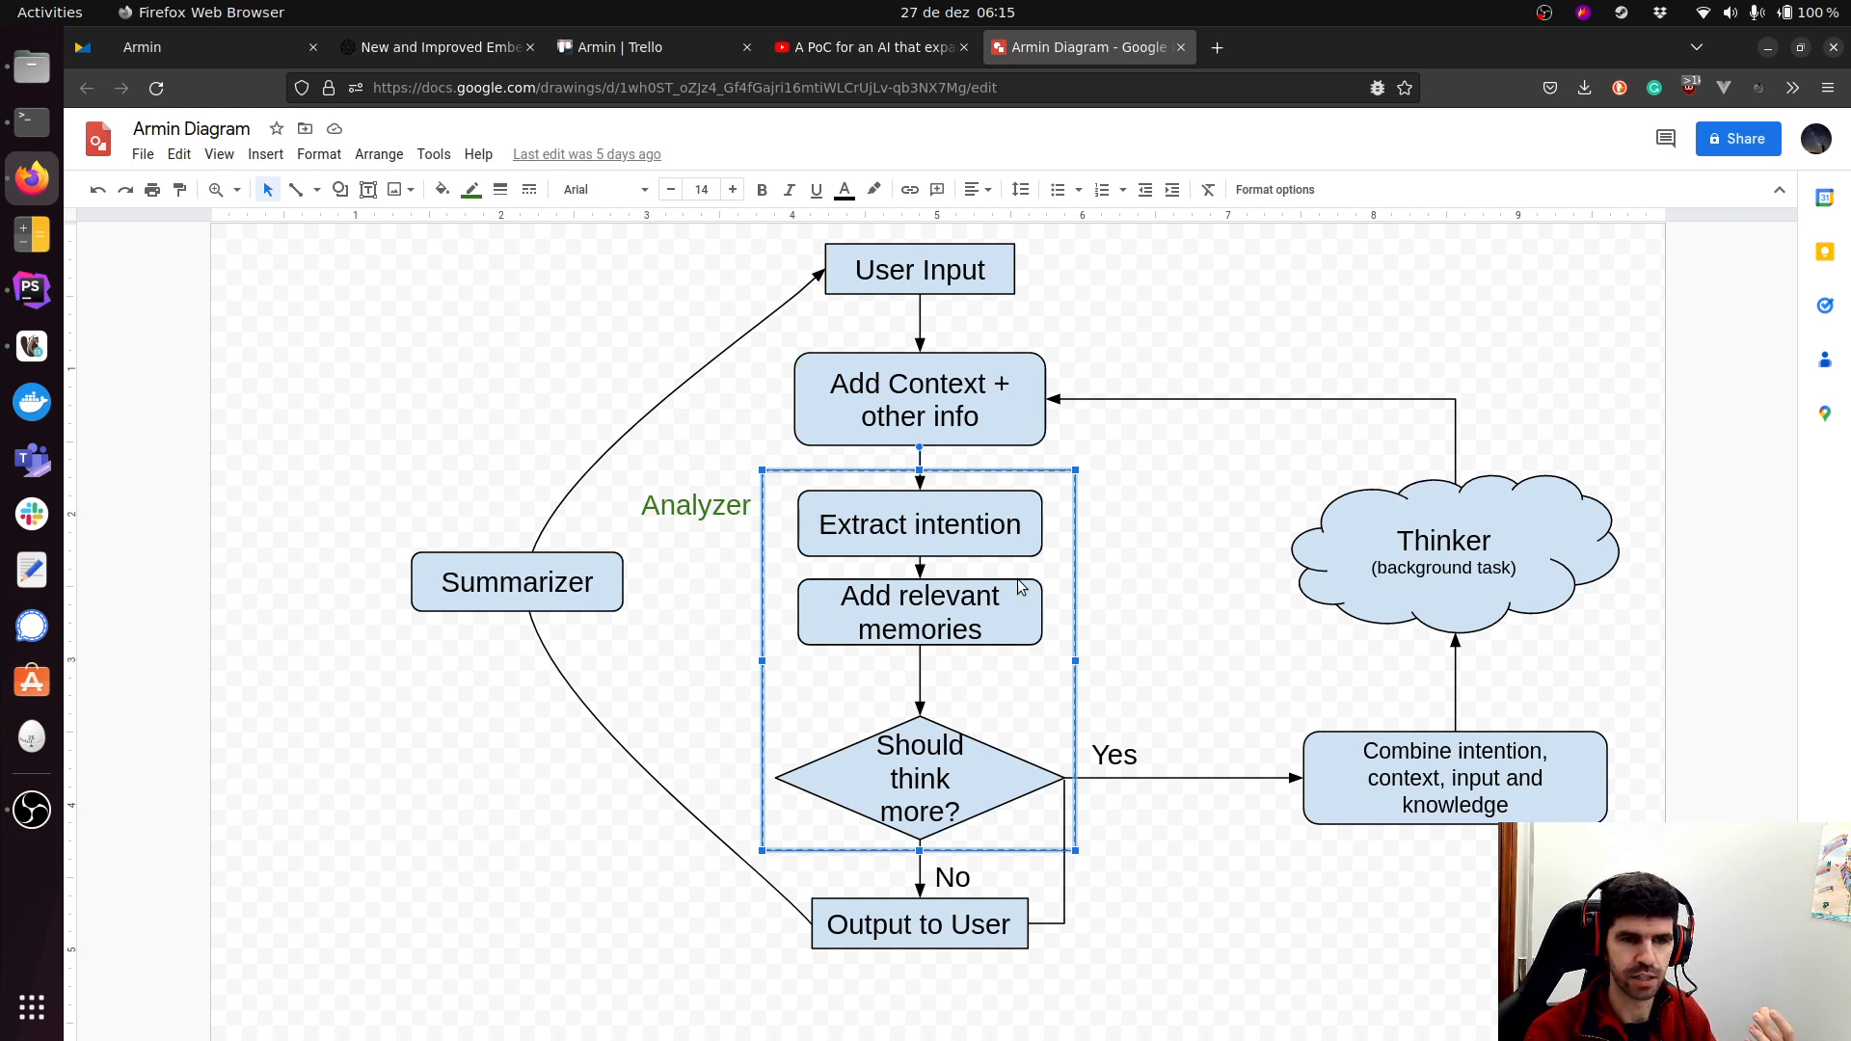
mouse_move(1018, 592)
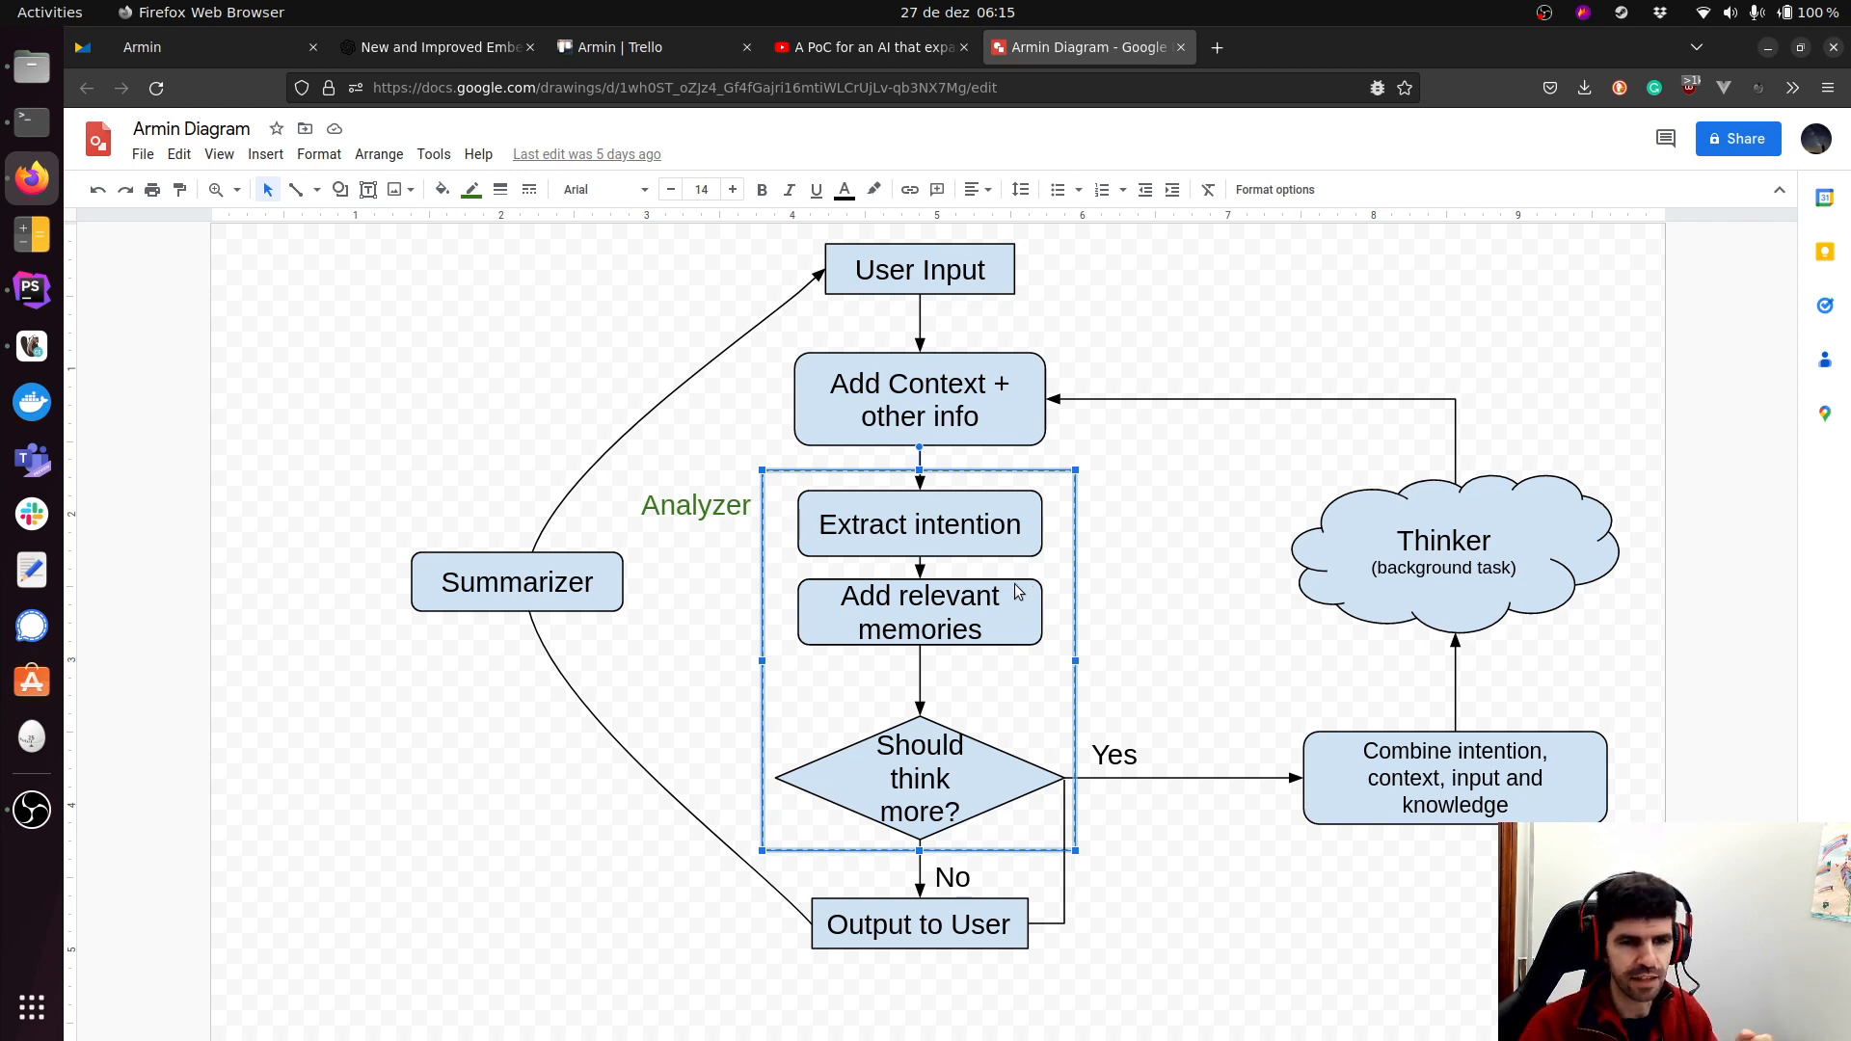
mouse_move(986, 756)
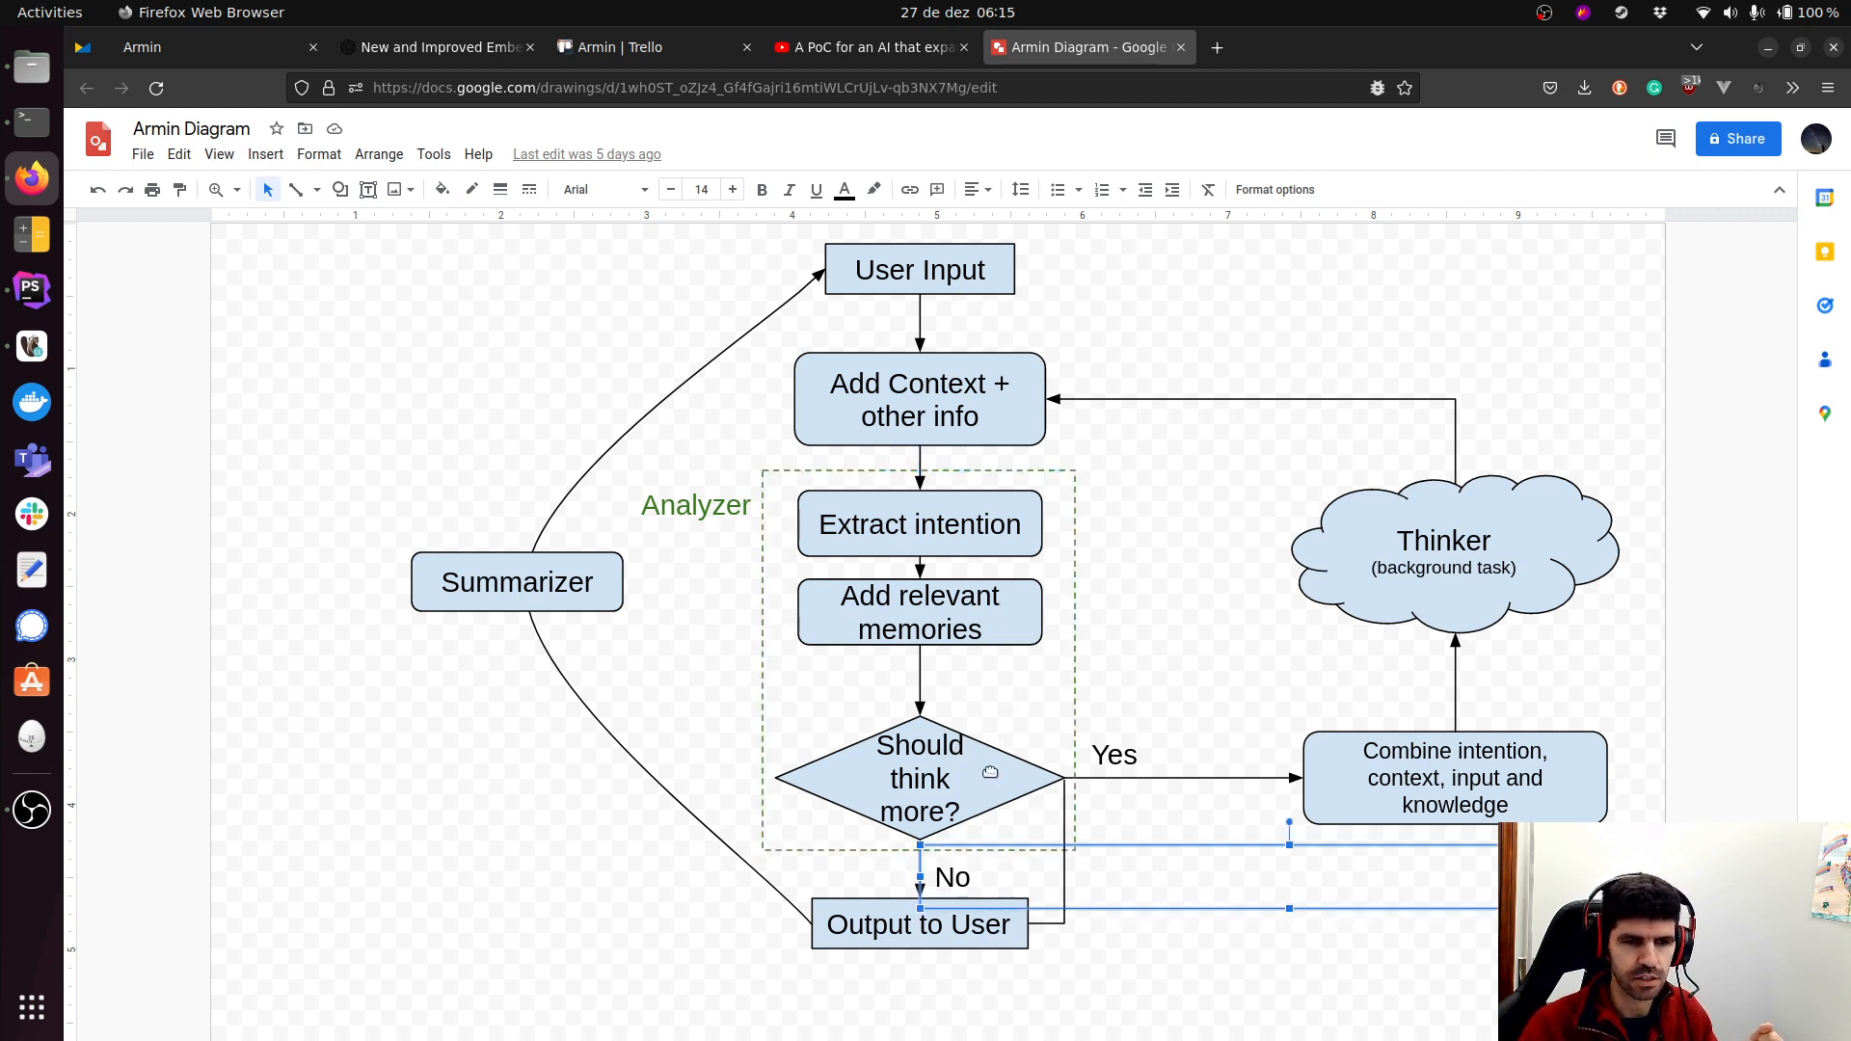
mouse_move(1002, 762)
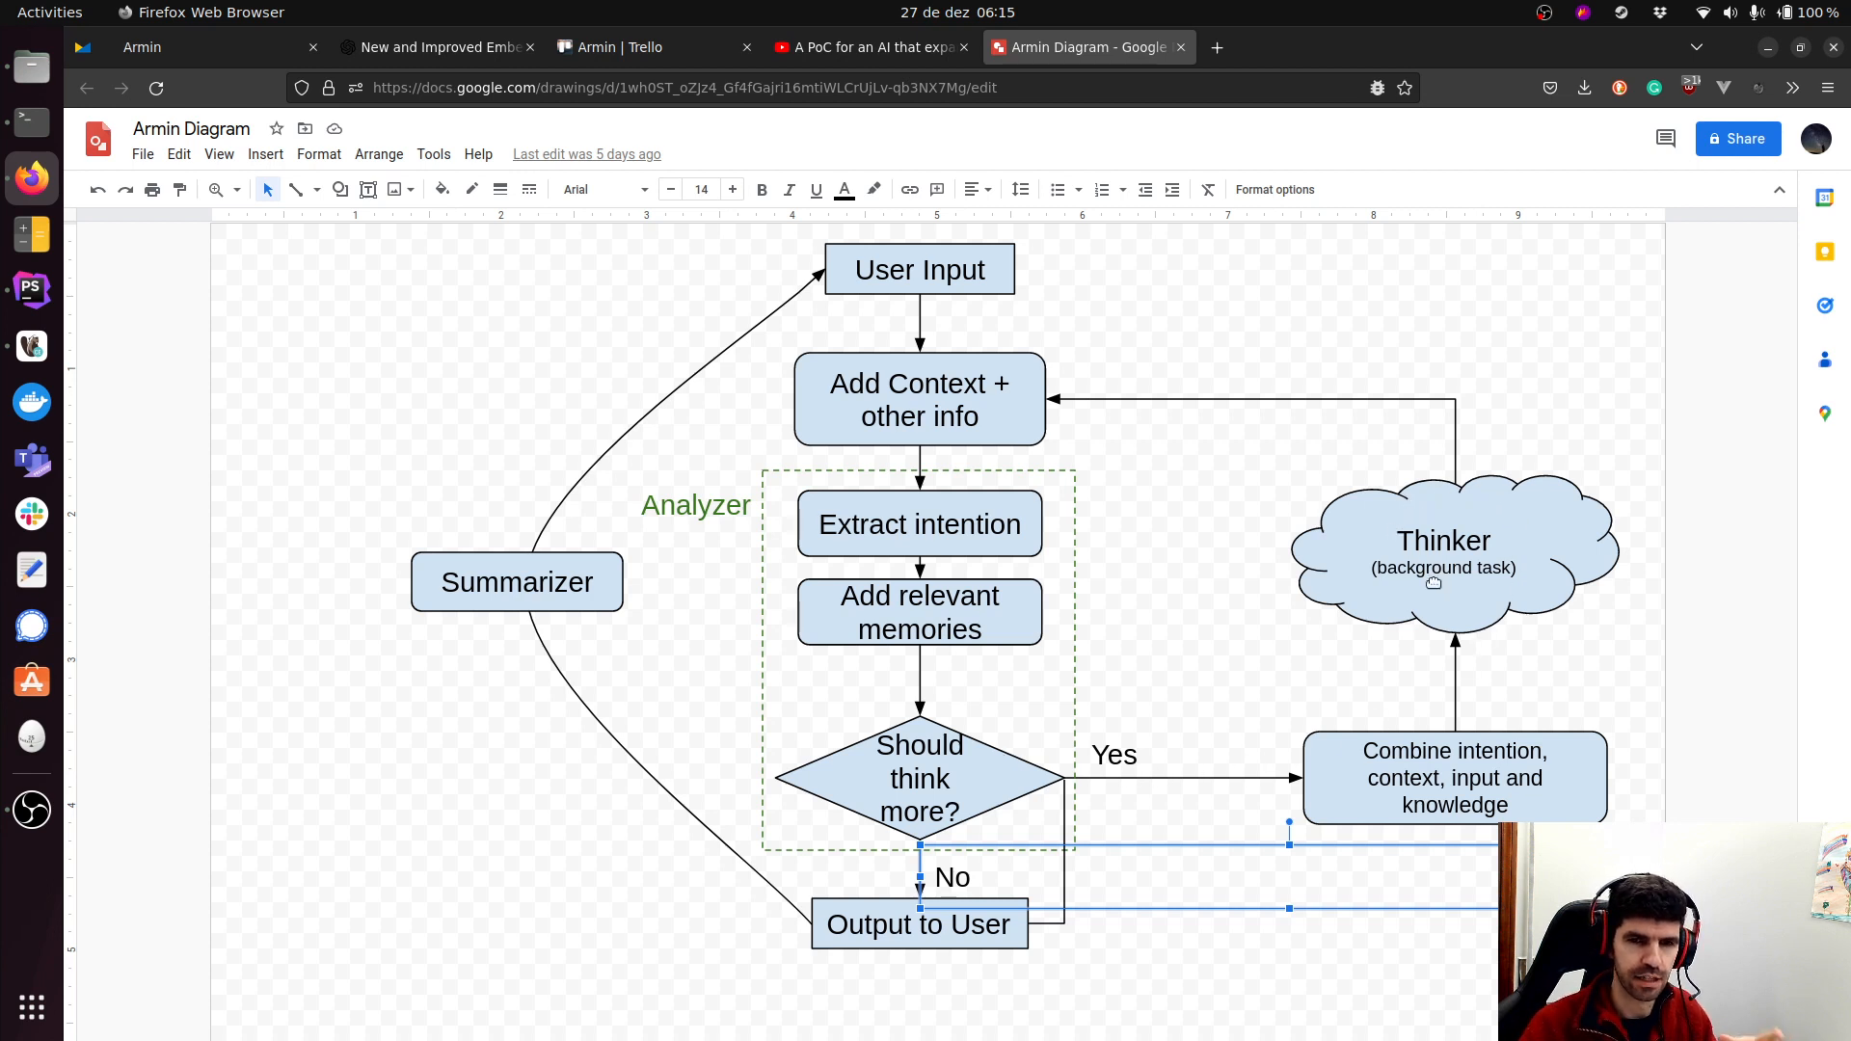
mouse_move(1091, 949)
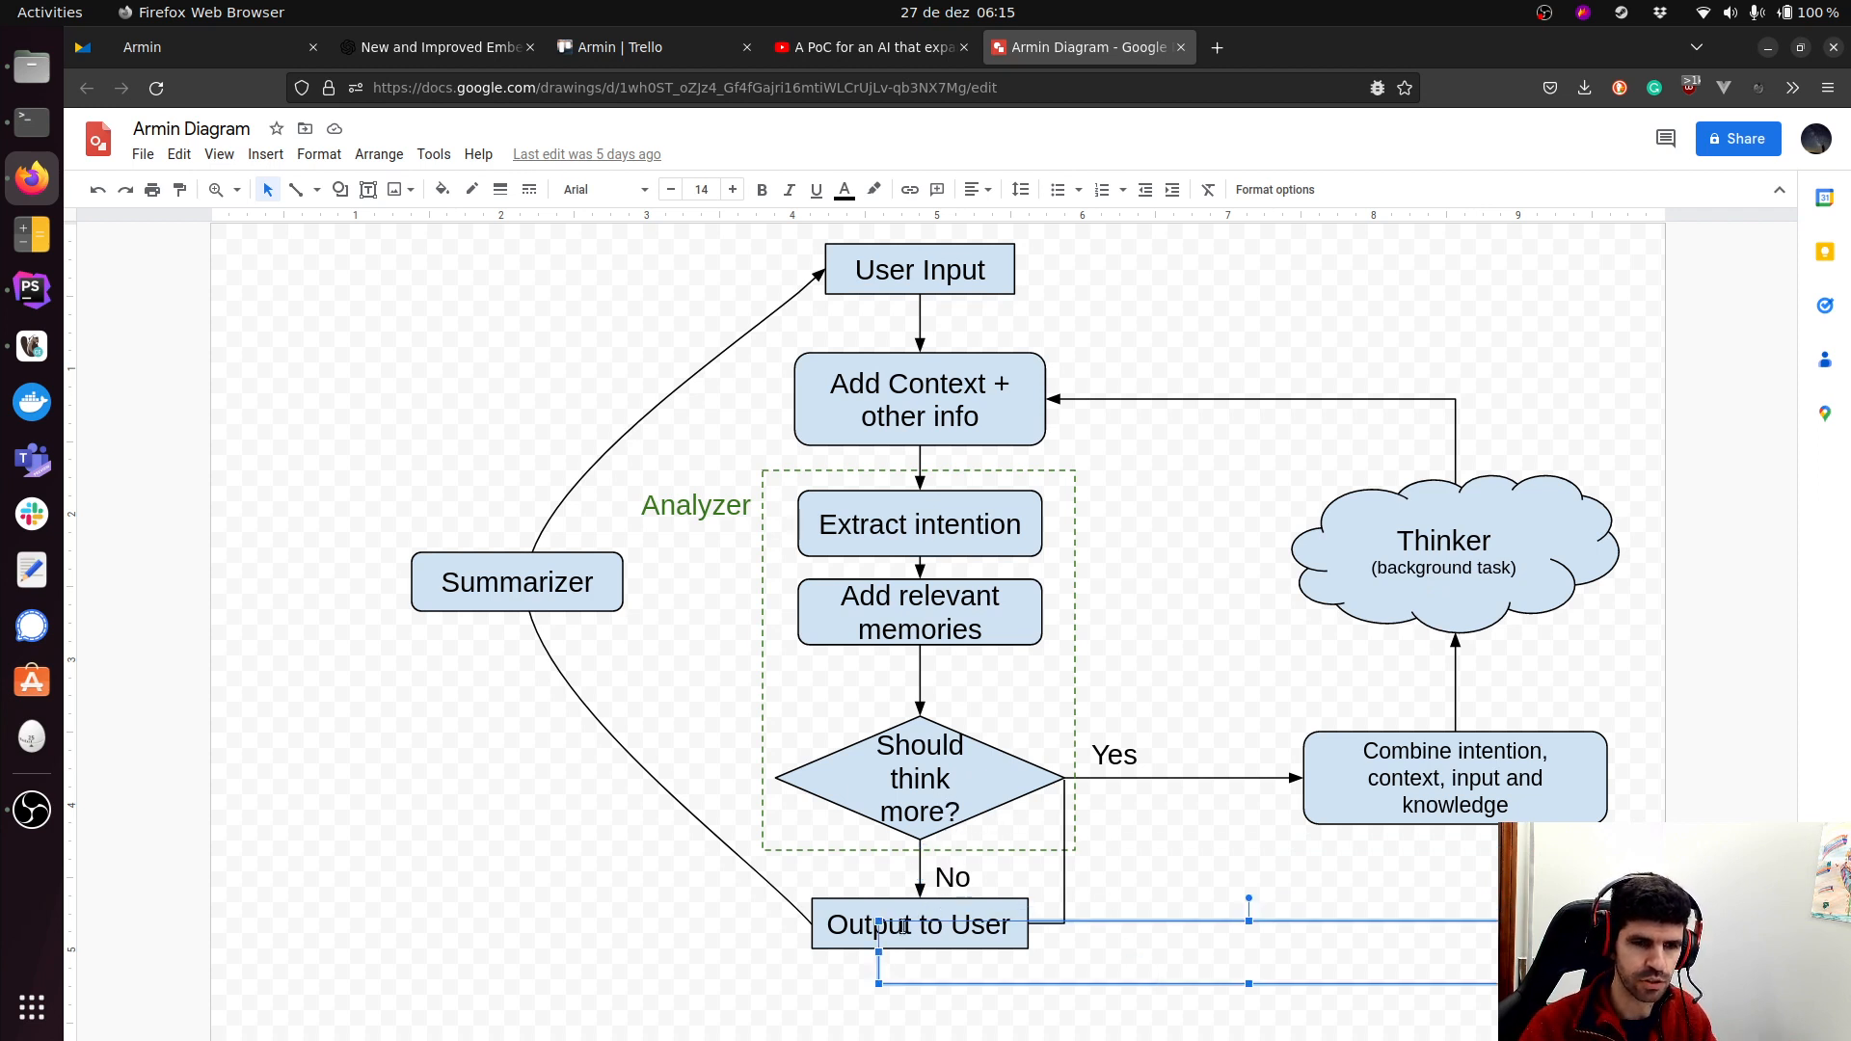
Walk through the flowchart shapes, then deselect the connector lines.
click(584, 596)
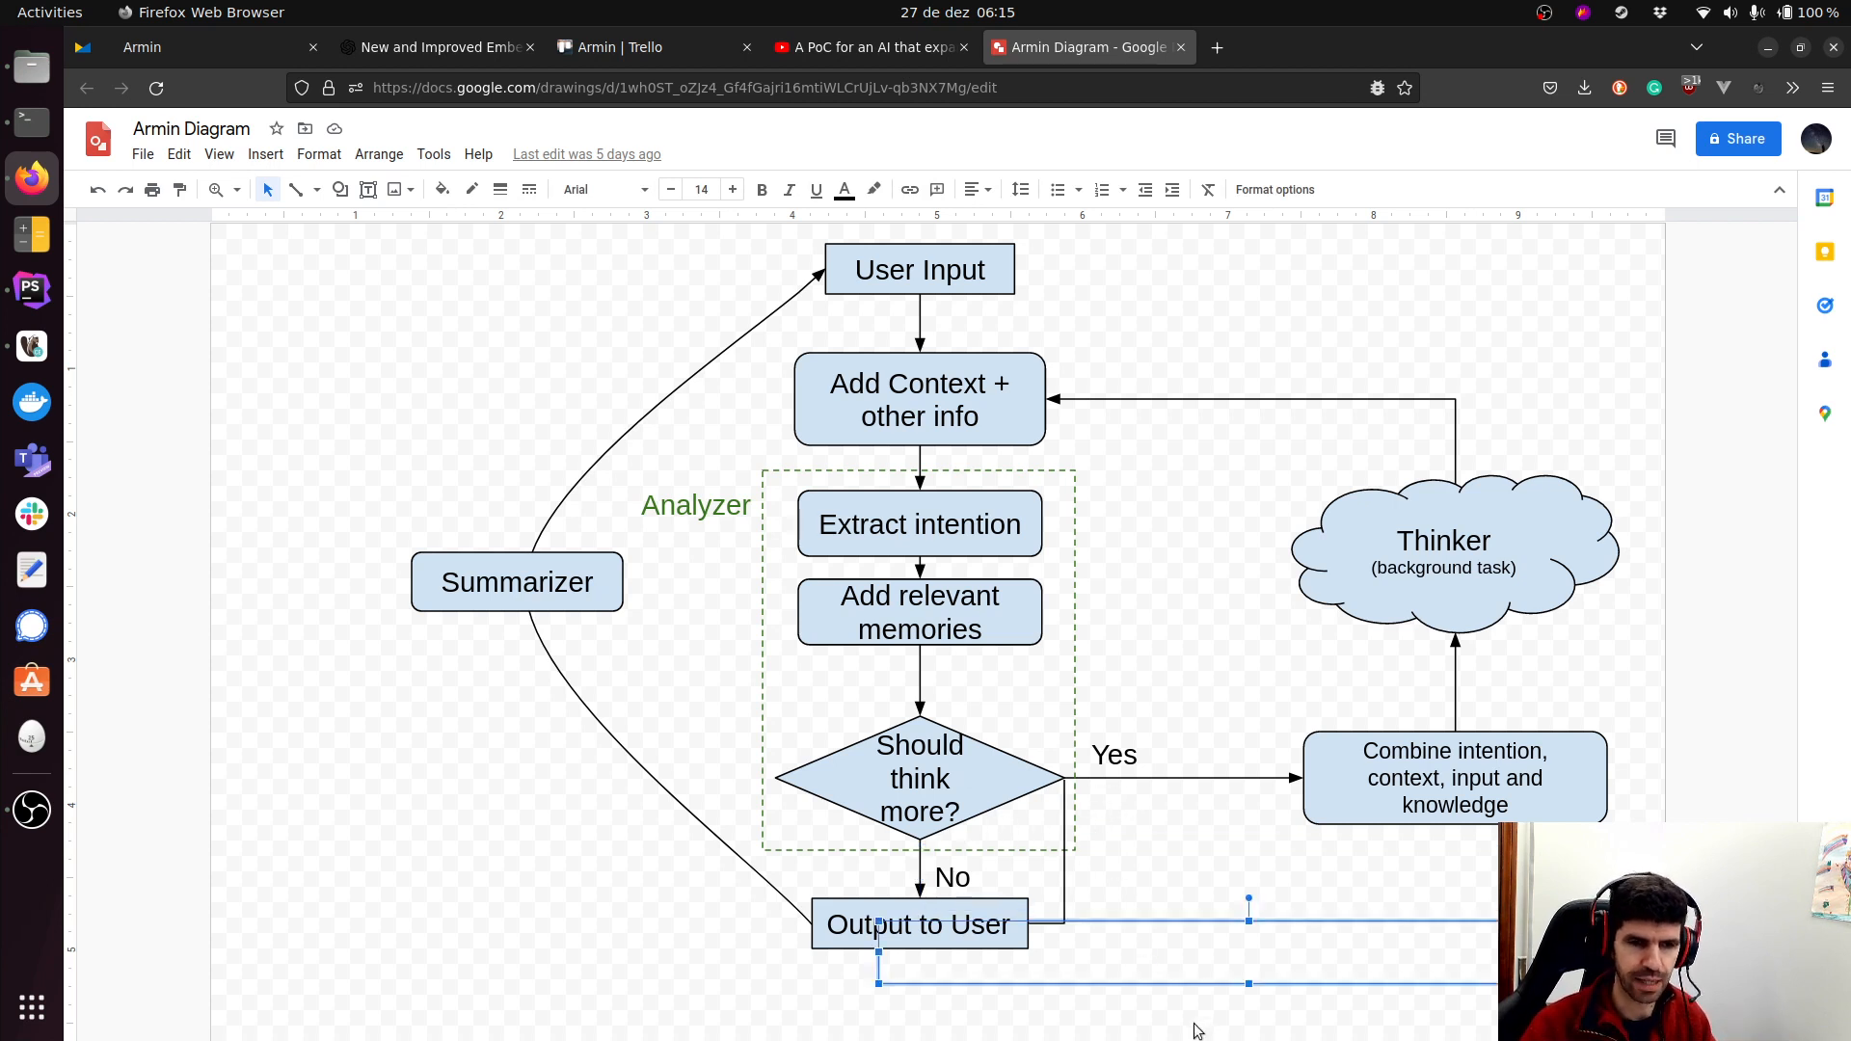
click(1057, 808)
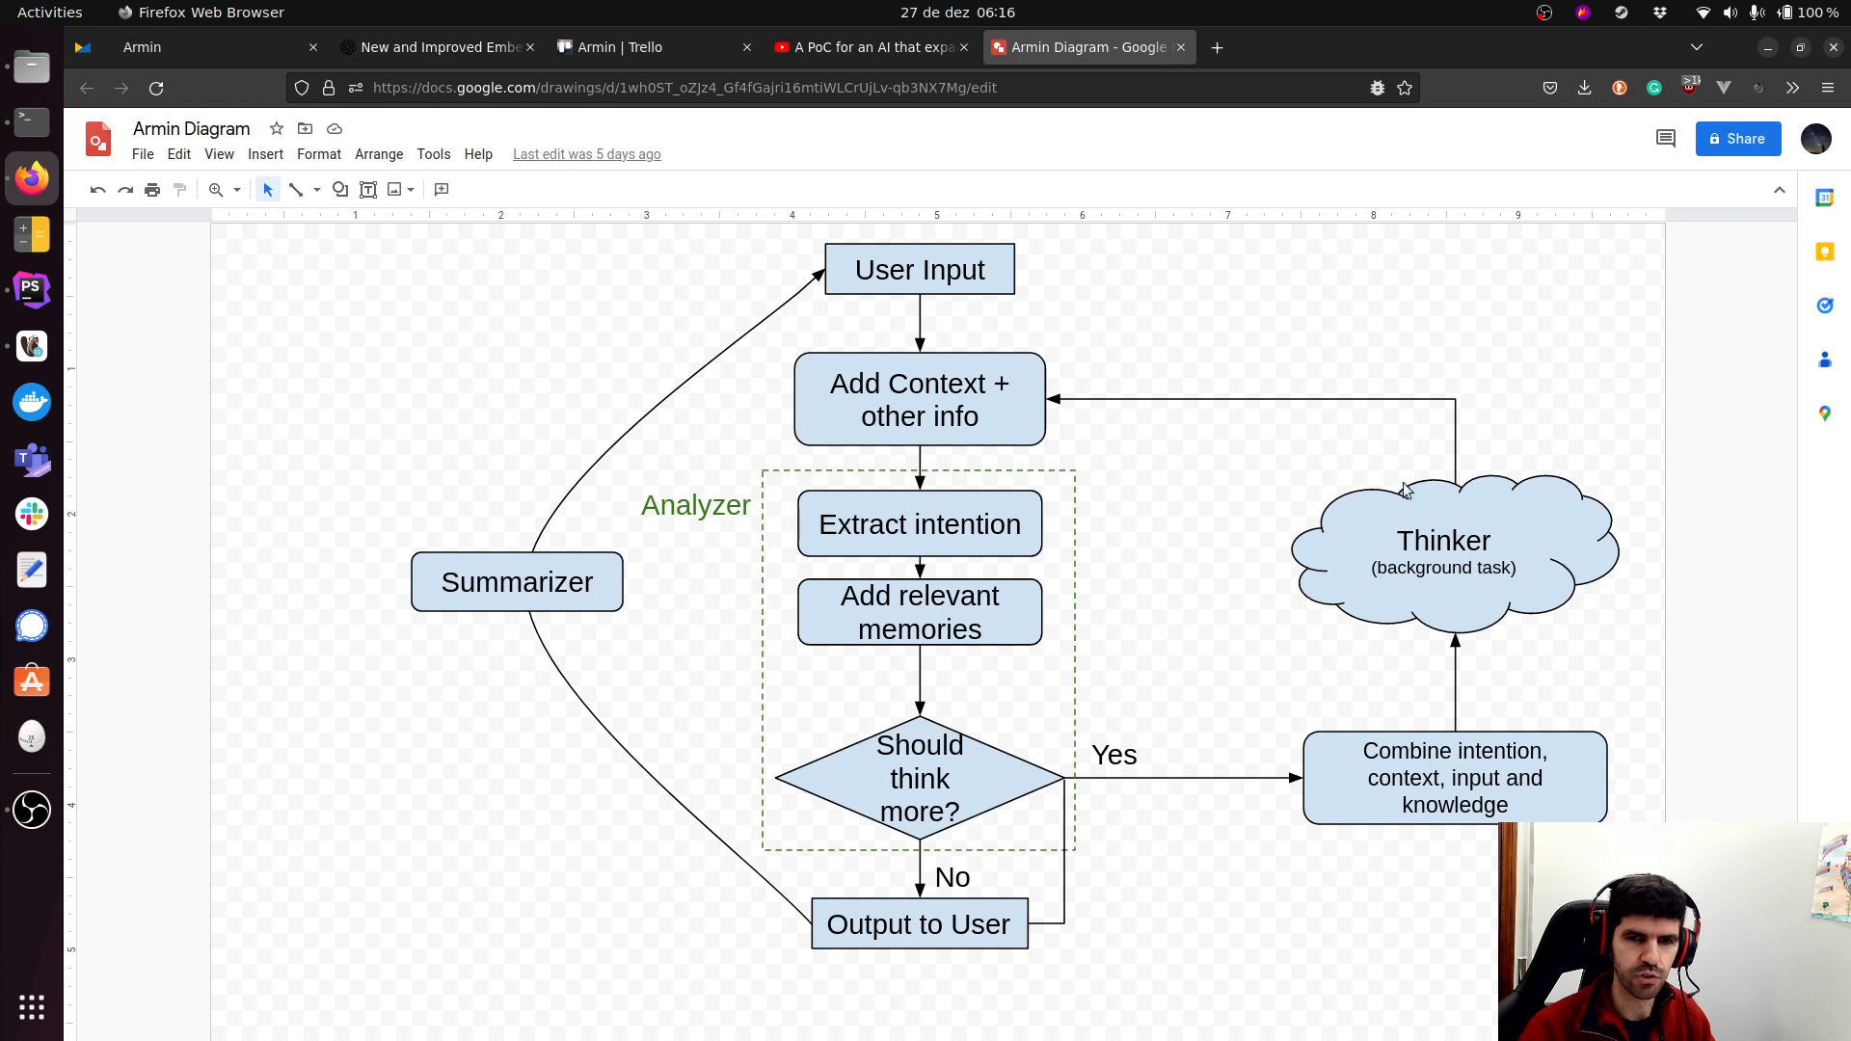
mouse_move(1314, 667)
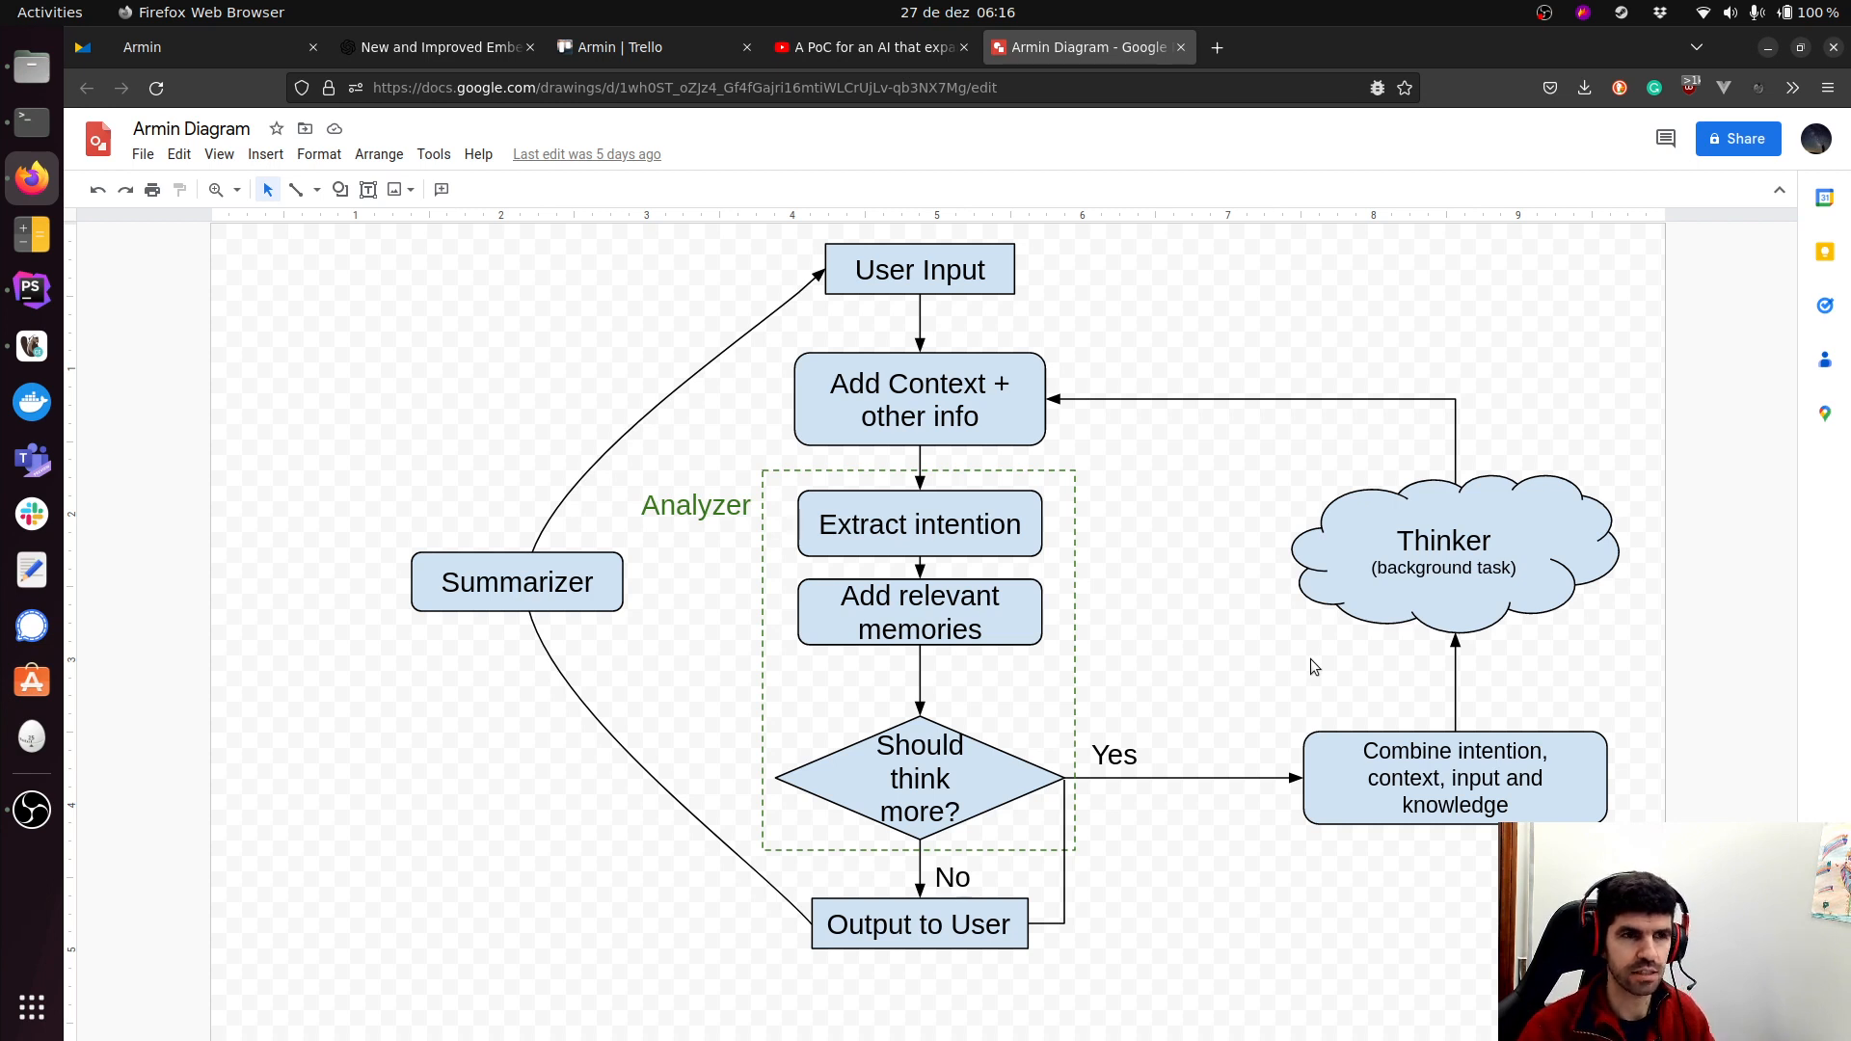
mouse_move(1039, 401)
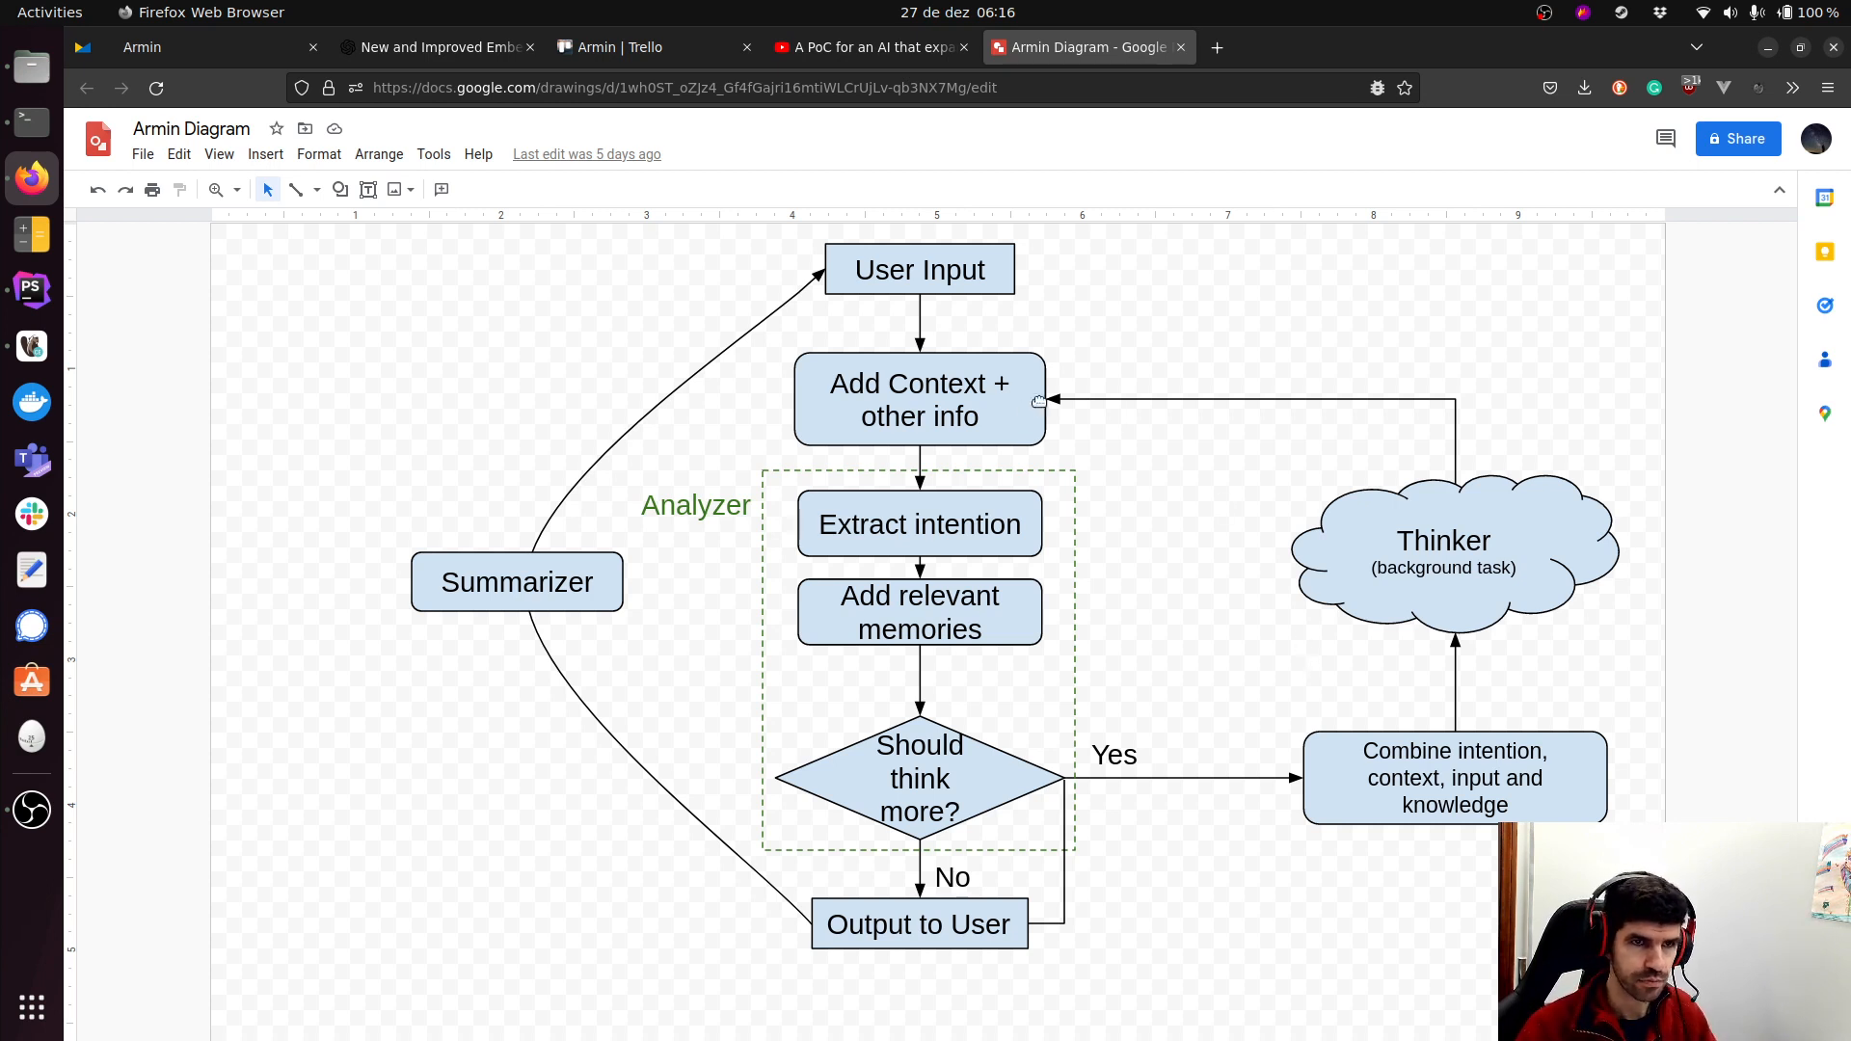
Return to the Armin Dashboard with its 'Welcome to Armin!' message.
click(189, 46)
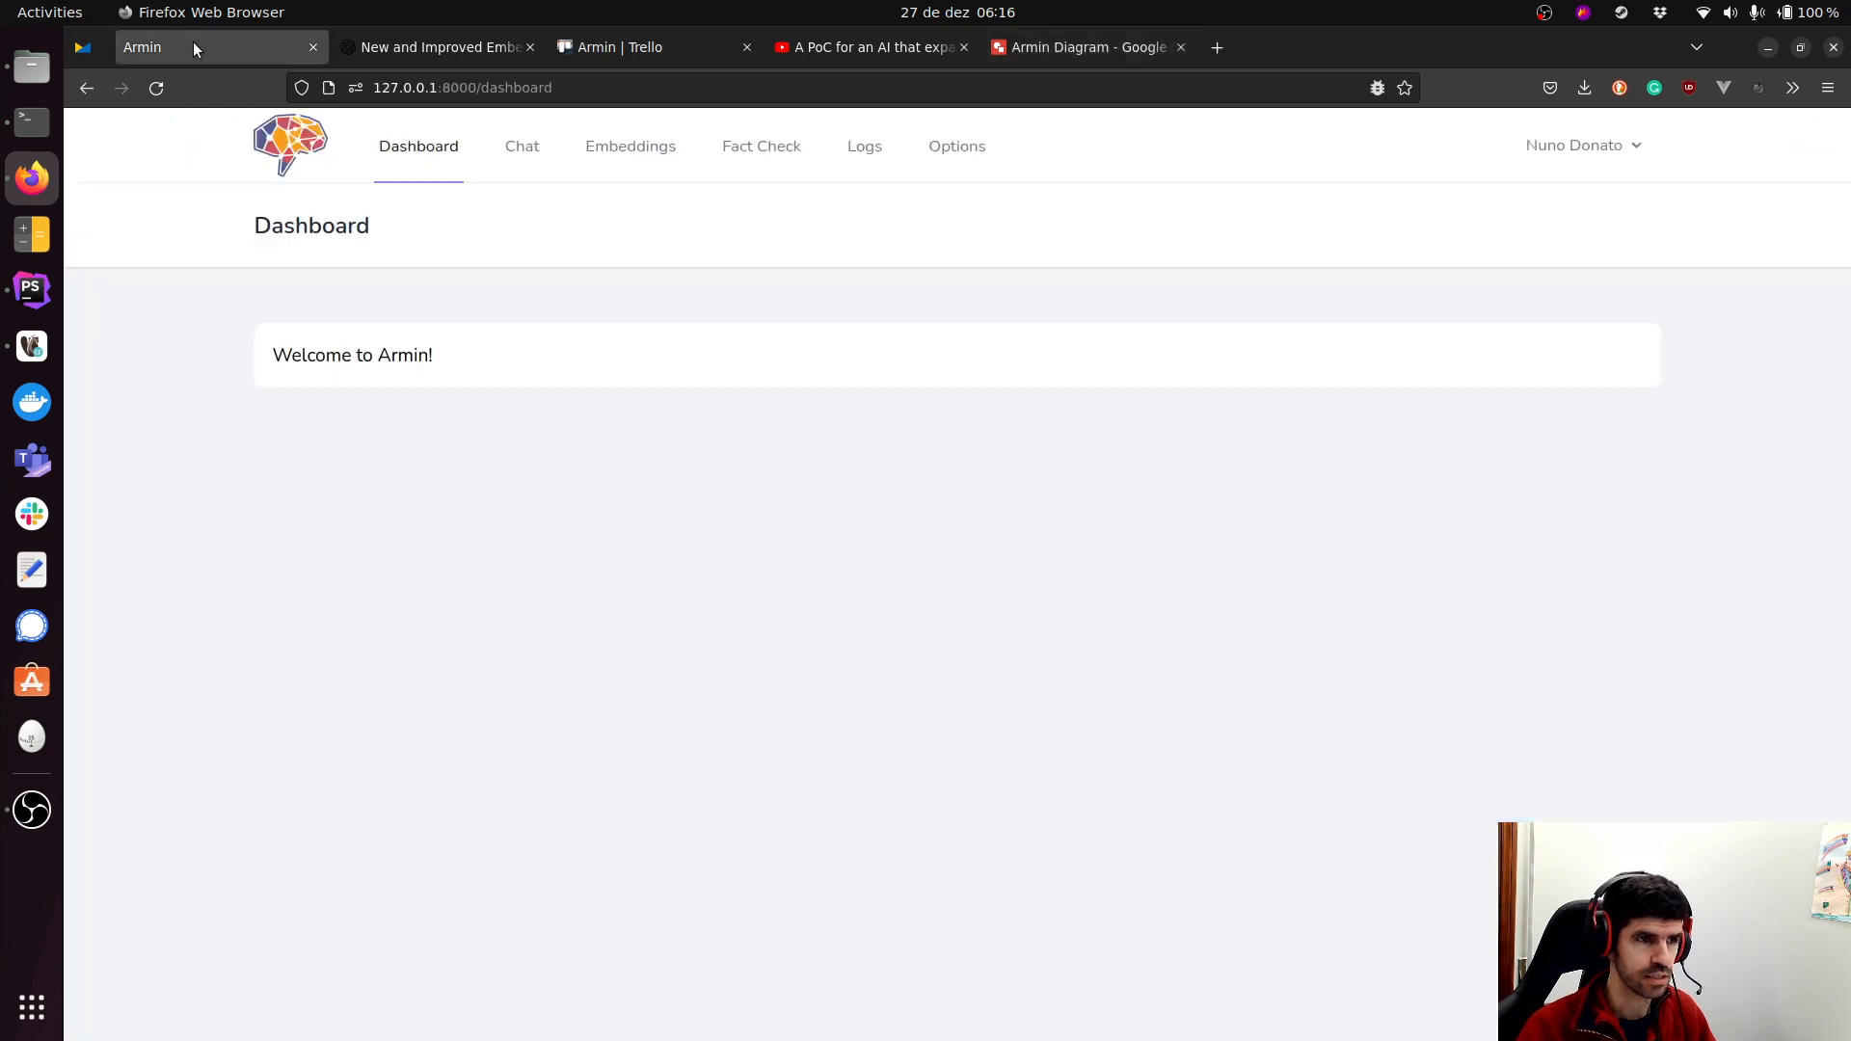
mouse_move(889, 353)
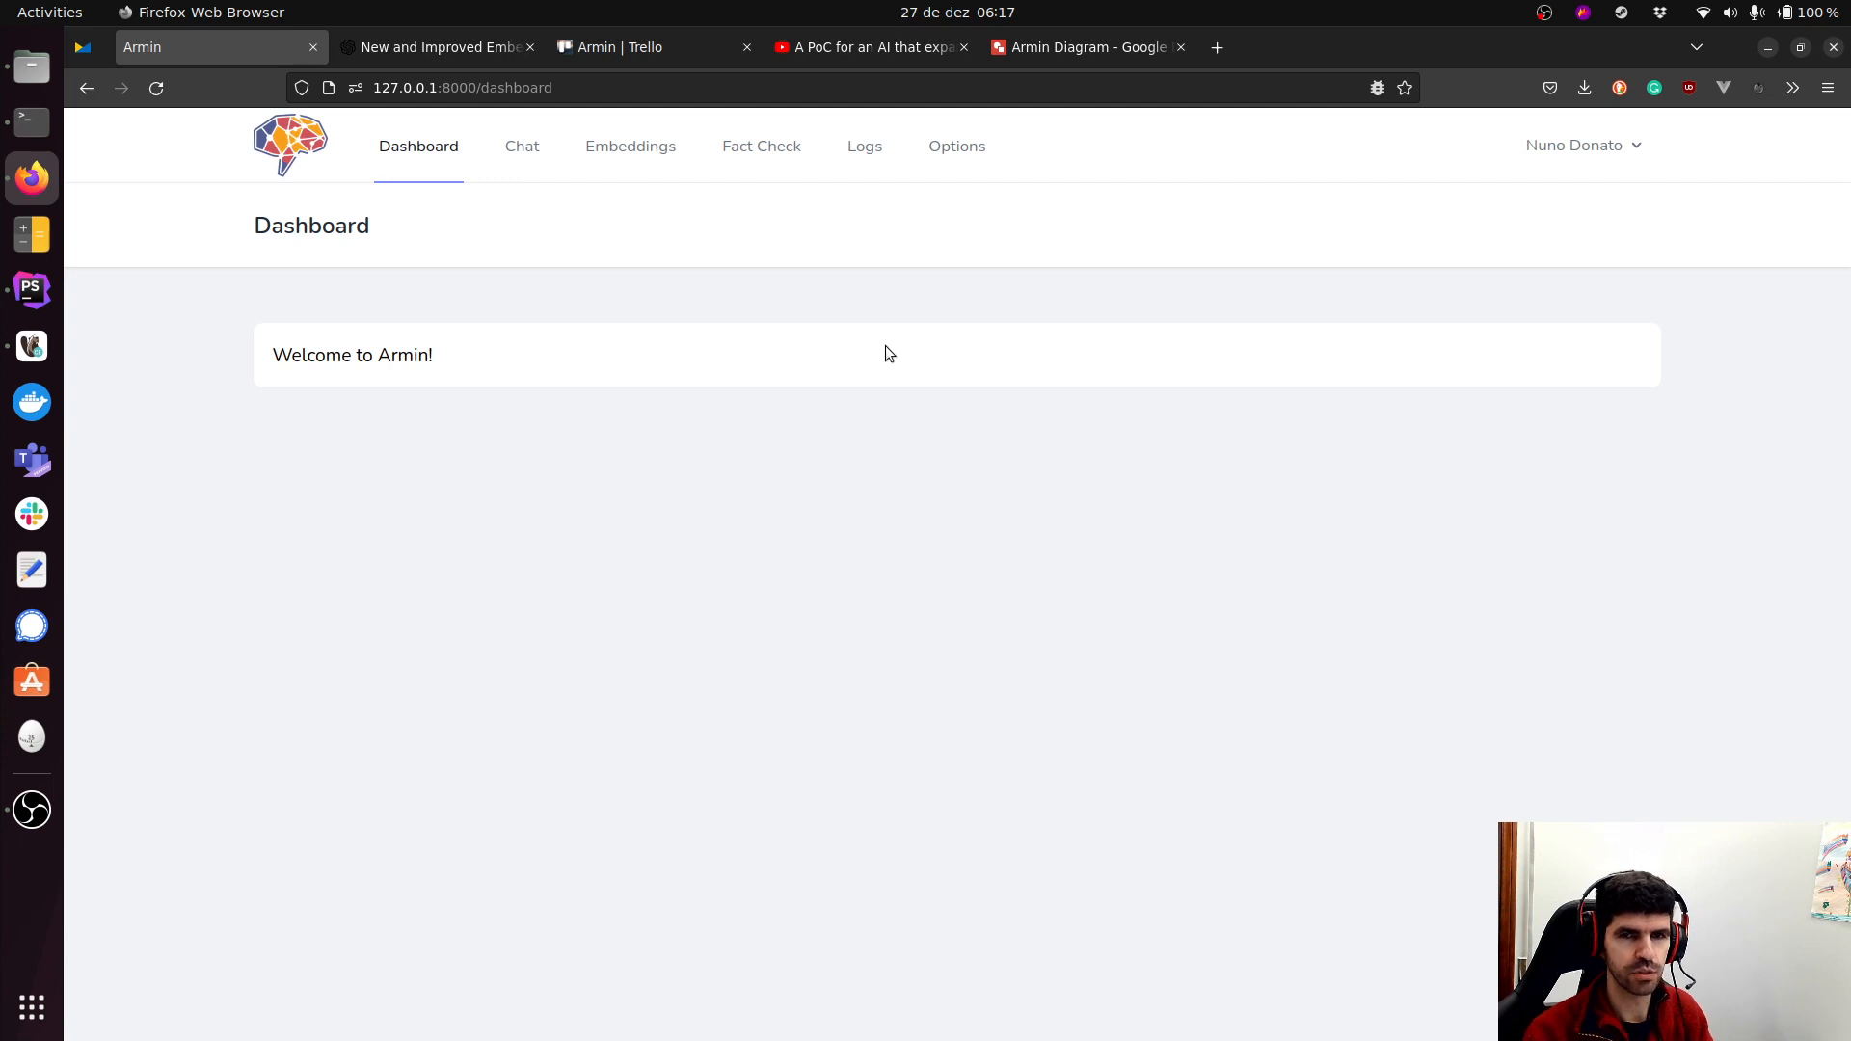
mouse_move(980, 195)
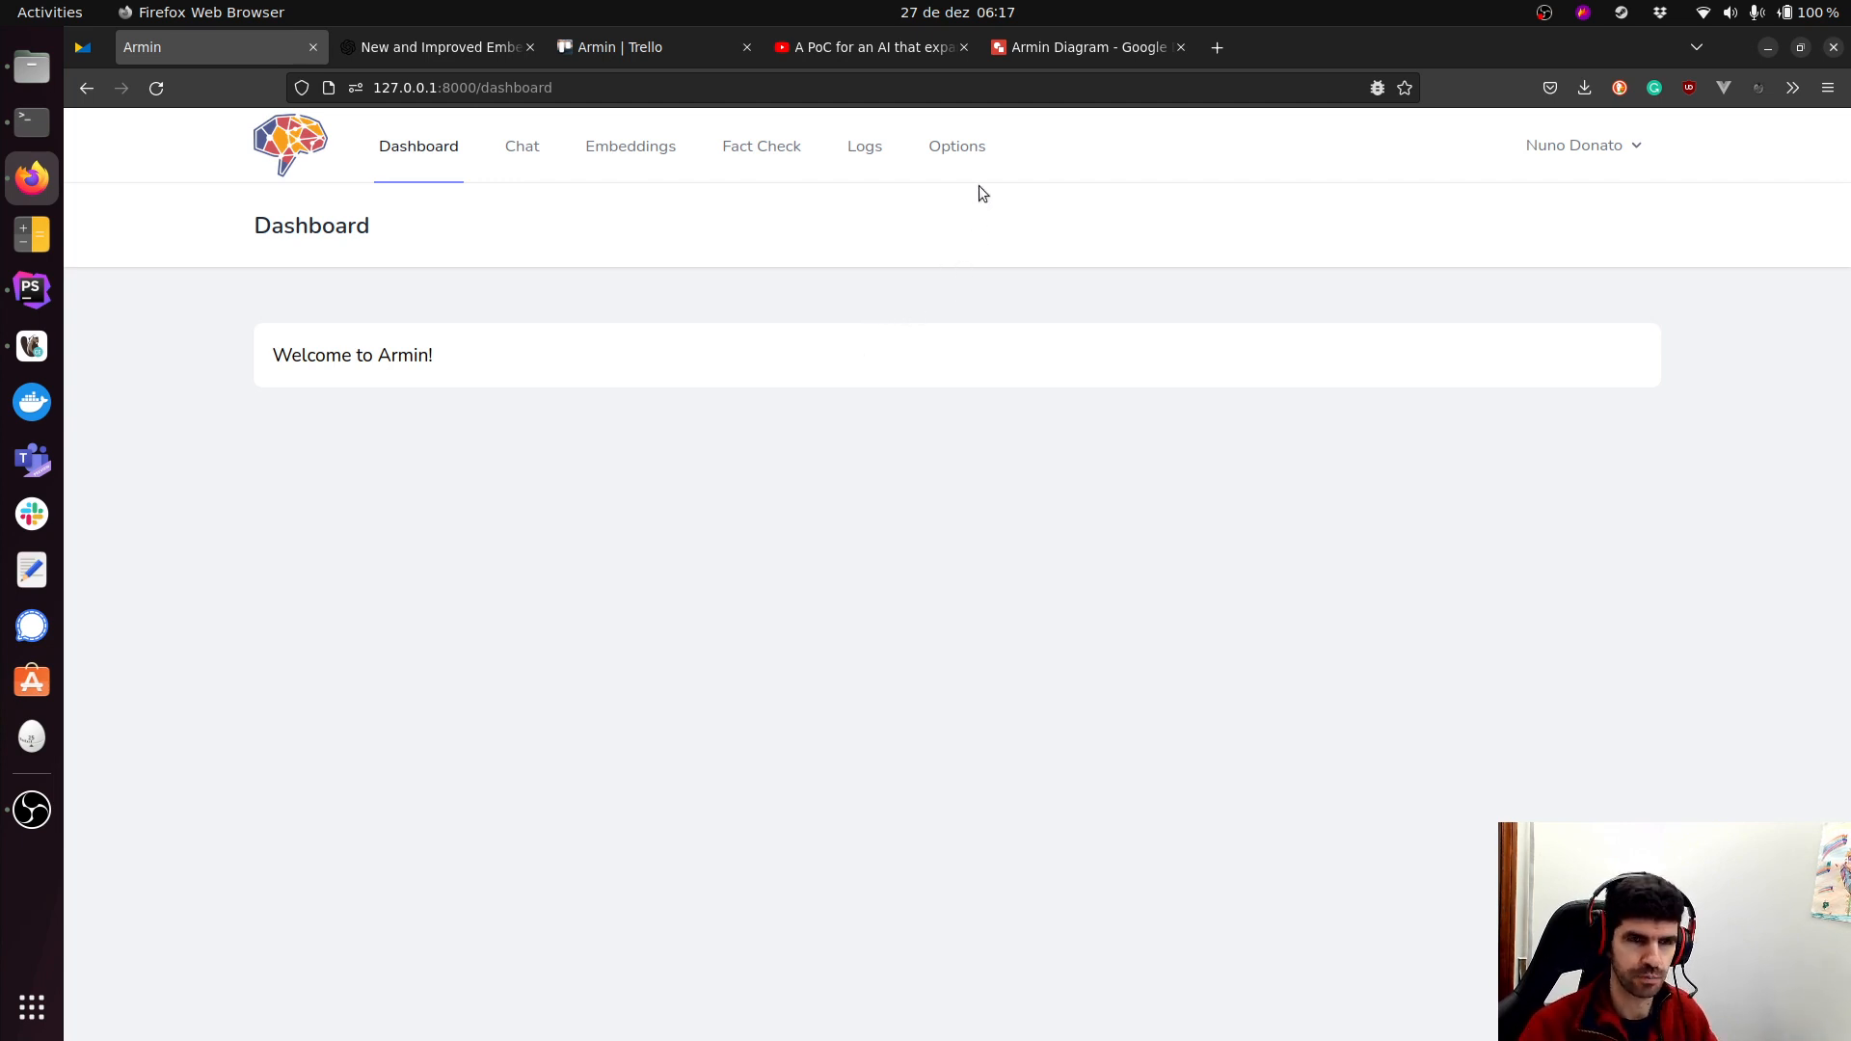
Show the Options page and highlight the answer_temperature setting name.
click(957, 146)
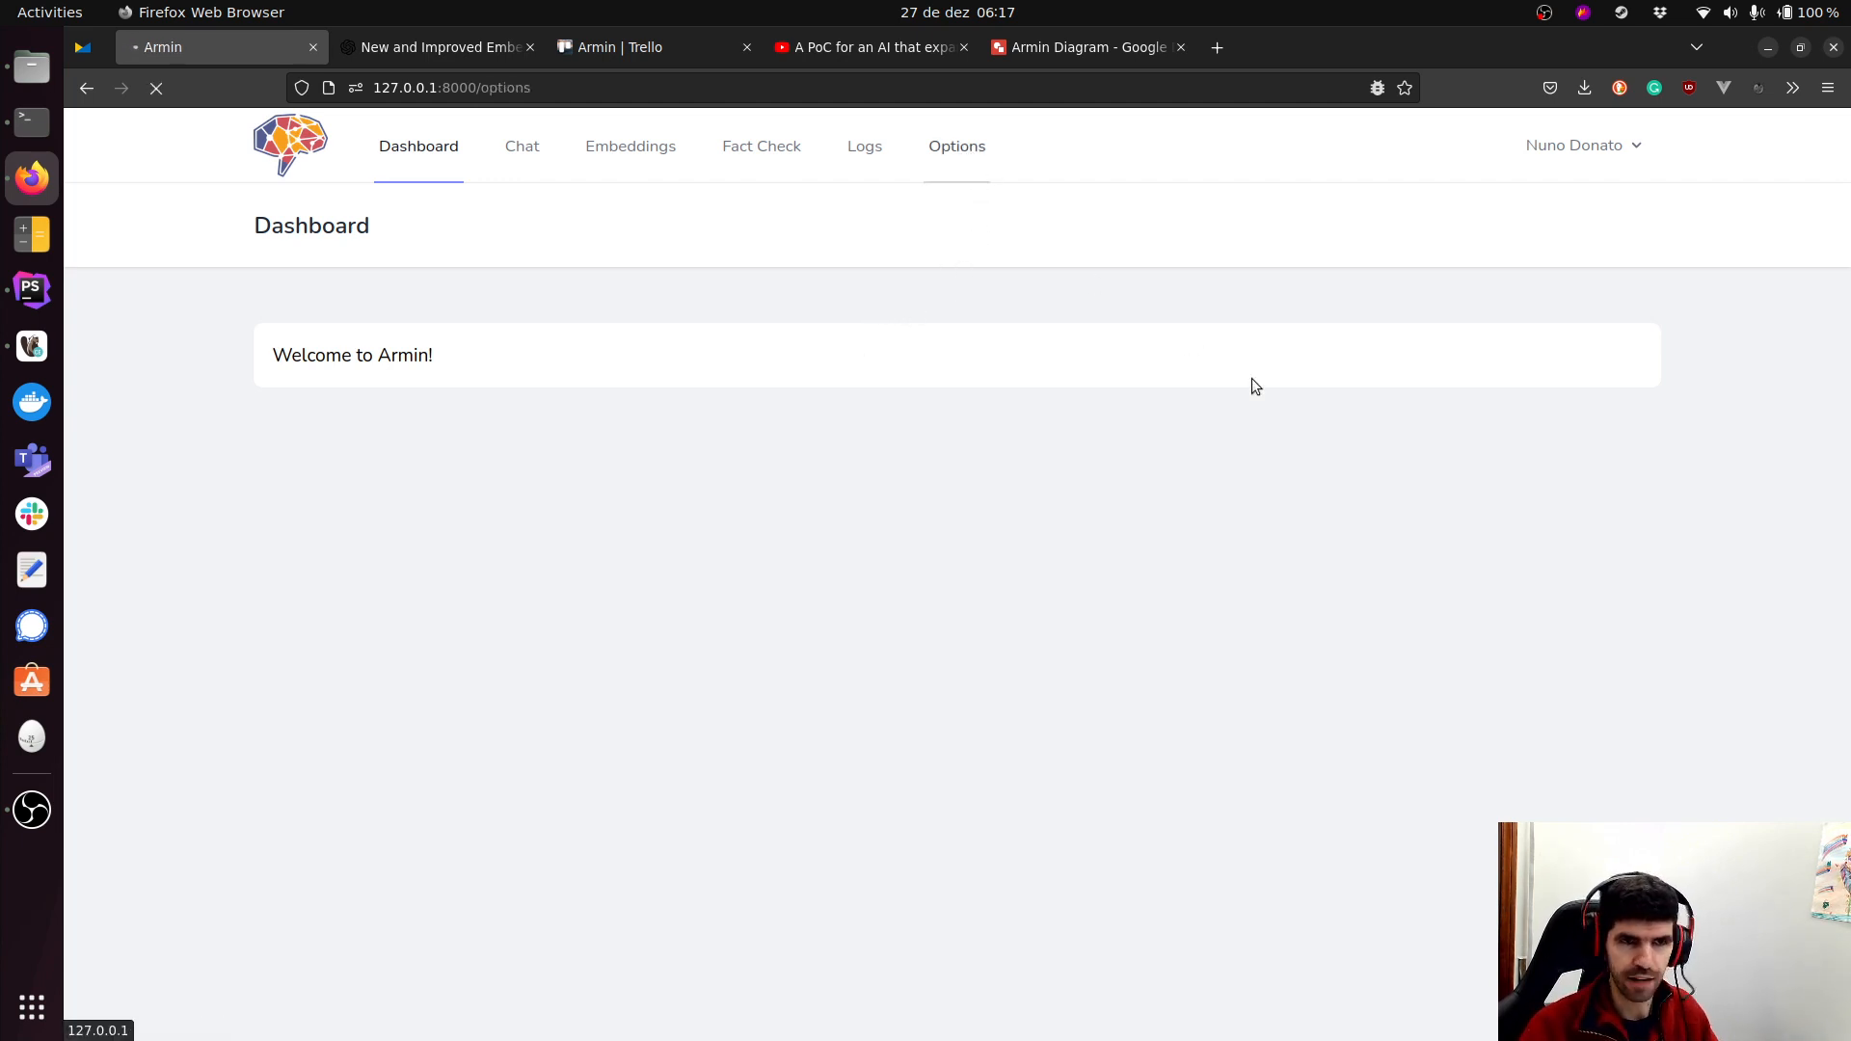
click(957, 145)
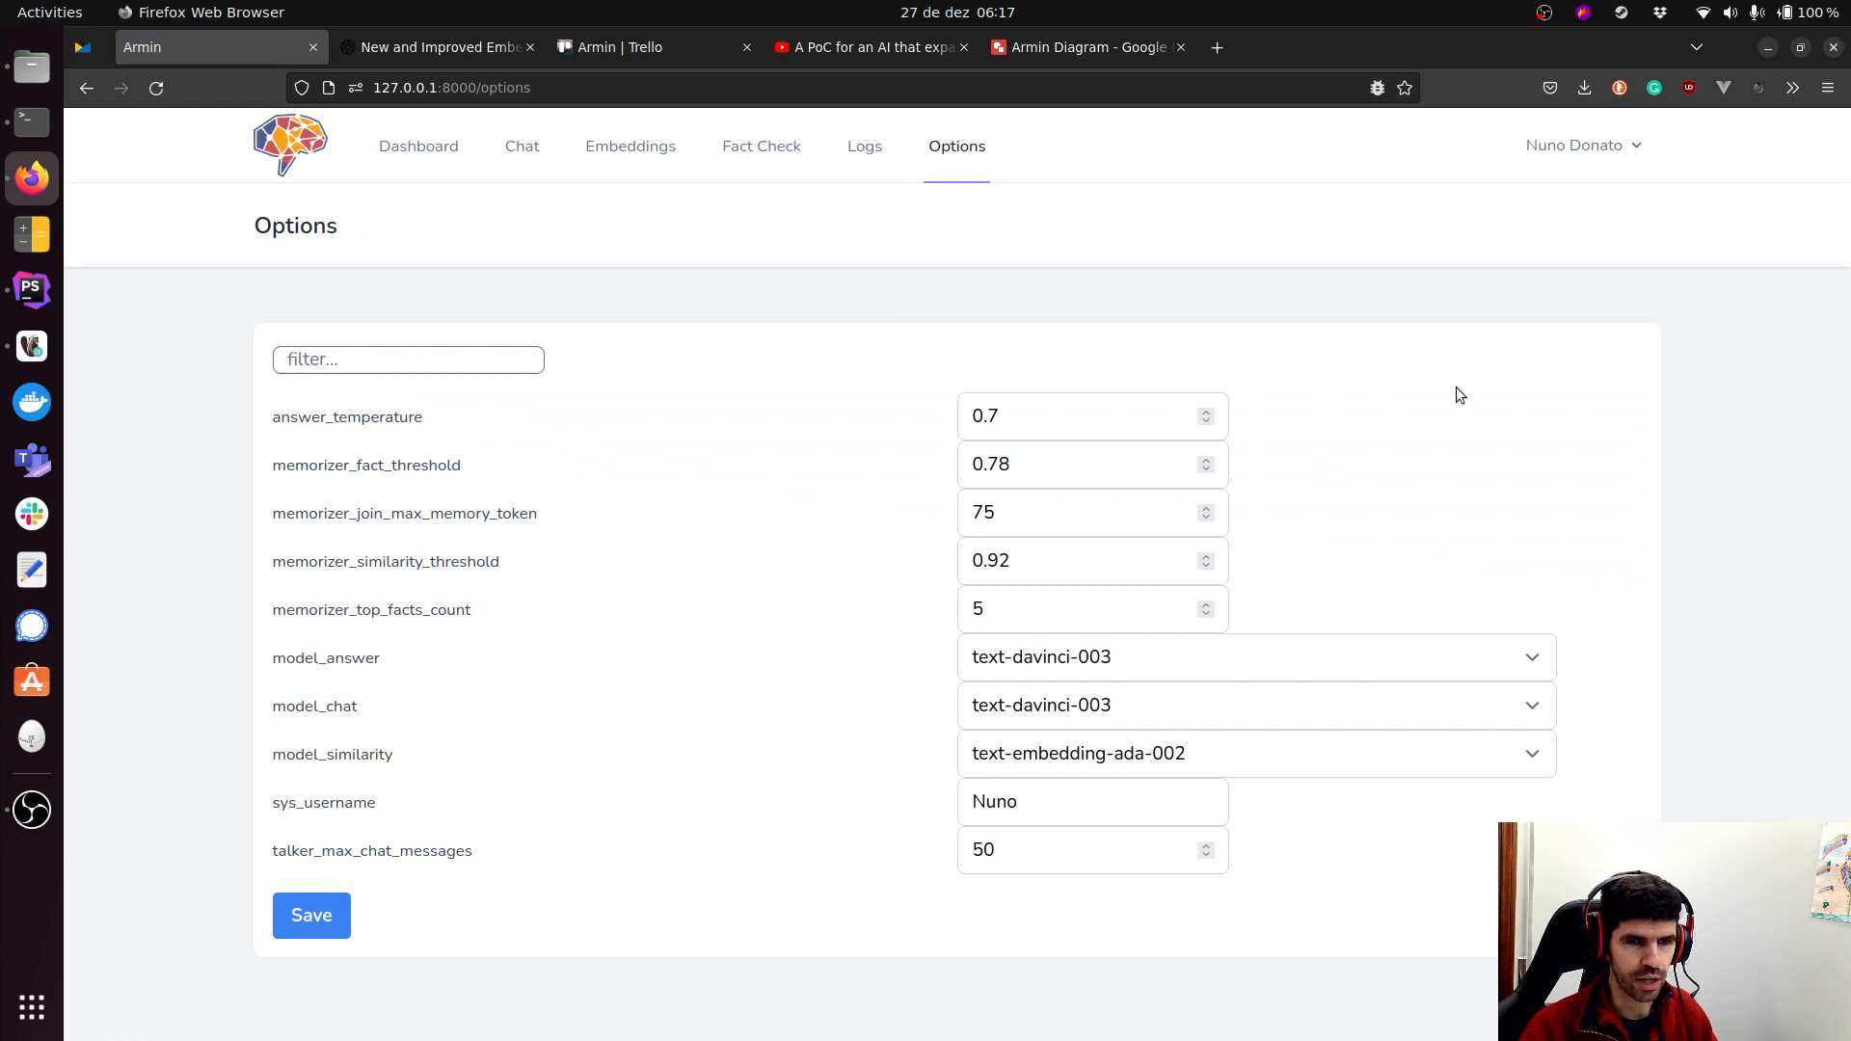
mouse_move(602, 451)
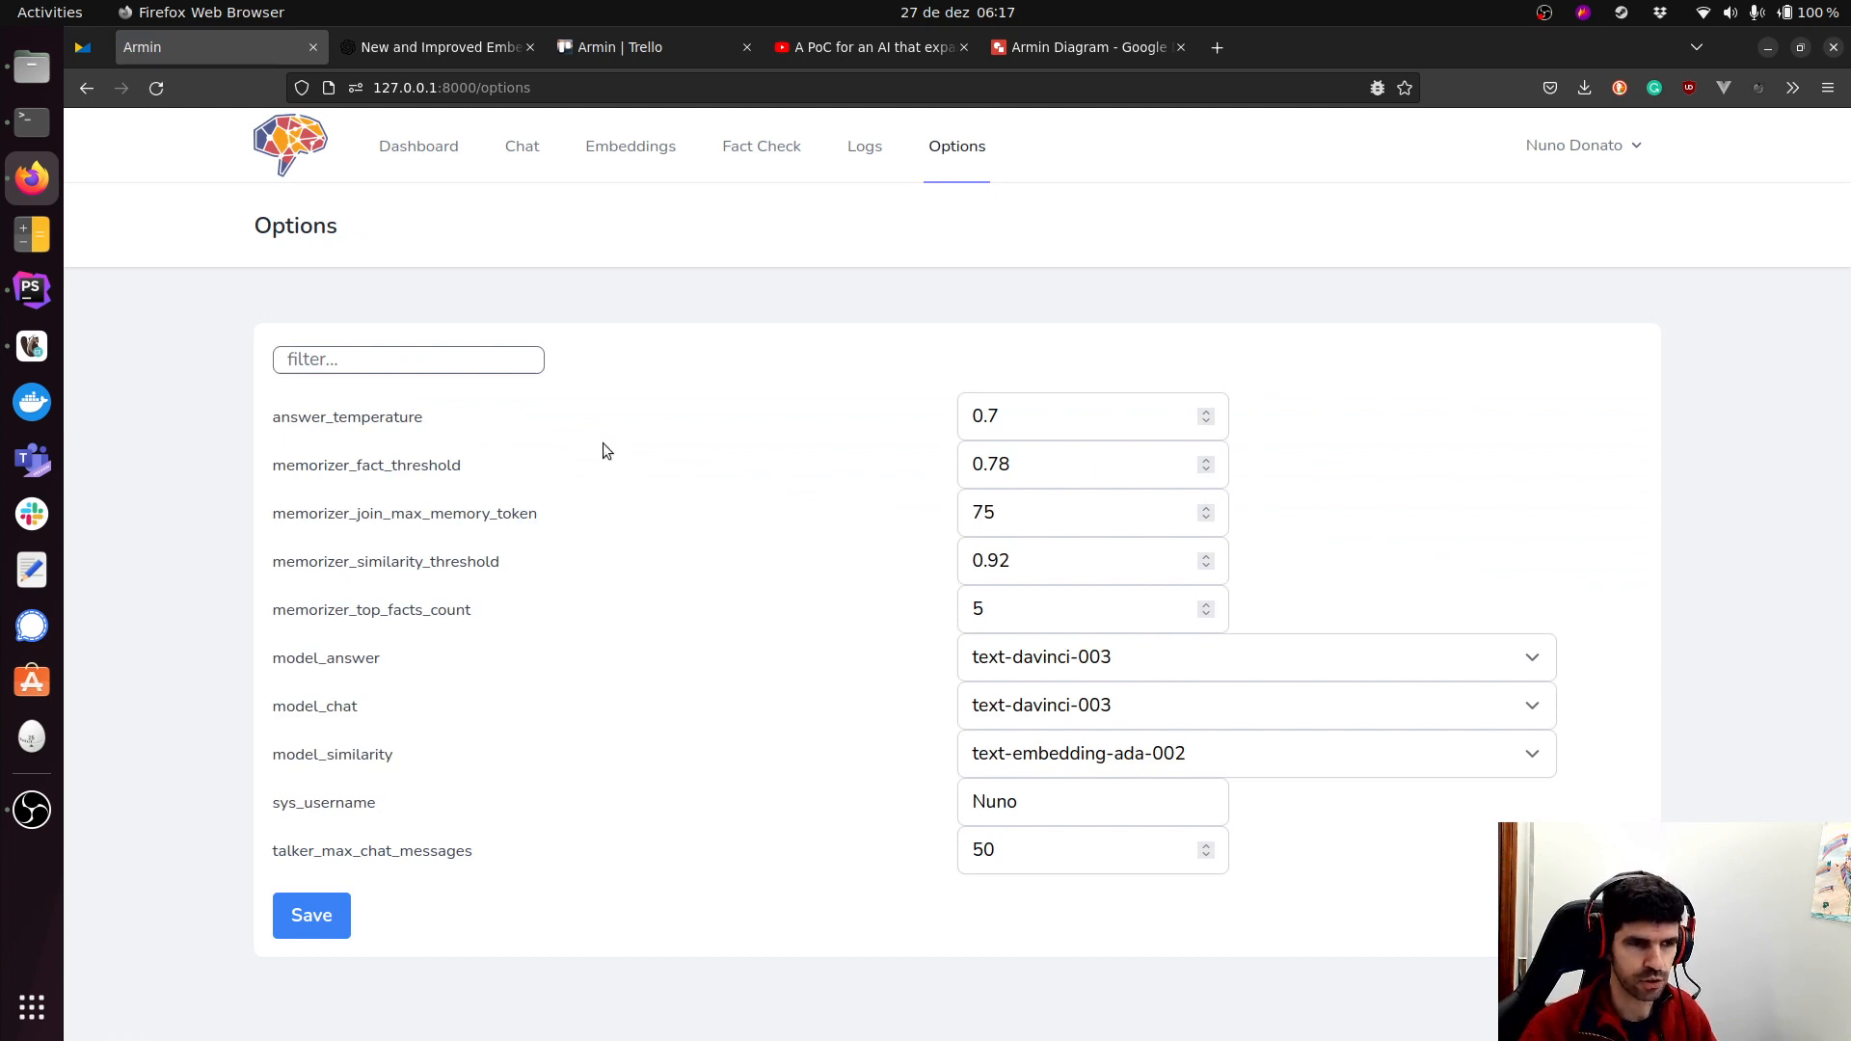
mouse_move(544, 445)
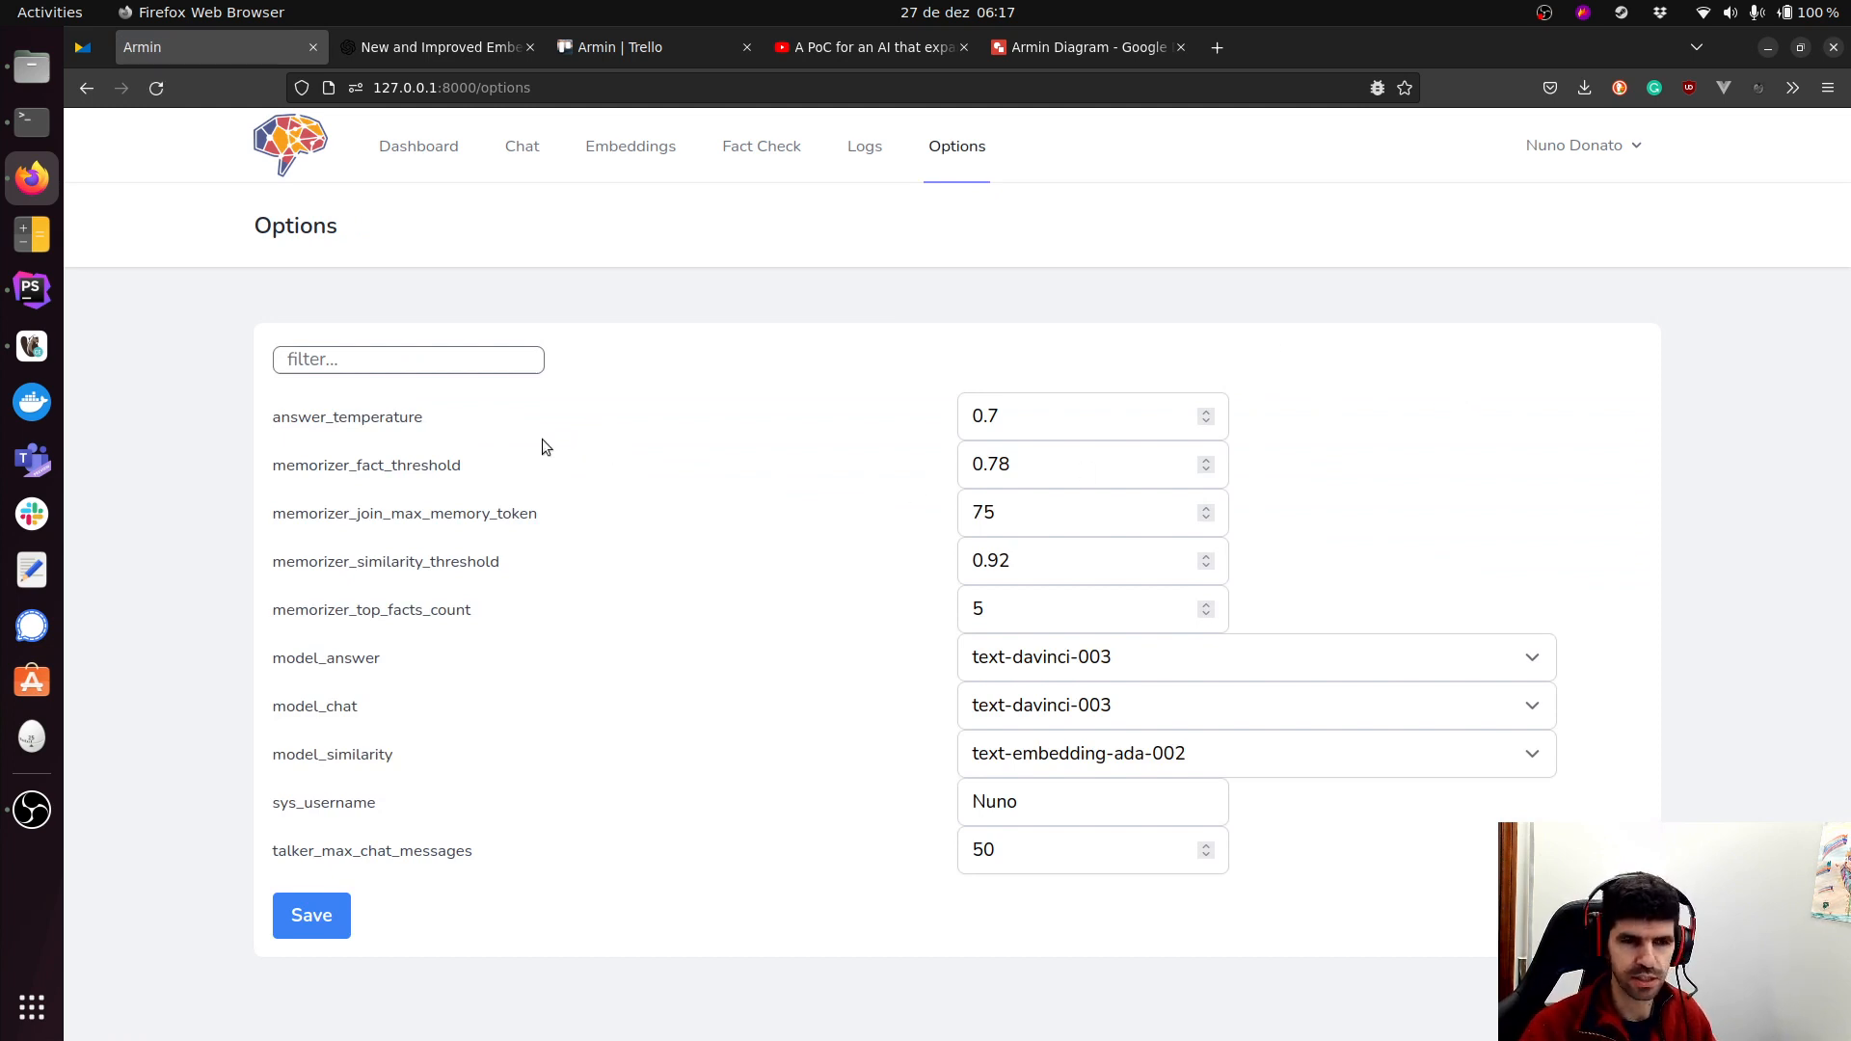
double_click(347, 417)
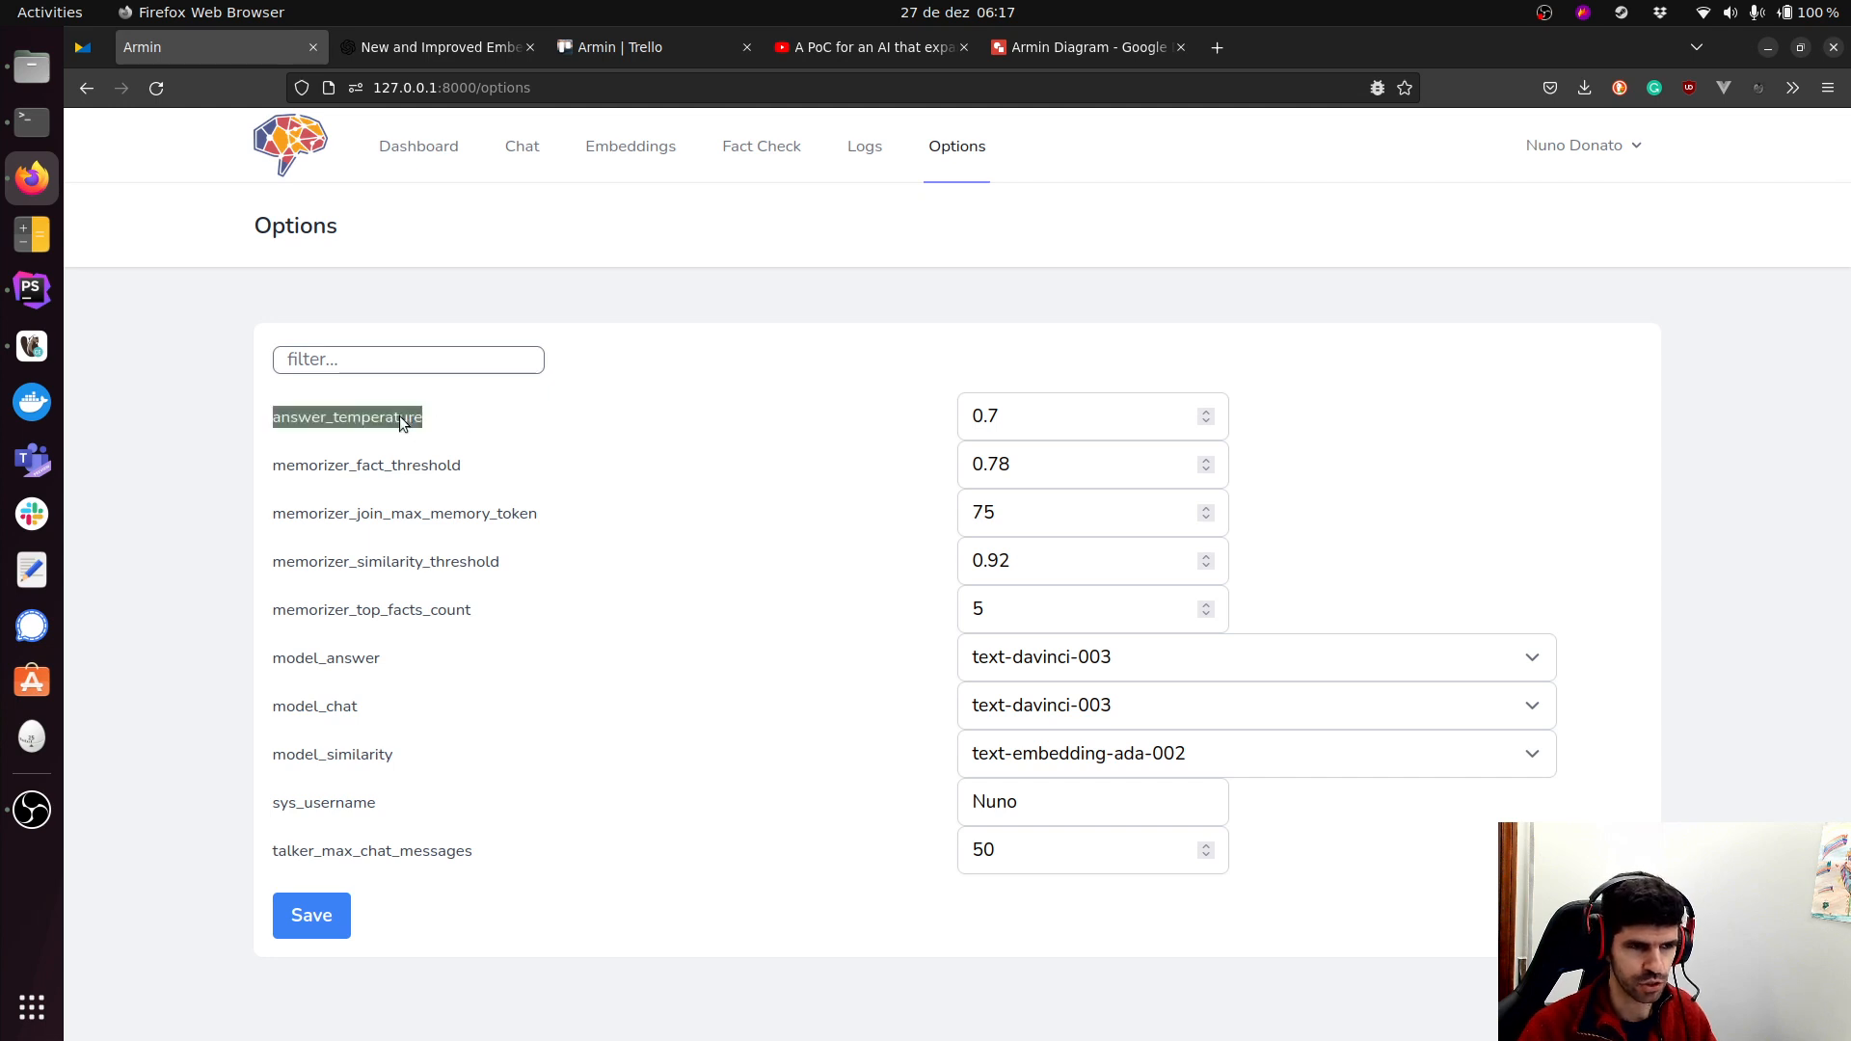
mouse_move(579, 486)
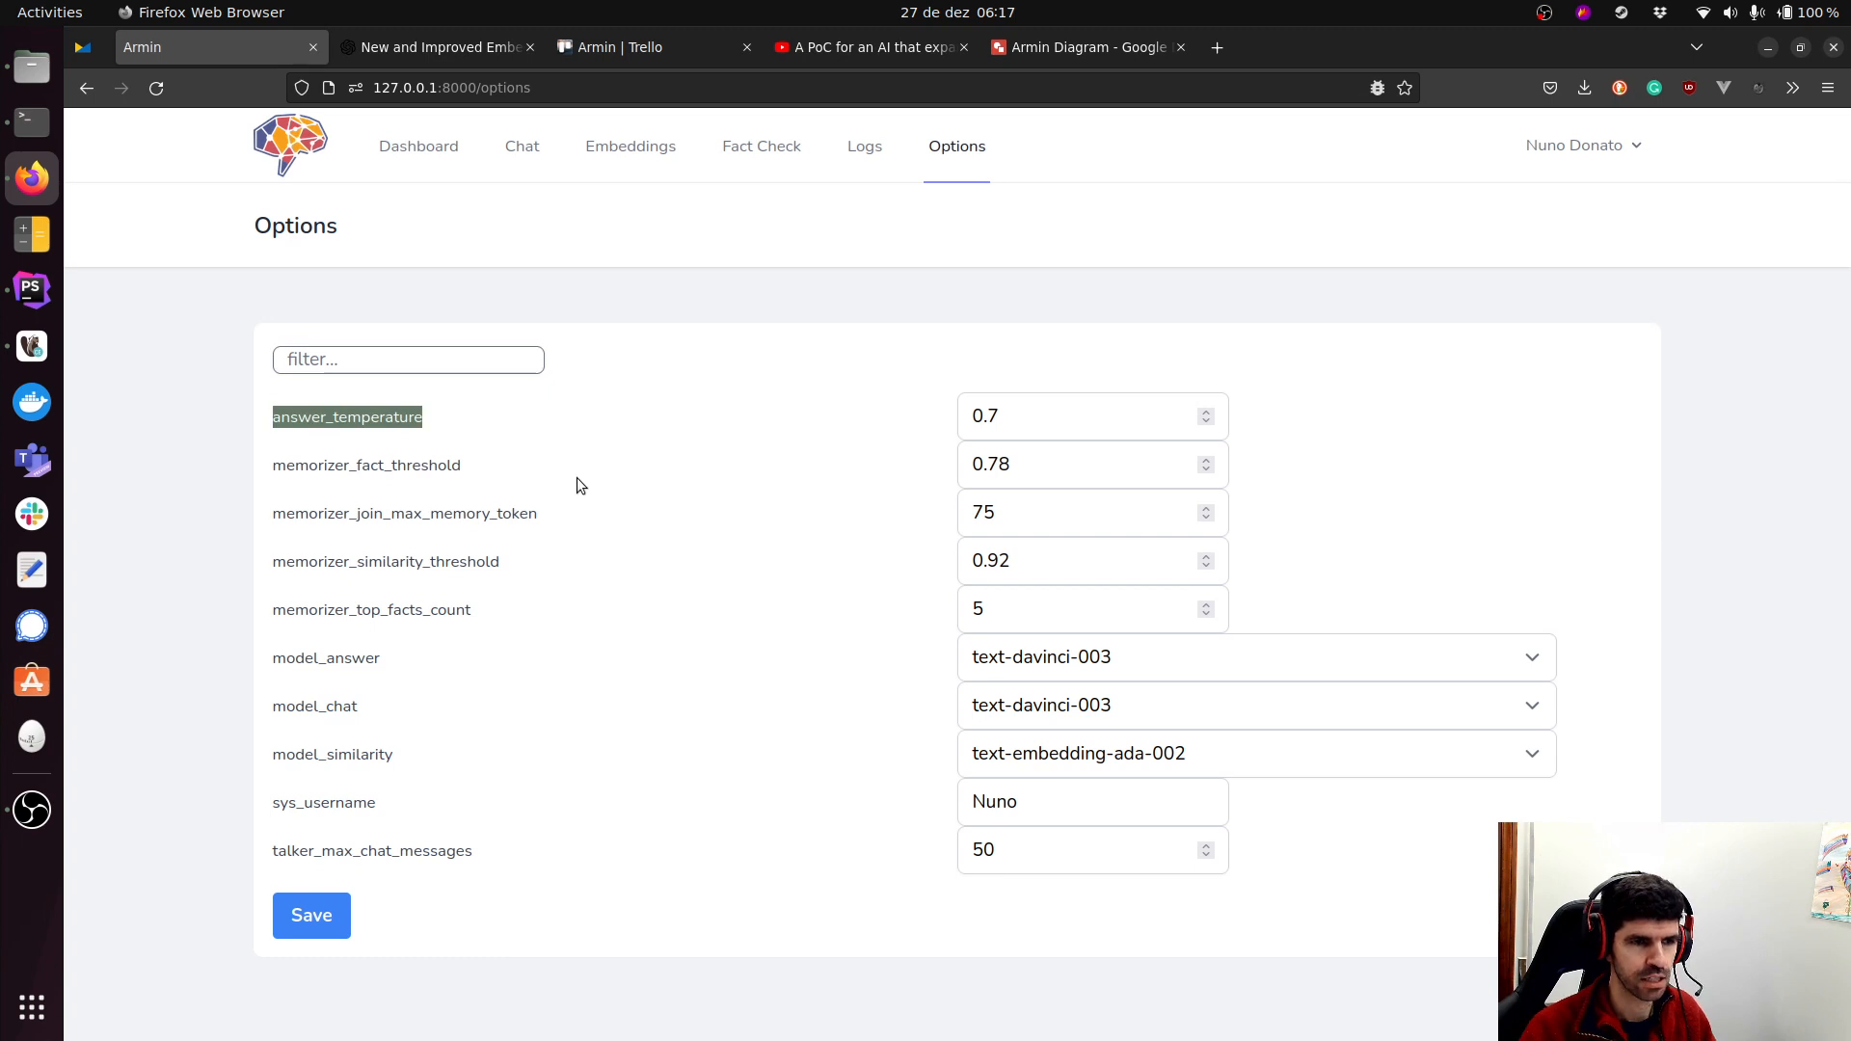
mouse_move(569, 495)
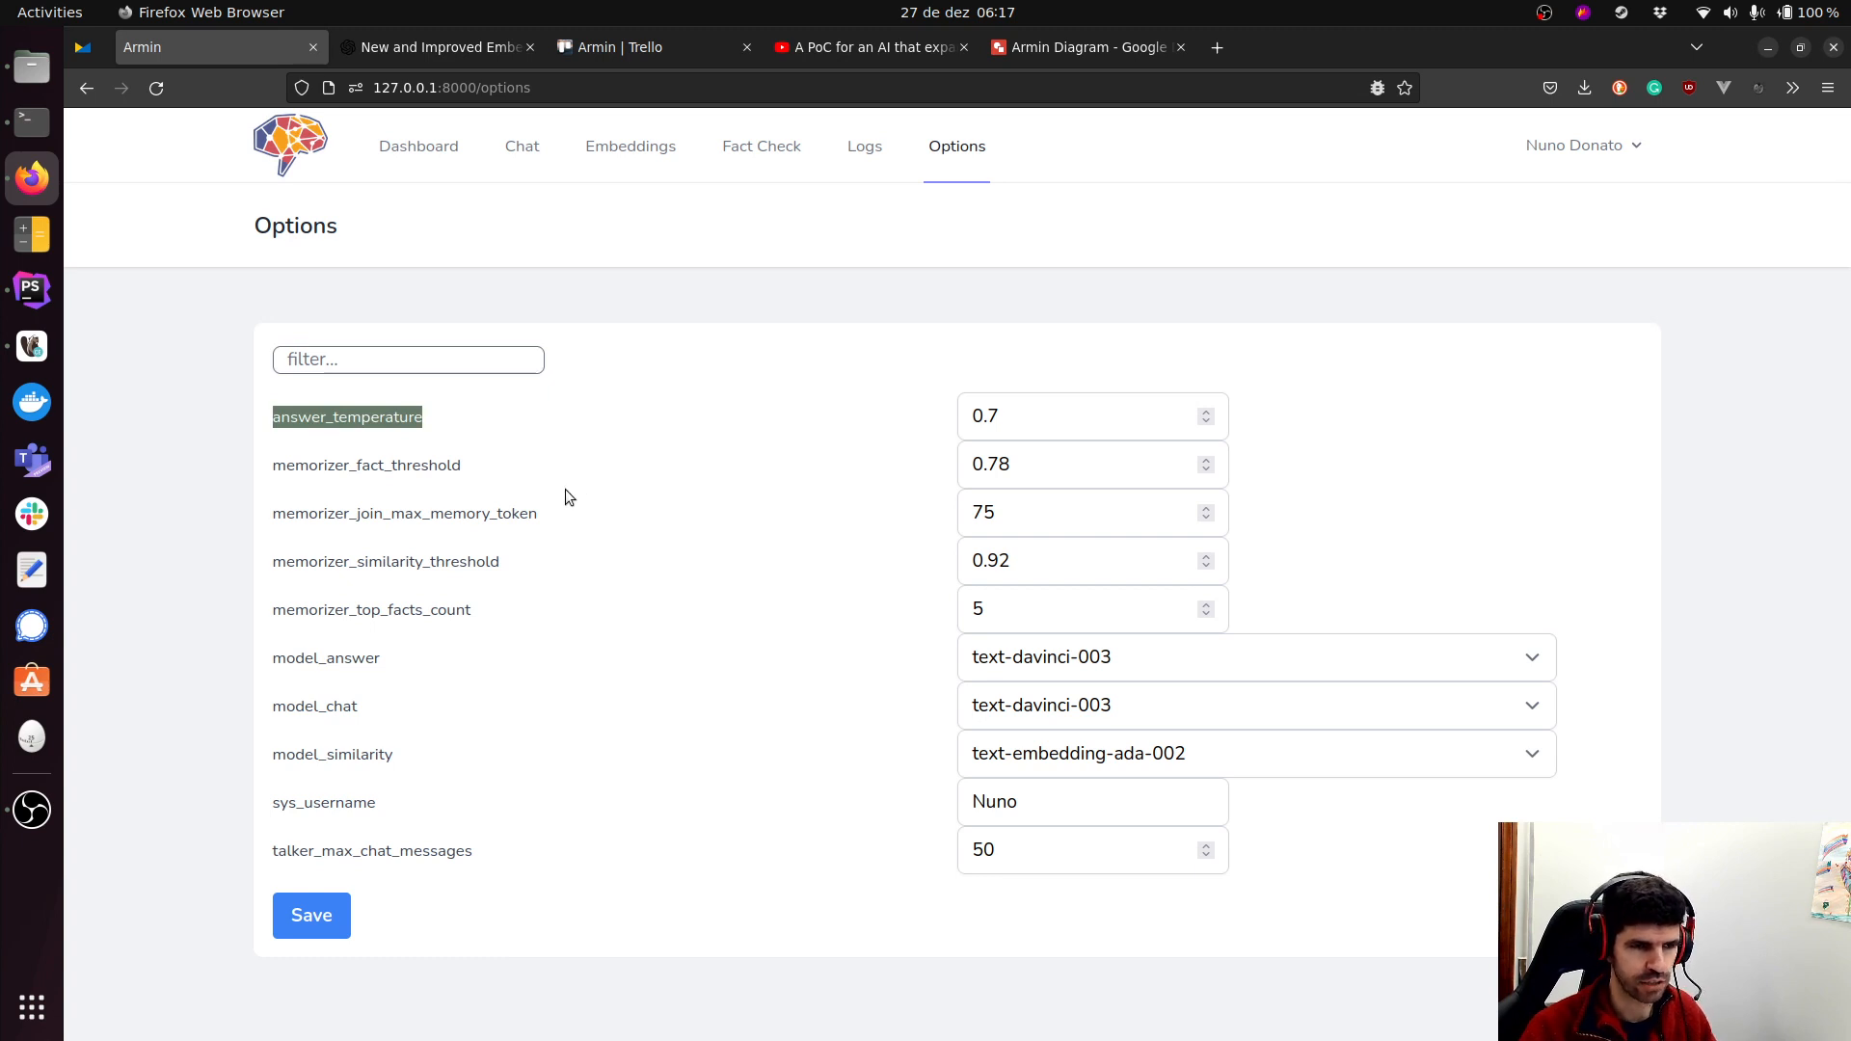
mouse_move(314, 667)
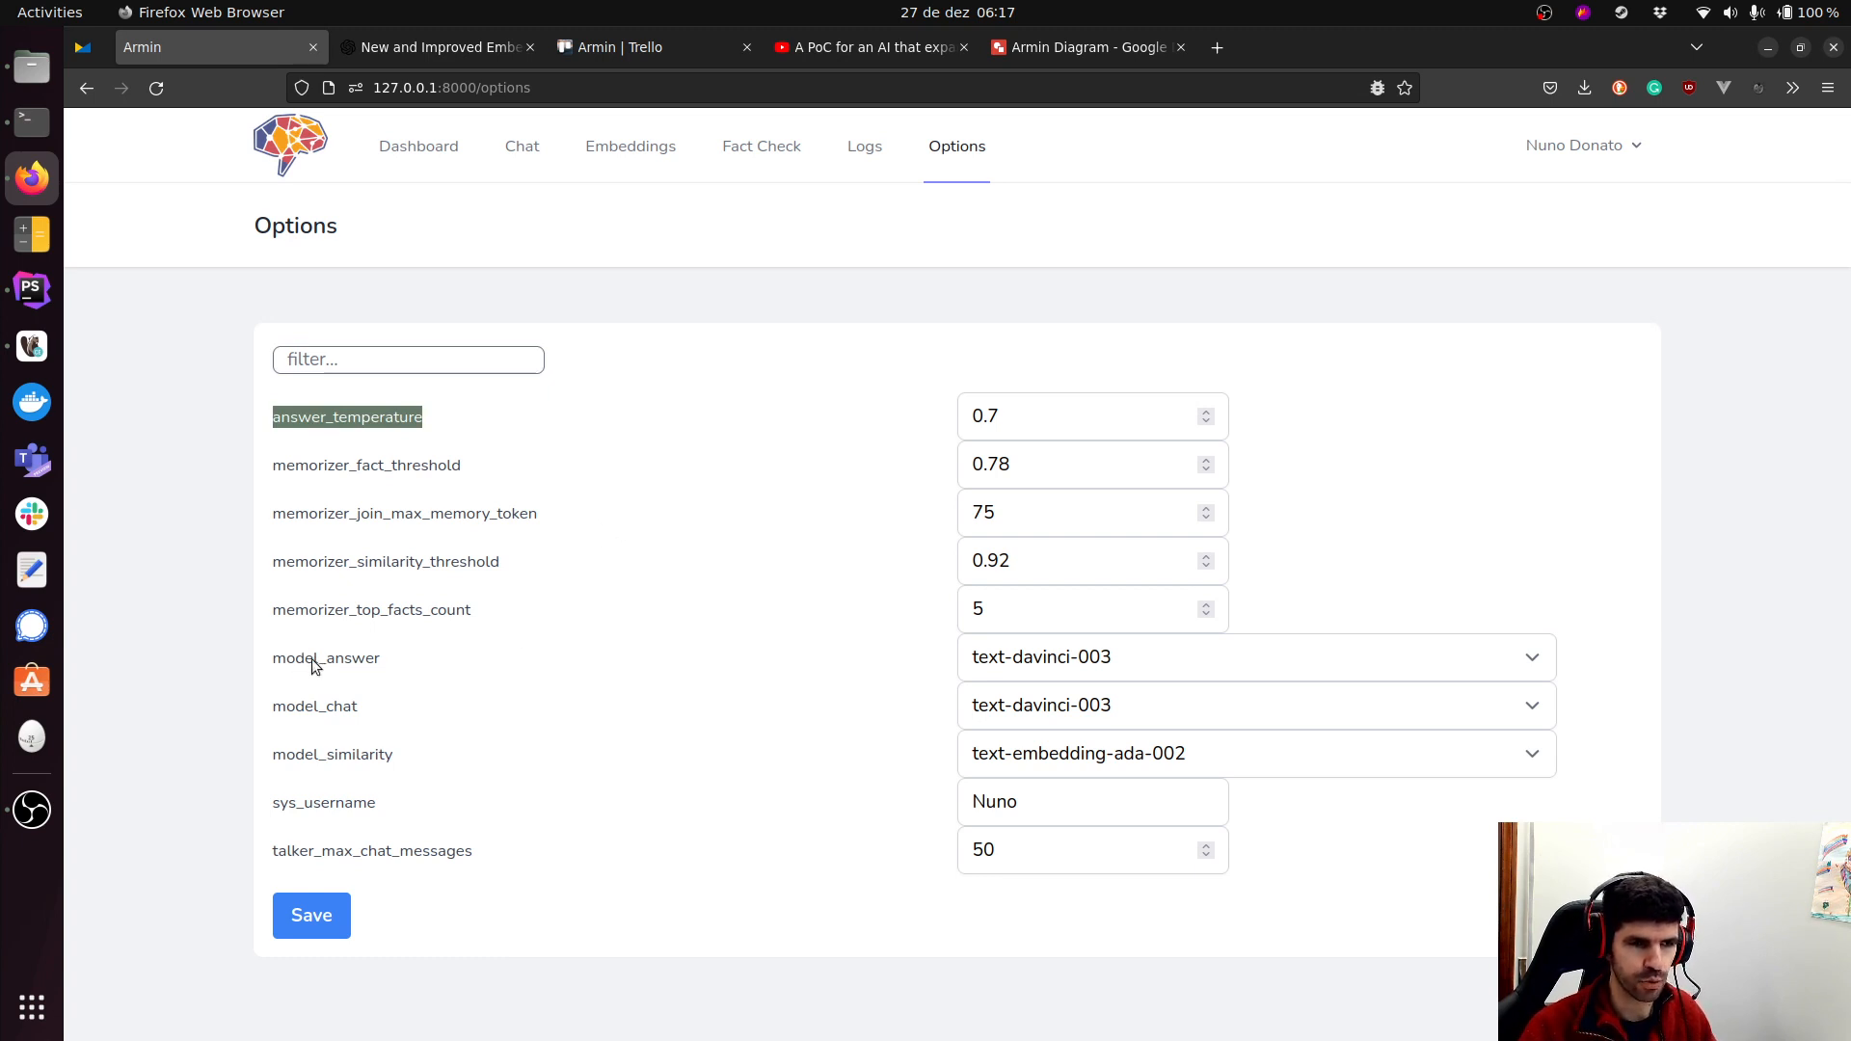
Filter settings by 'model', review model_answer choices keeping text-davinci-003, and clear the filter.
text(model)
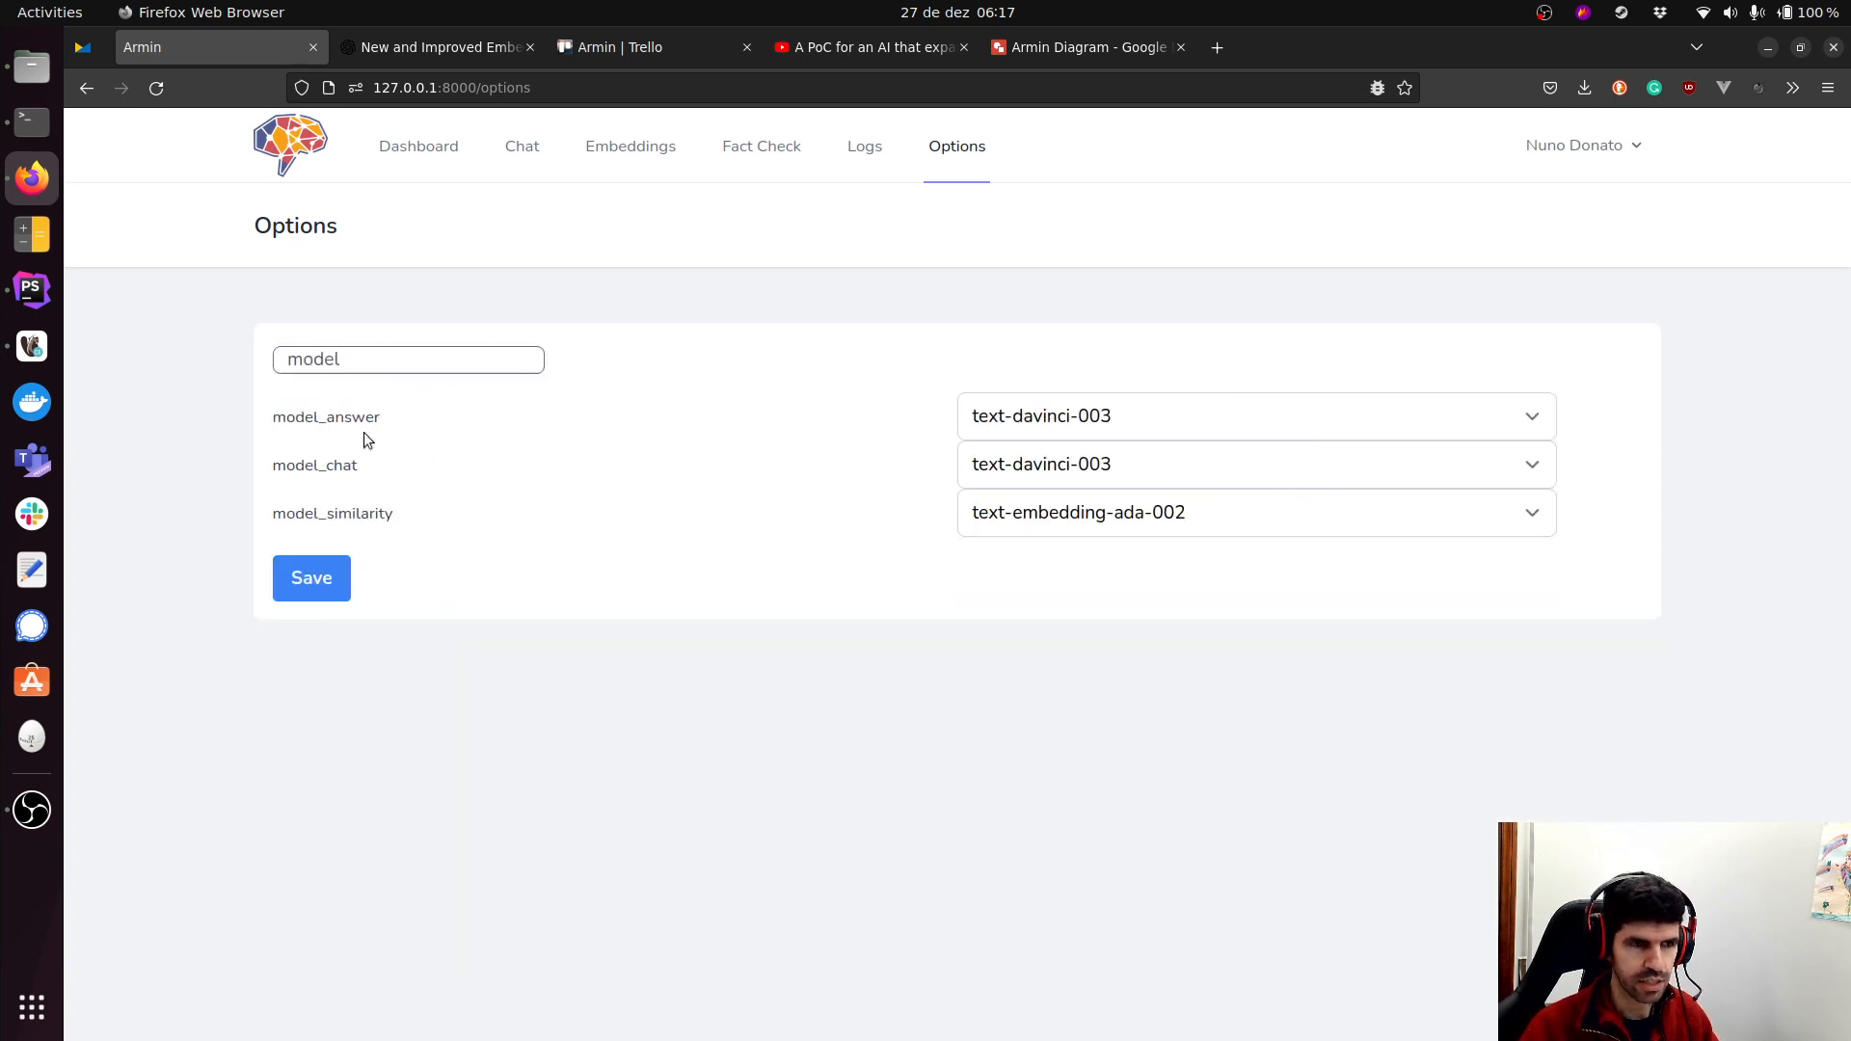
click(1256, 417)
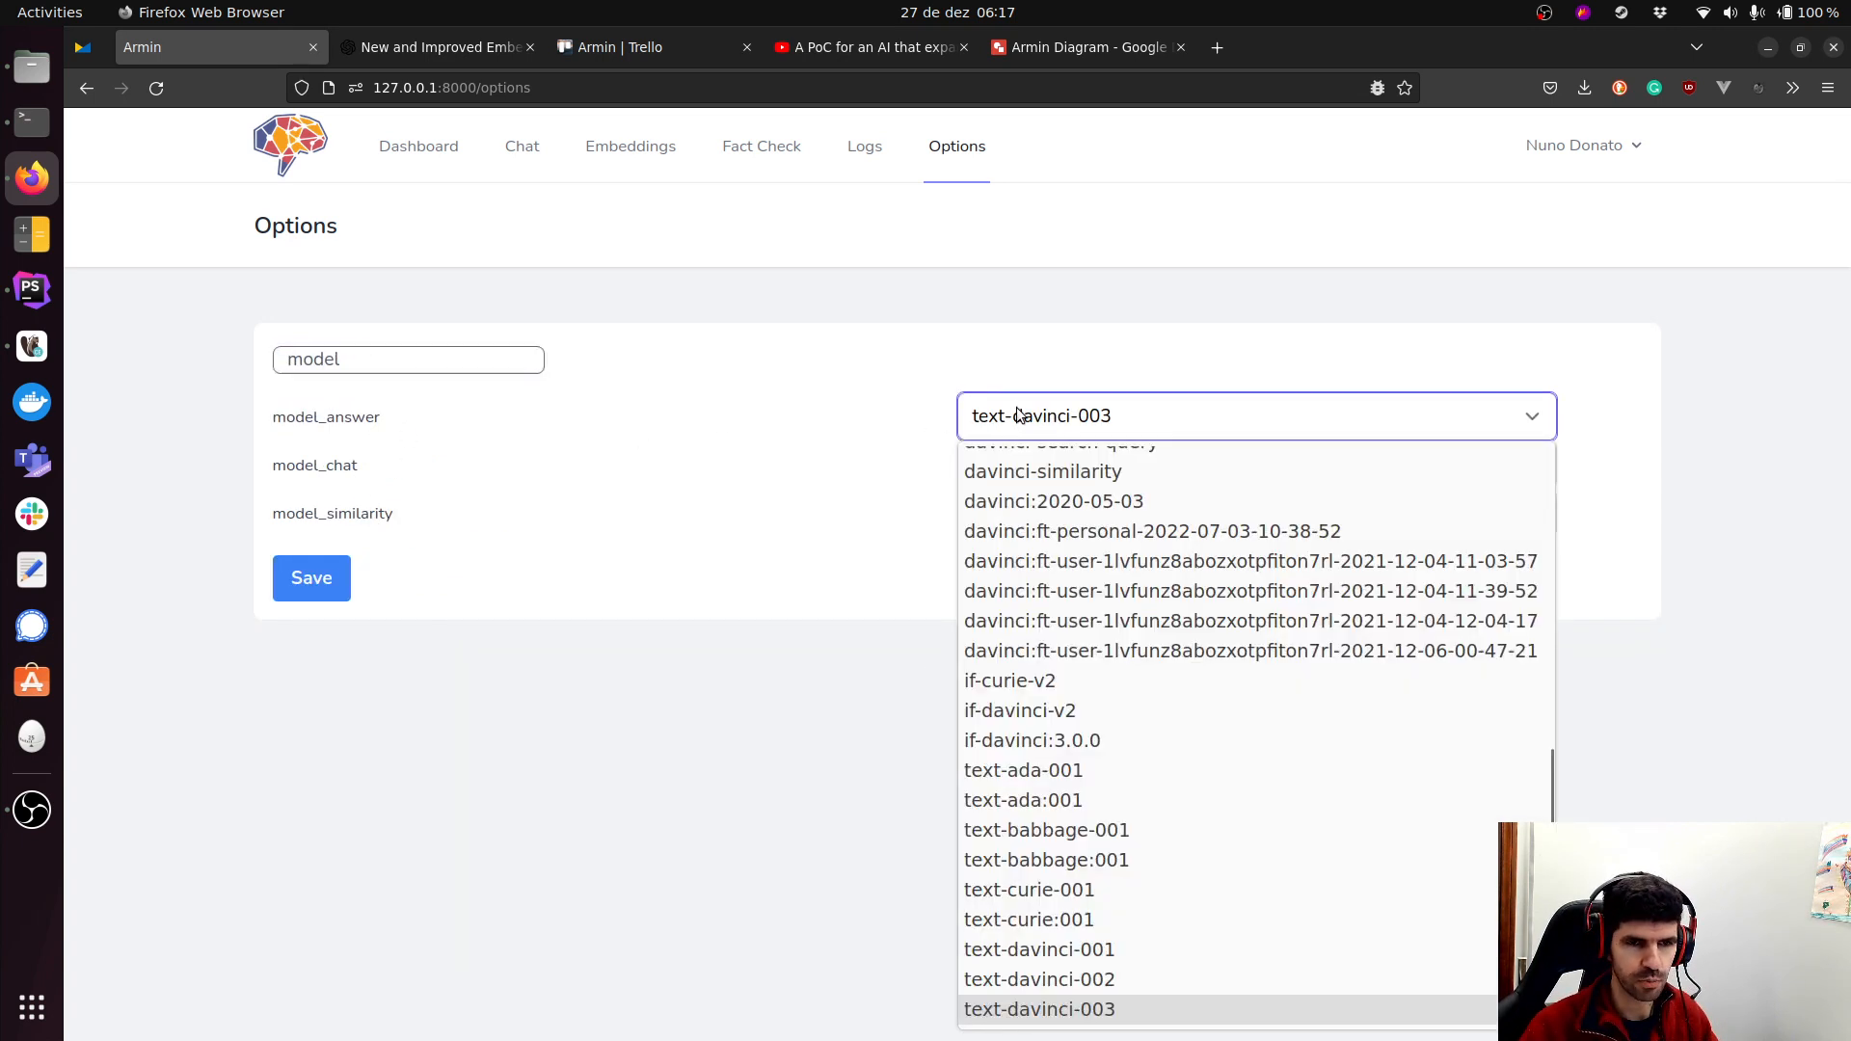
click(1038, 1008)
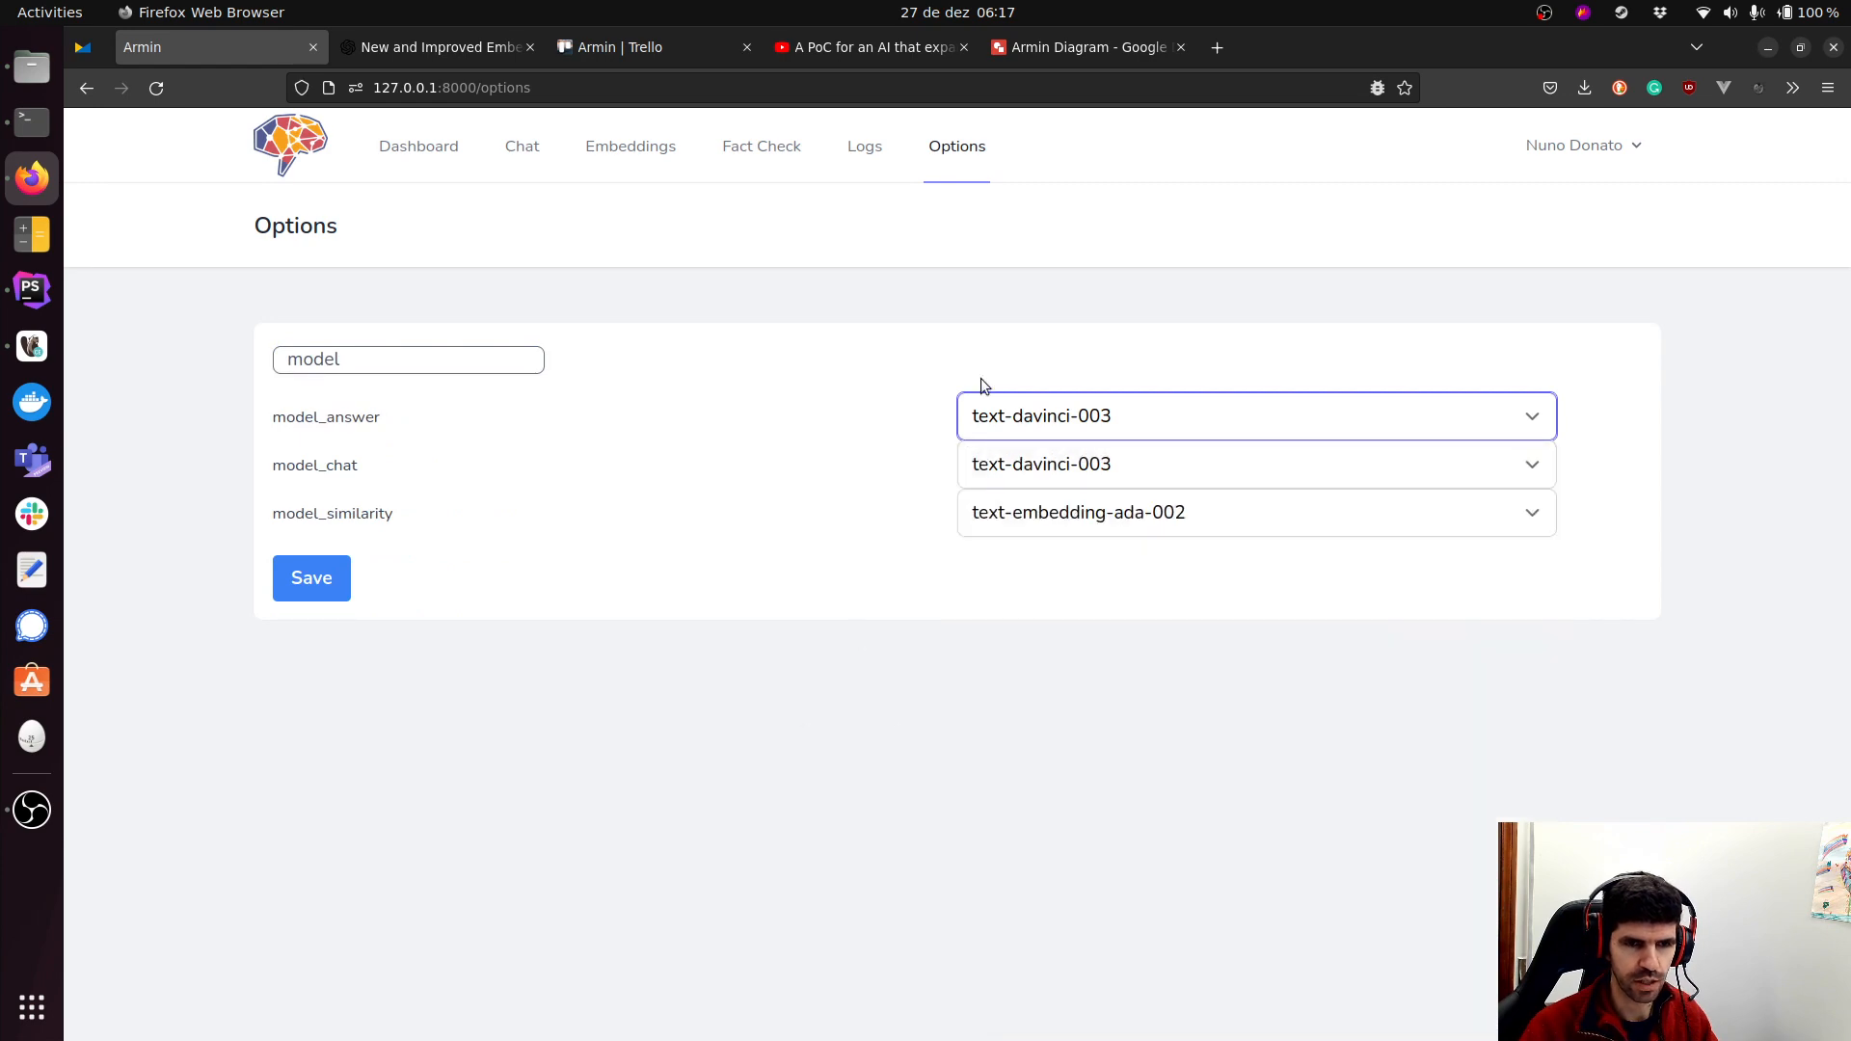
double_click(407, 359)
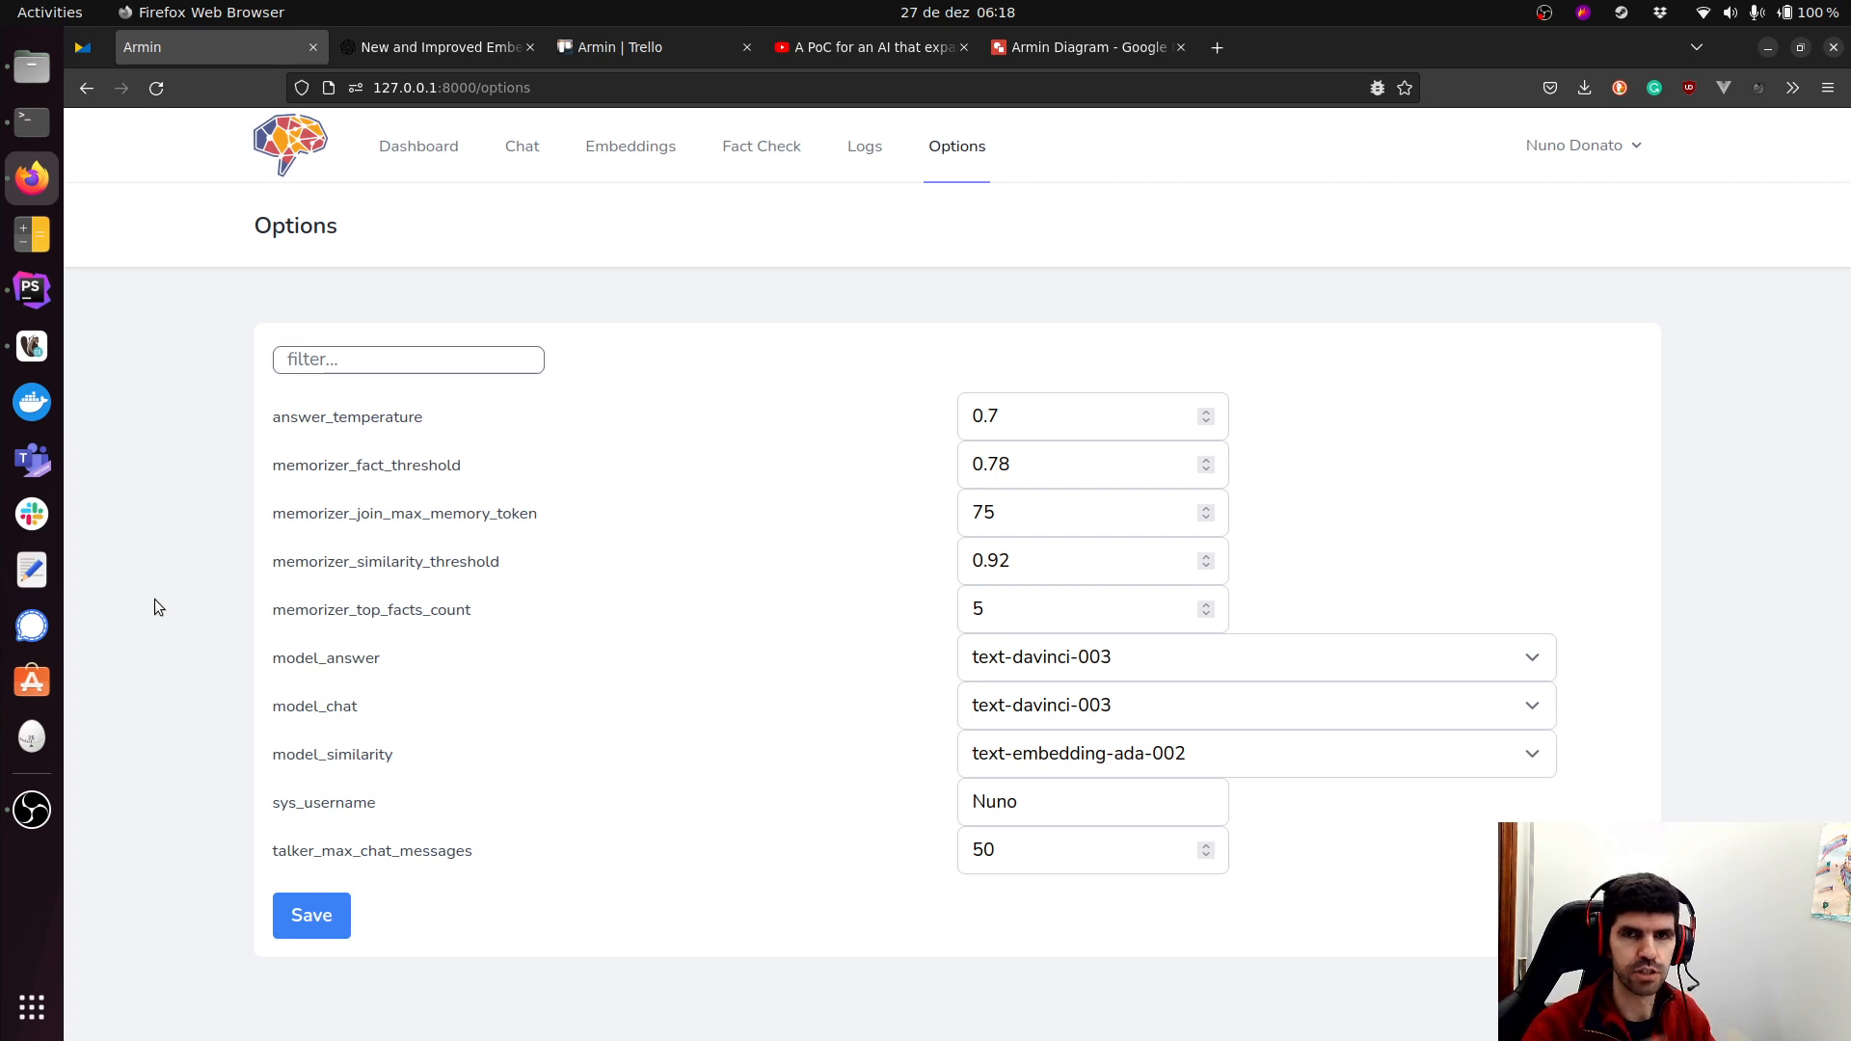
mouse_move(759, 413)
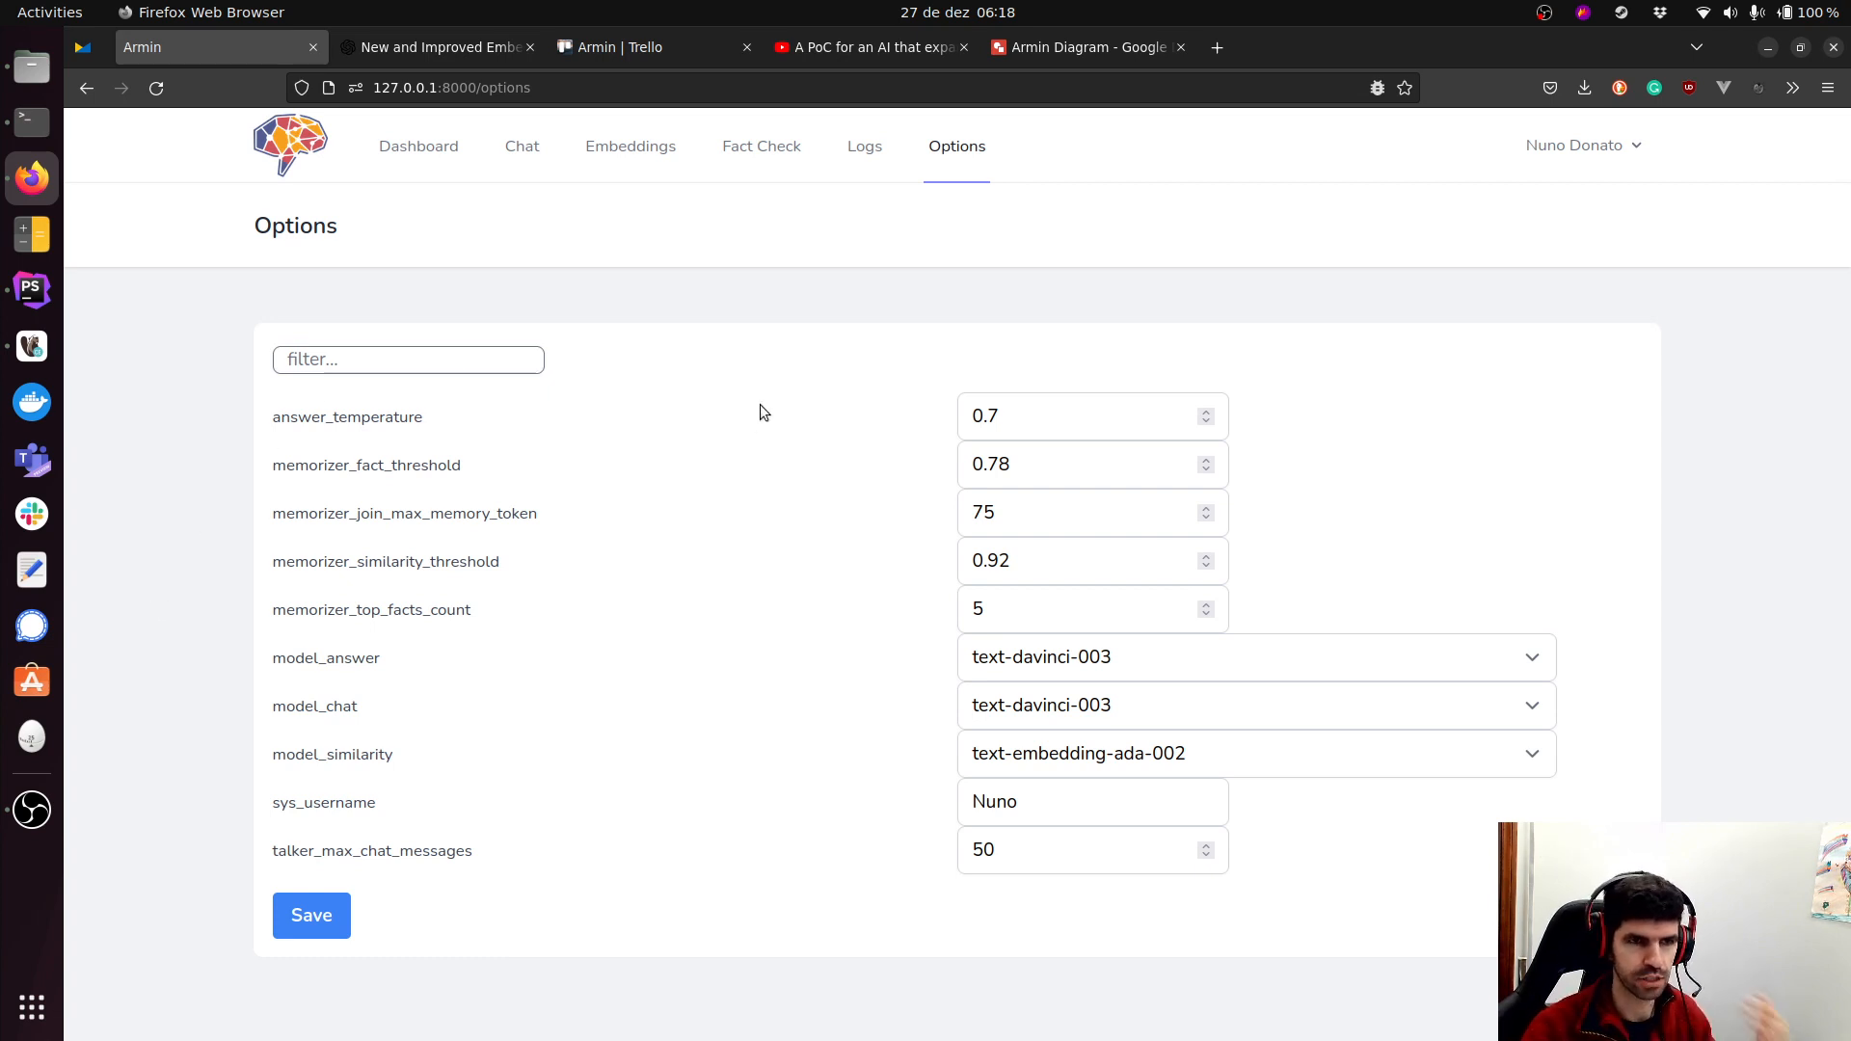
mouse_move(906, 220)
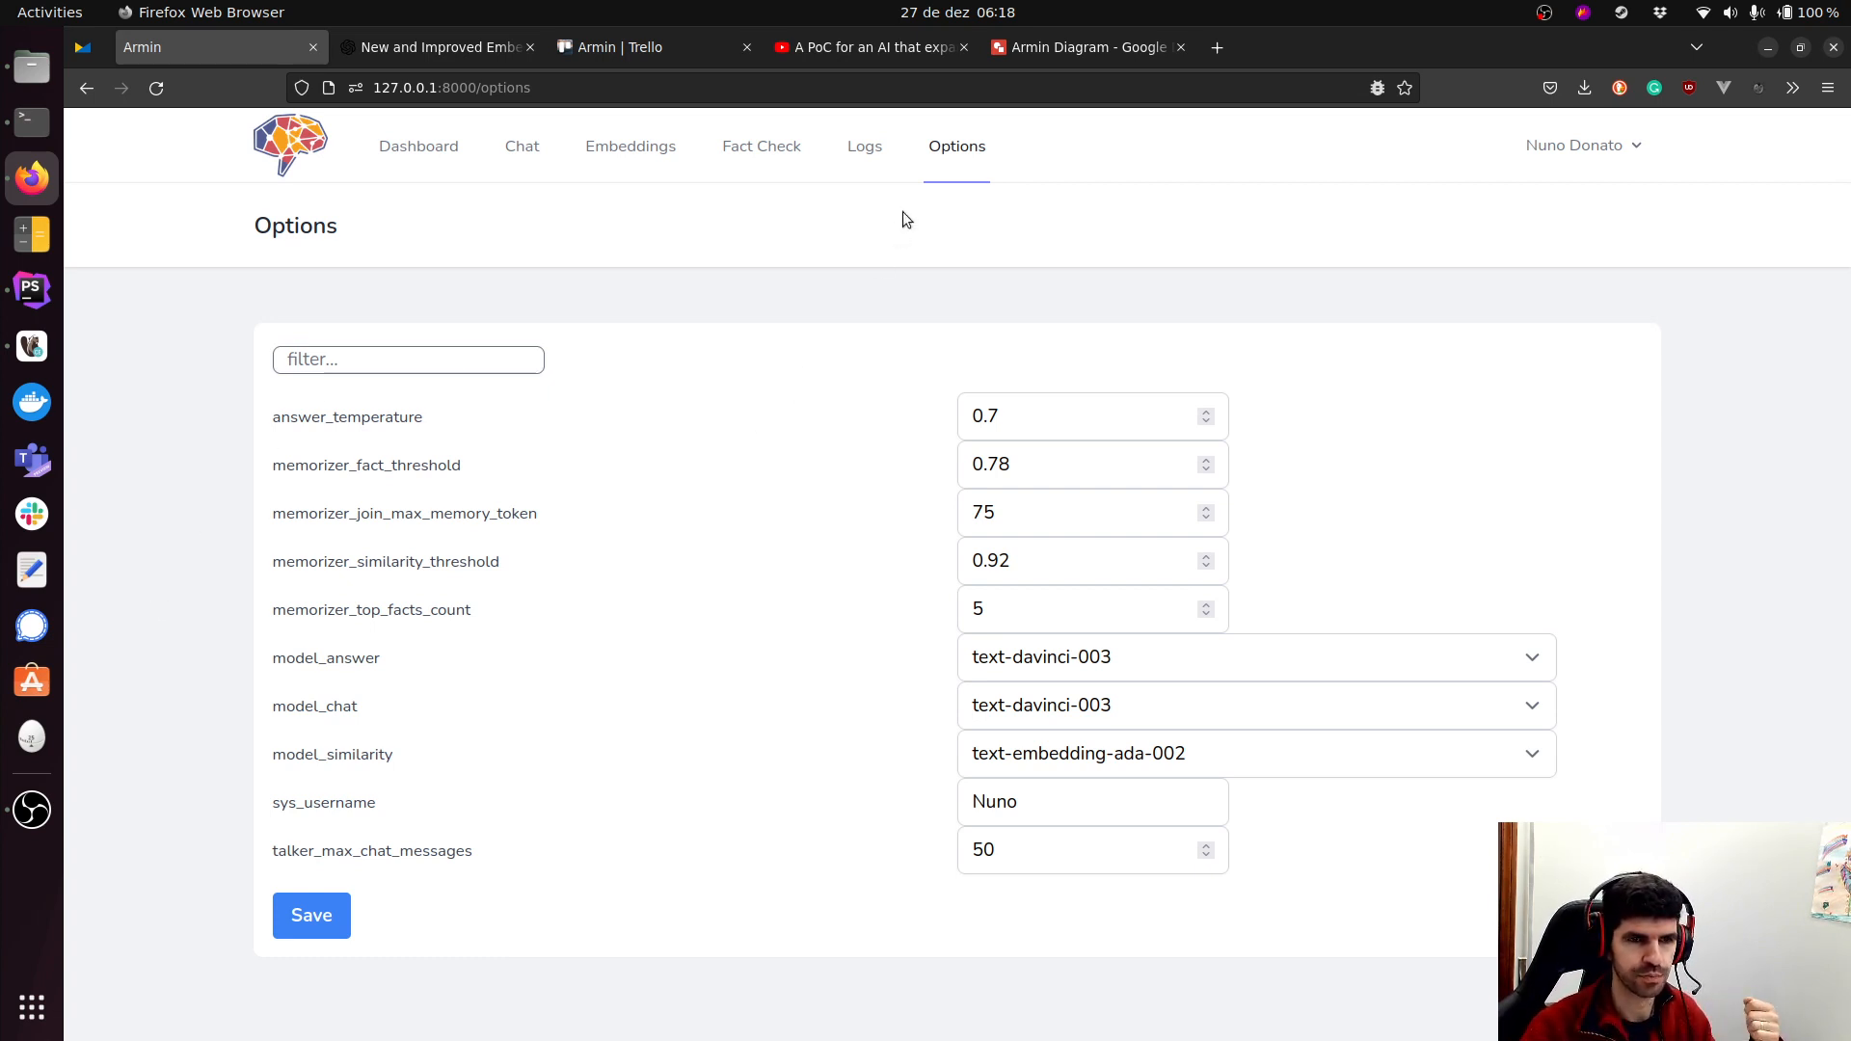
Show the Logs page listing talker prompts and Armin's replies.
click(864, 144)
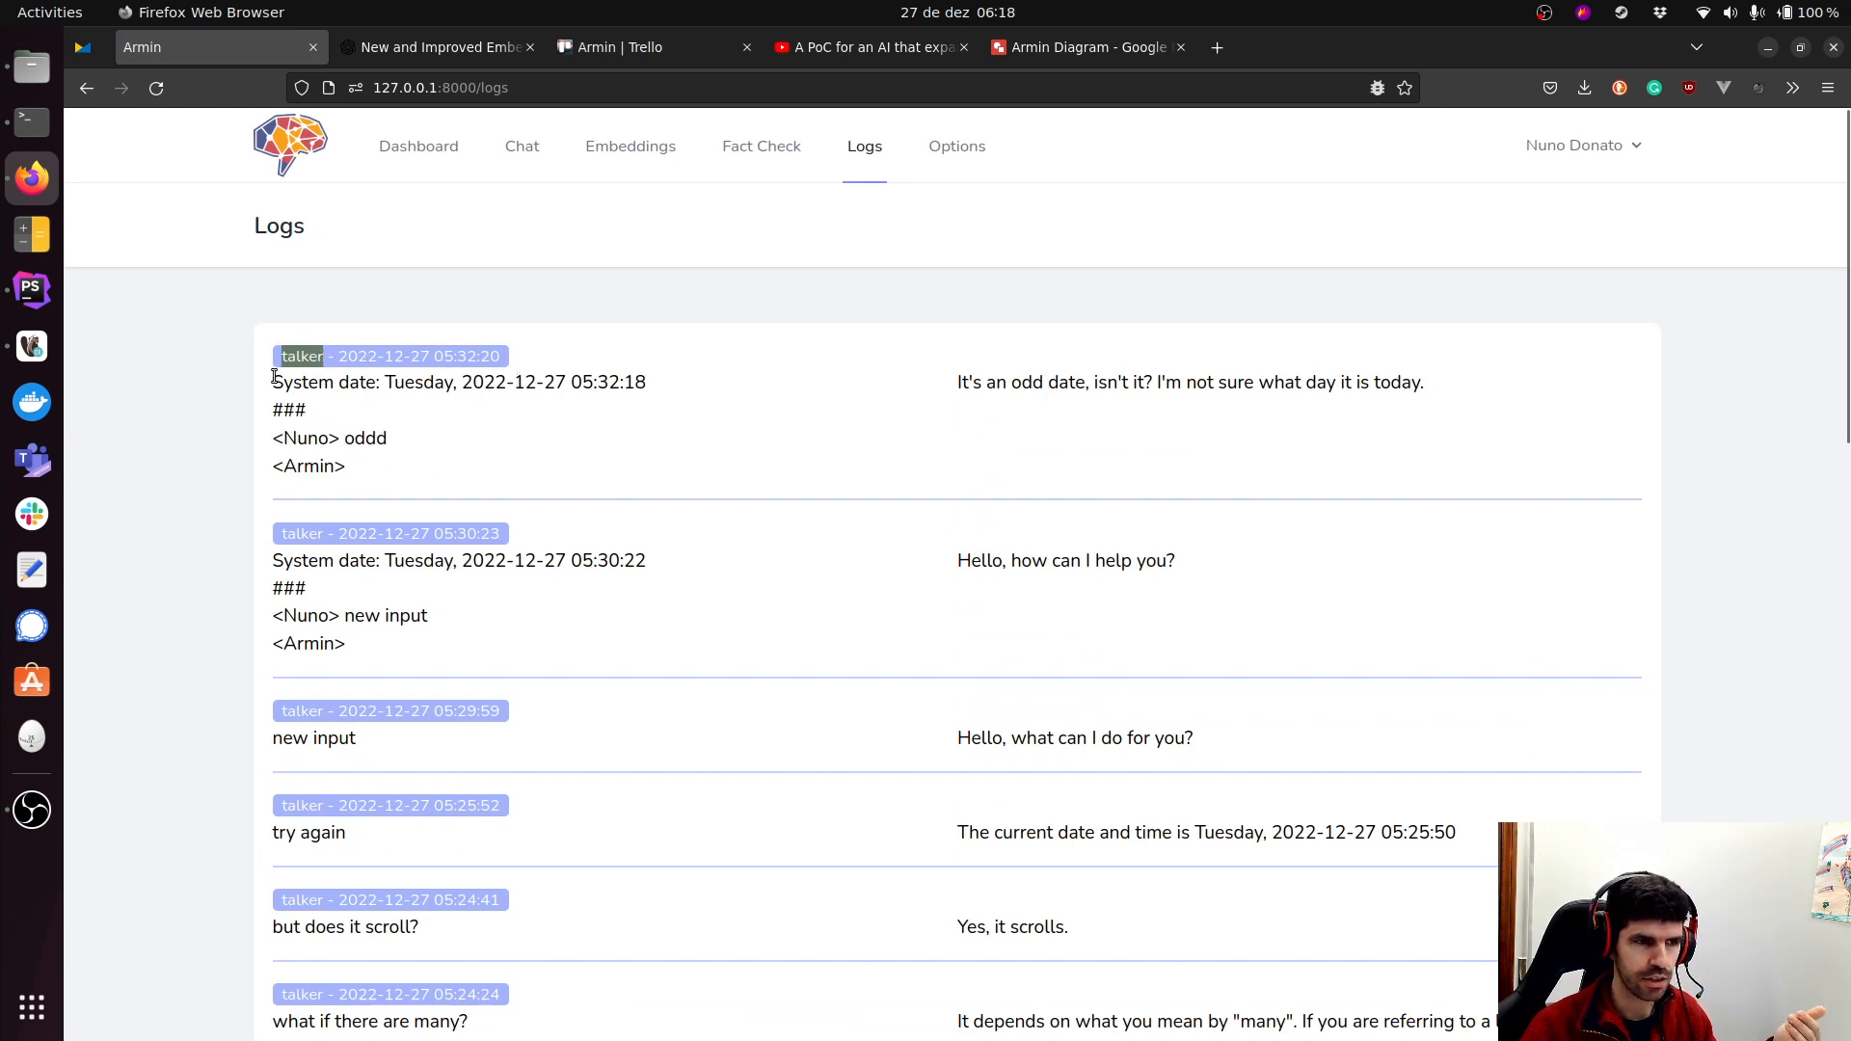
mouse_move(478, 457)
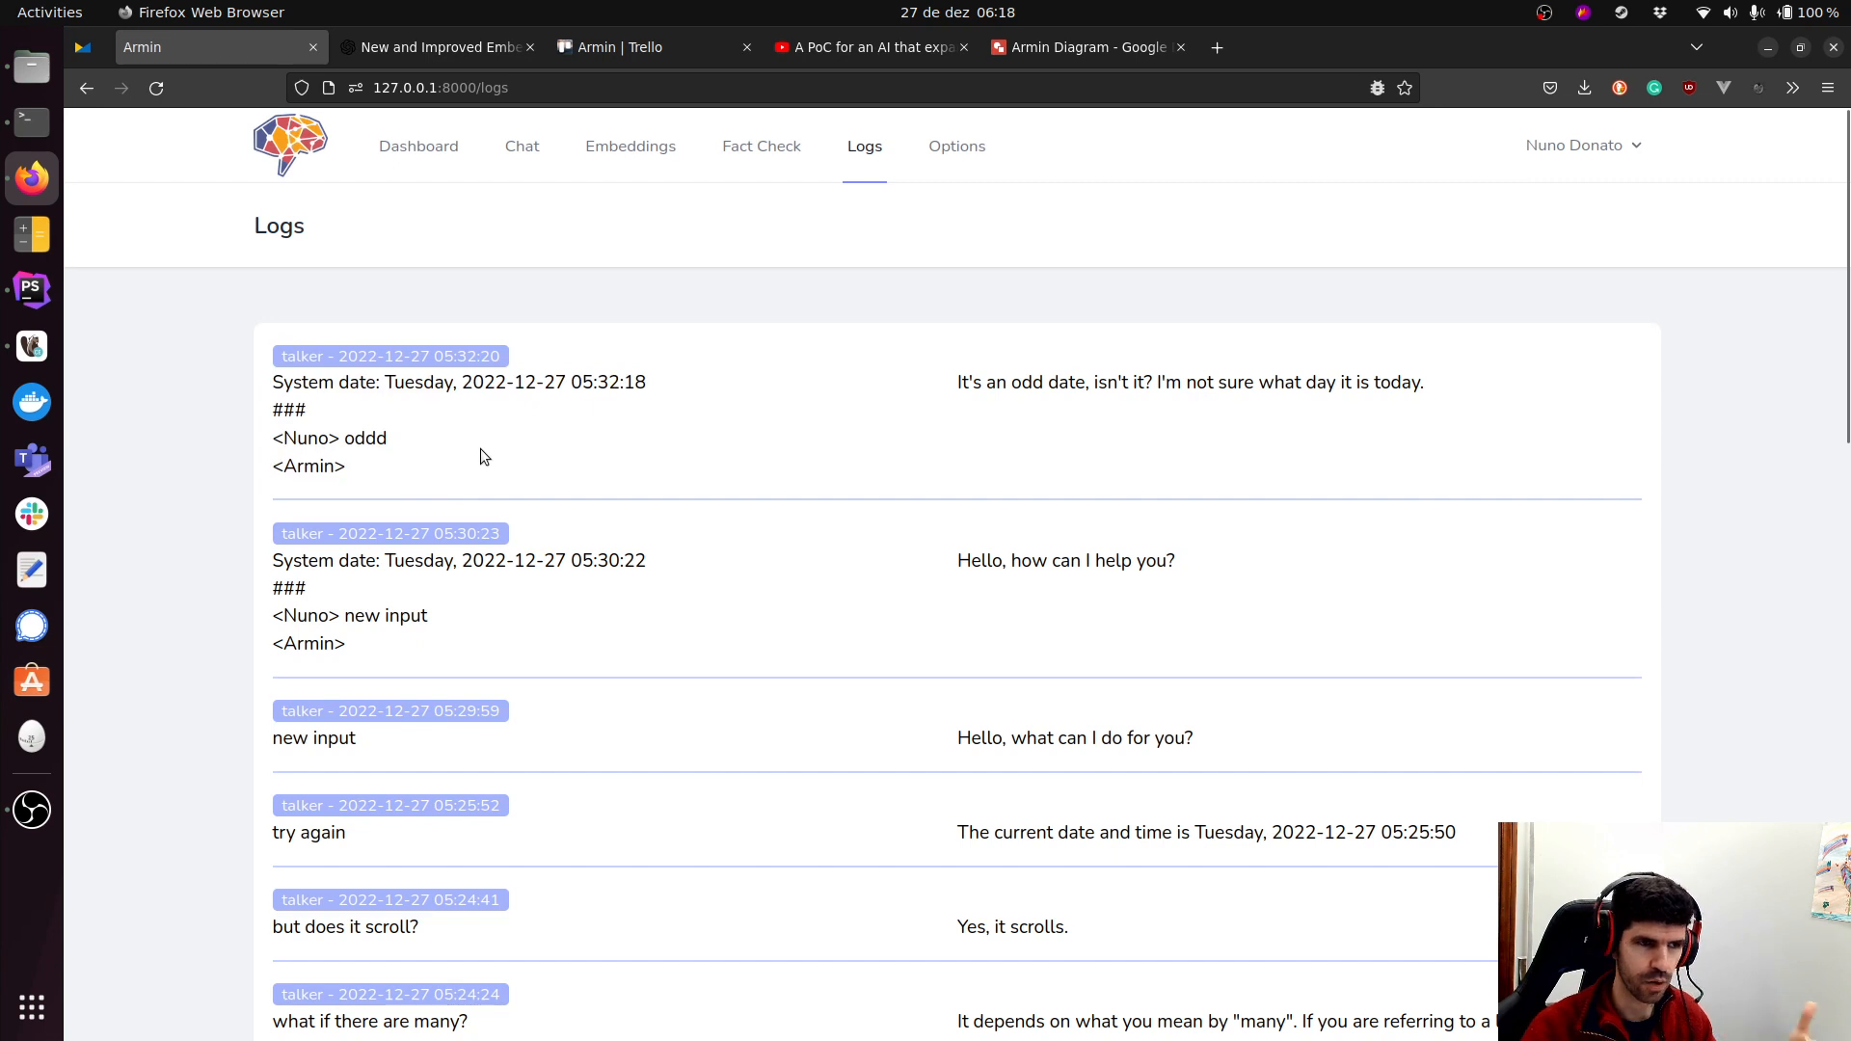
mouse_move(1361, 417)
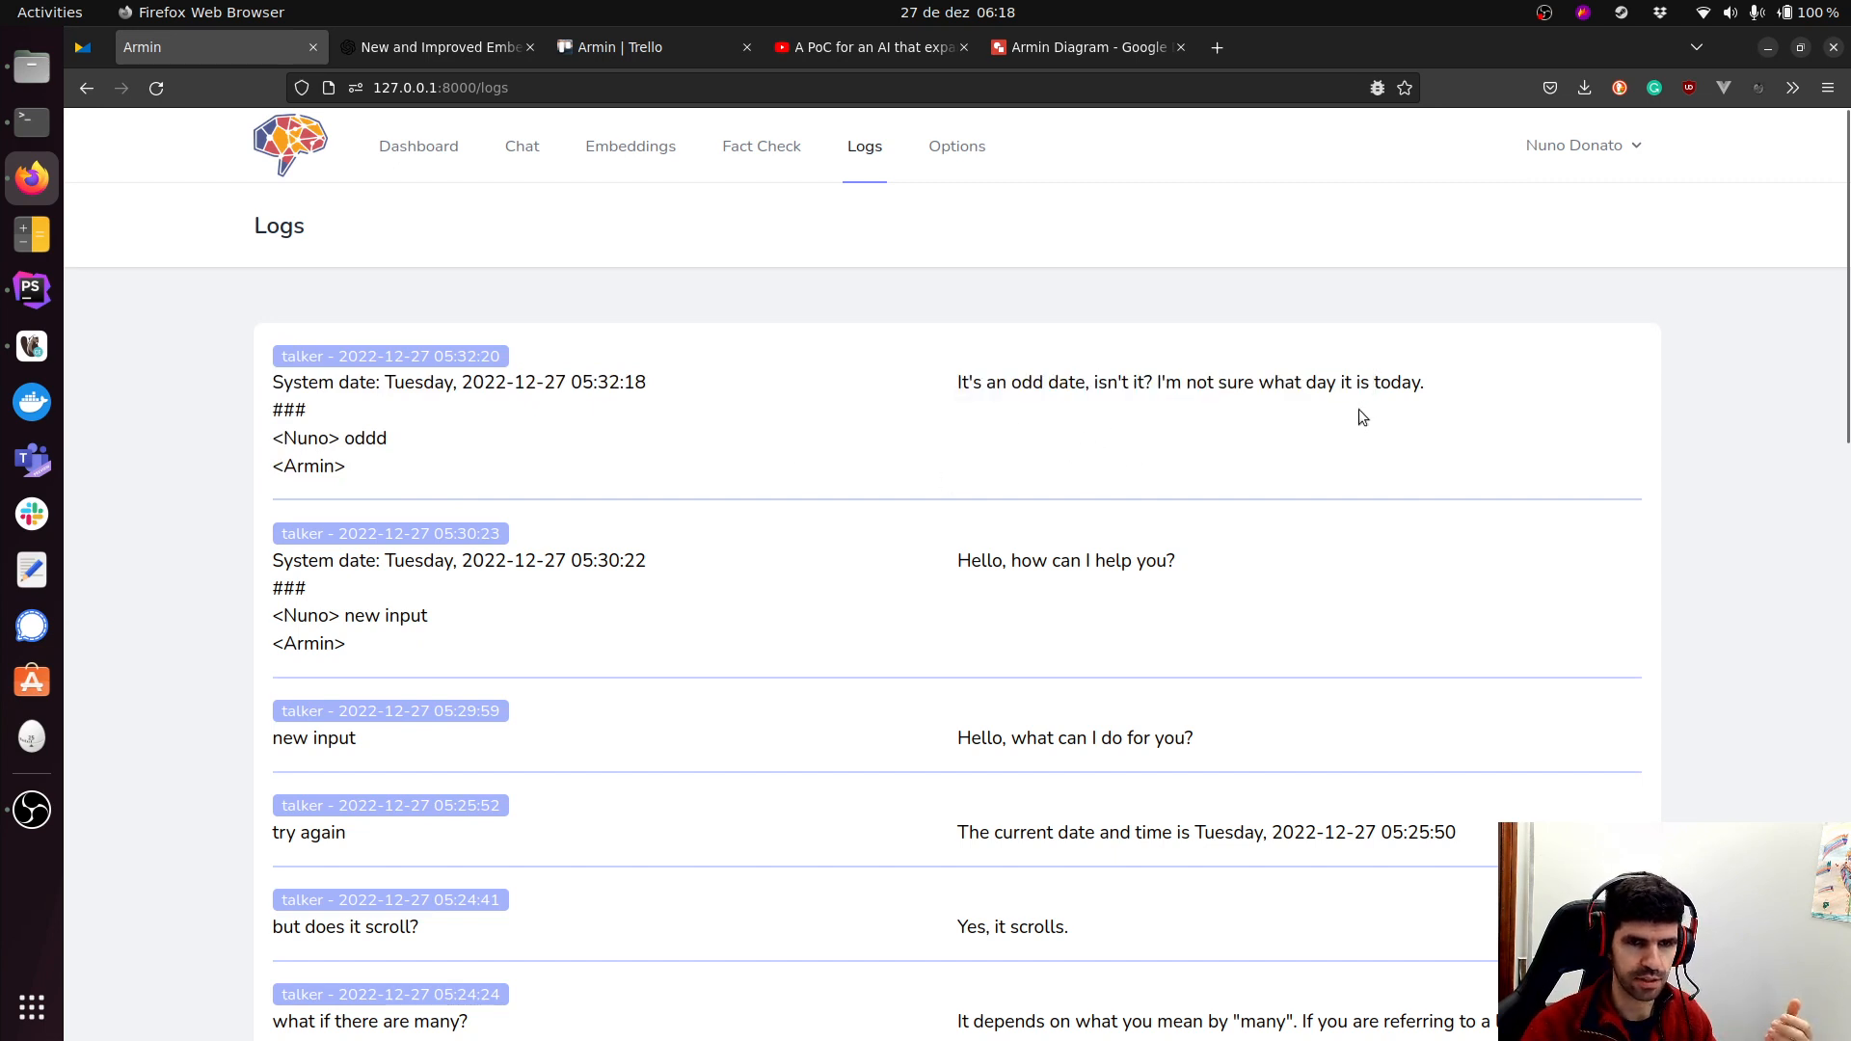
mouse_move(737, 291)
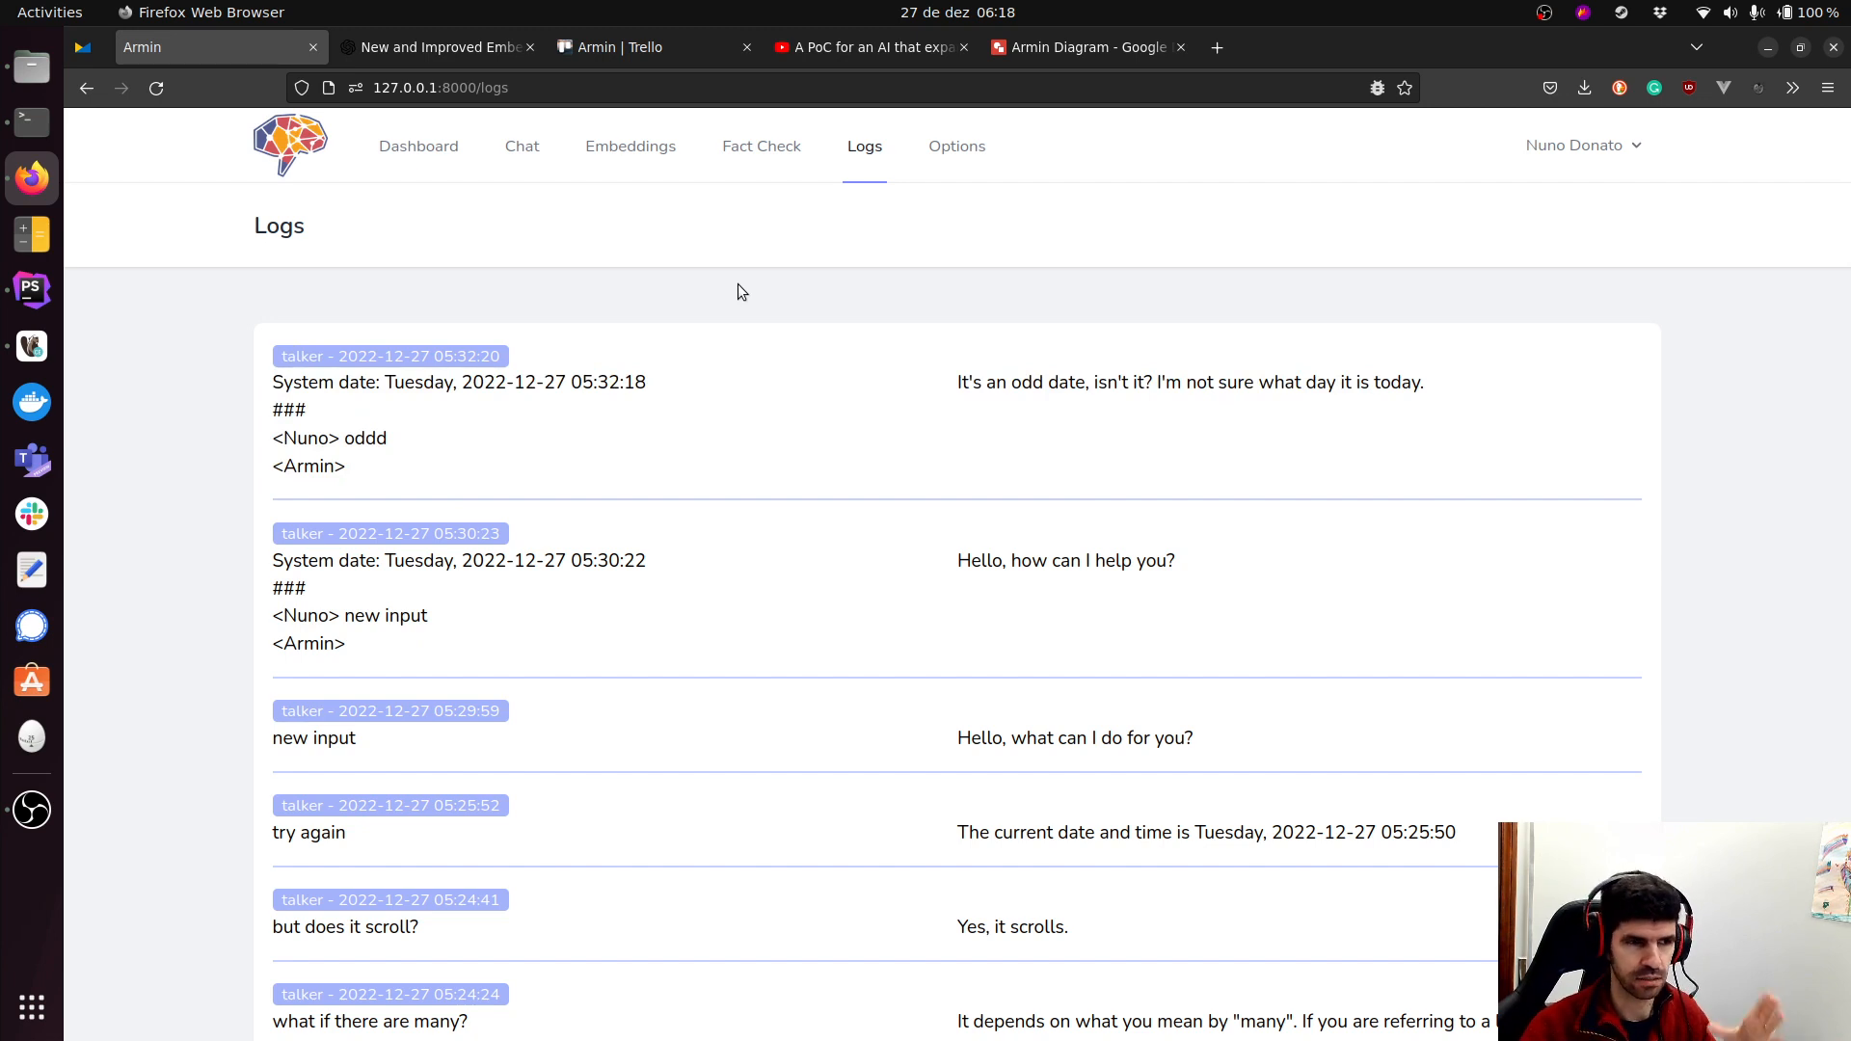
mouse_move(555, 459)
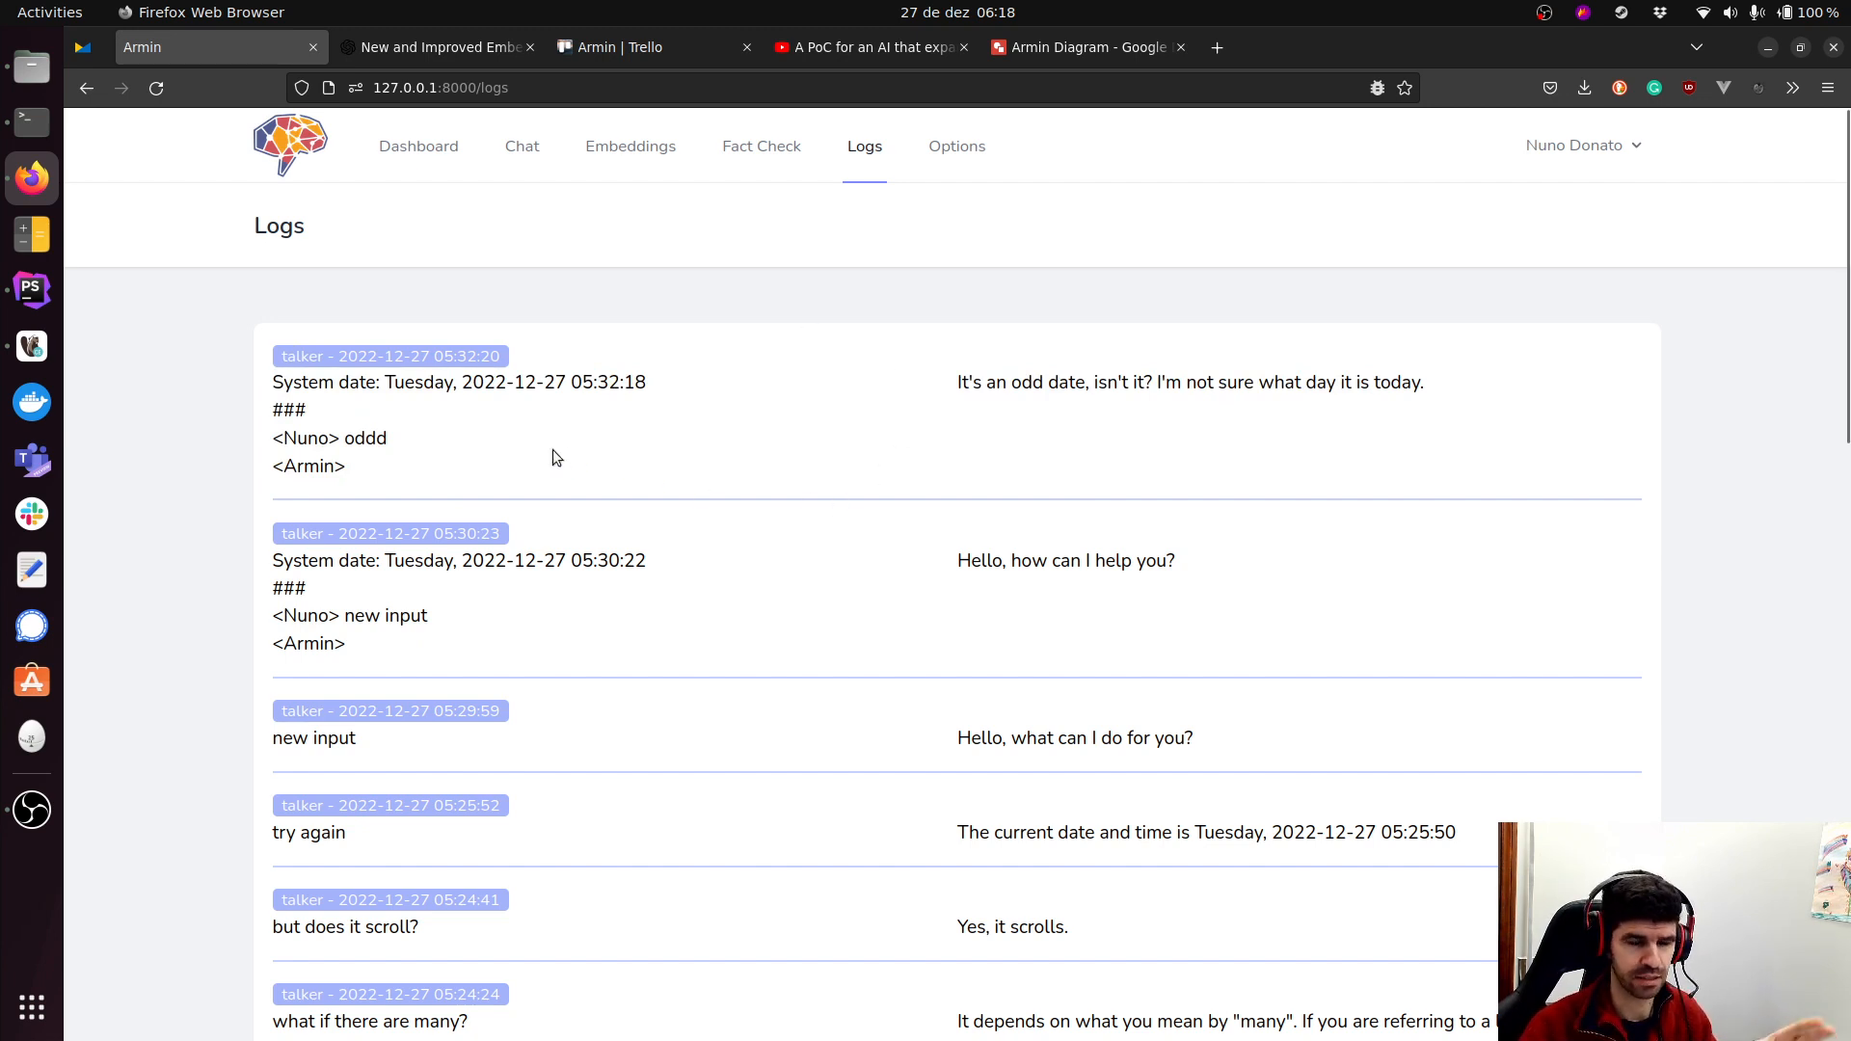
mouse_move(511, 445)
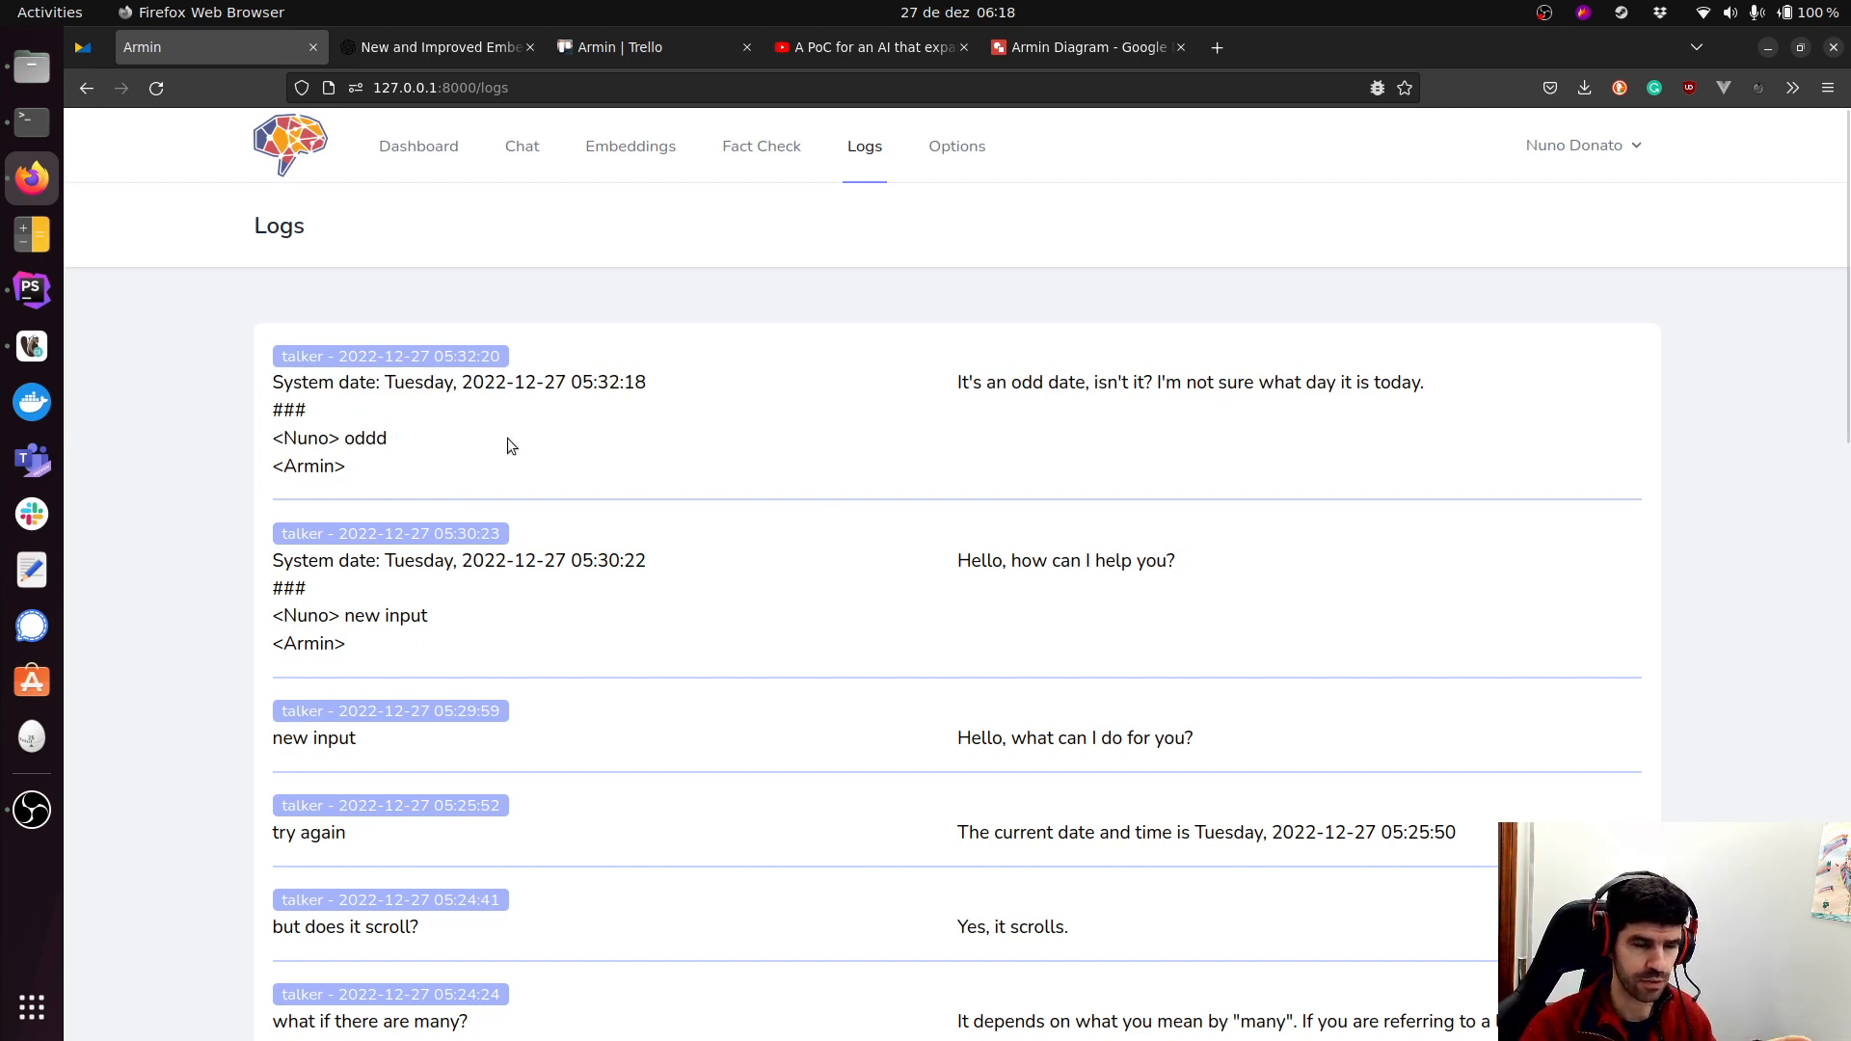
mouse_move(939, 380)
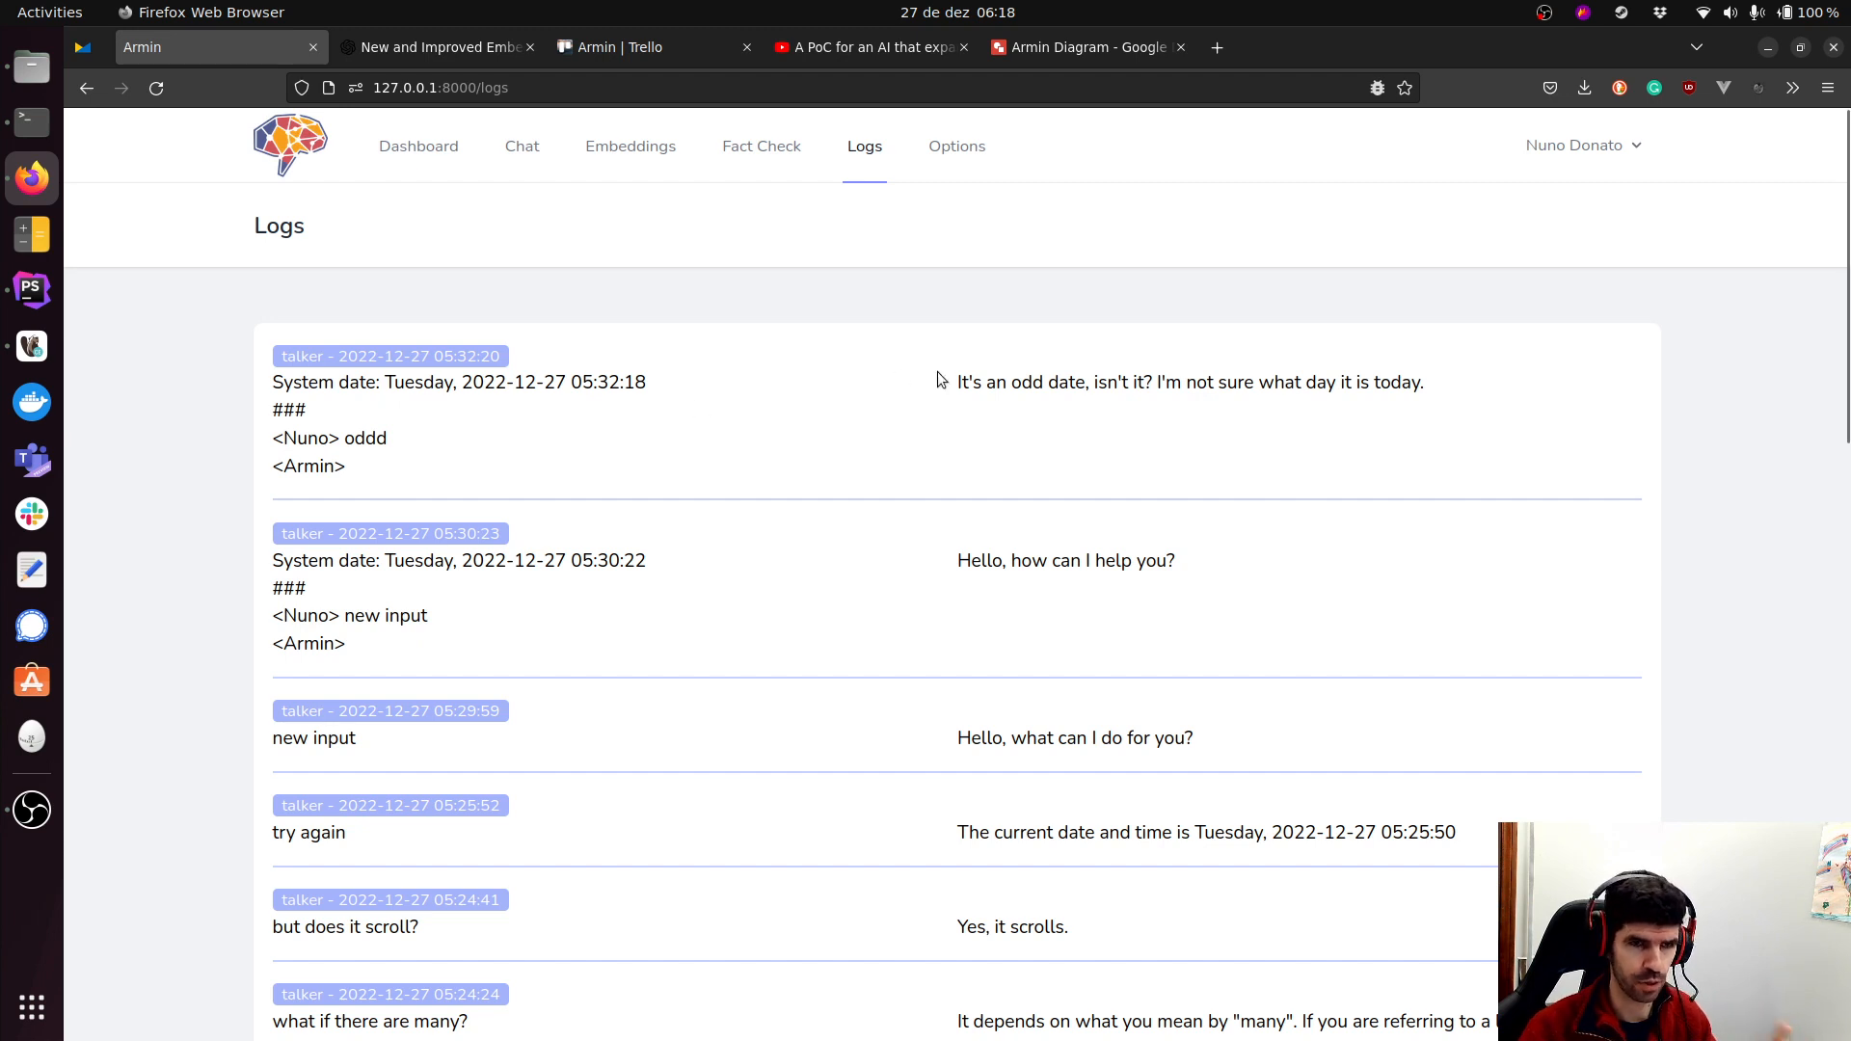
mouse_move(690, 176)
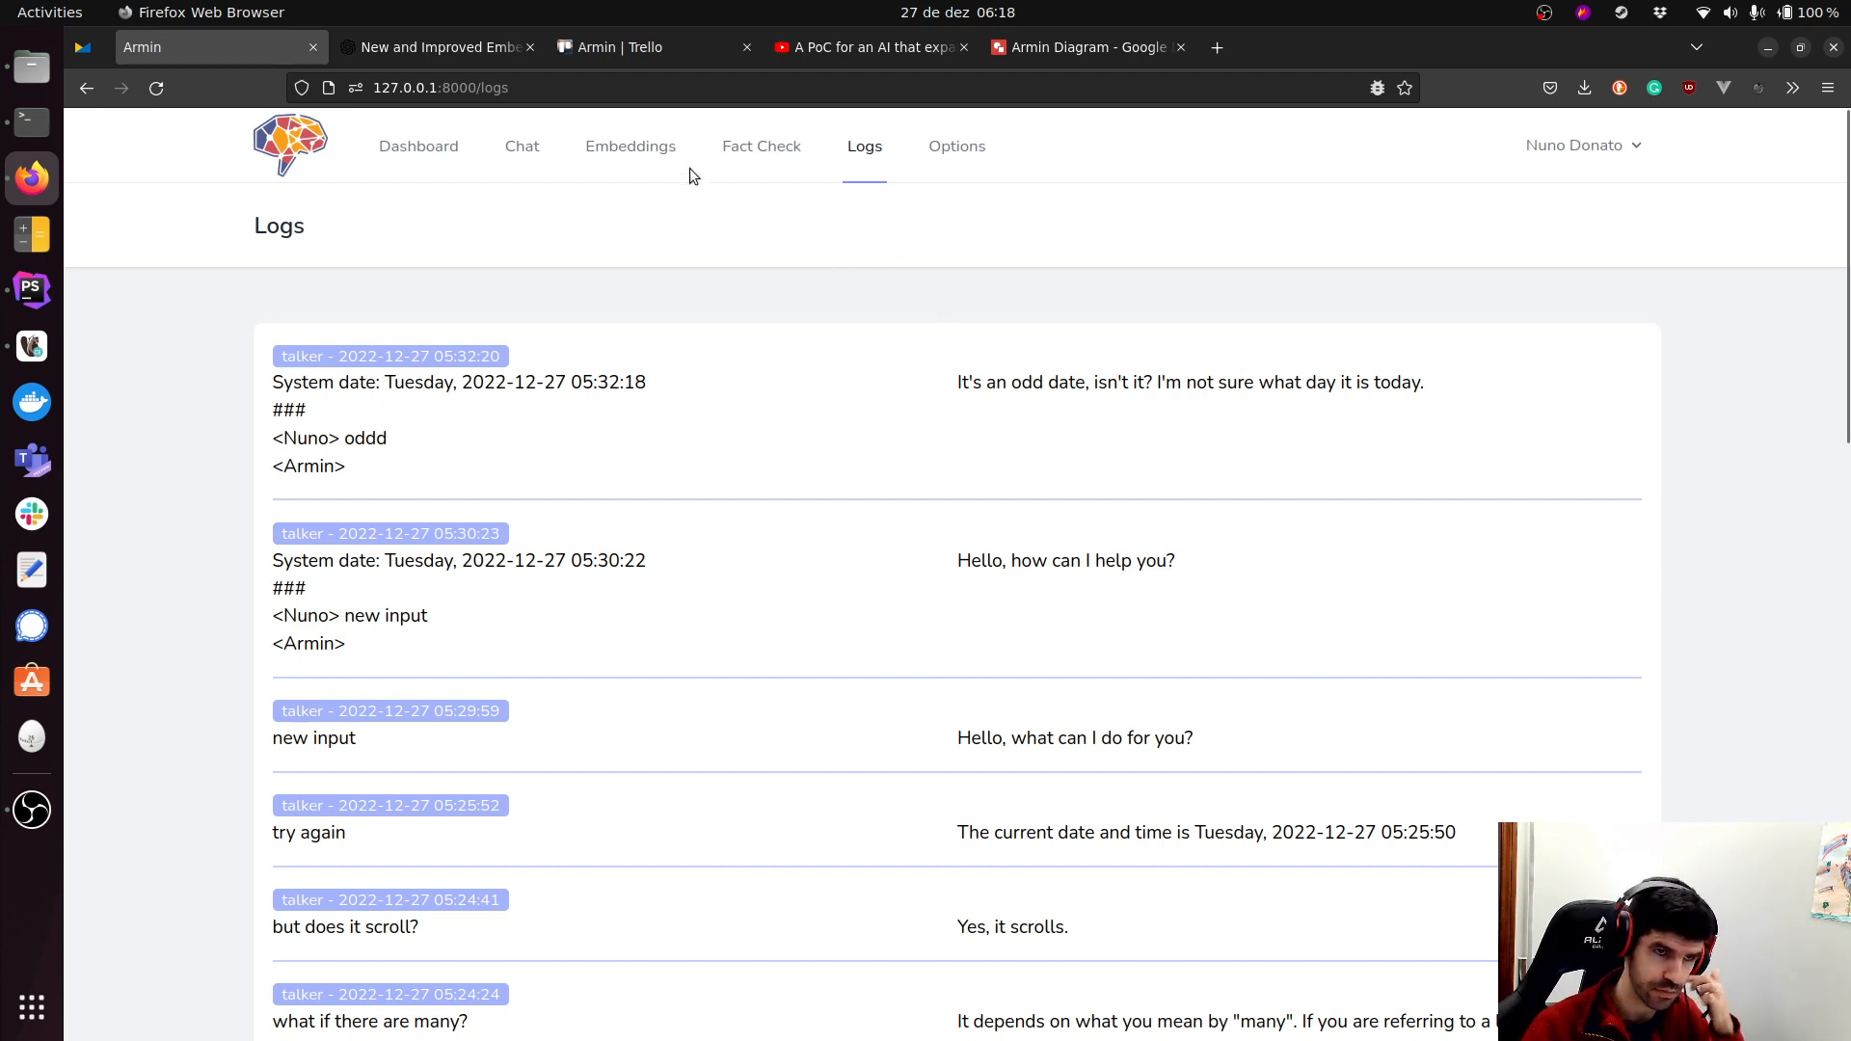
click(629, 145)
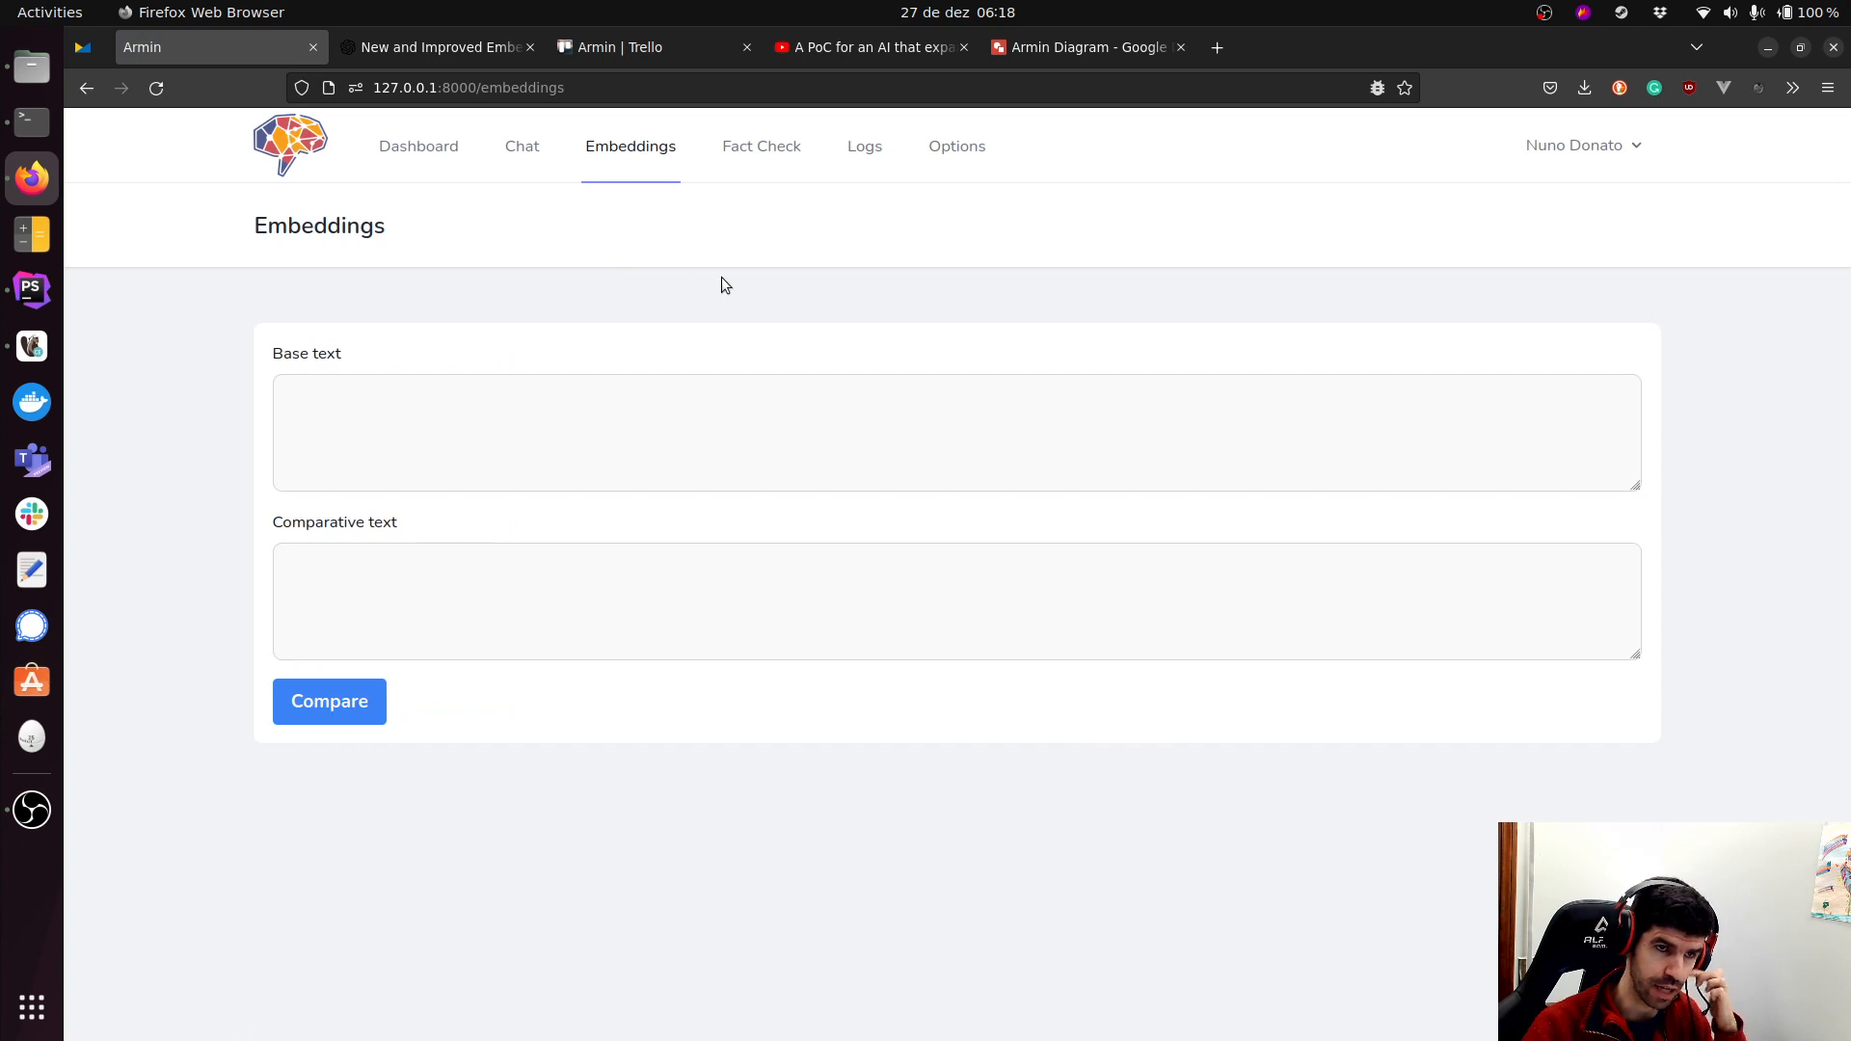
mouse_move(667, 343)
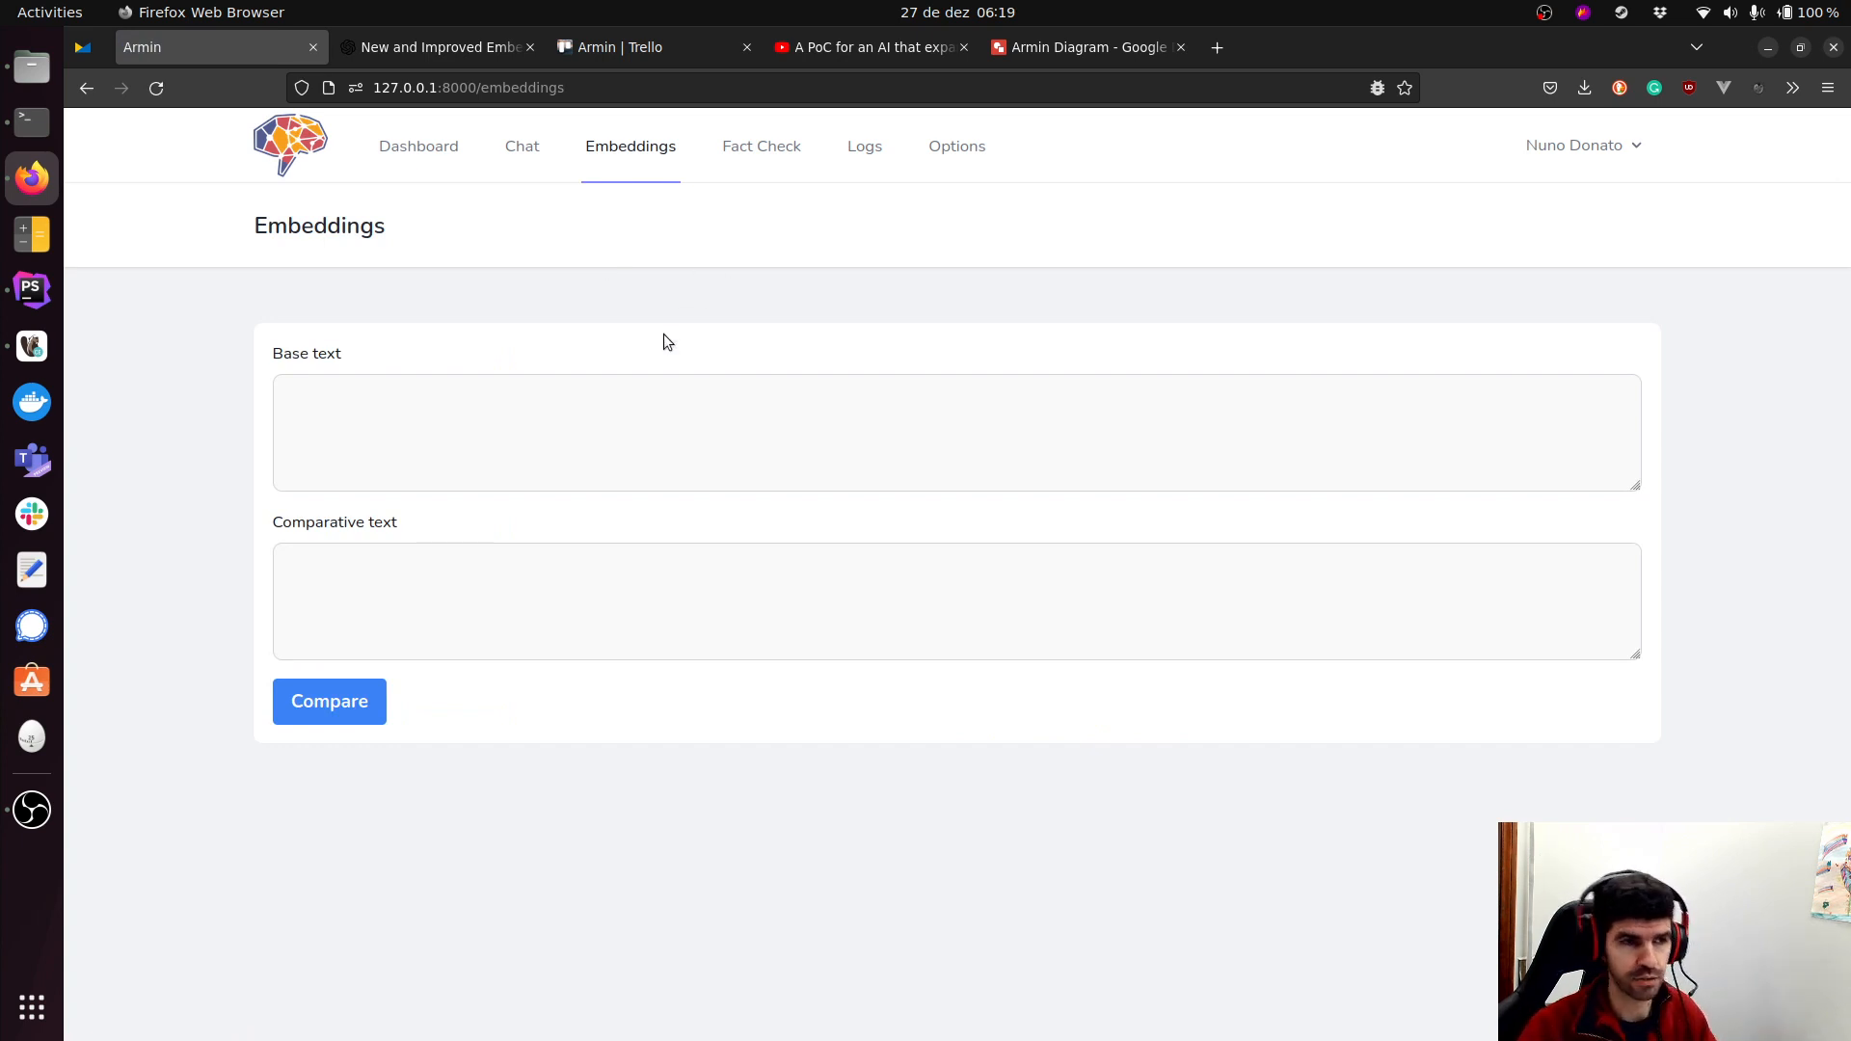
mouse_move(761, 376)
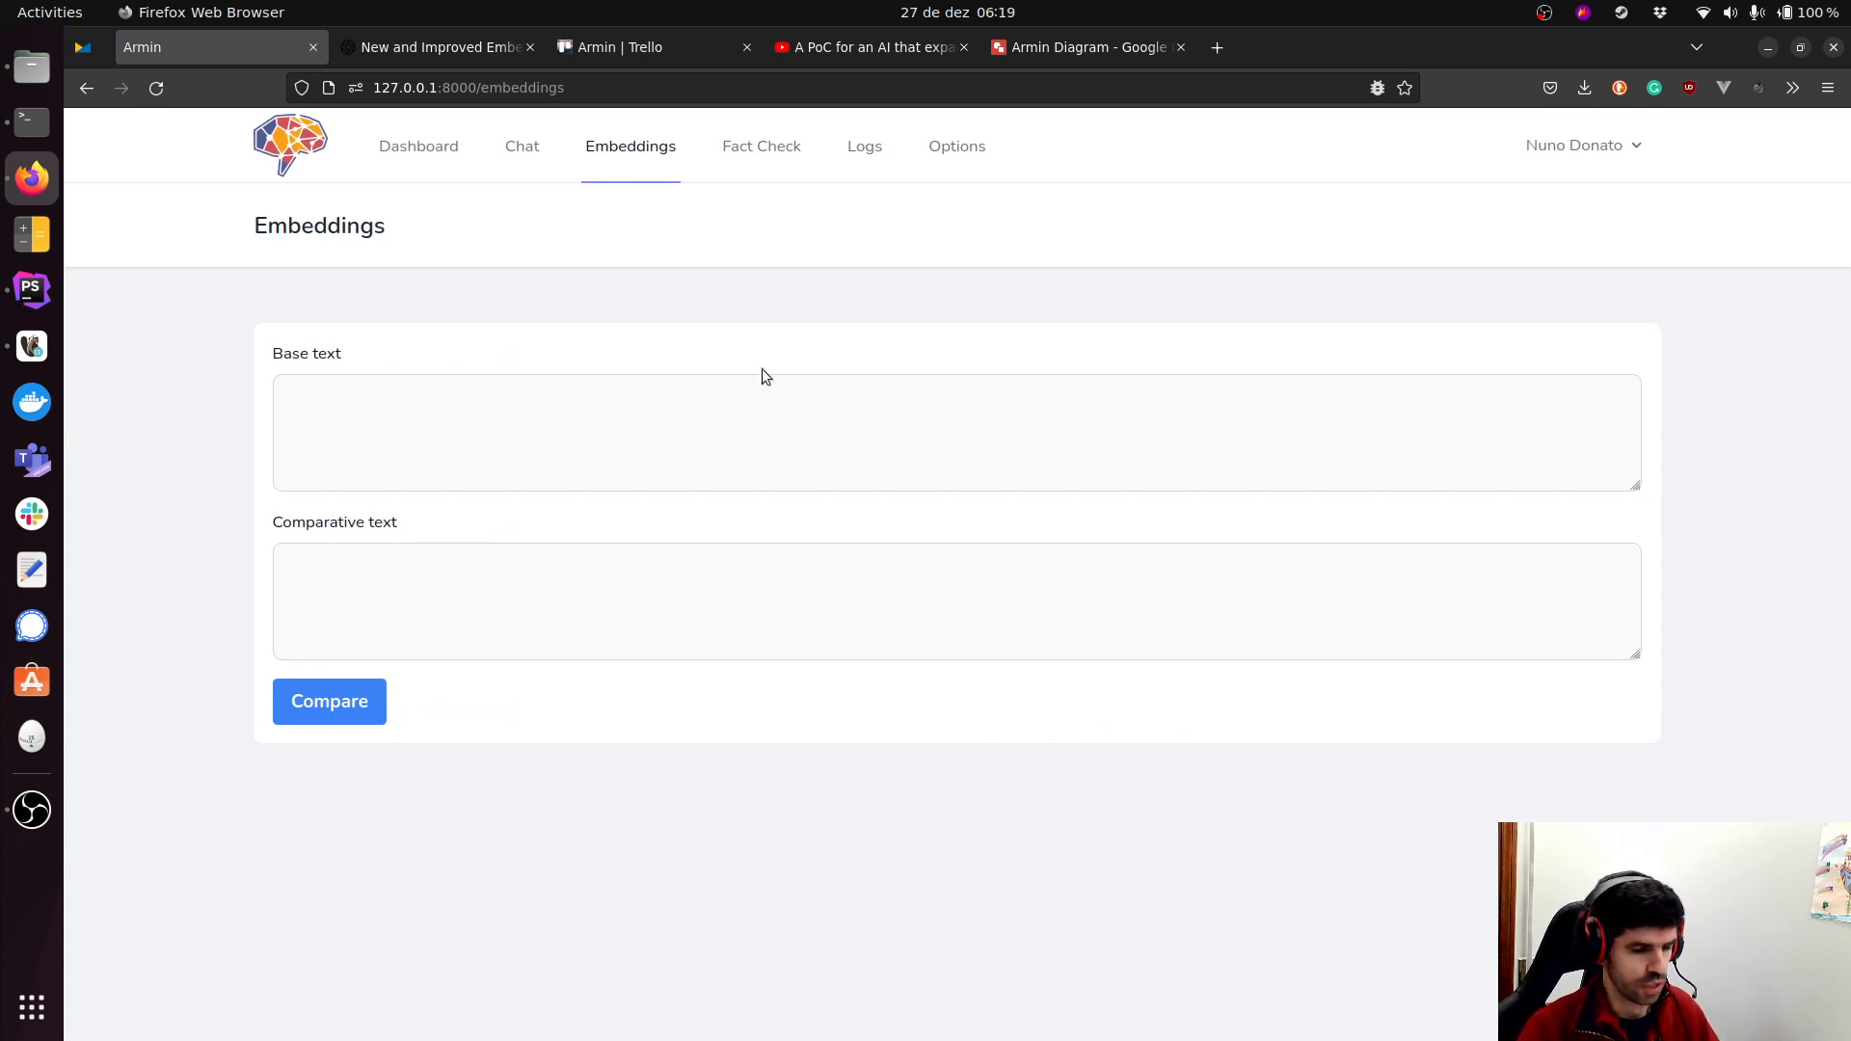
click(437, 46)
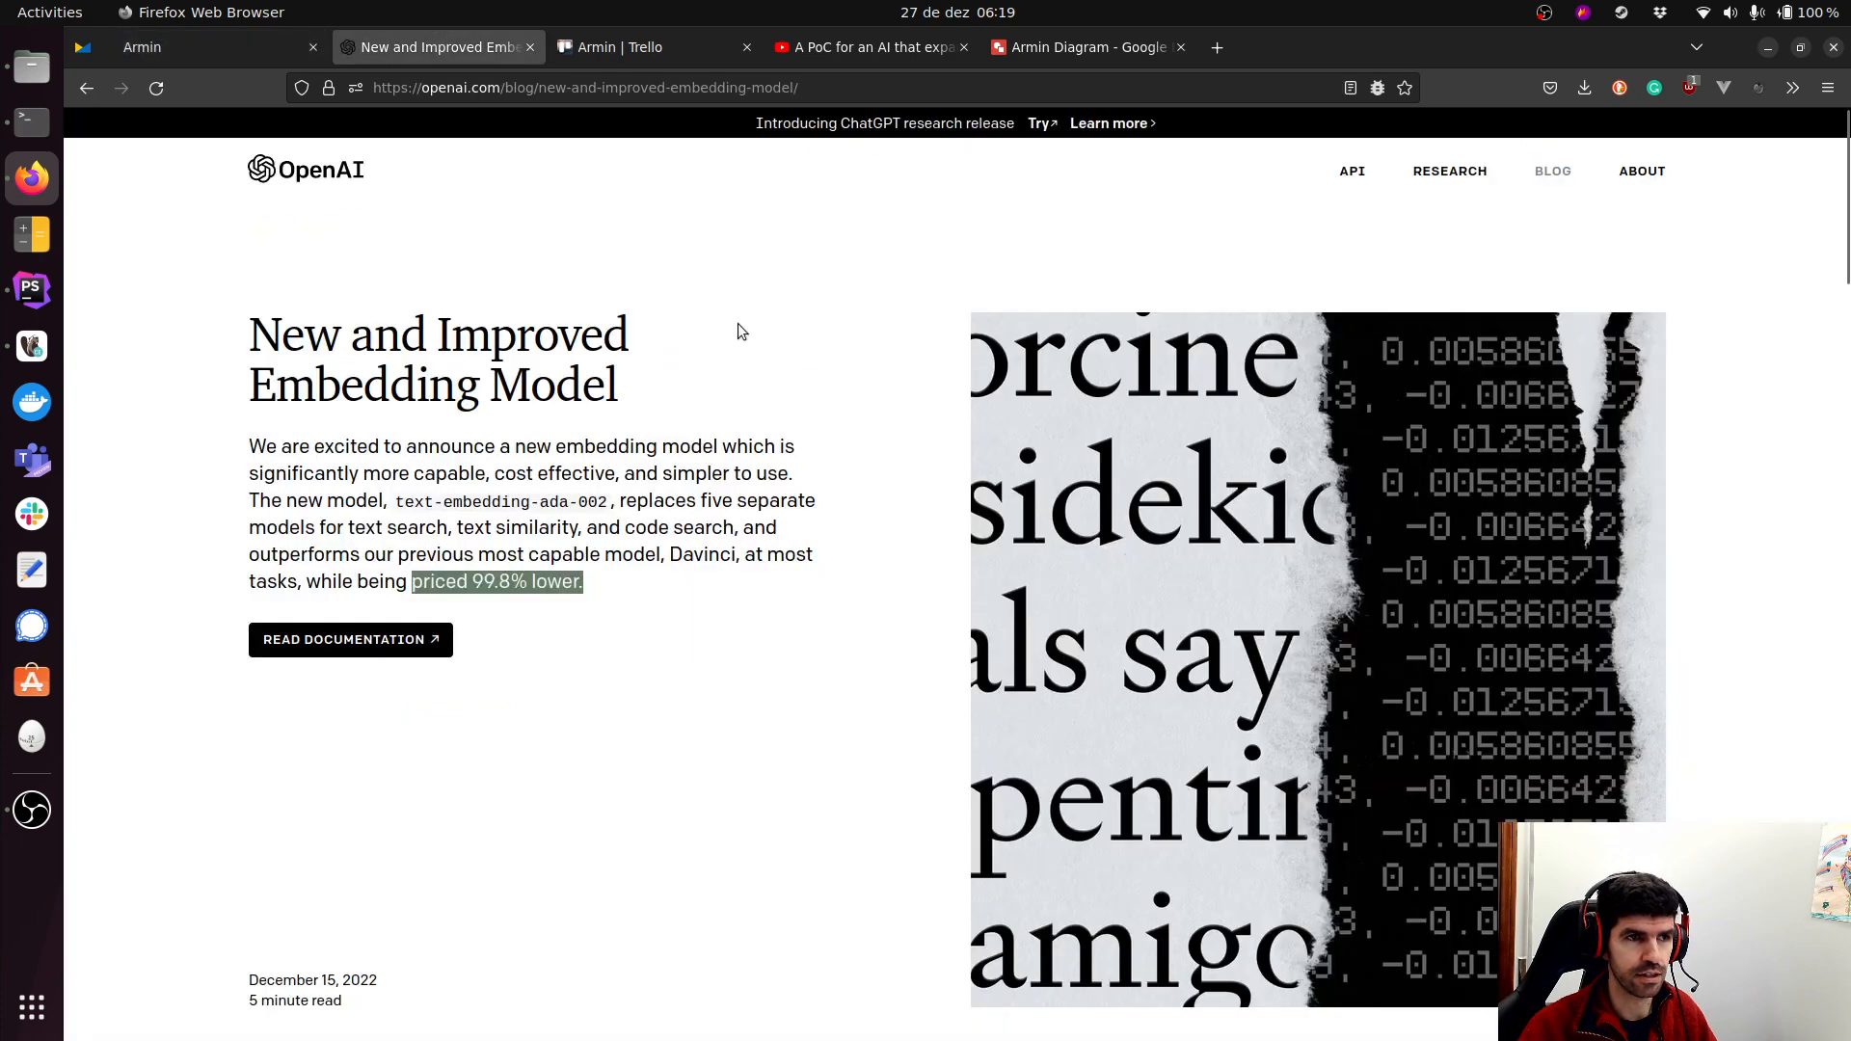
click(141, 47)
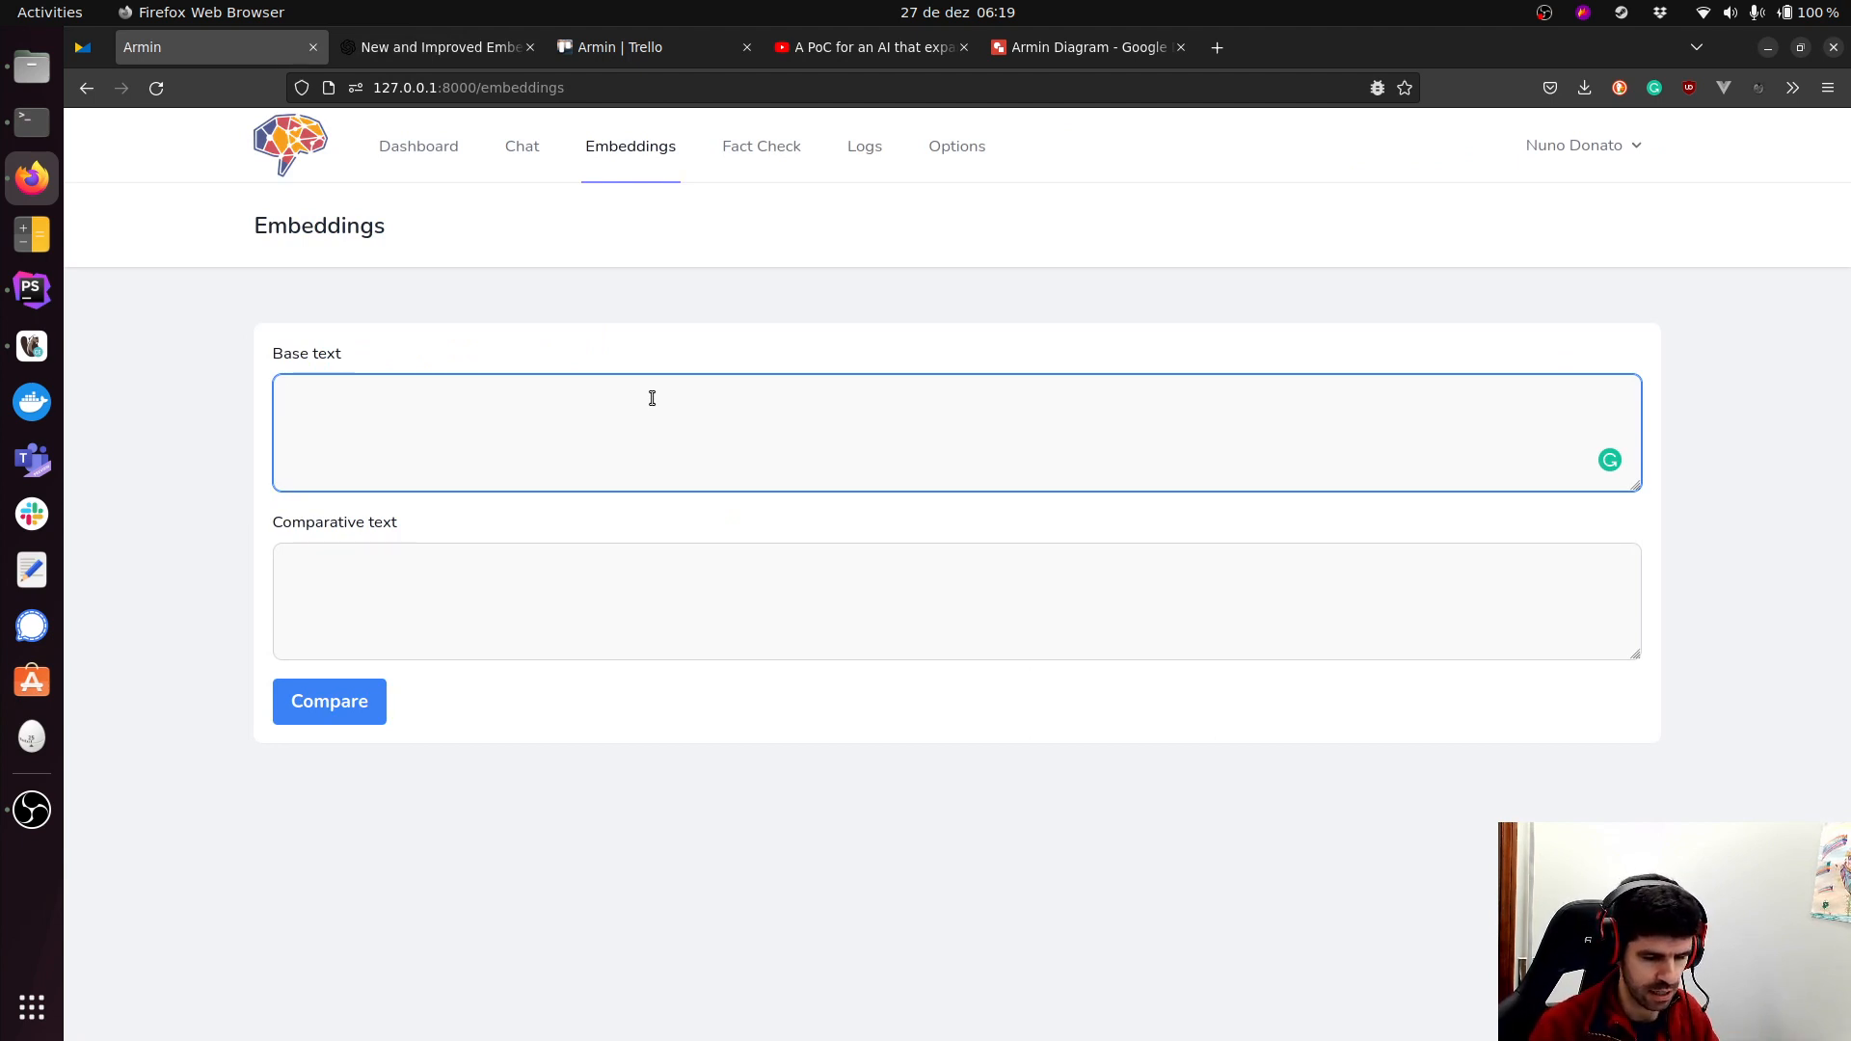
Compare 'Mount Everest is the highest place on earth' against 'Tell me what is the highest place on earth', scoring 0.894.
text(Mount Ev)
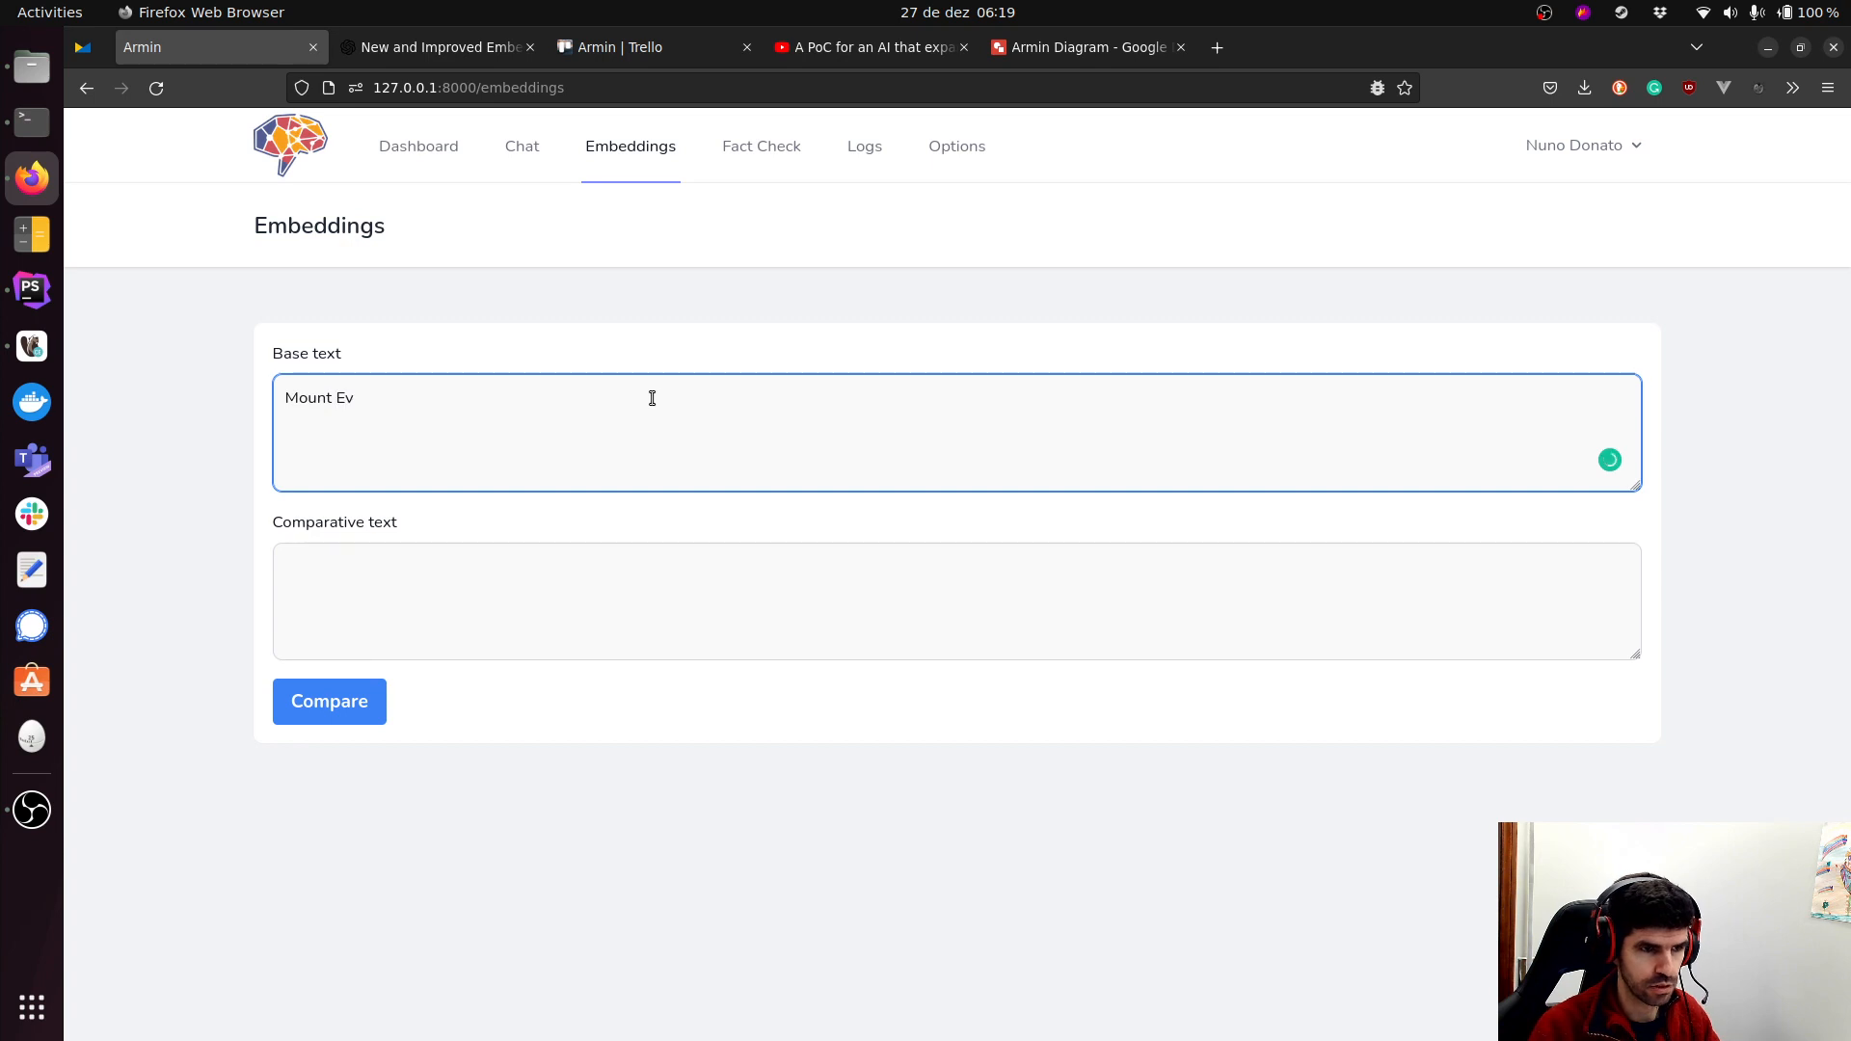
text(erest is the)
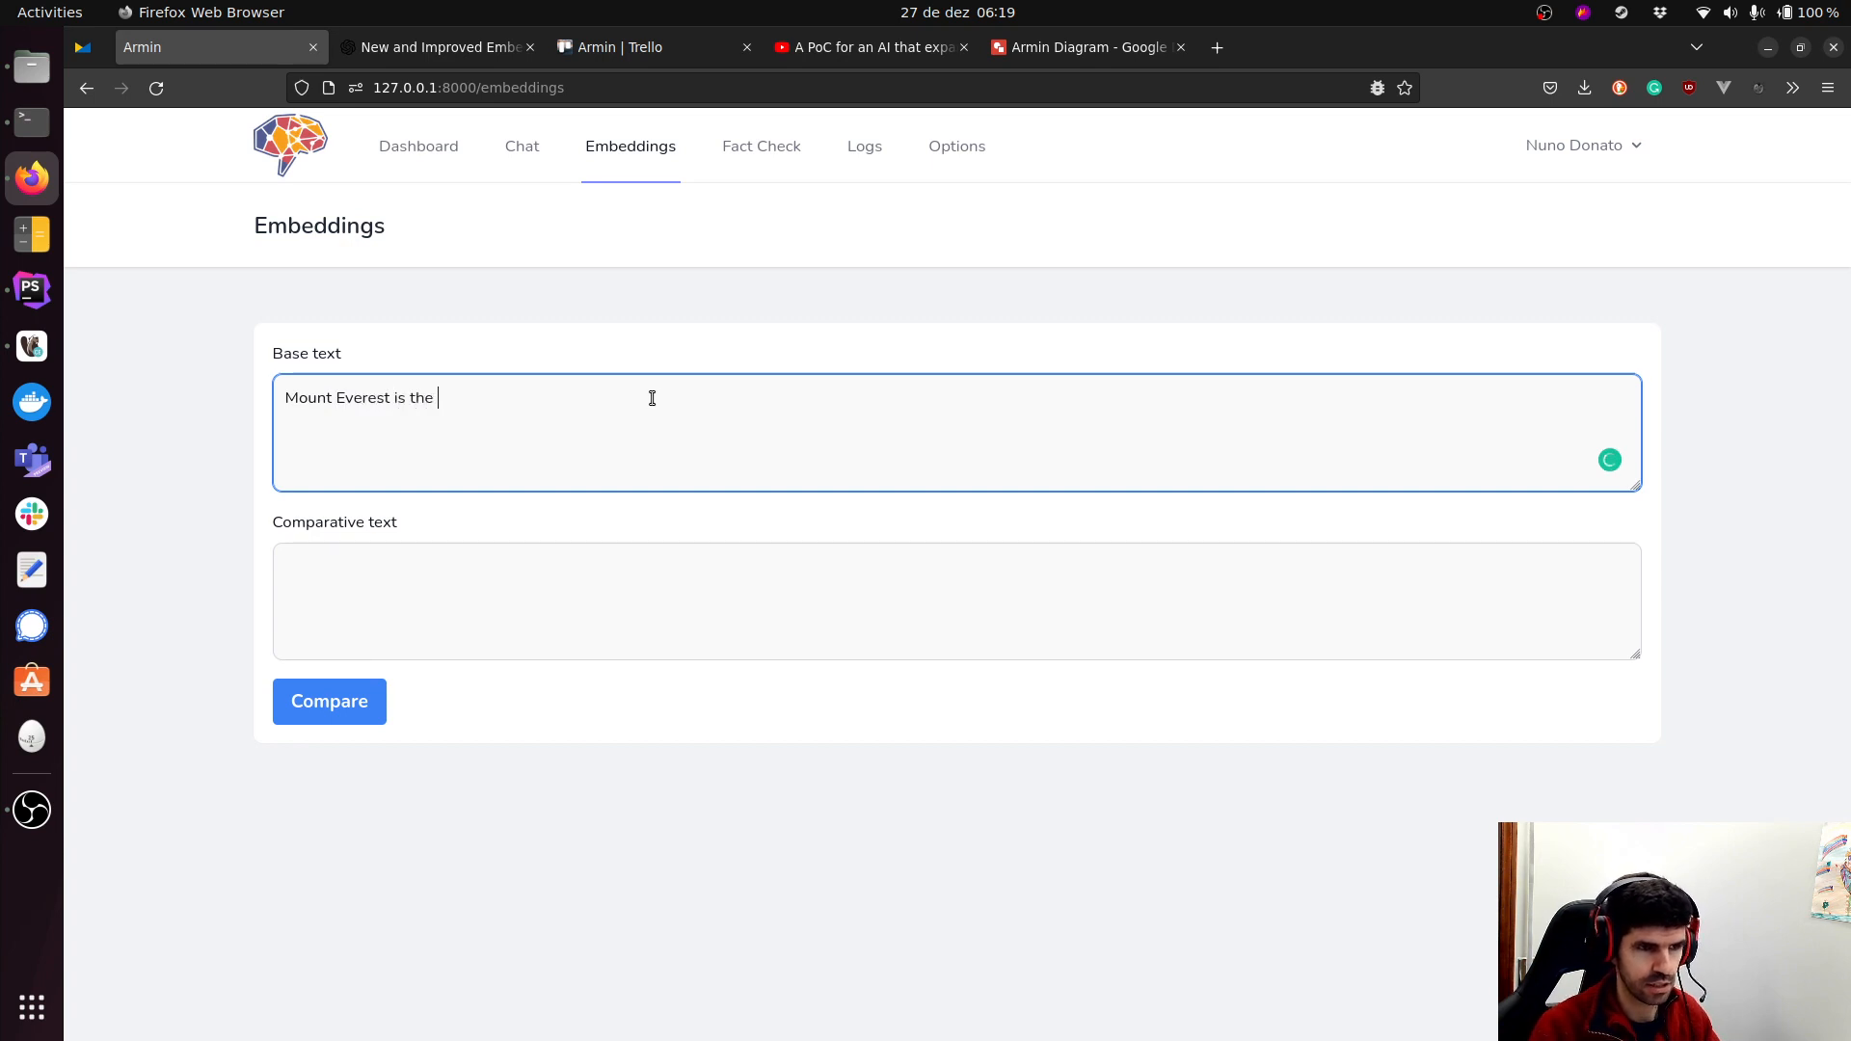
text(highest)
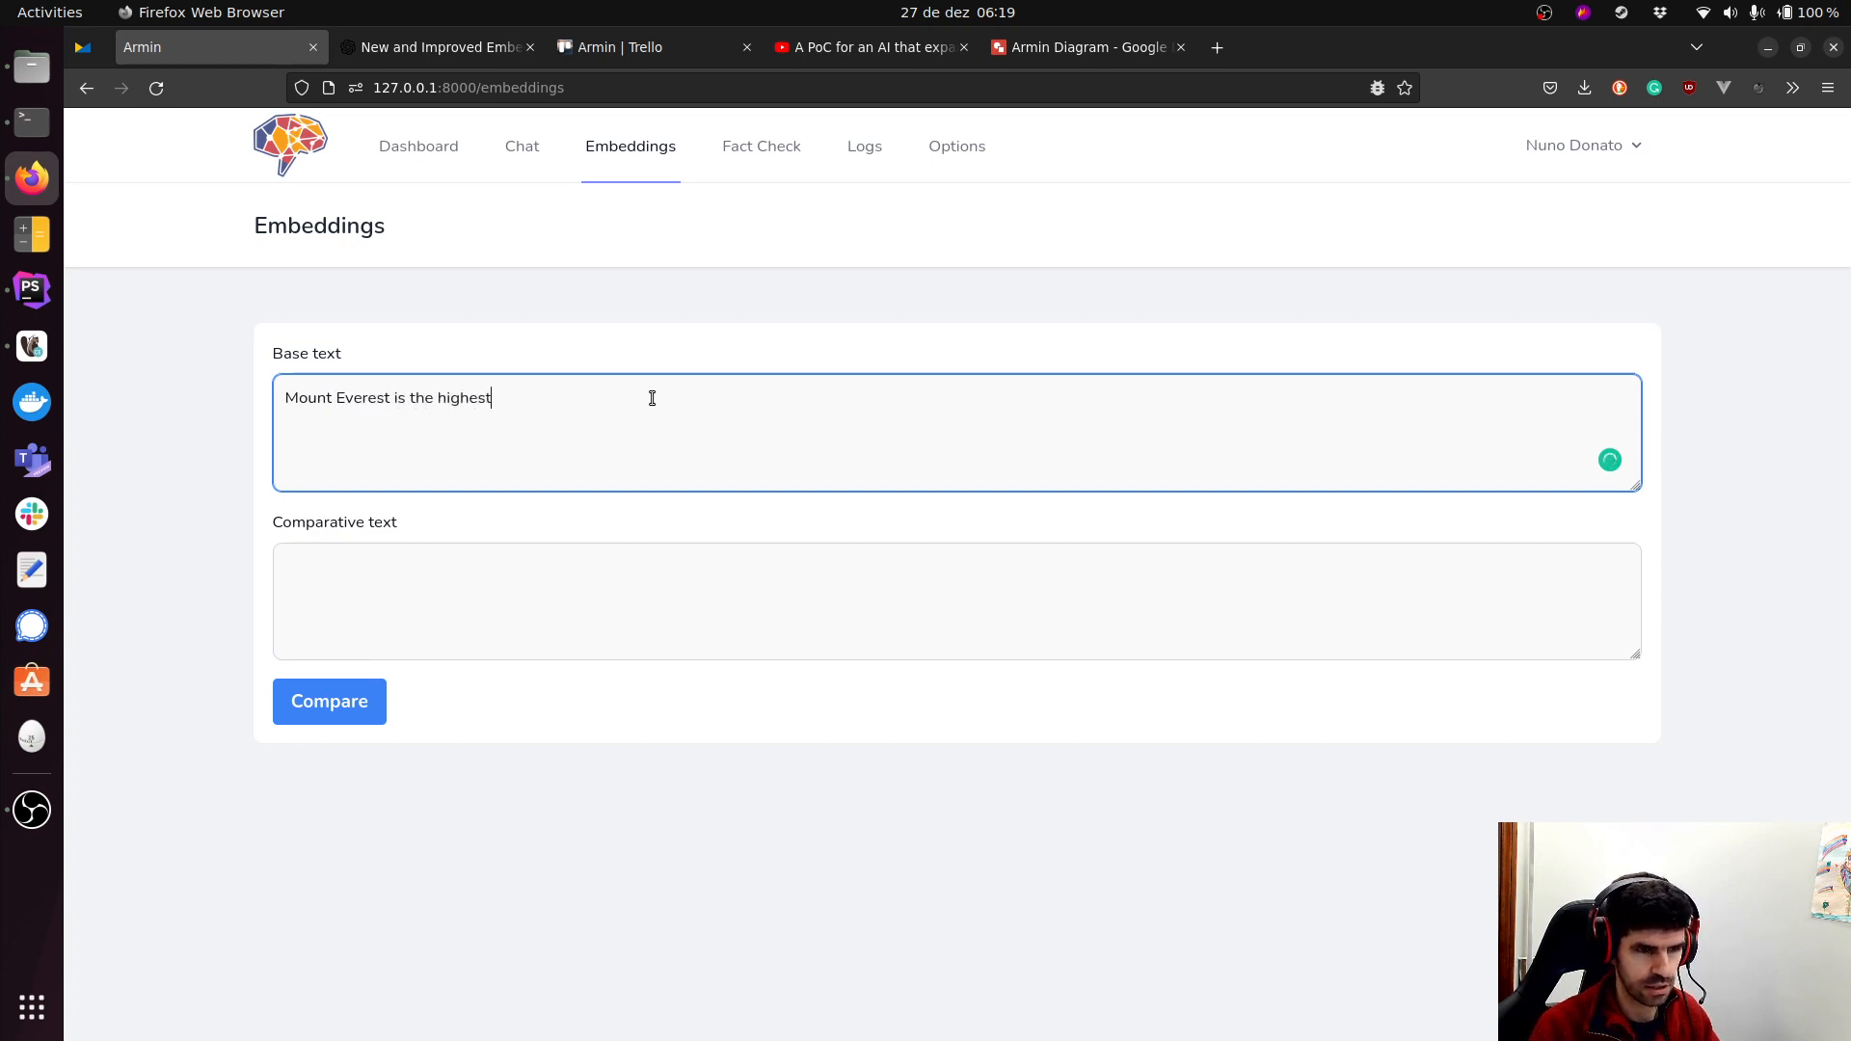
text(place on earth.)
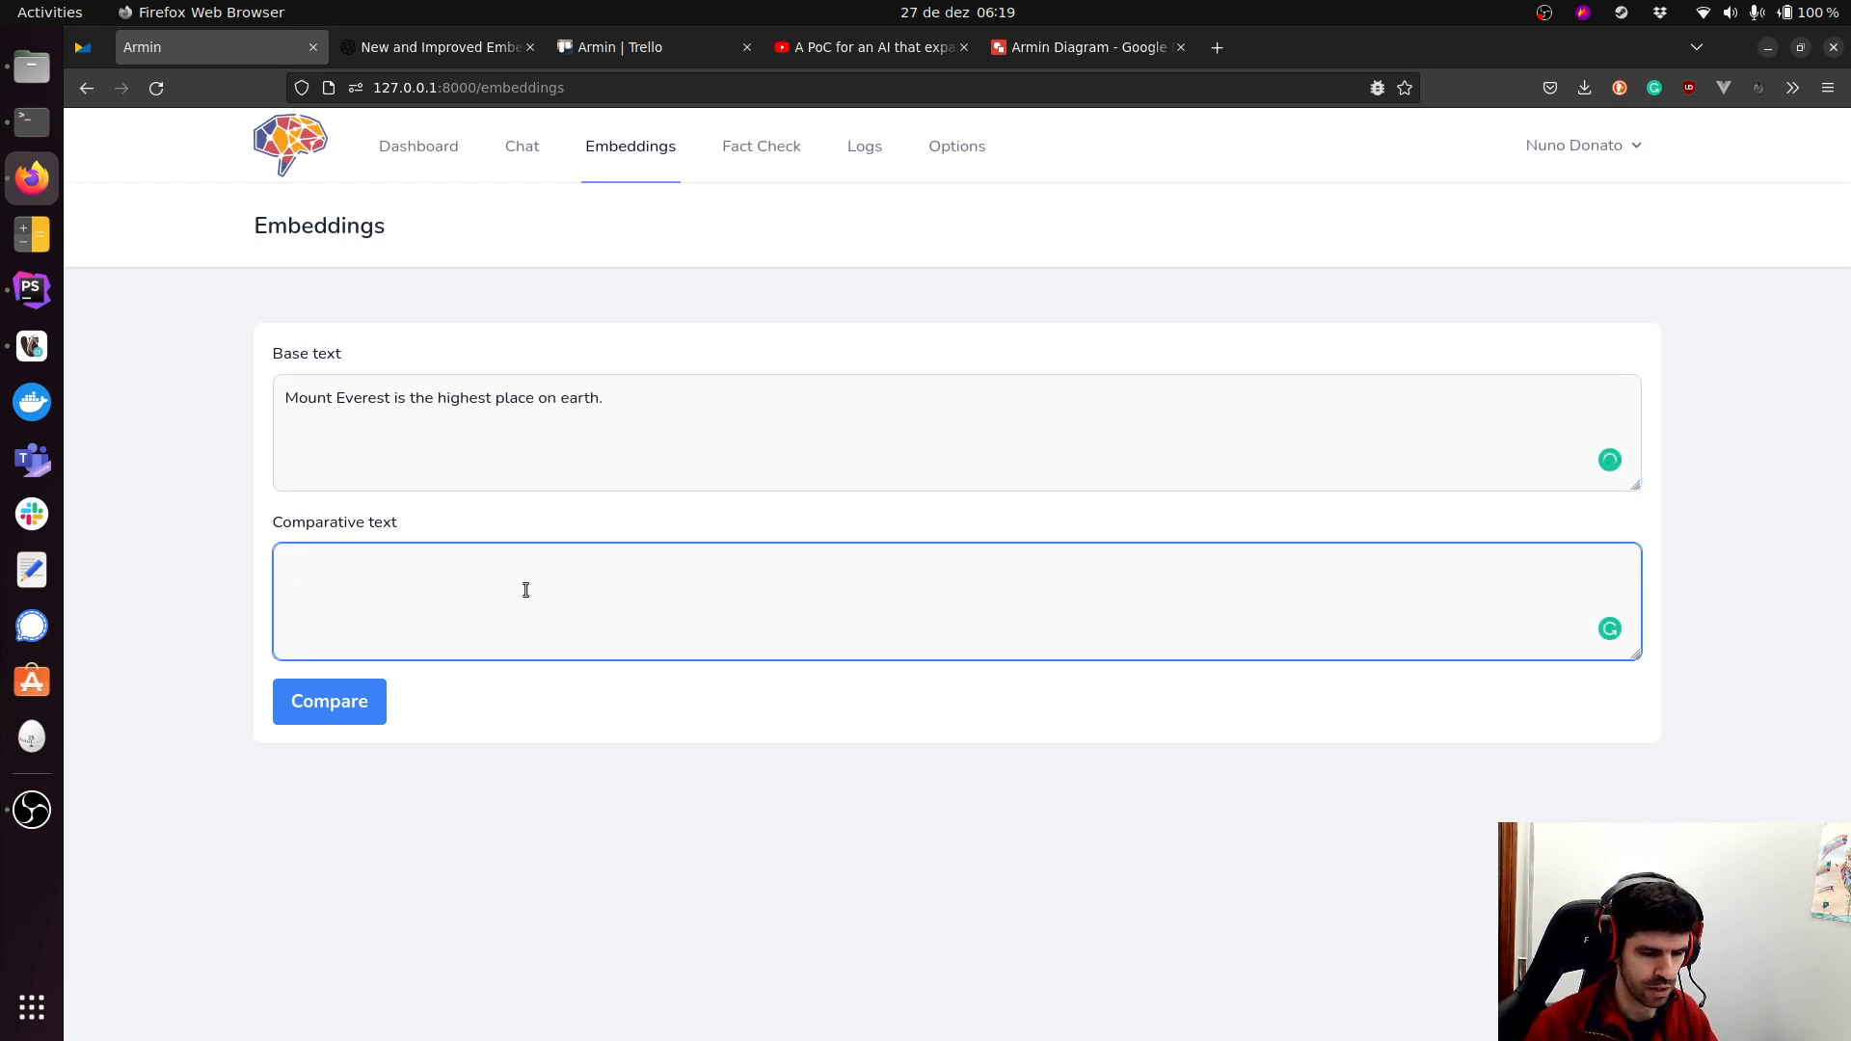
text(Tell me)
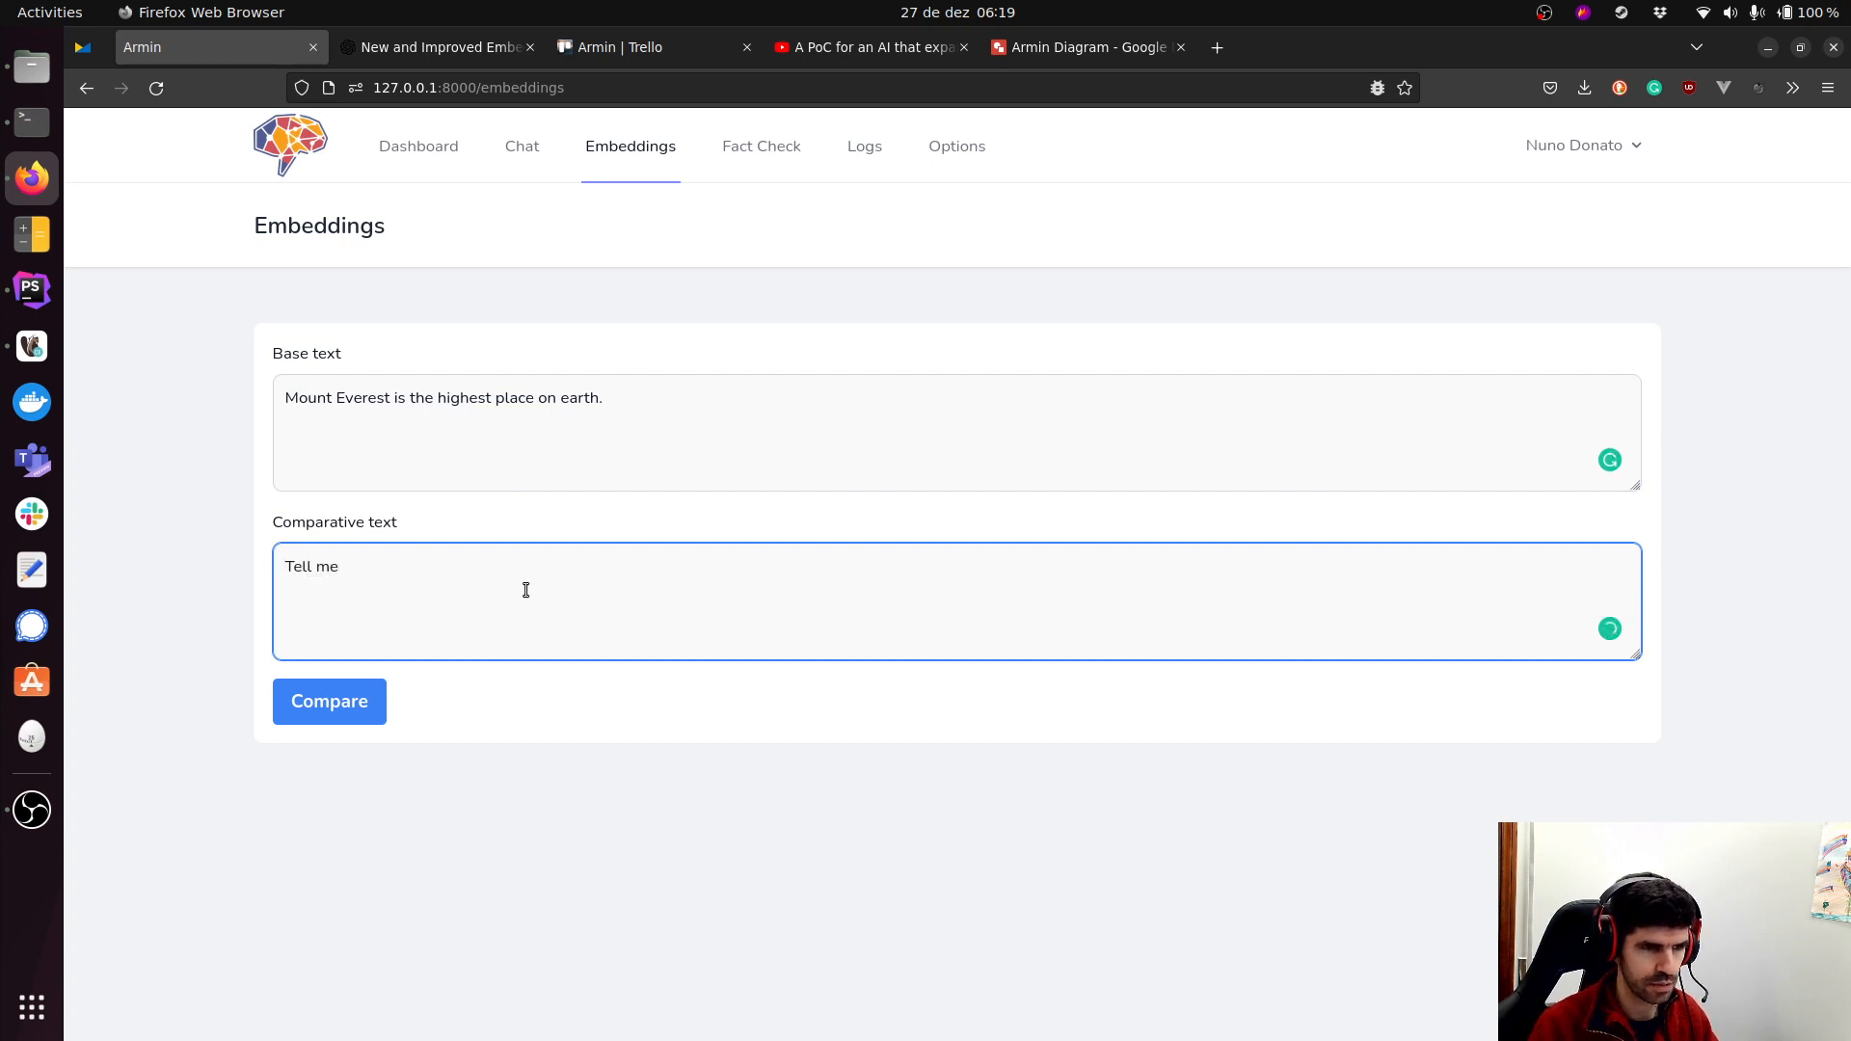
text(what is the highest place on earth.)
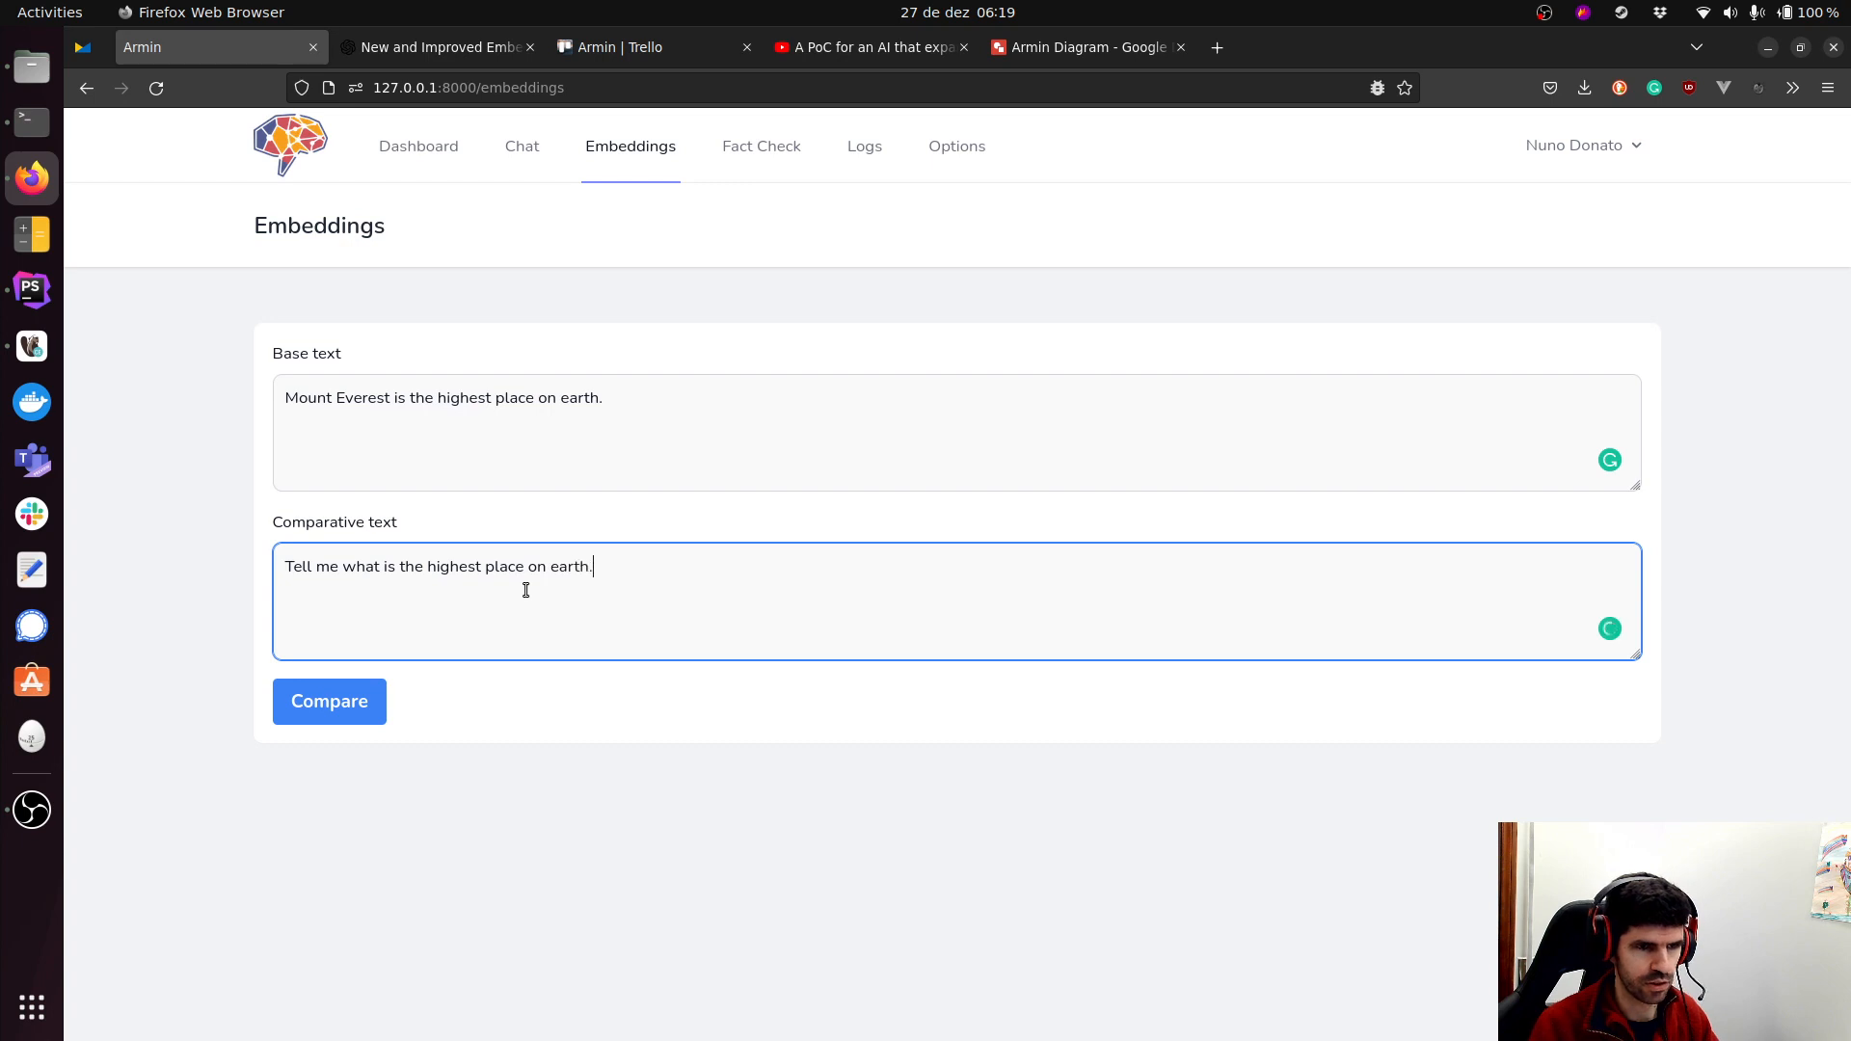
click(328, 702)
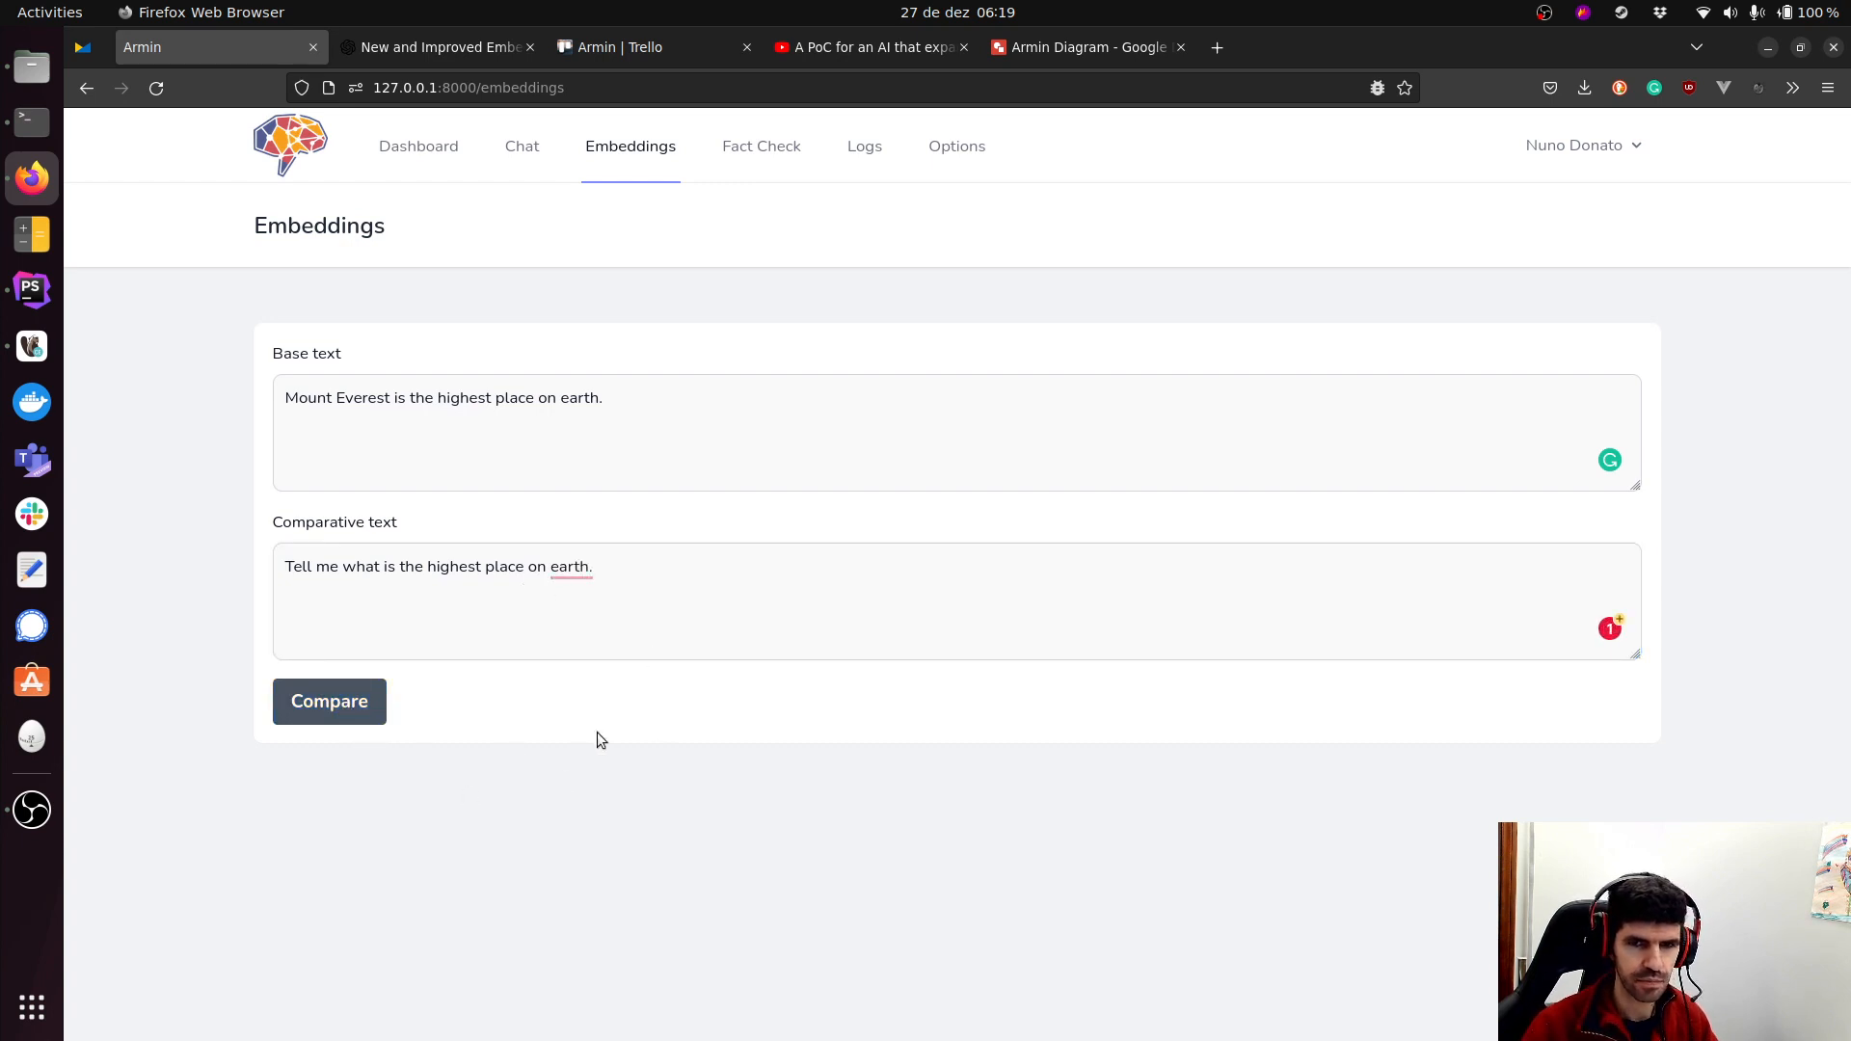
click(329, 702)
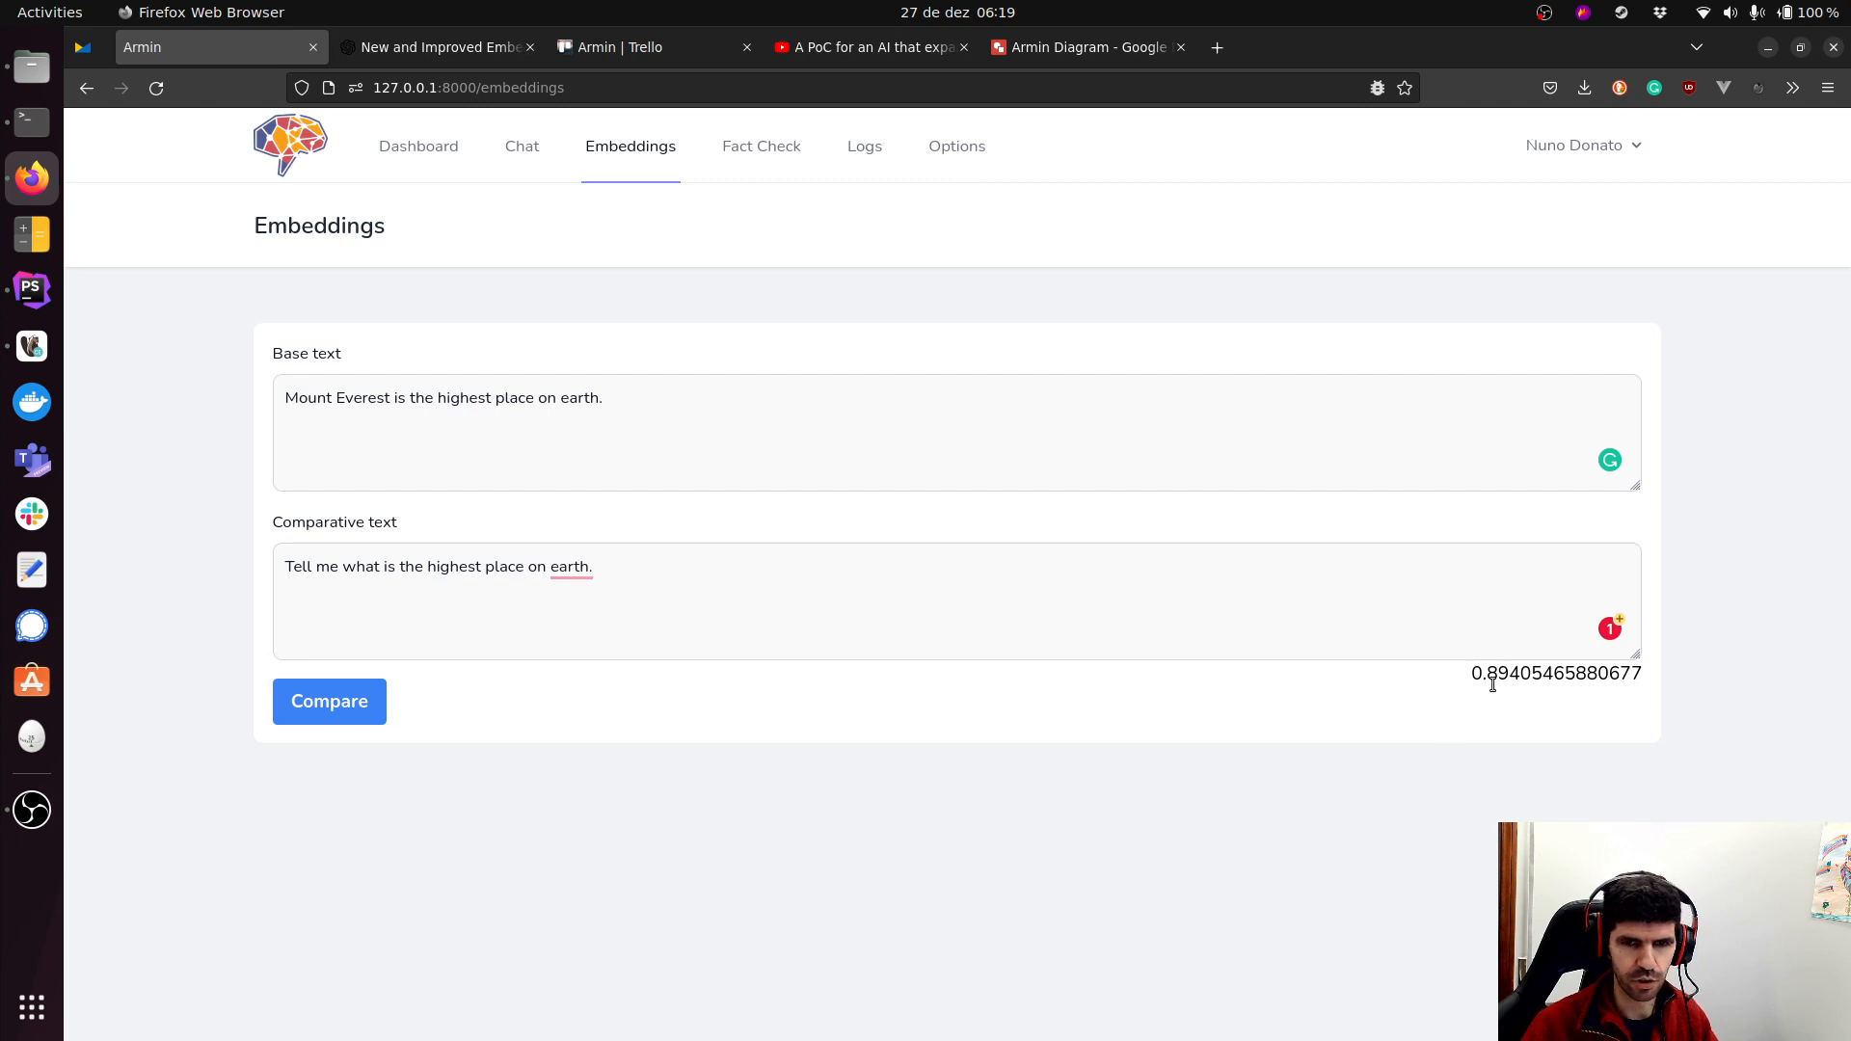
mouse_move(1444, 710)
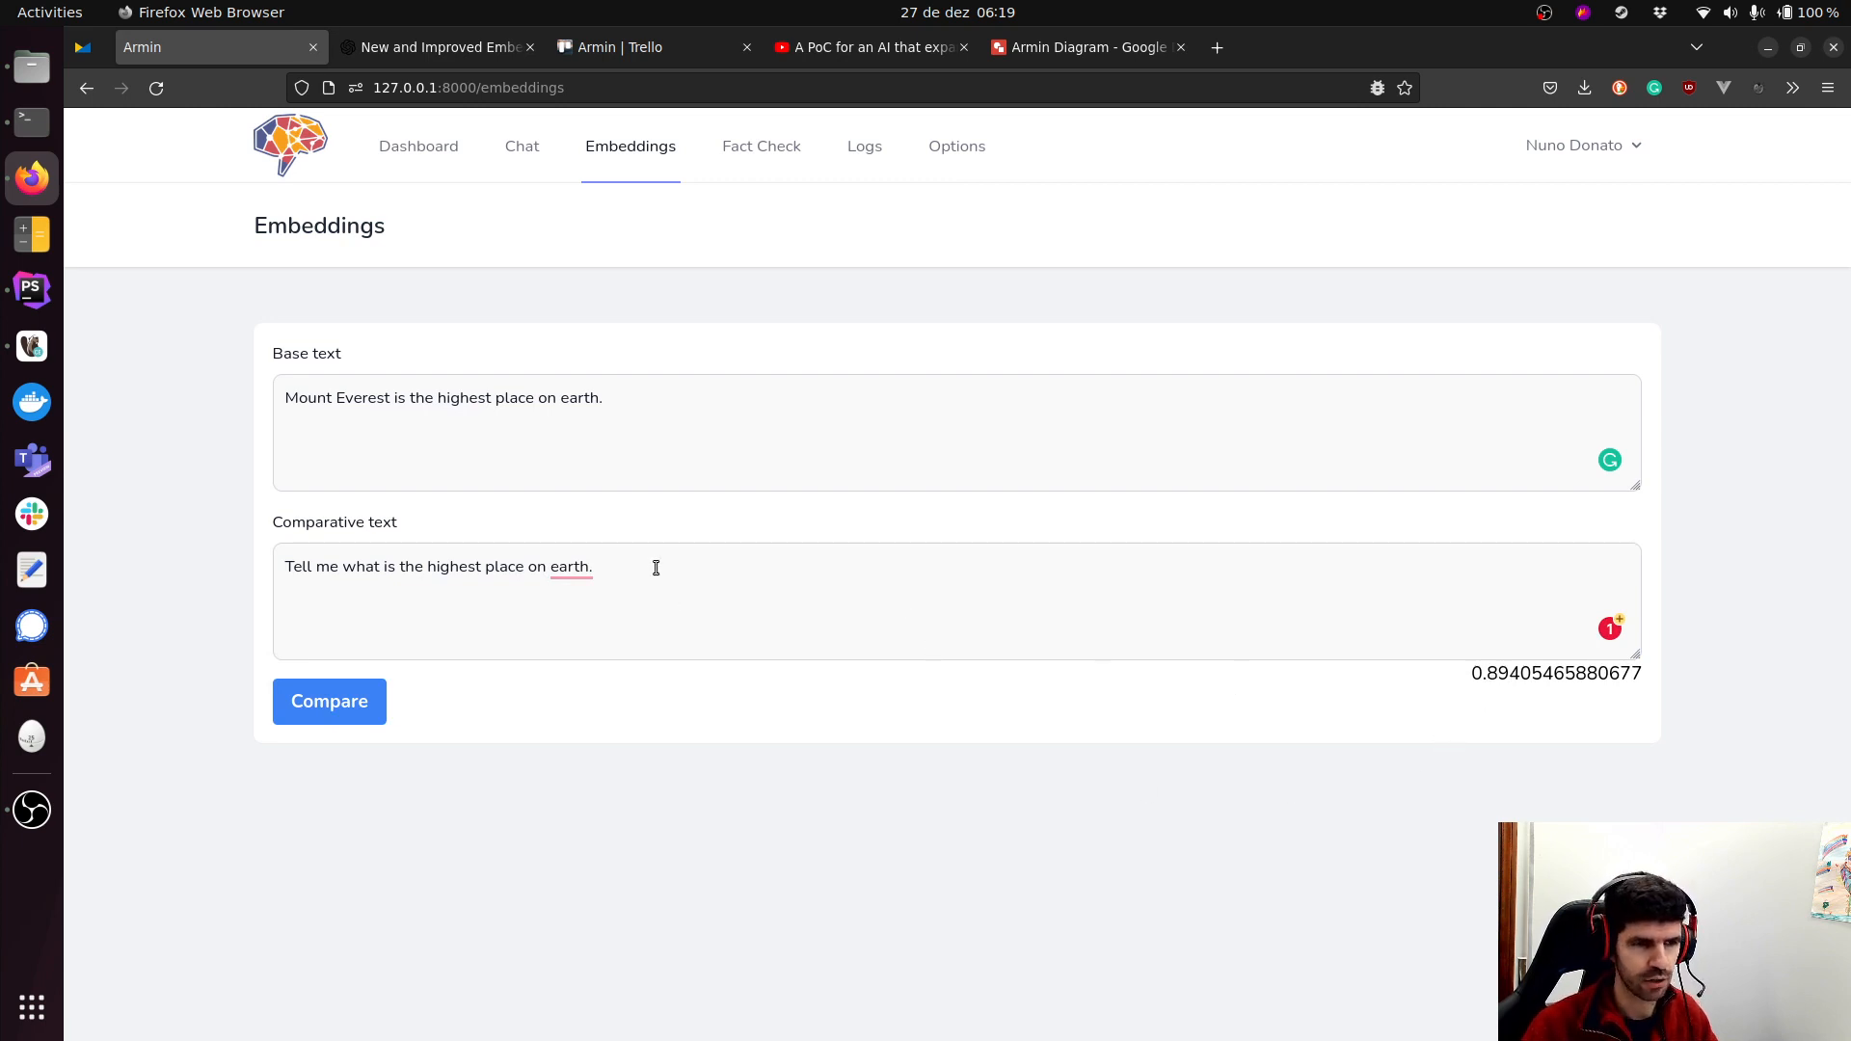
Replace the question with 'Can you tell me what is the tallest mountain on our planet?' and recompute, scoring 0.862.
triple_click(438, 567)
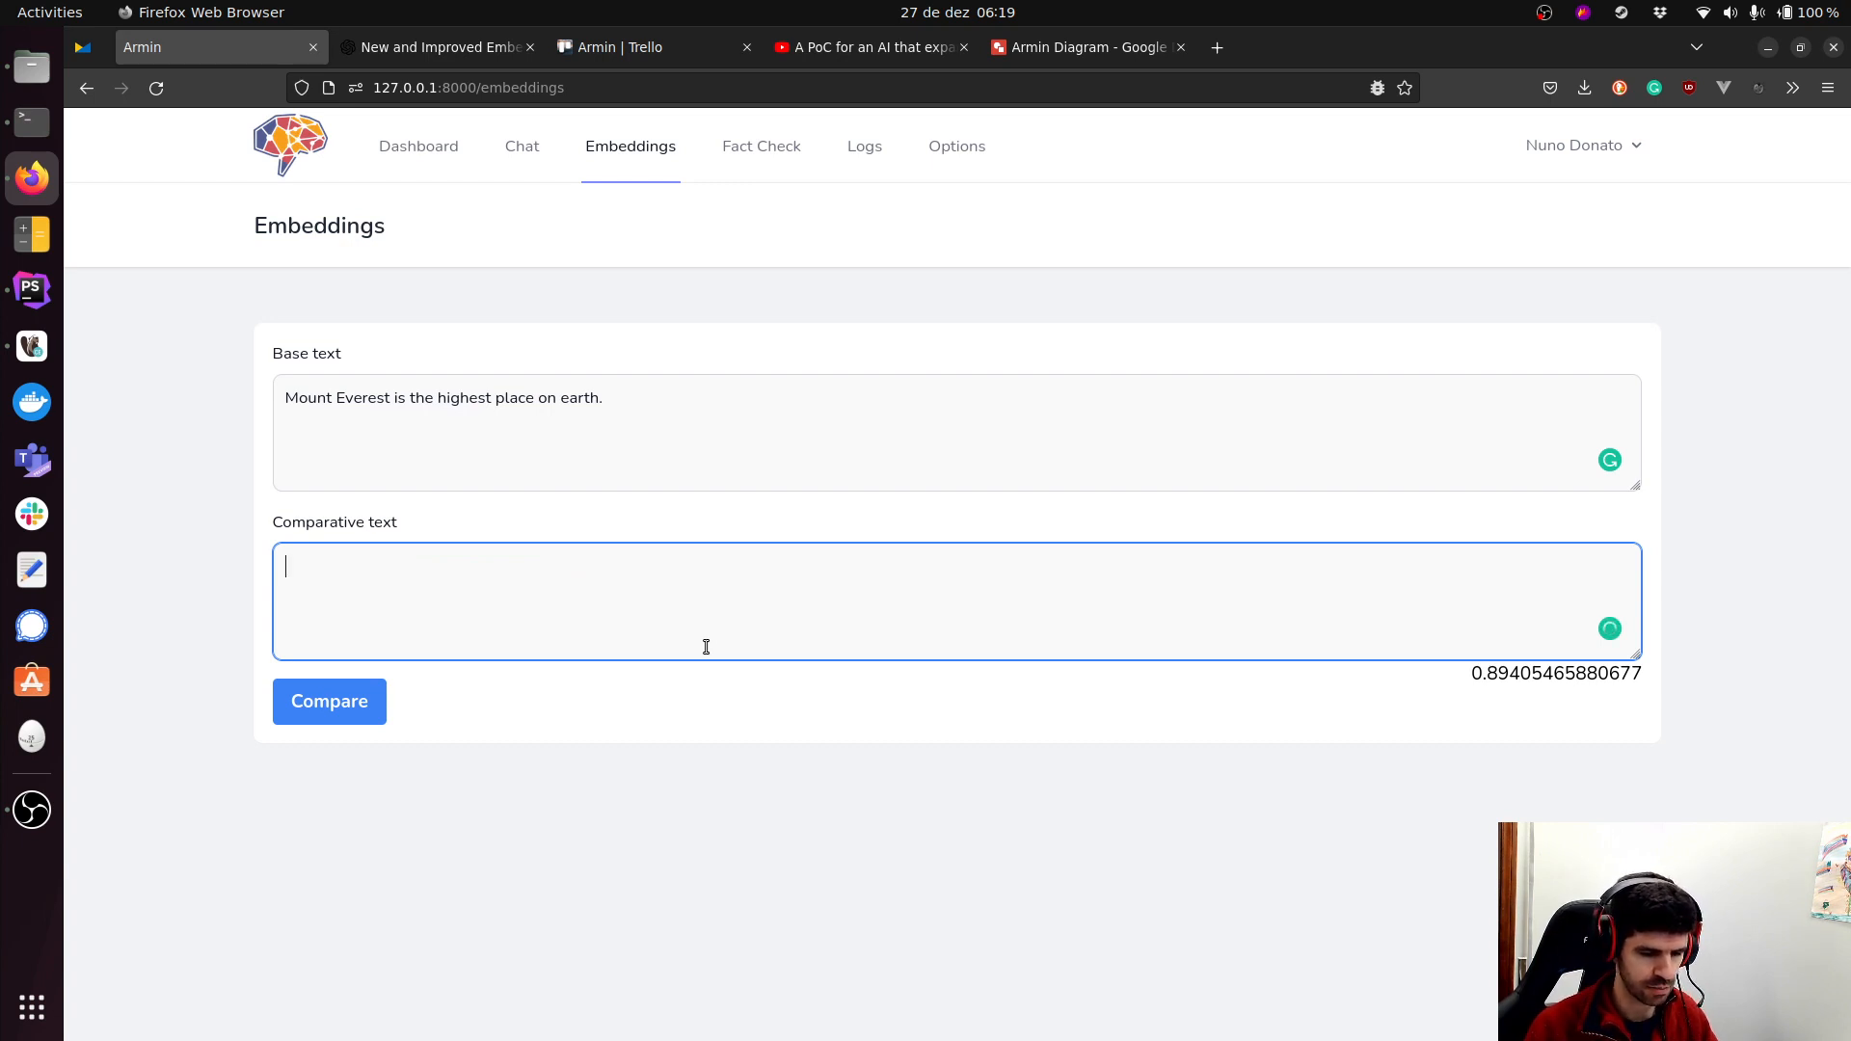
text(Can you tell me what)
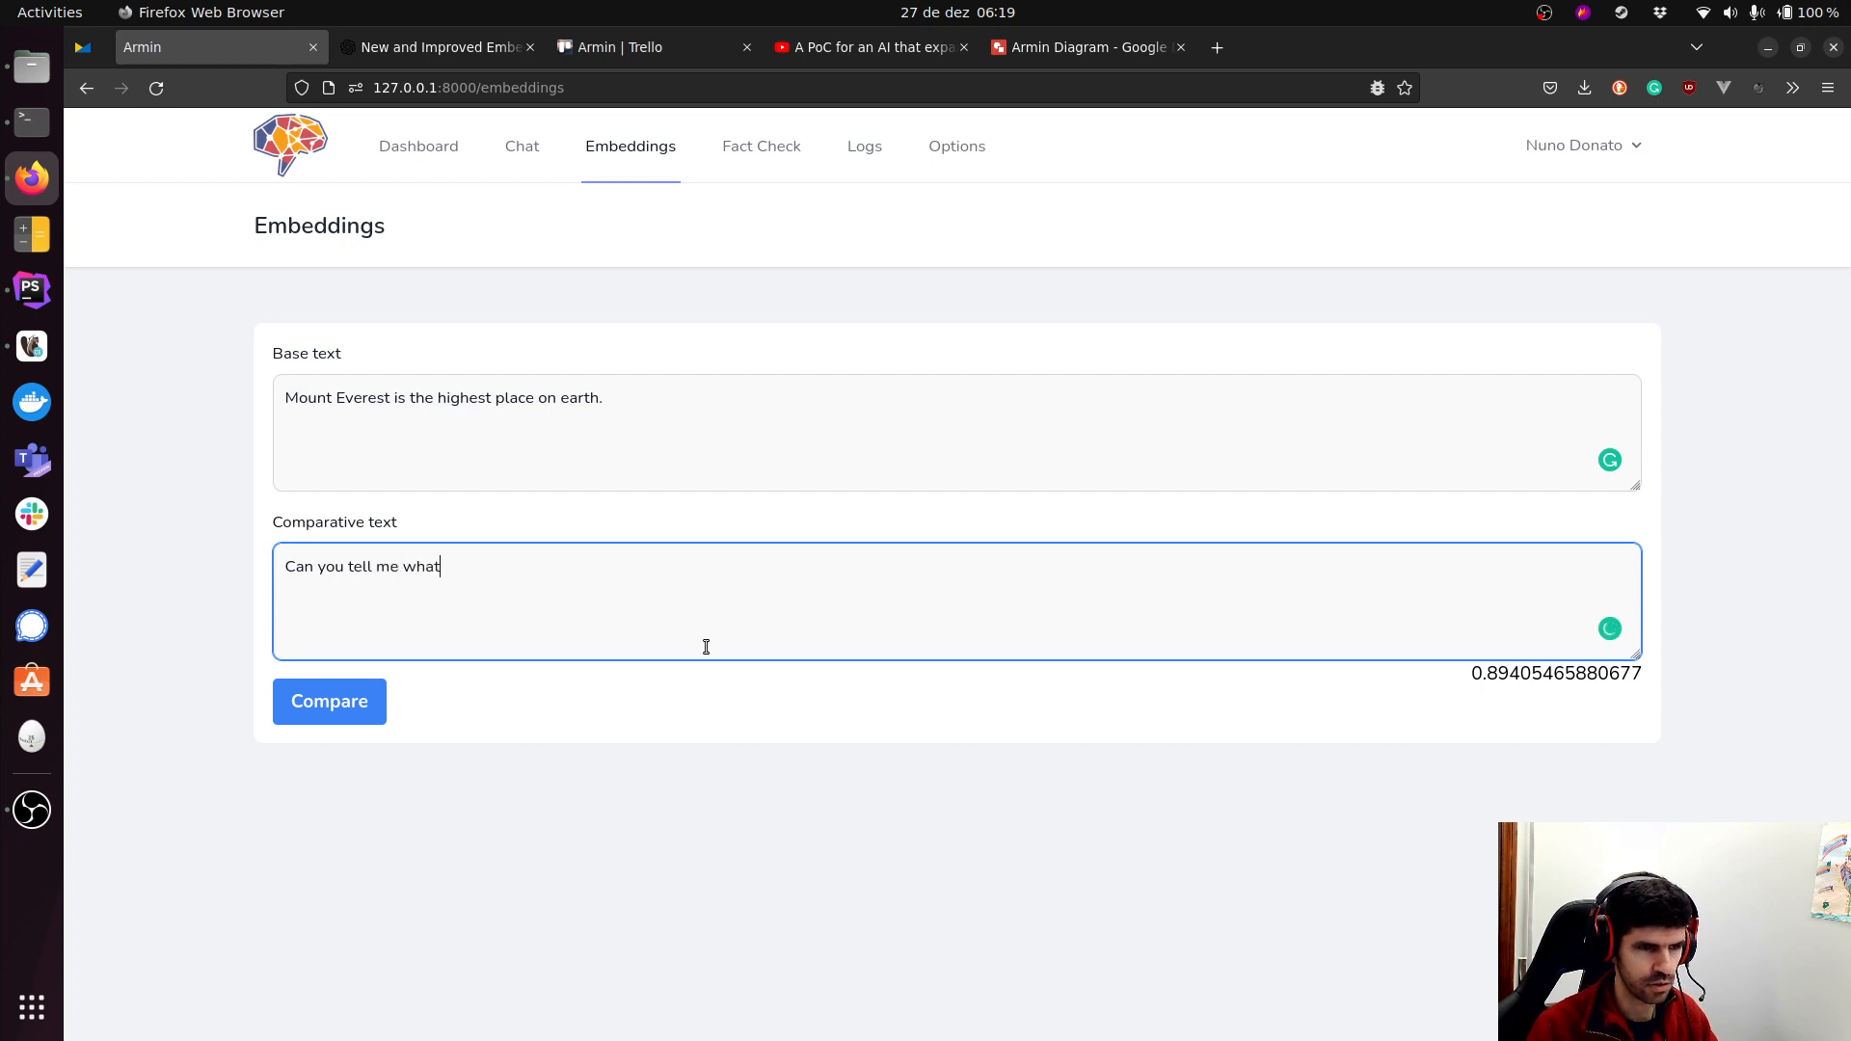
text(is the tal)
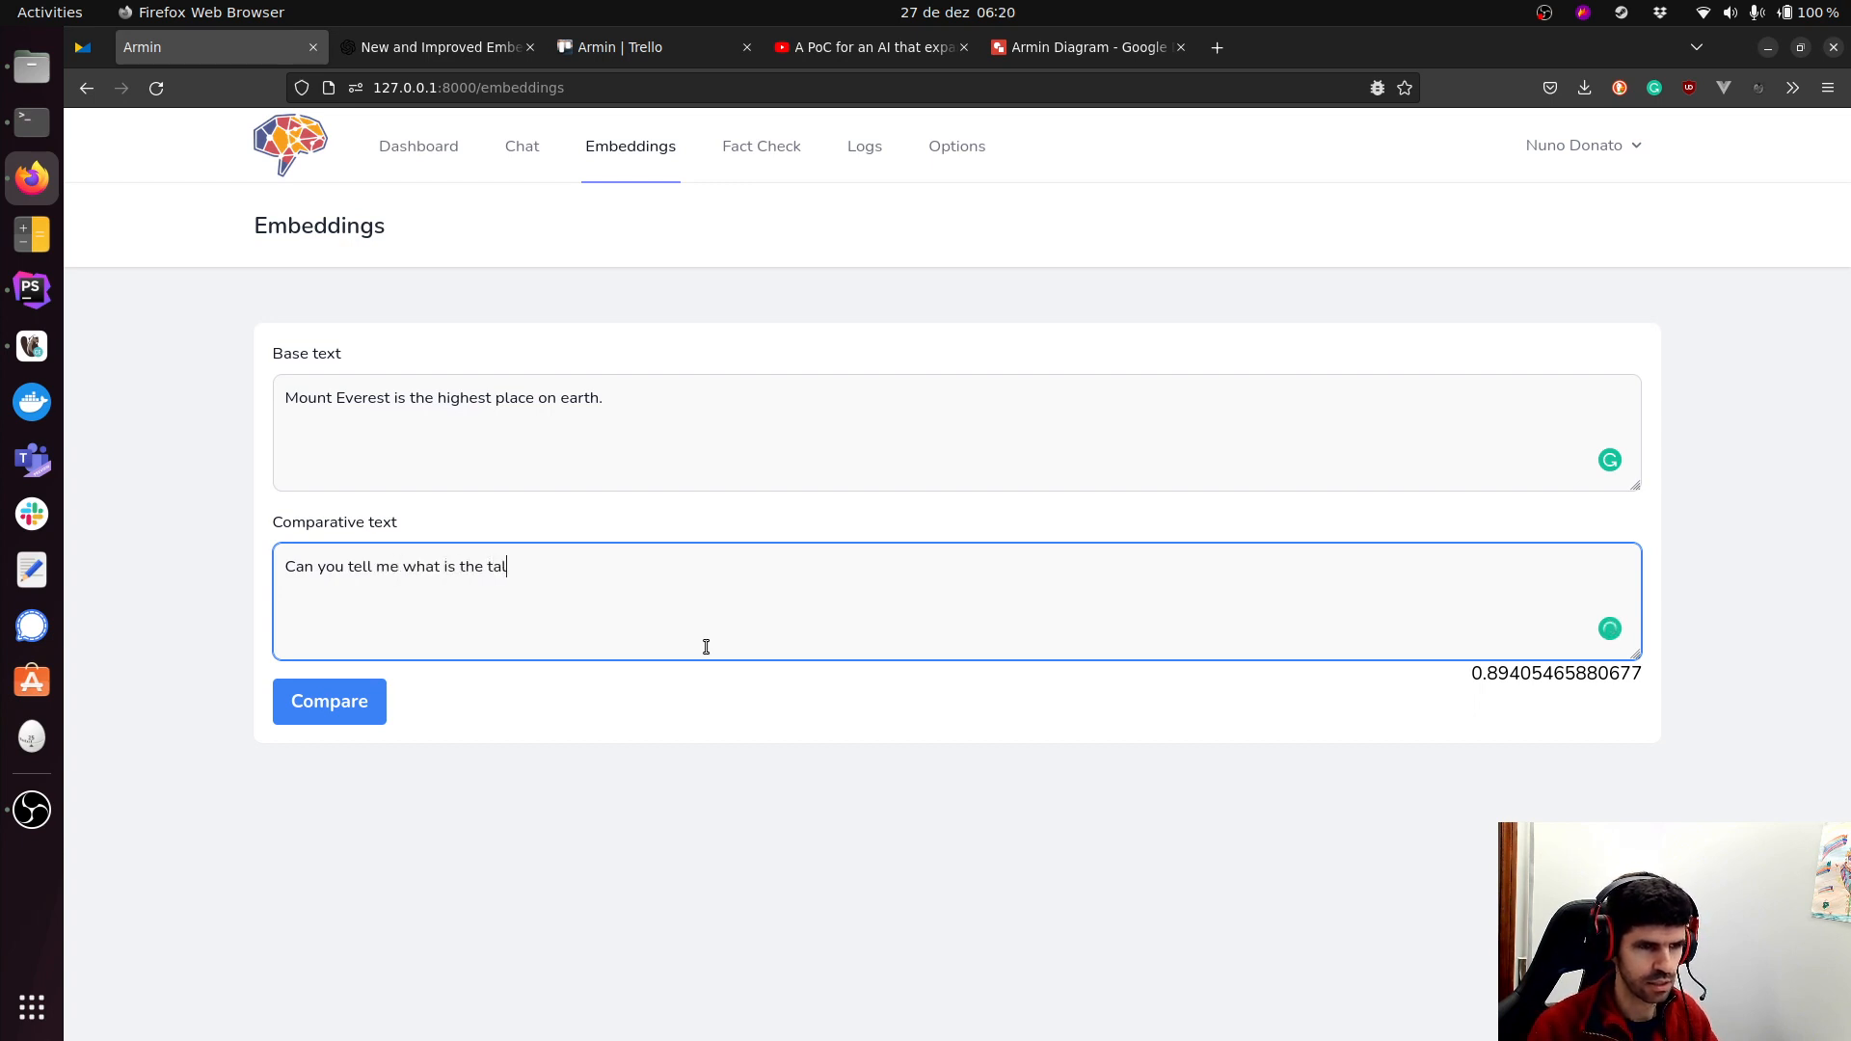
text(lest mountain)
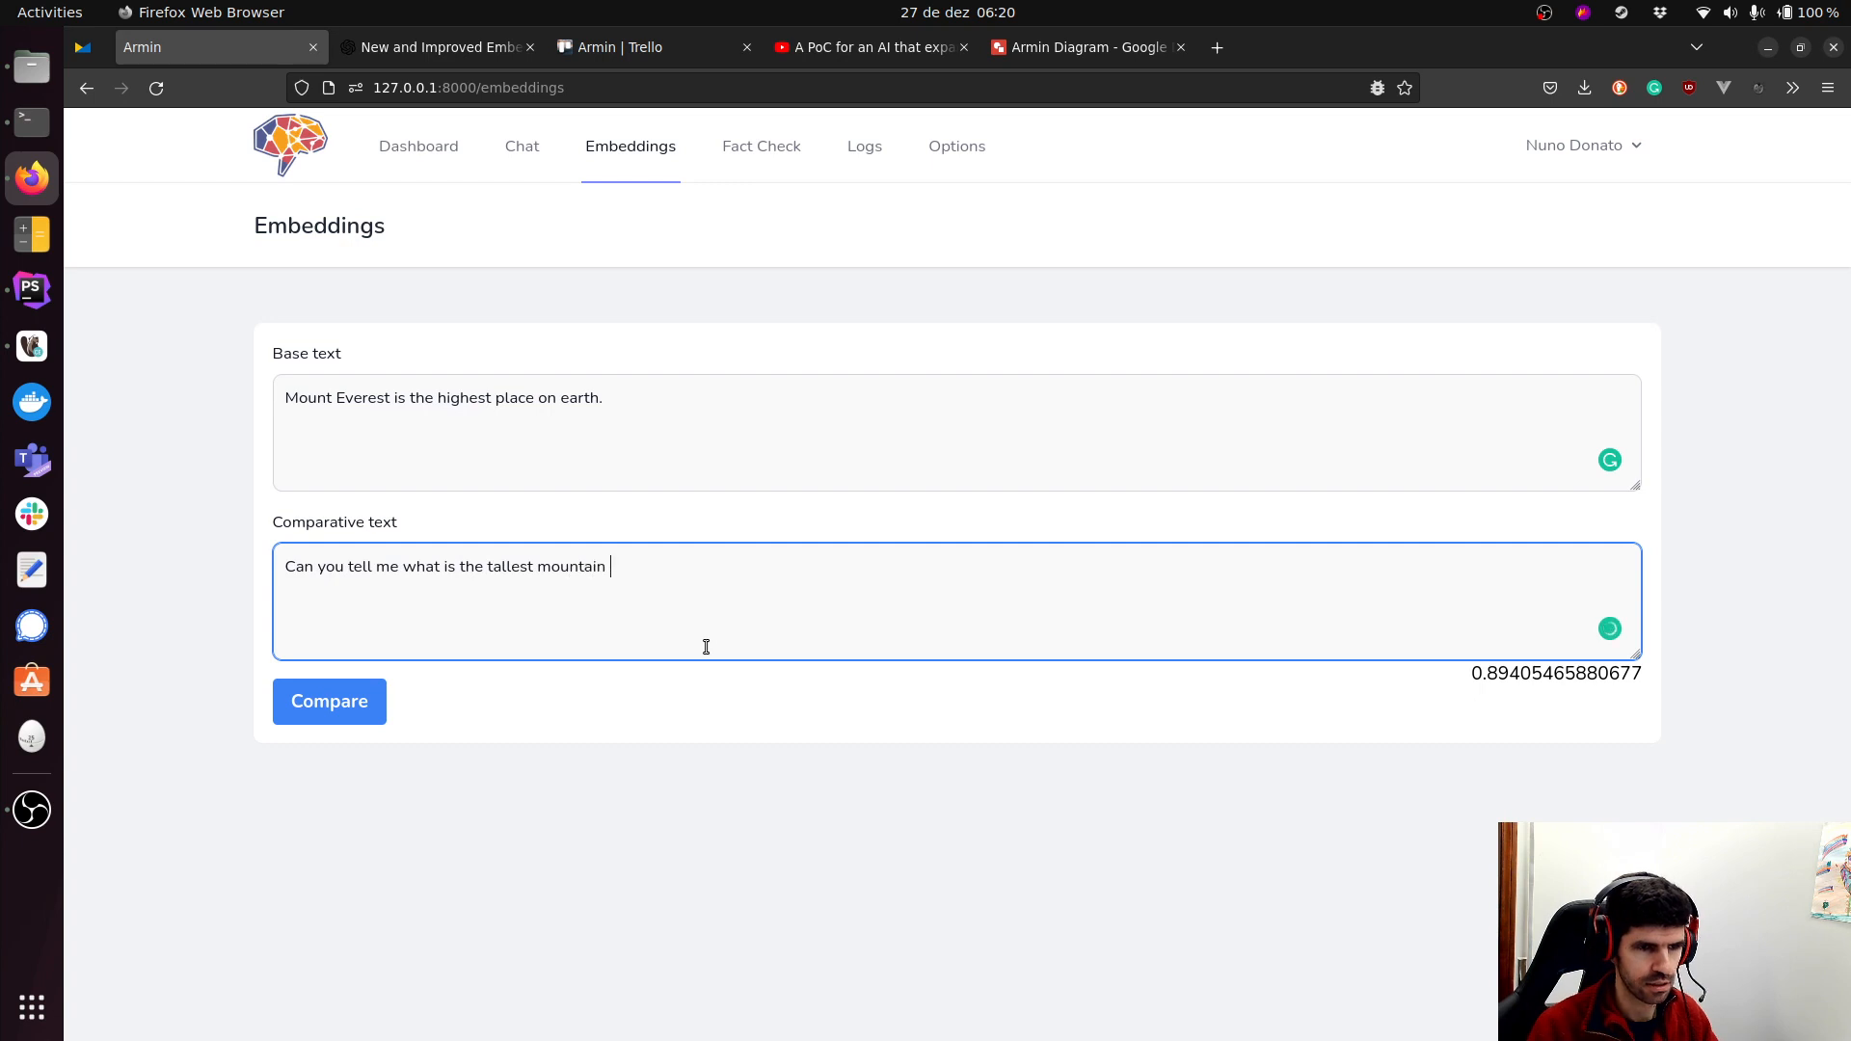
text(on our planet?)
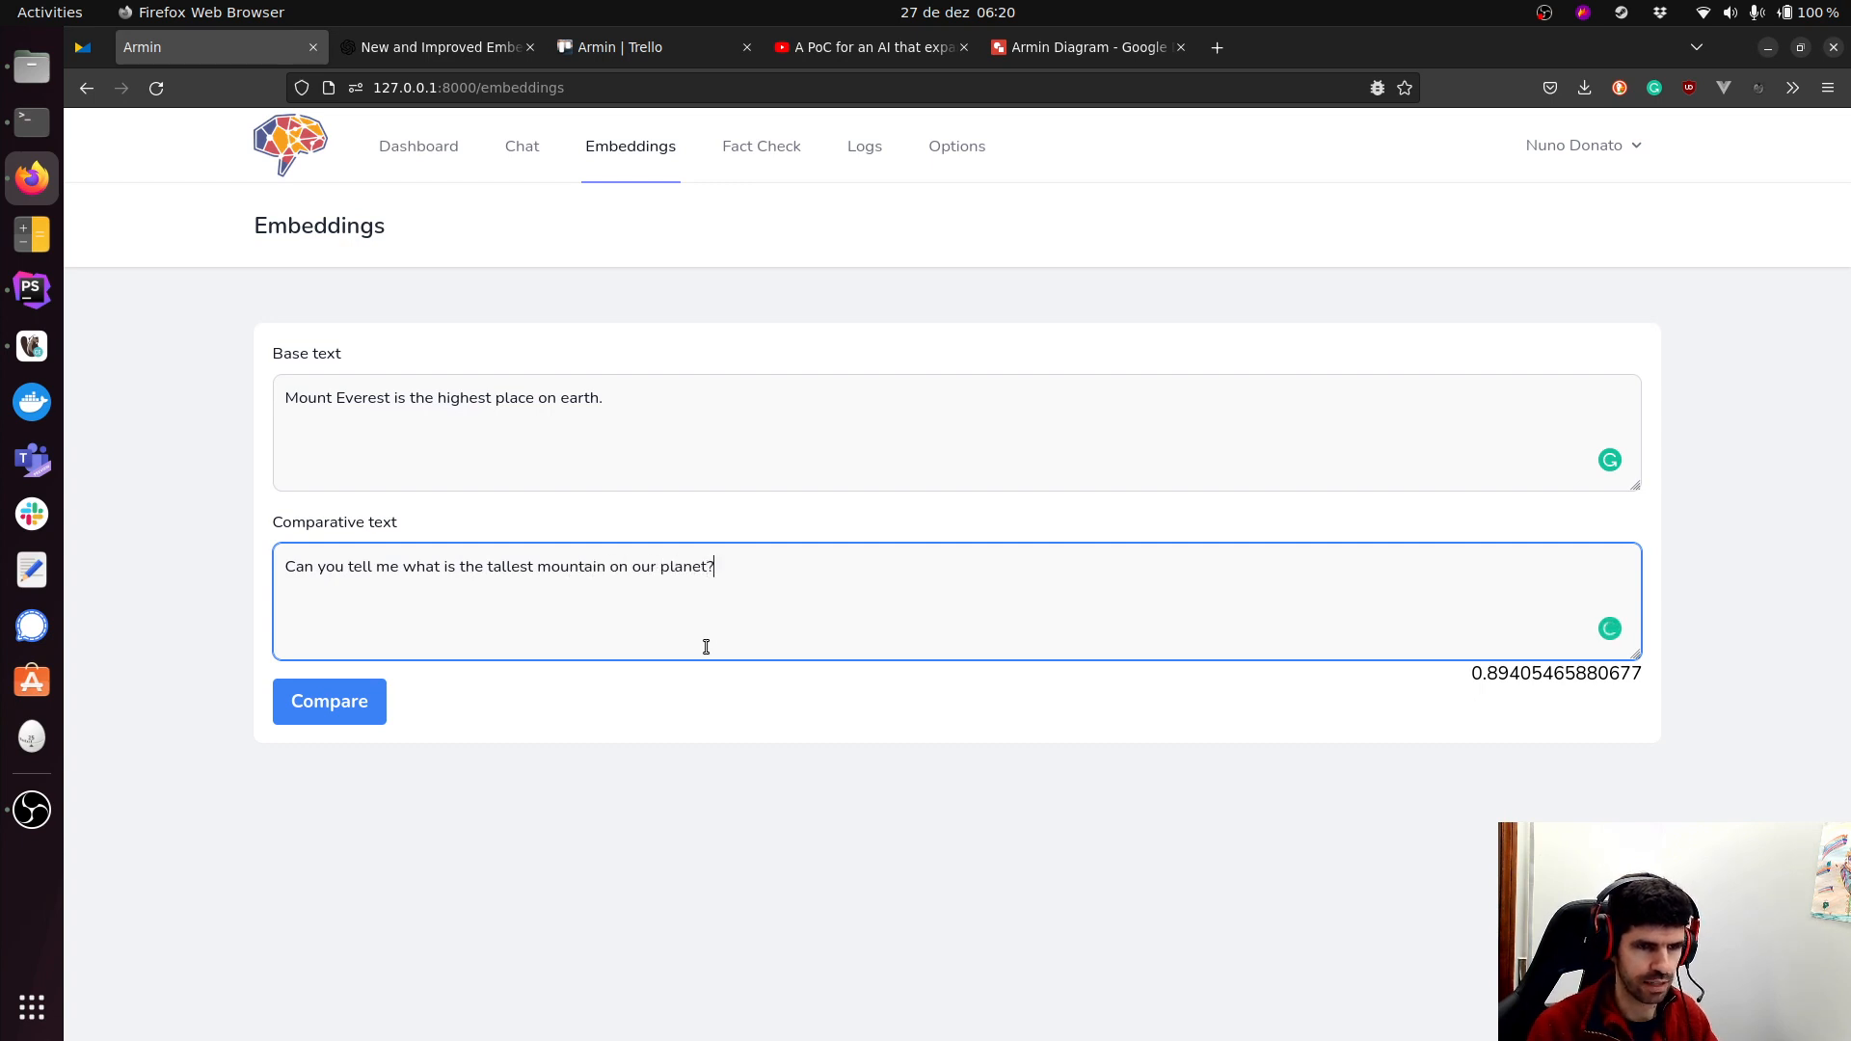
mouse_move(733, 598)
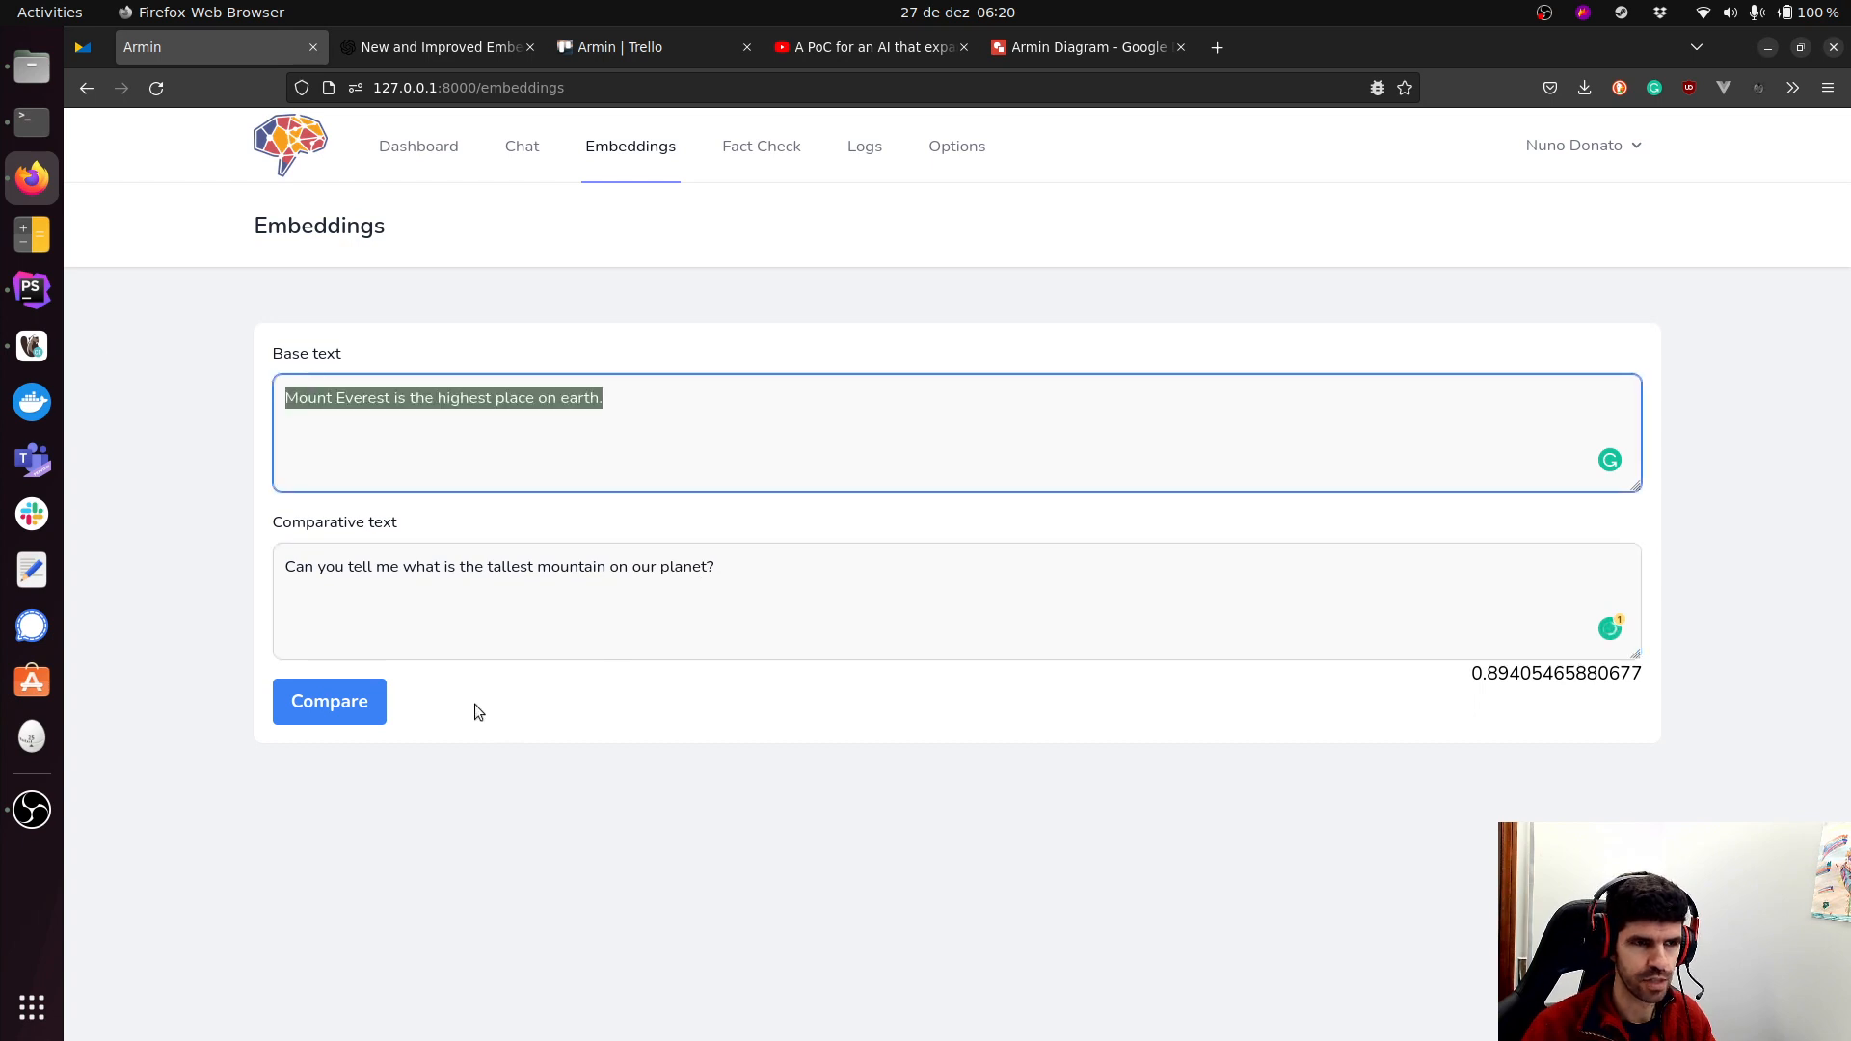
click(327, 702)
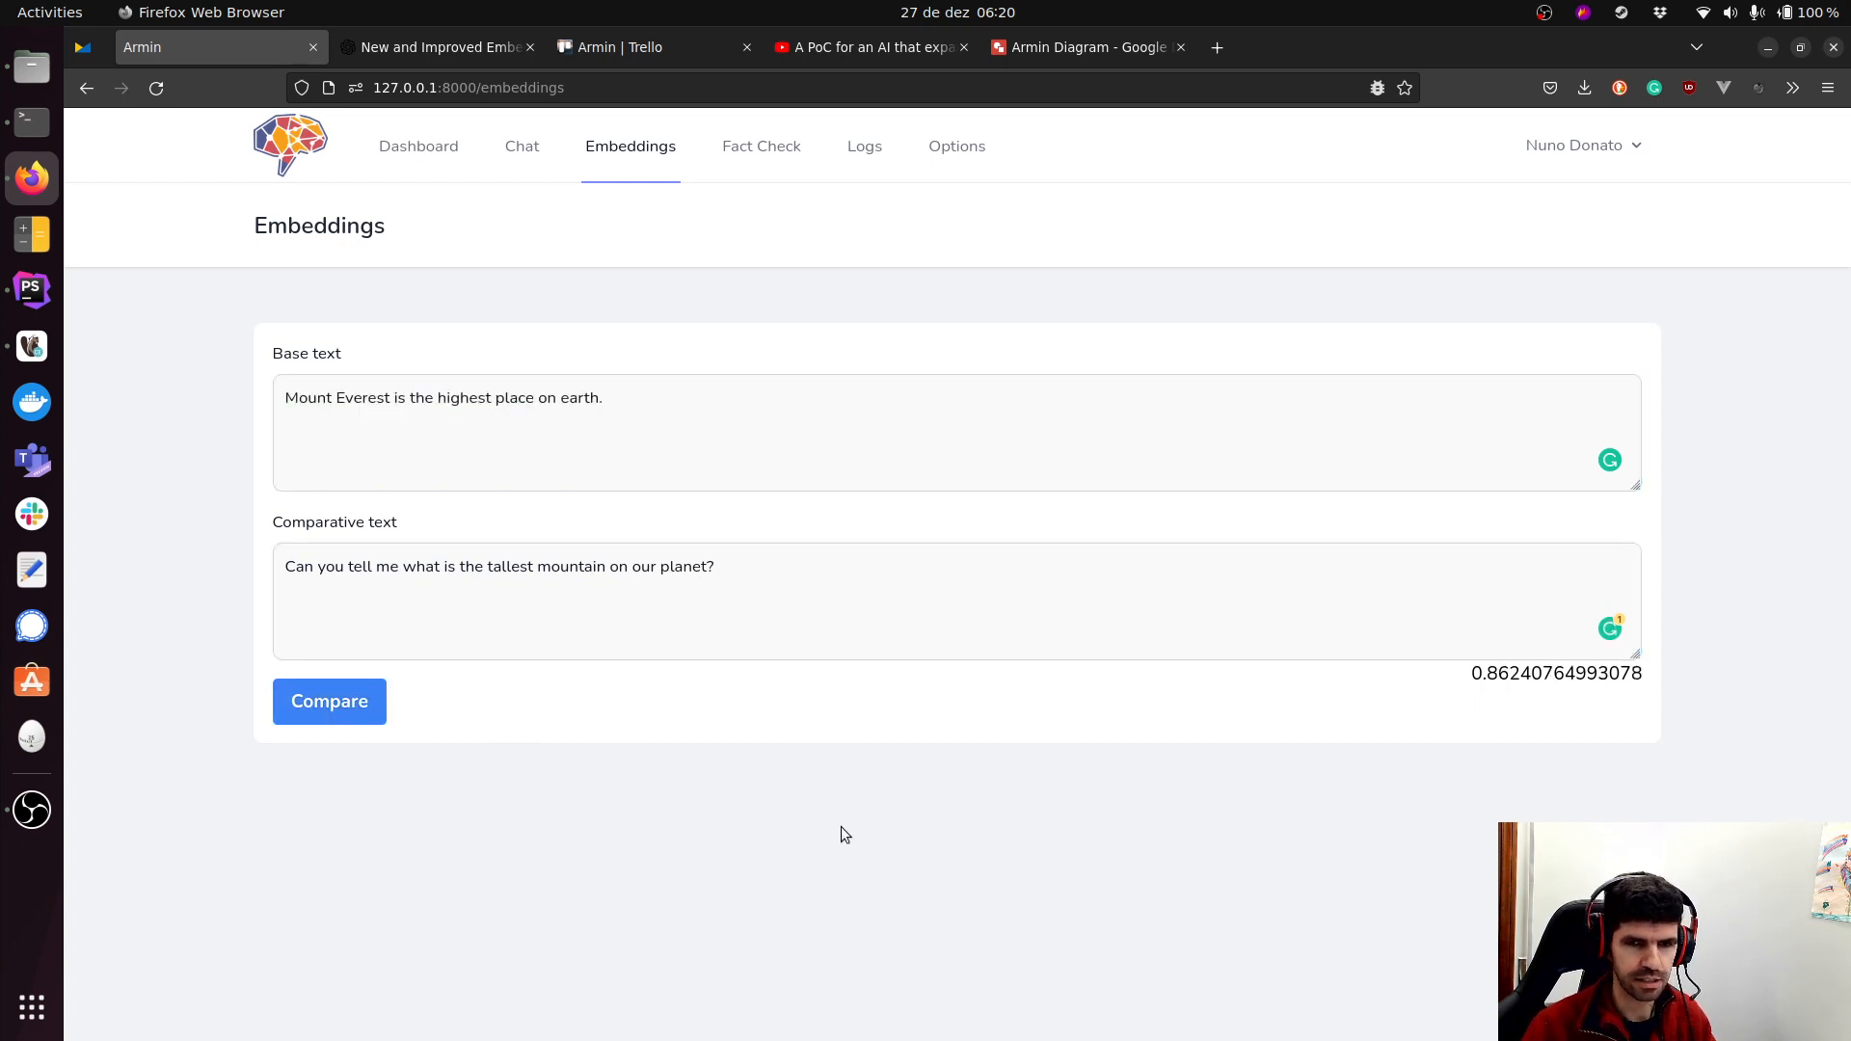
mouse_move(1523, 711)
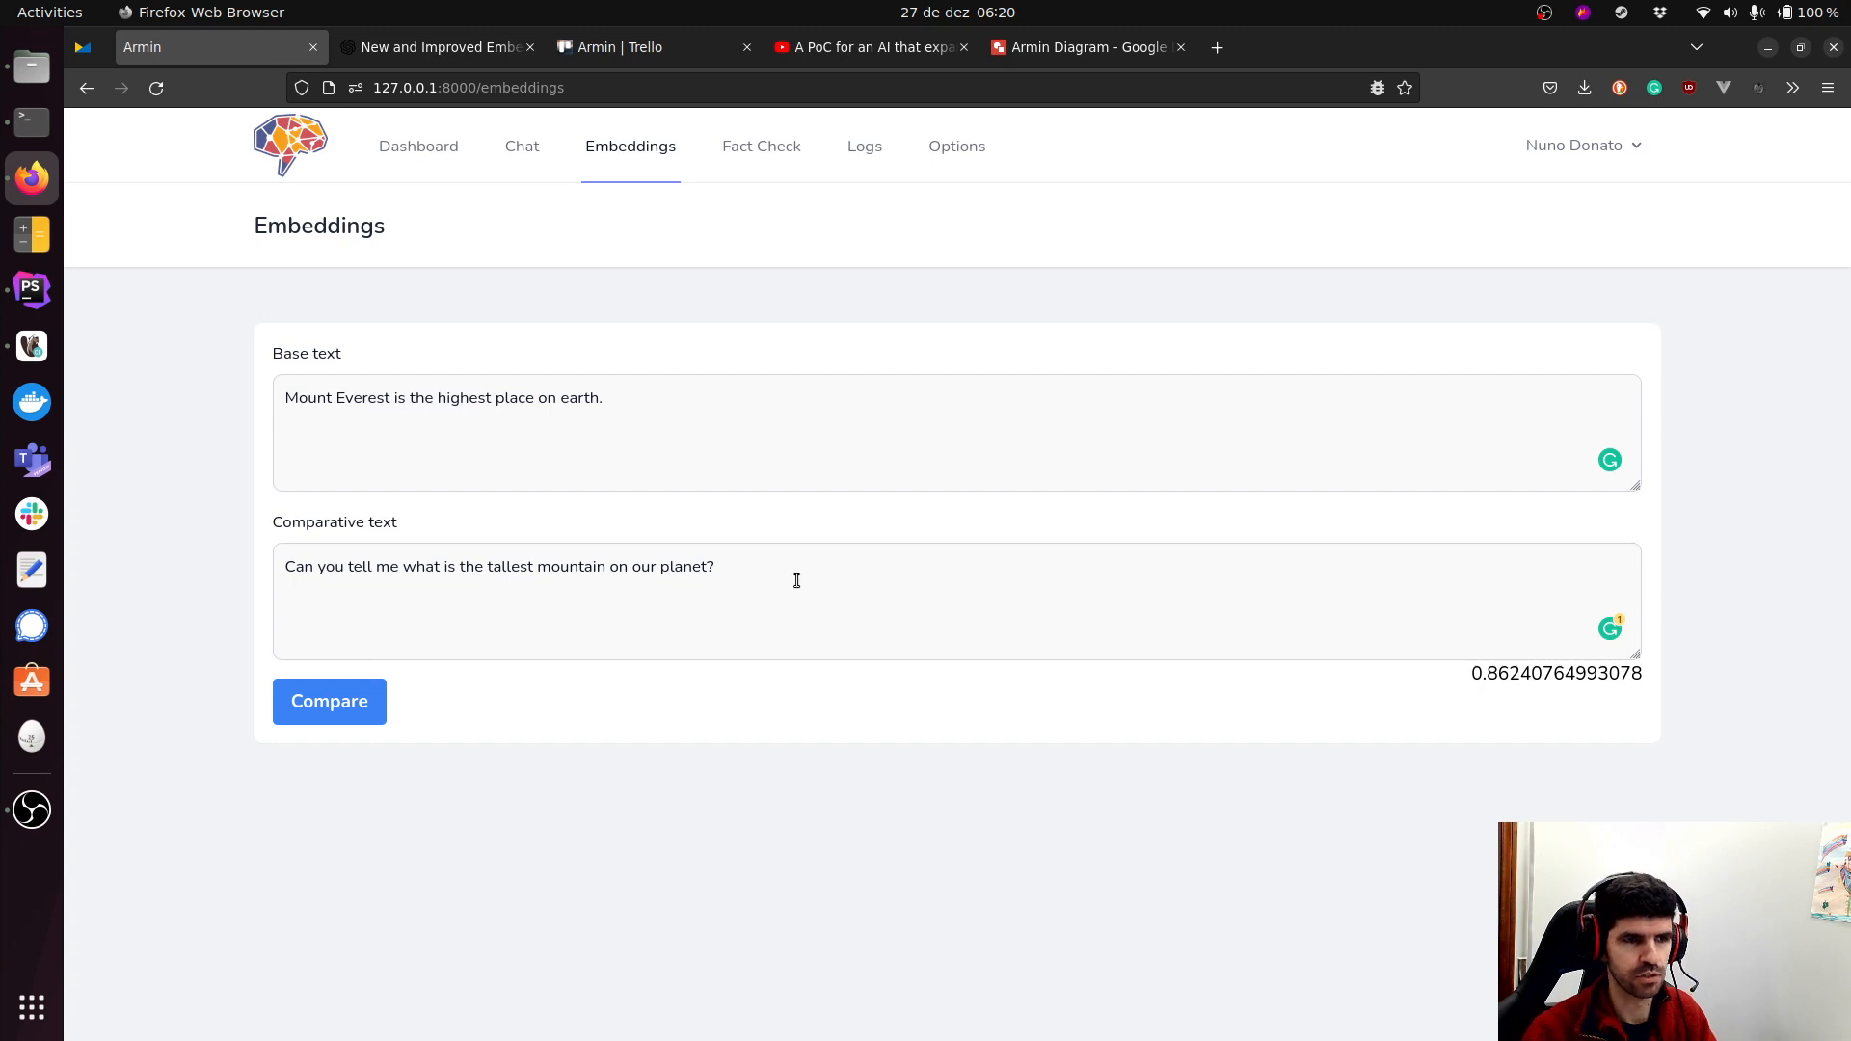
mouse_move(761, 172)
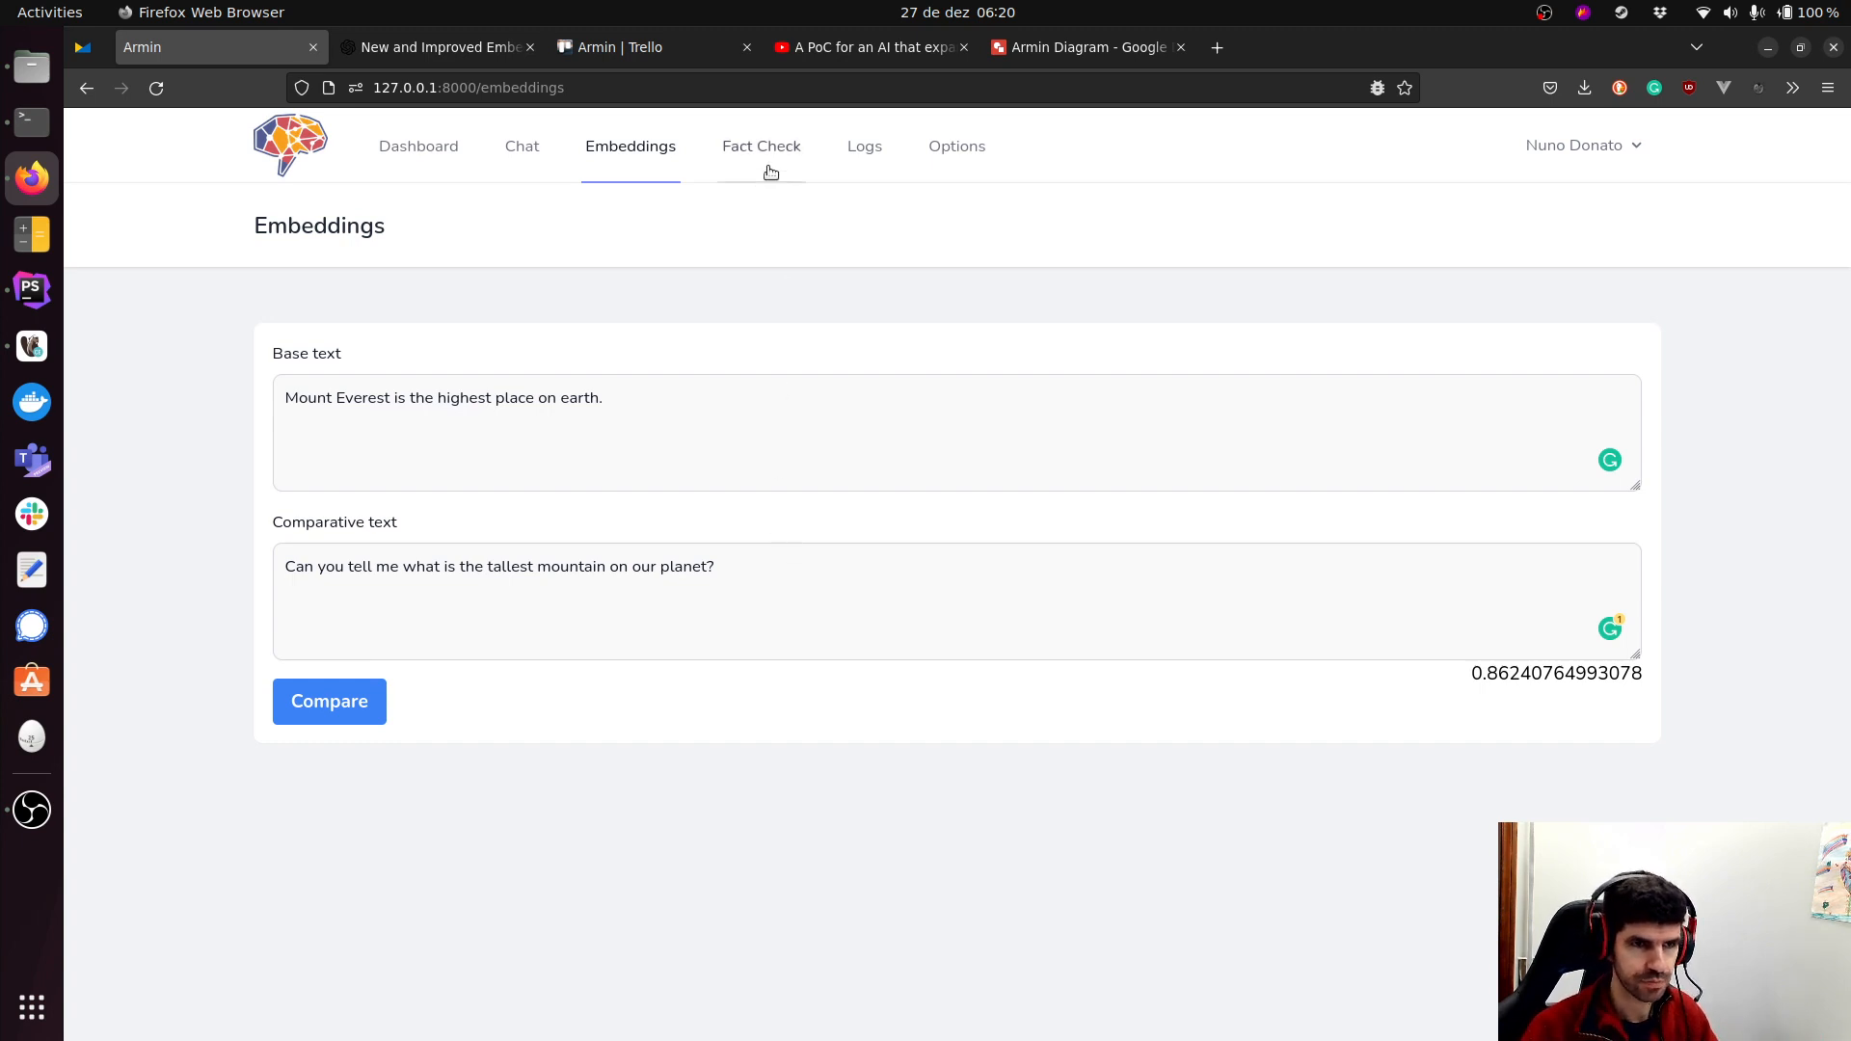
On the Fact Check page, enter 'Who won the 2022 fifa world cup?' as the input.
click(762, 144)
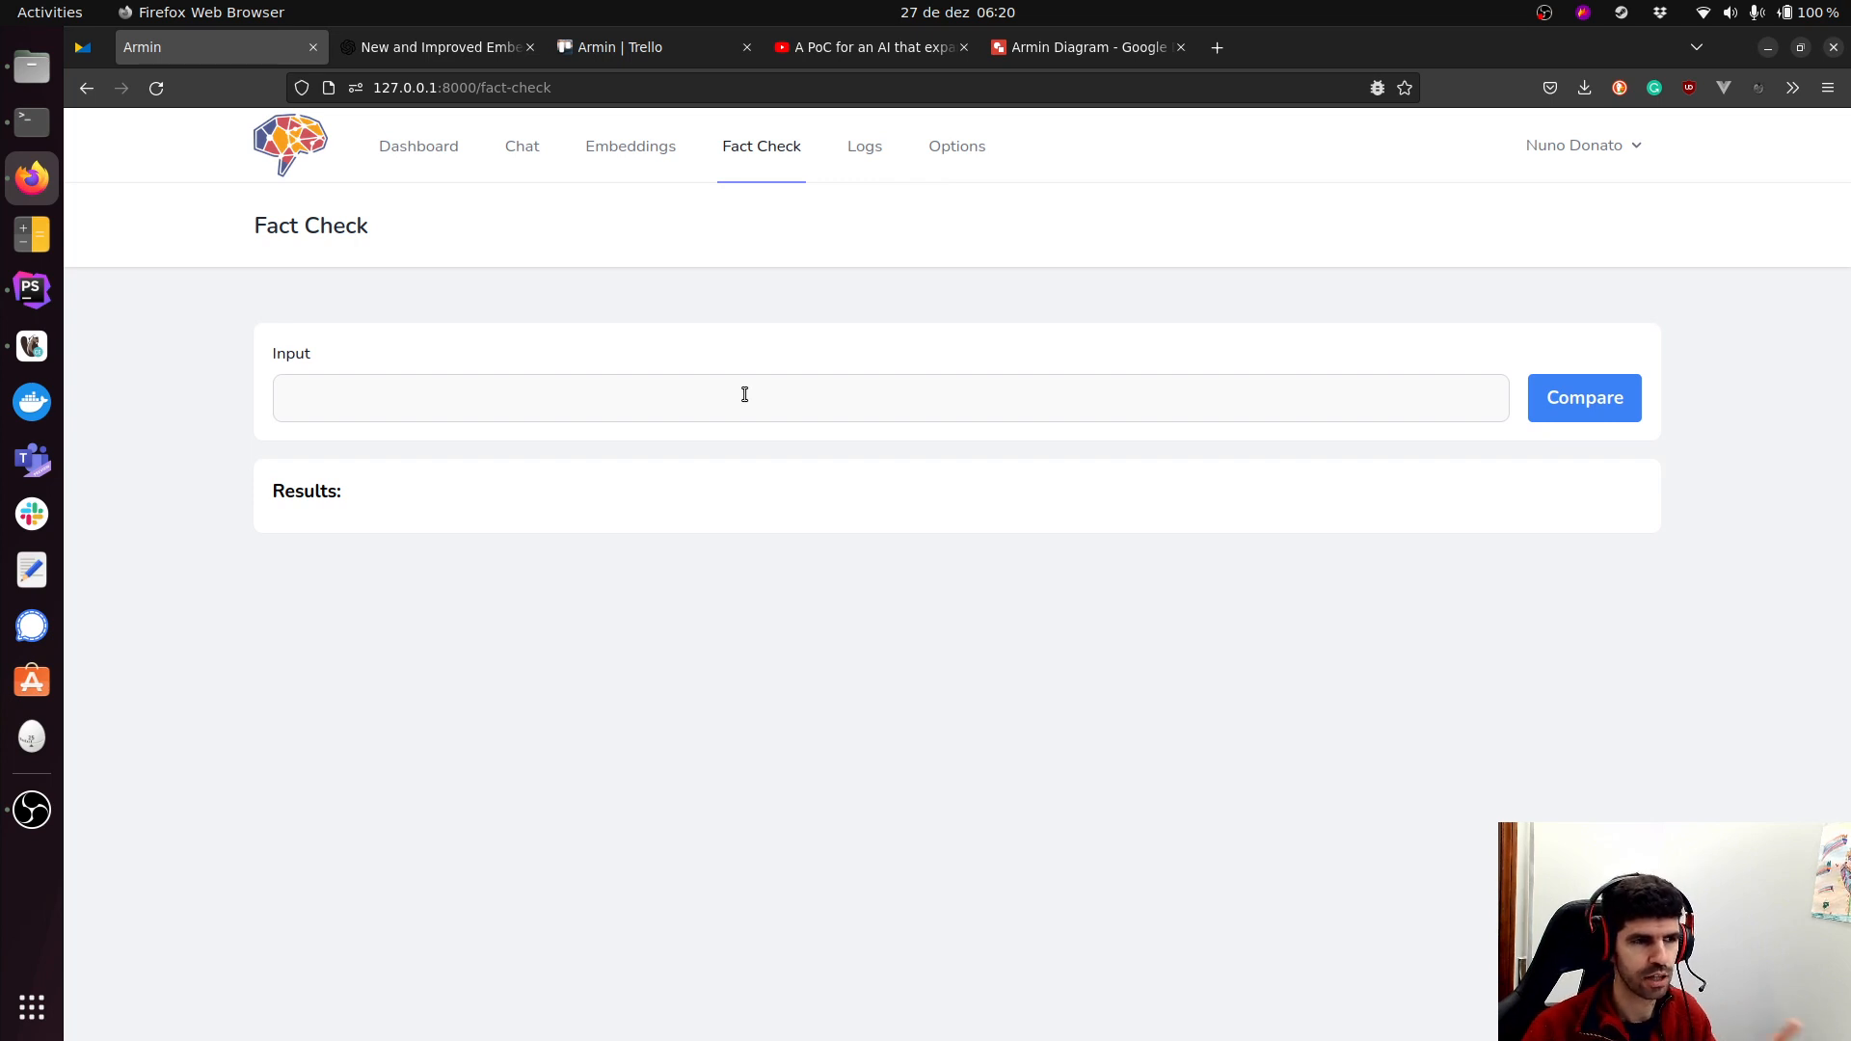
mouse_move(790, 366)
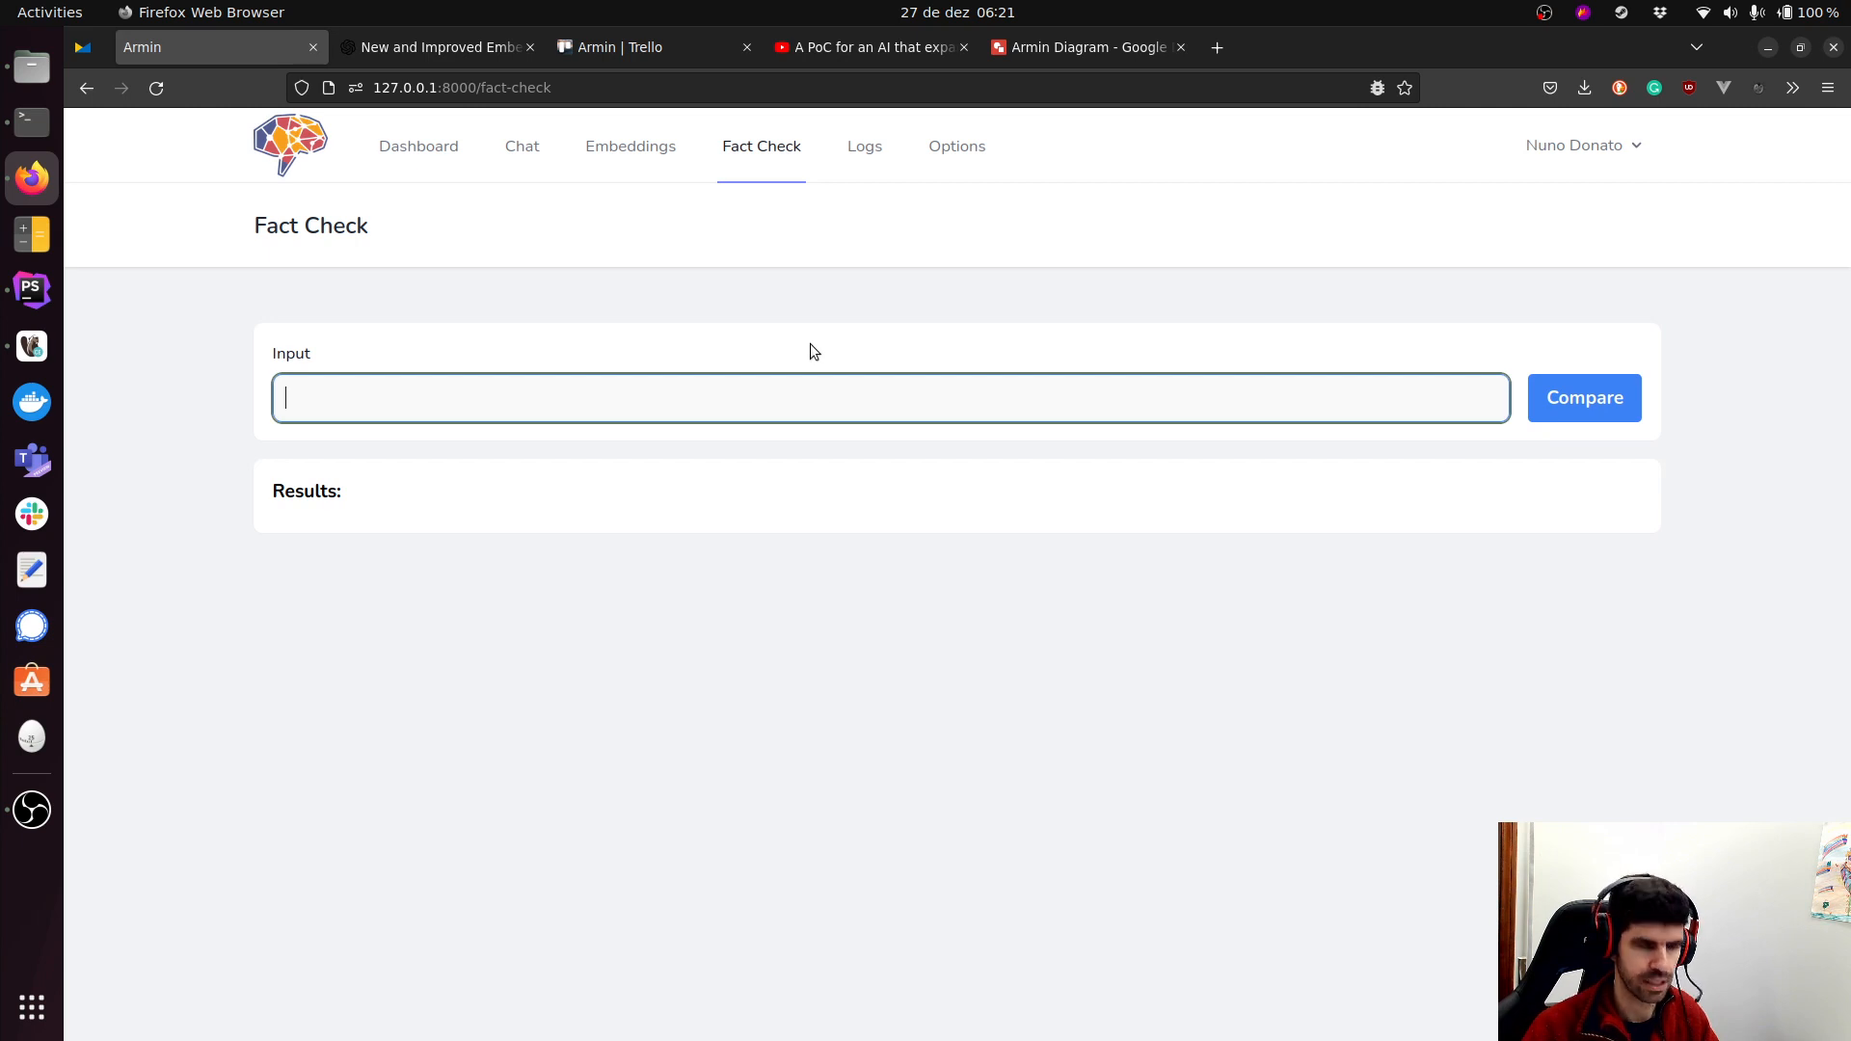
text(Who won the 2)
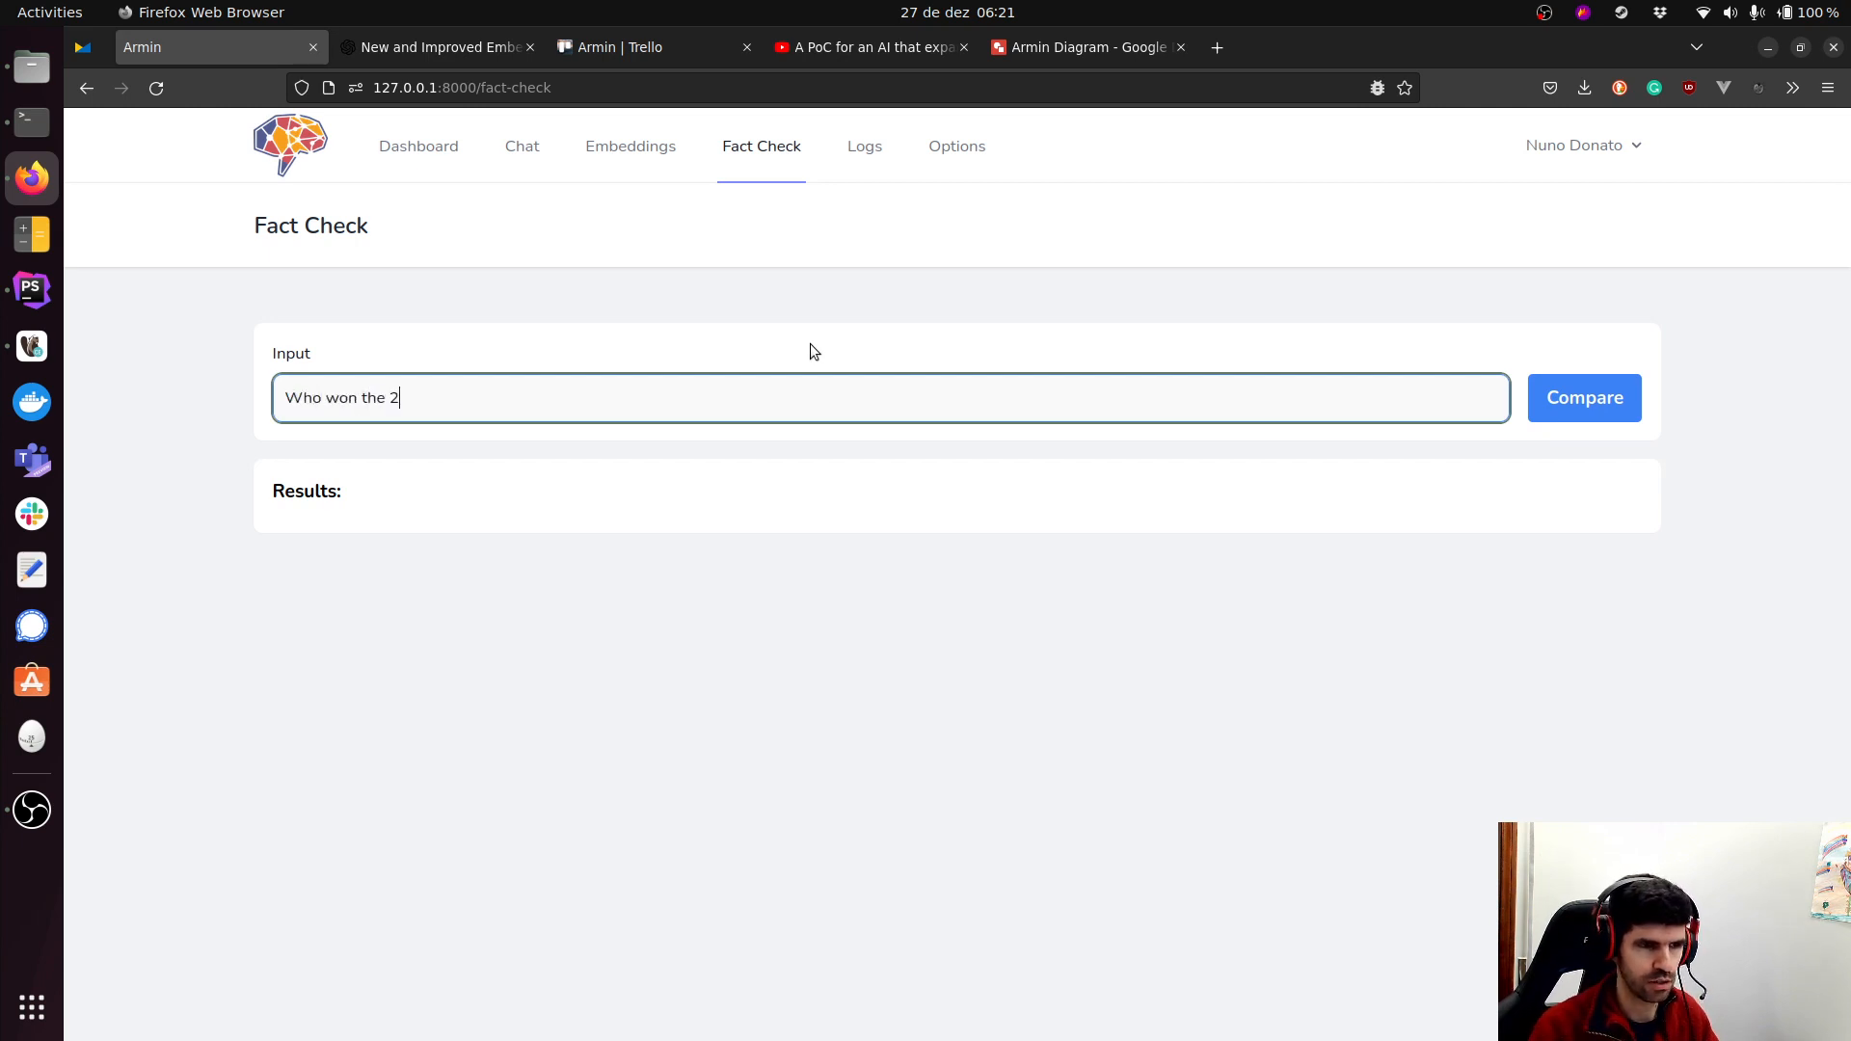
text(022 fifa world)
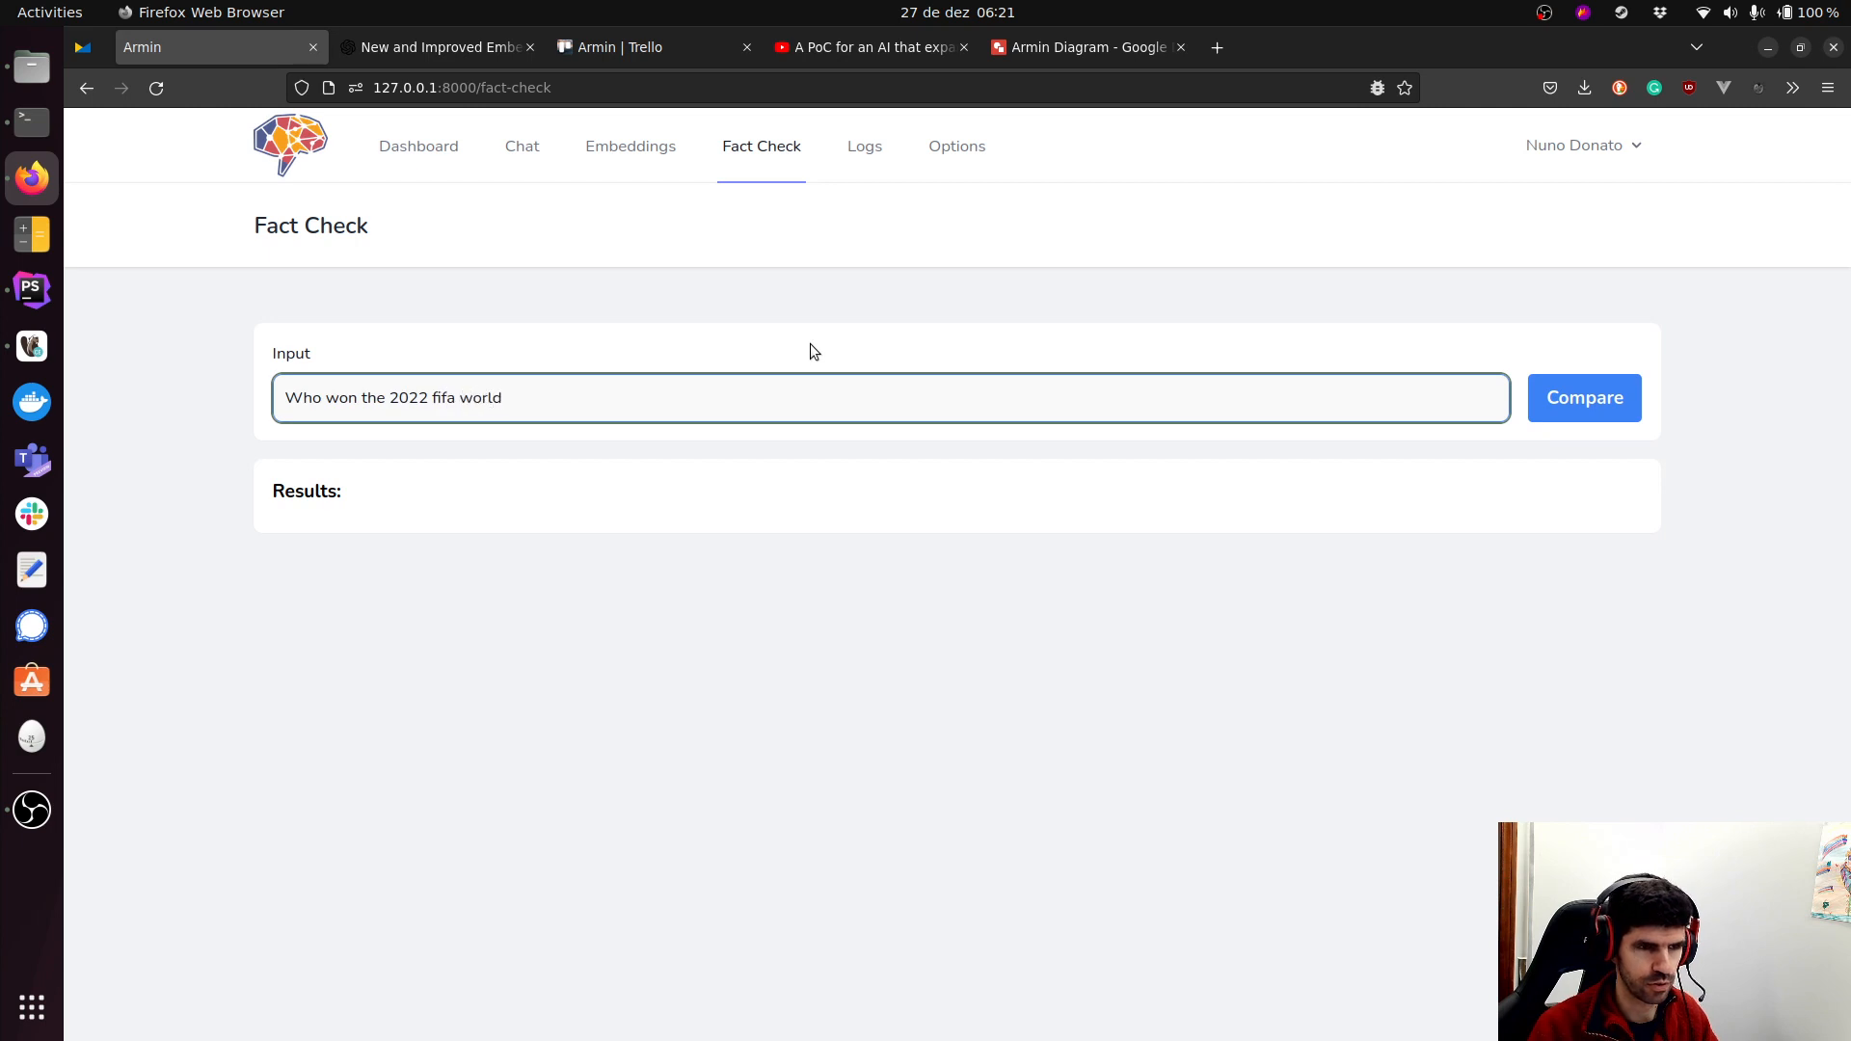
text(cup?)
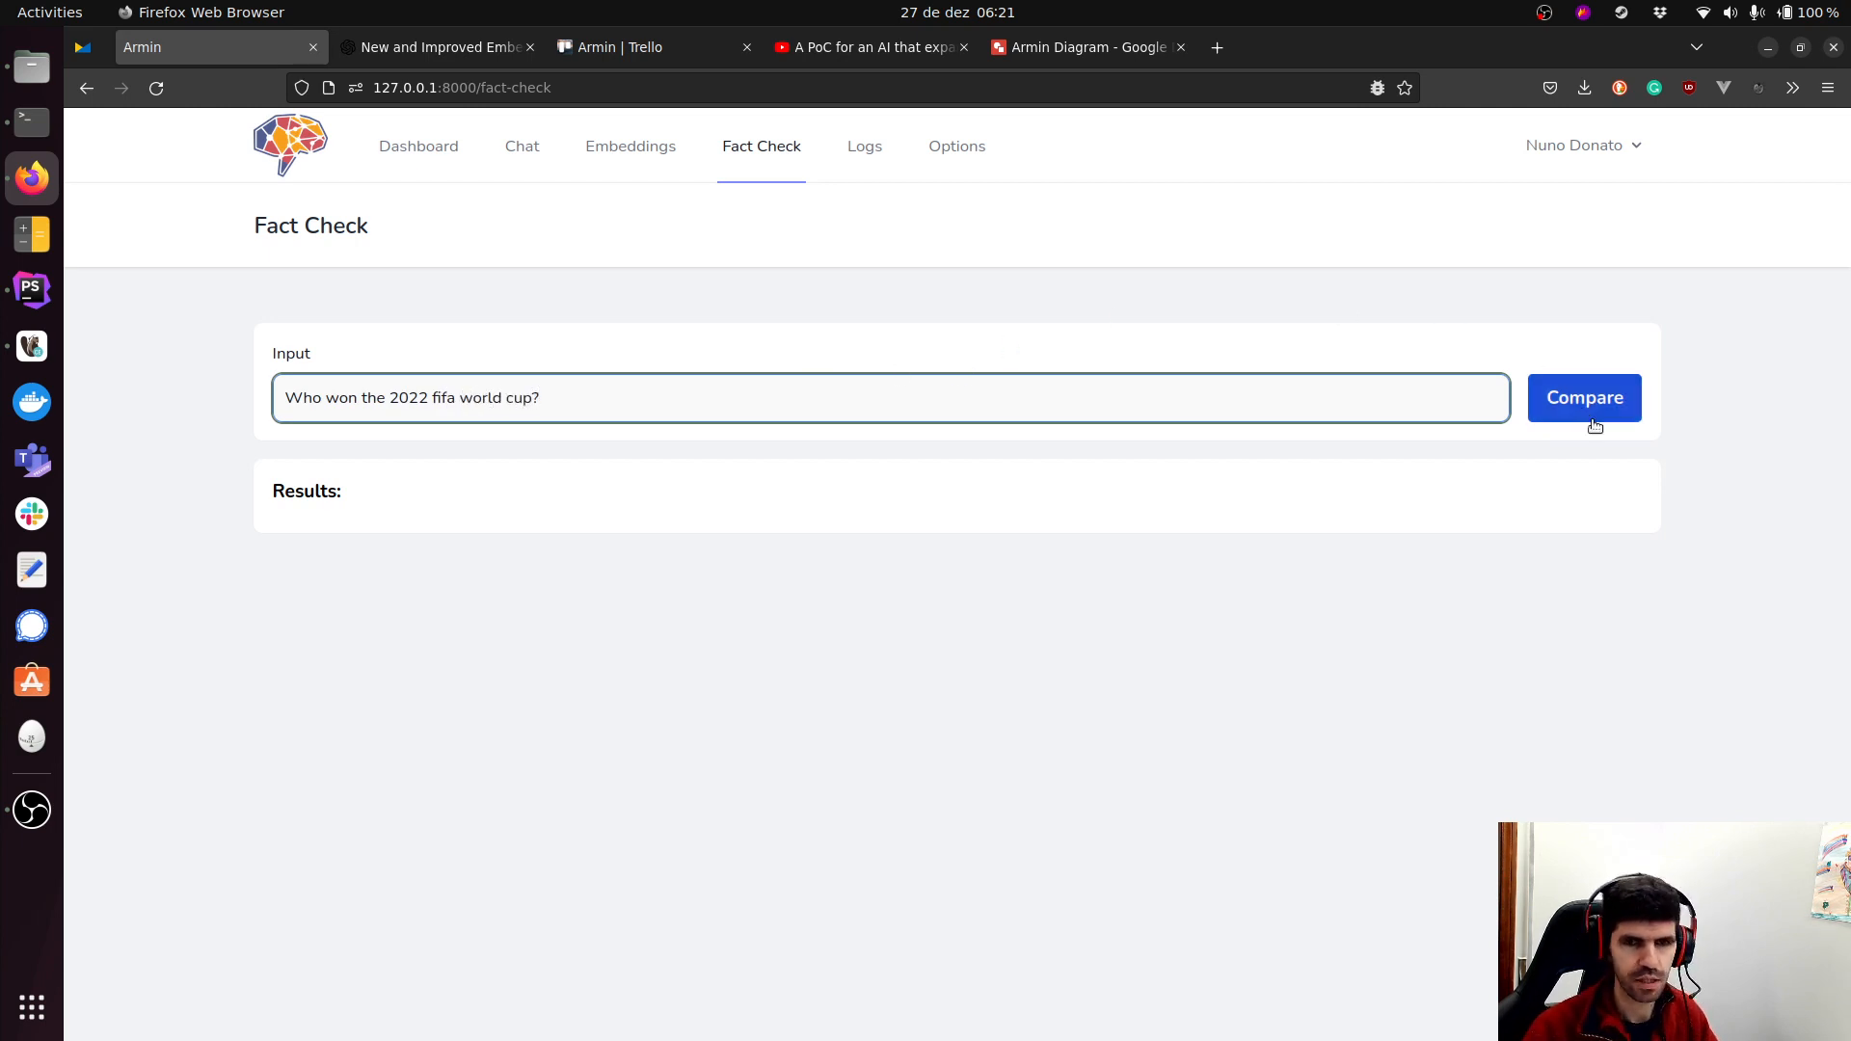
click(1583, 397)
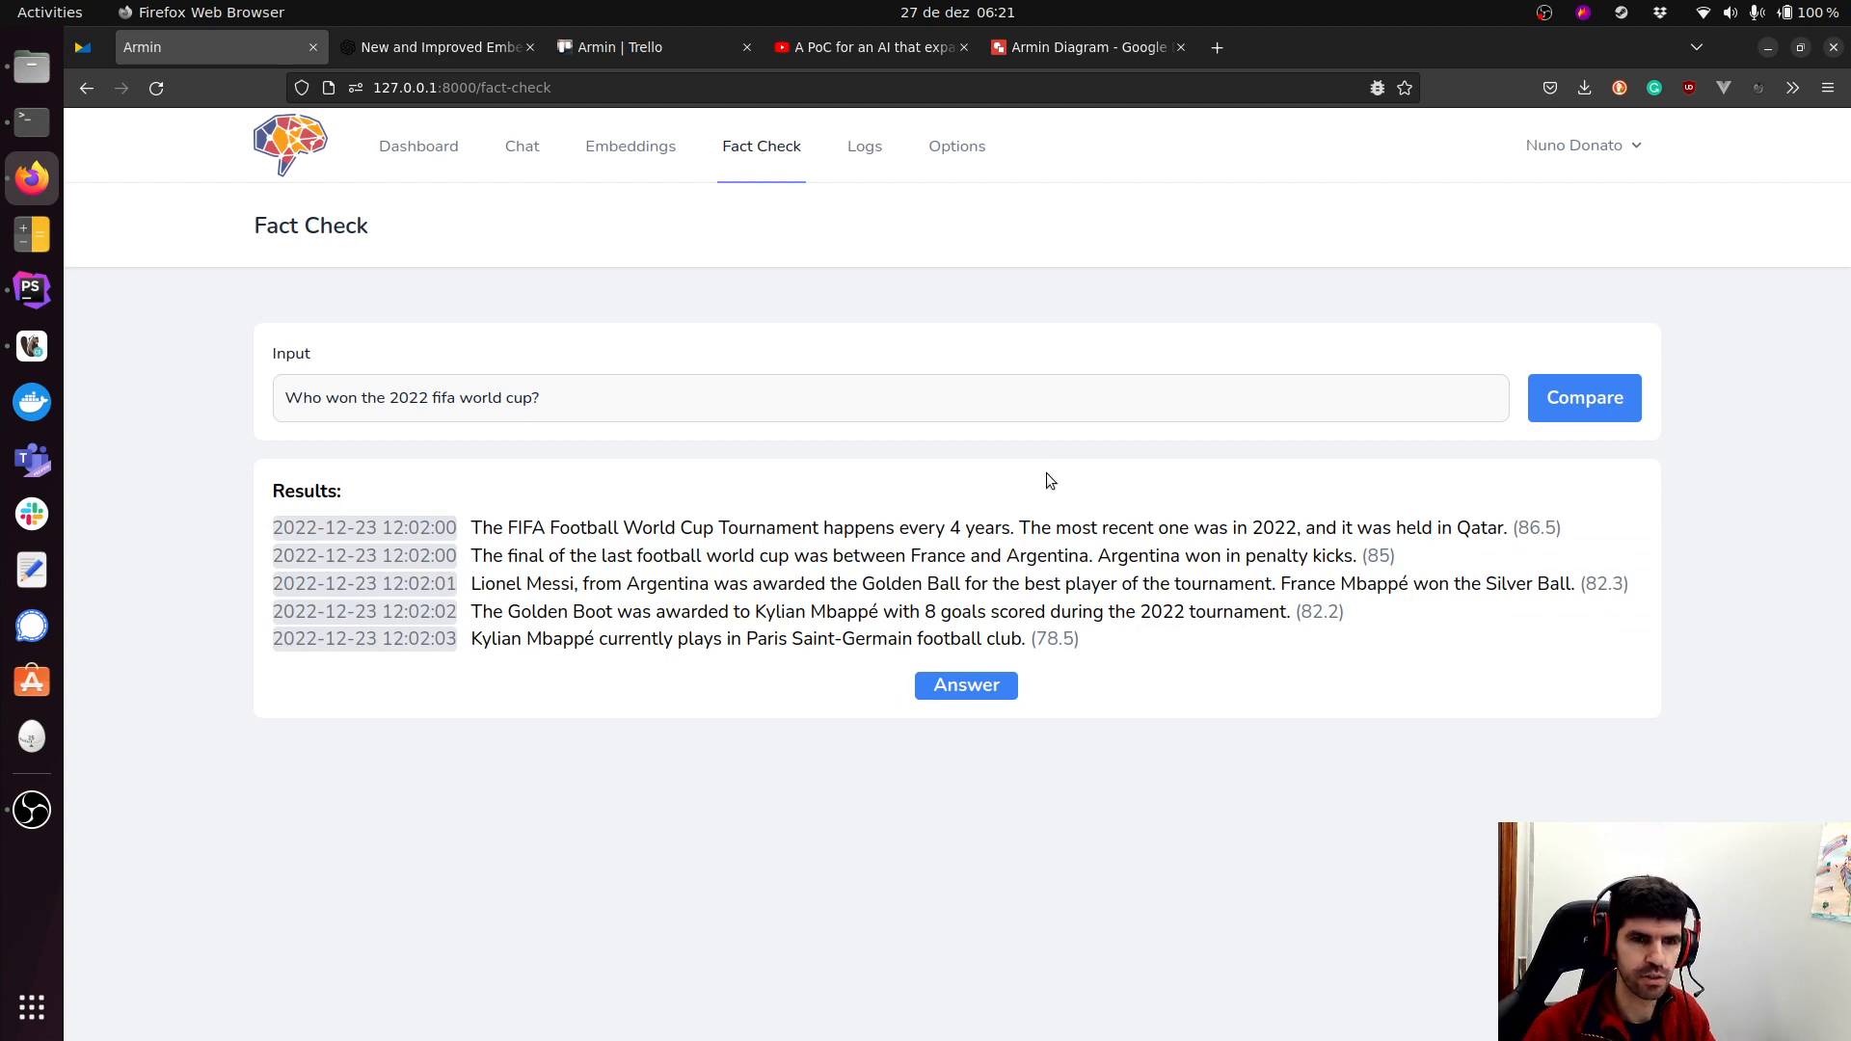
mouse_move(517, 534)
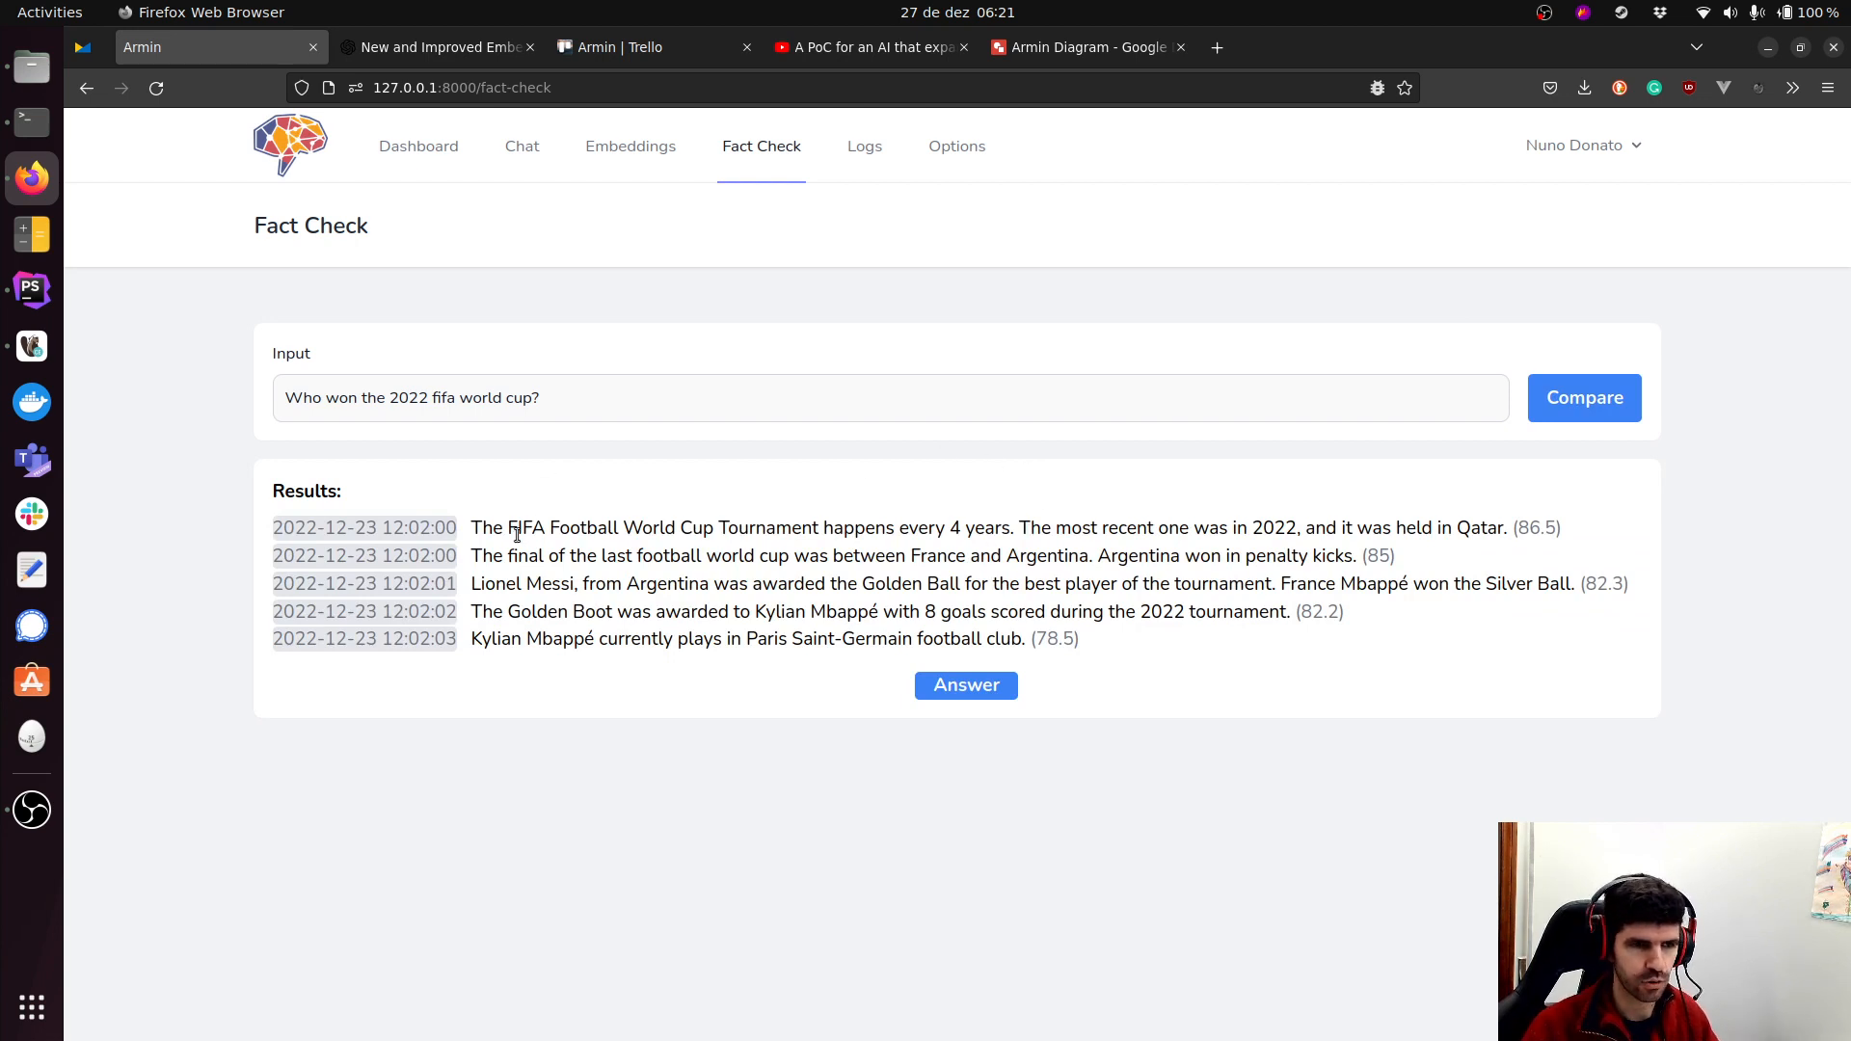
mouse_move(843, 528)
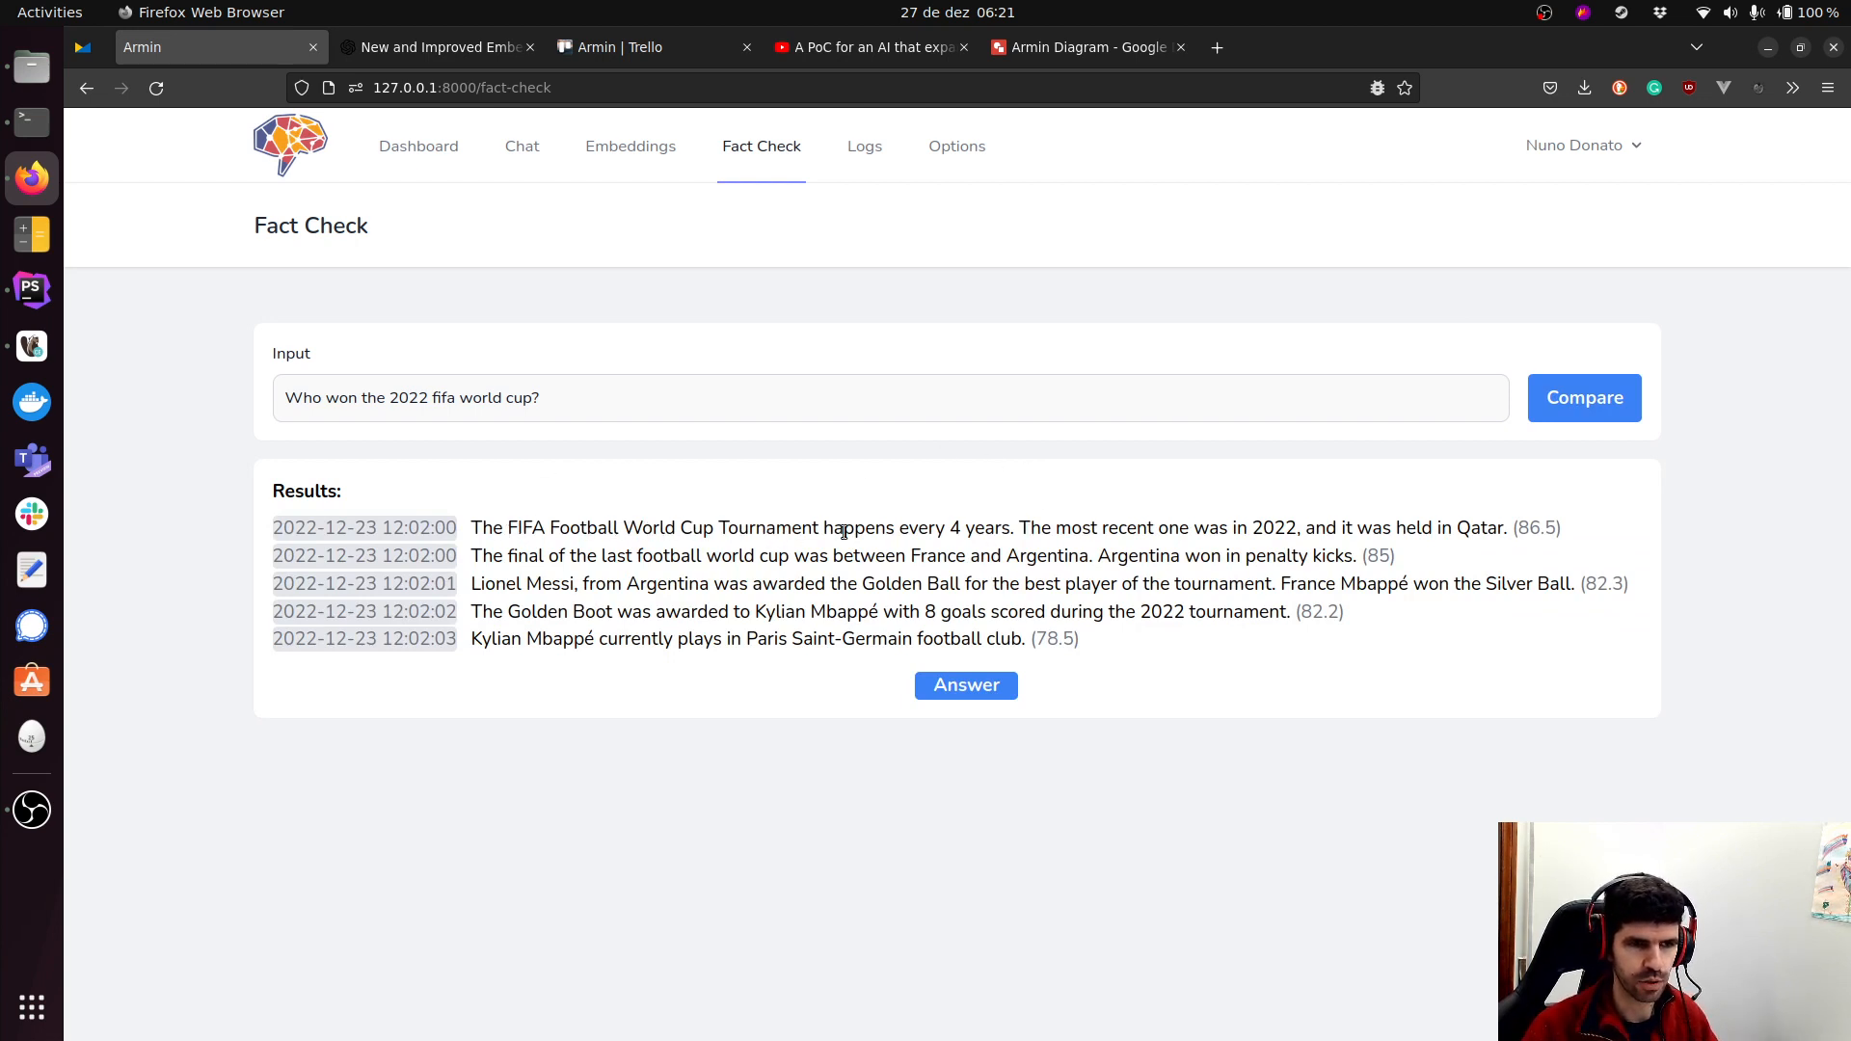
mouse_move(1238, 522)
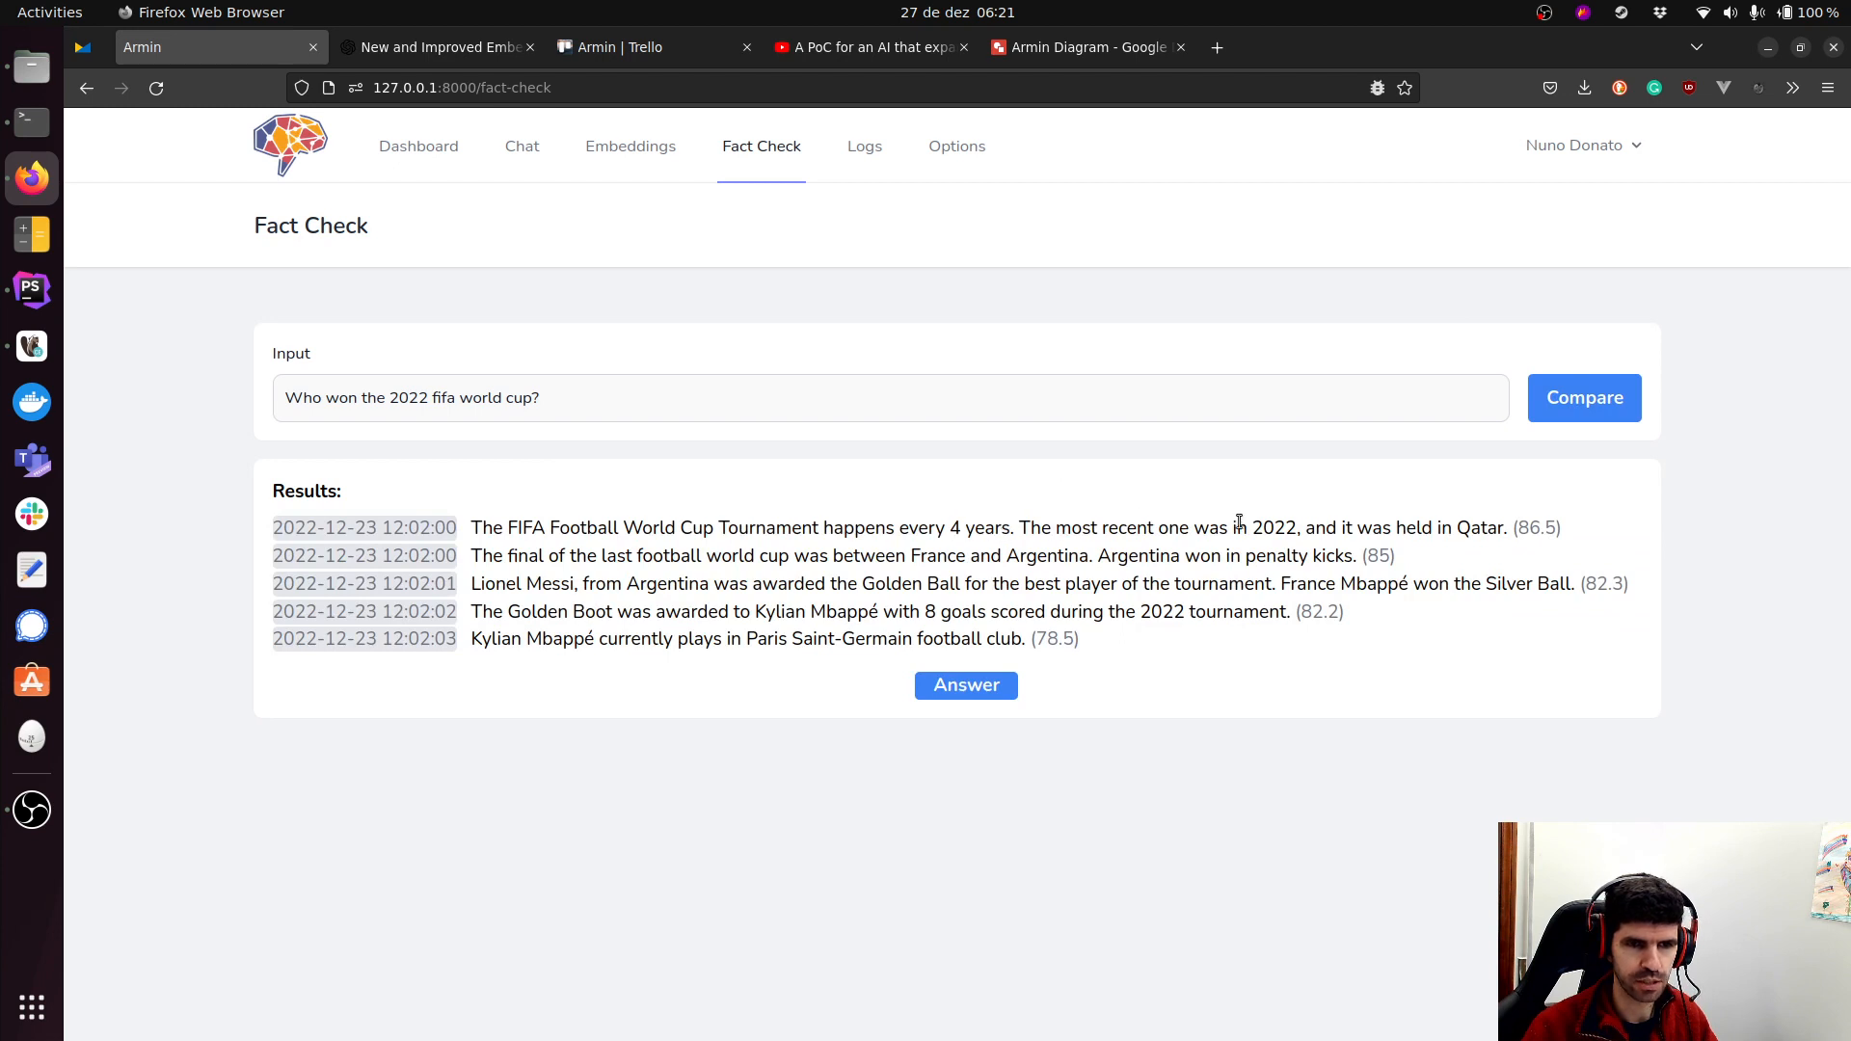
double_click(1273, 528)
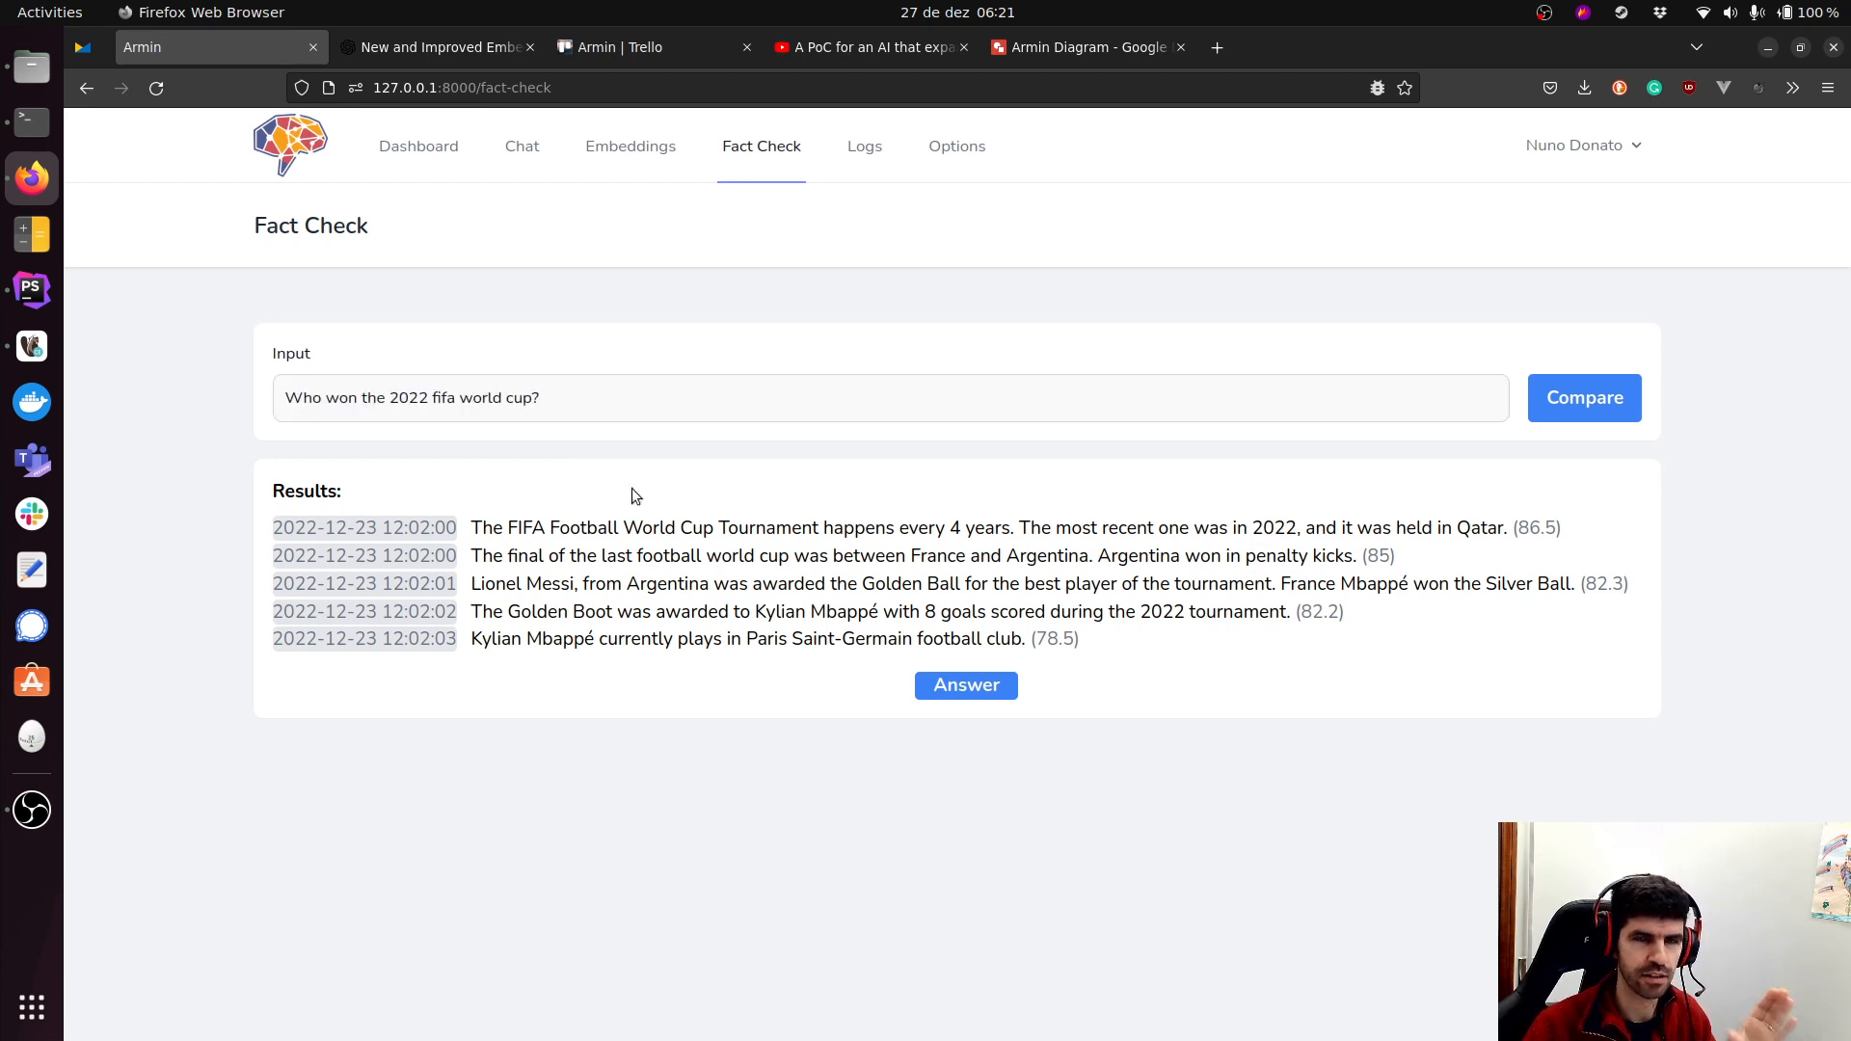
mouse_move(860, 447)
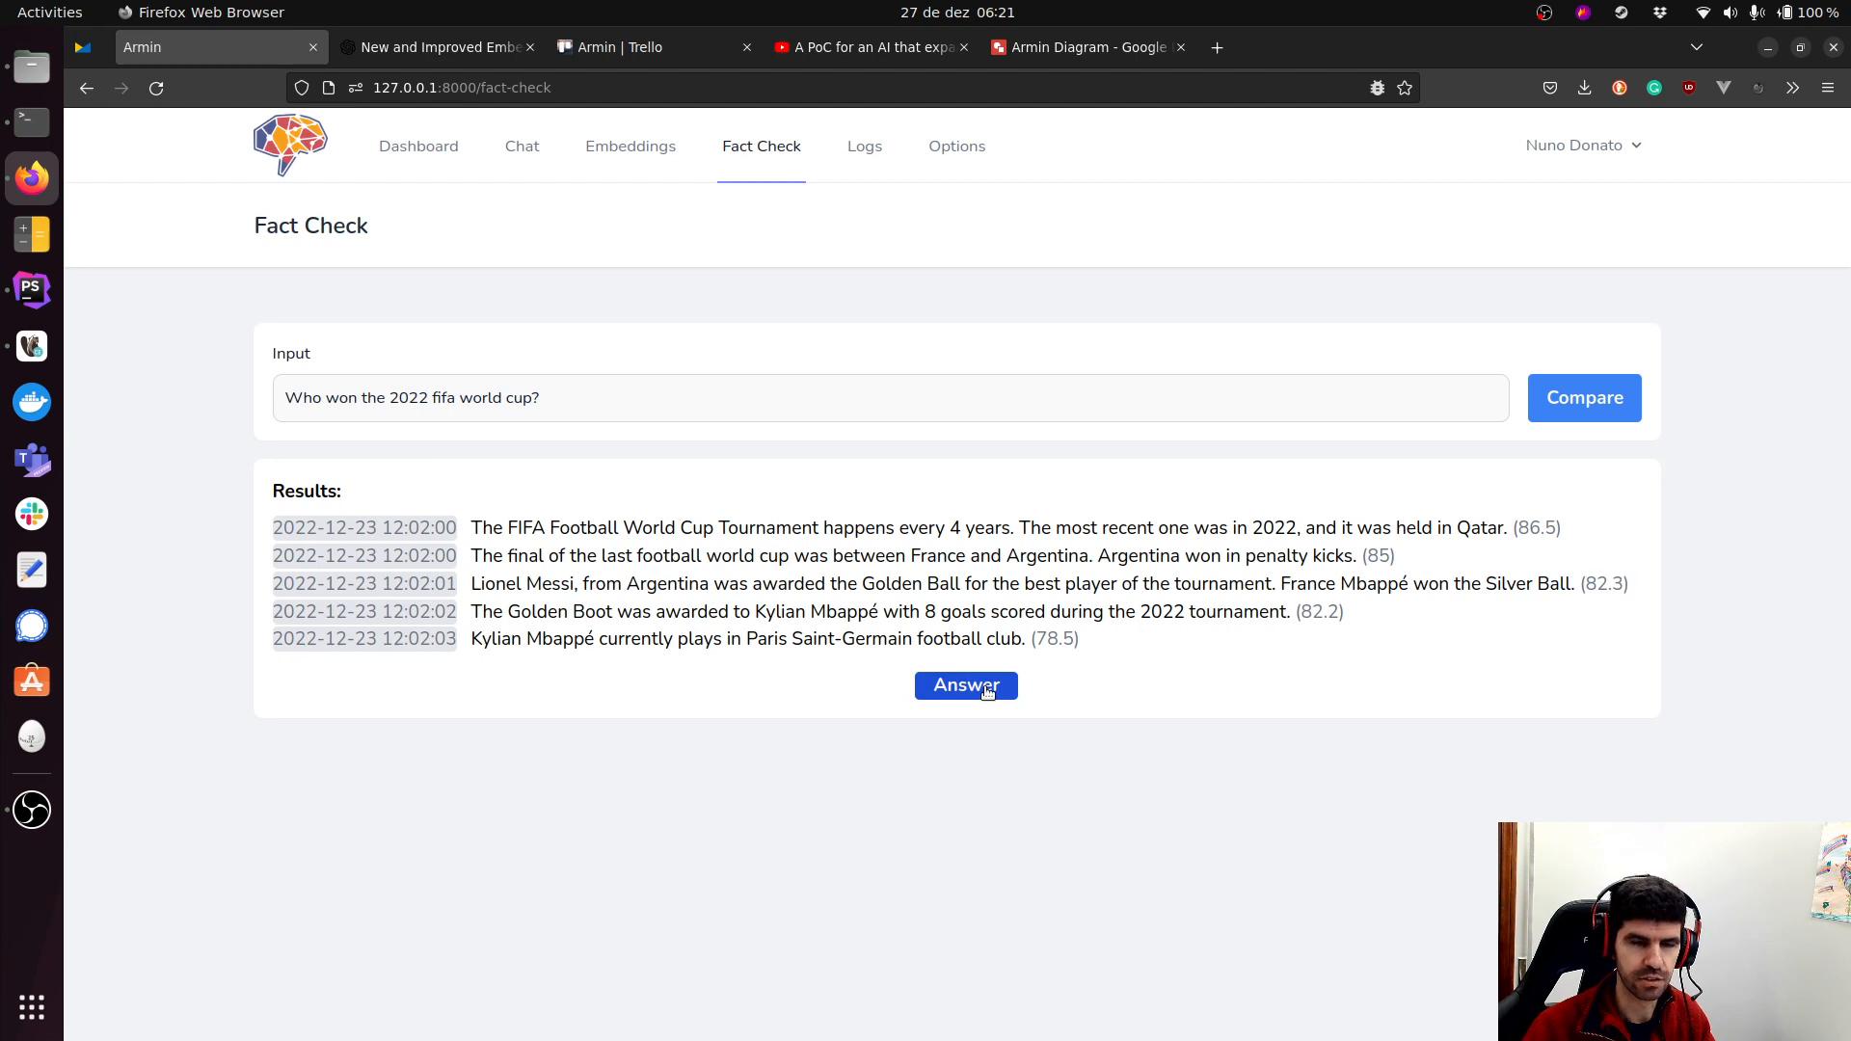
mouse_move(1311, 688)
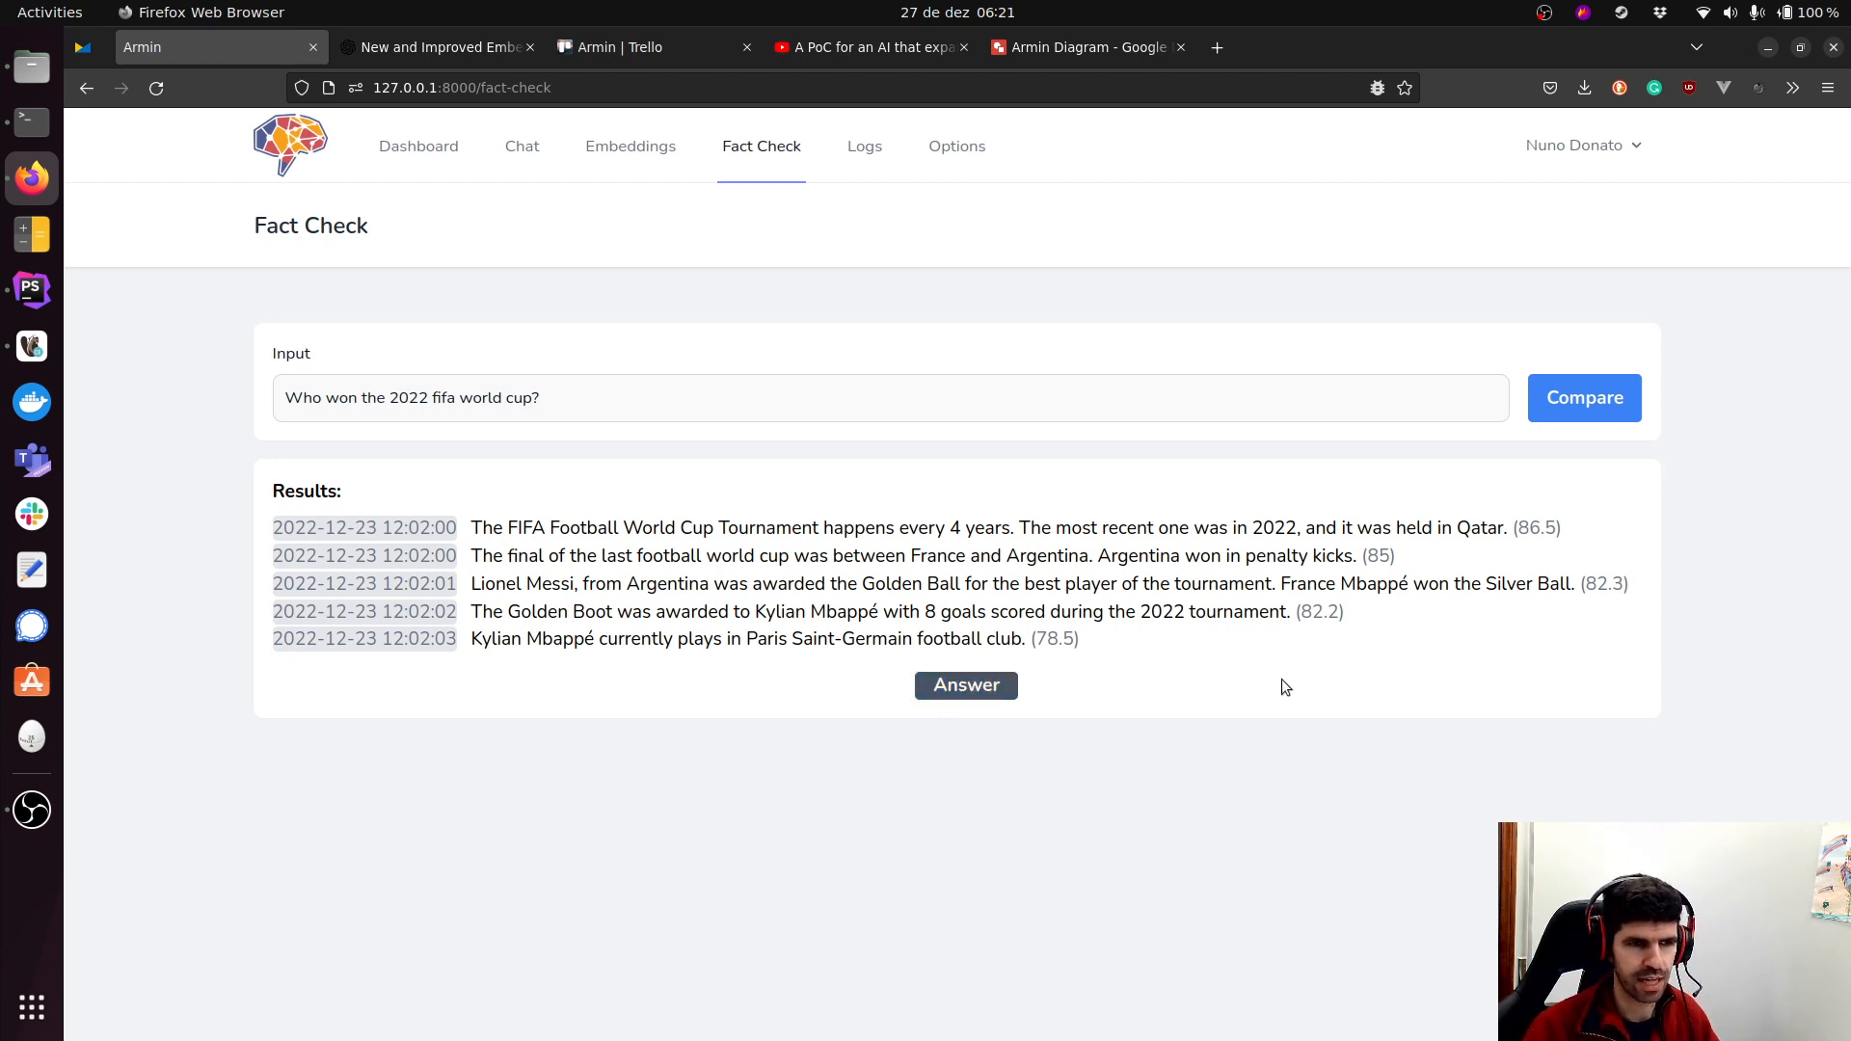
Generate the answer from the retrieved memories: Argentina won the 2022 FIFA World Cup.
click(966, 686)
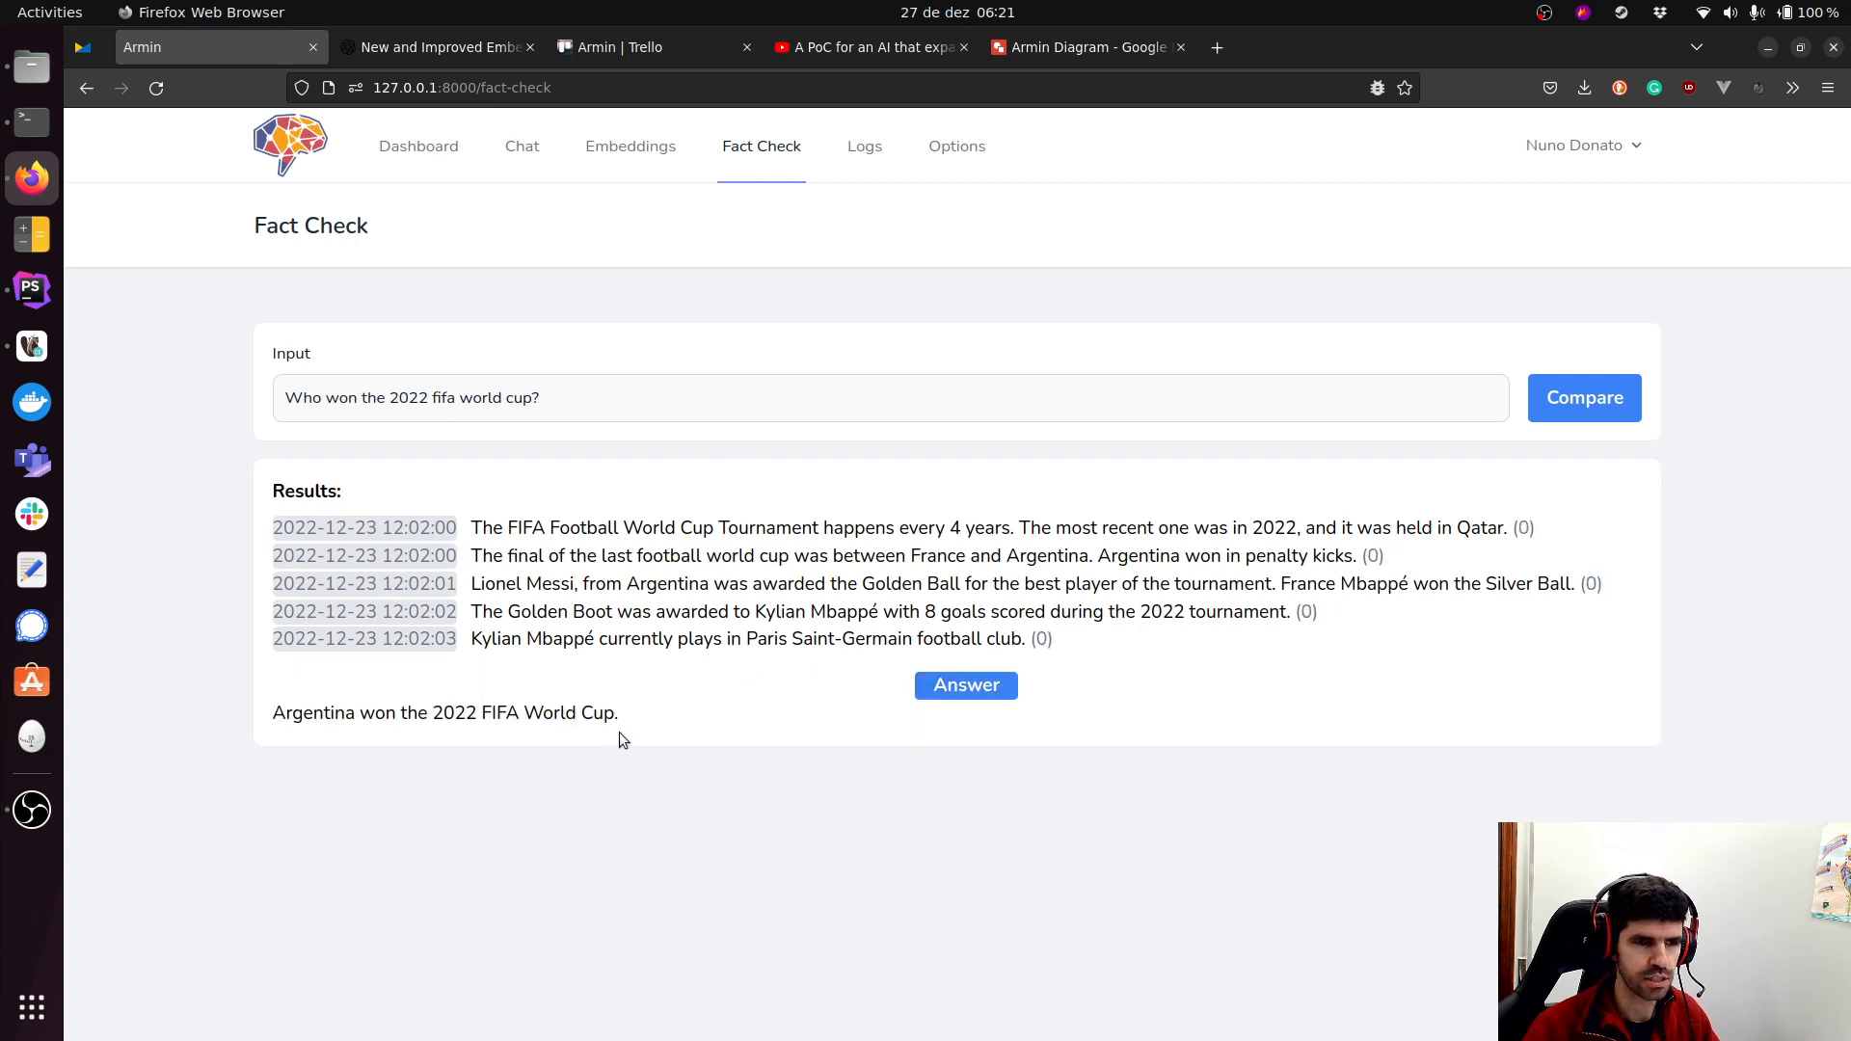
mouse_move(328, 734)
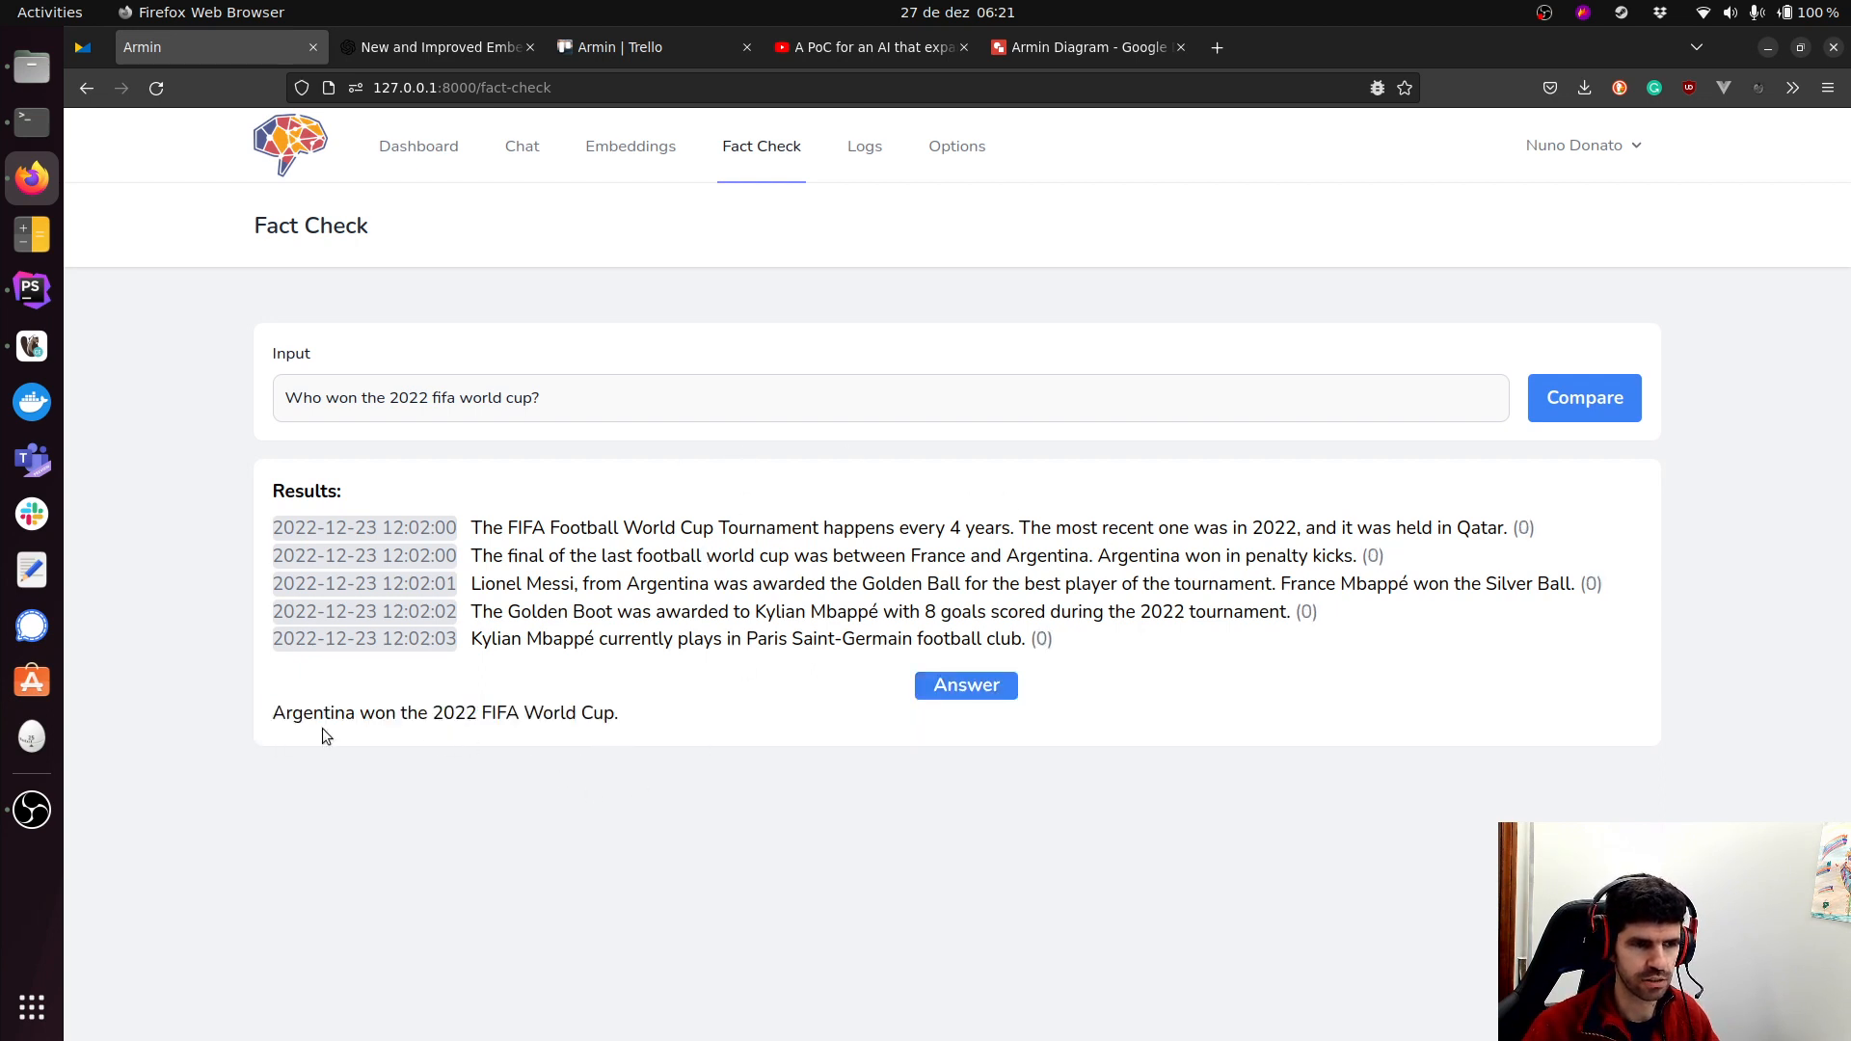
mouse_move(623, 457)
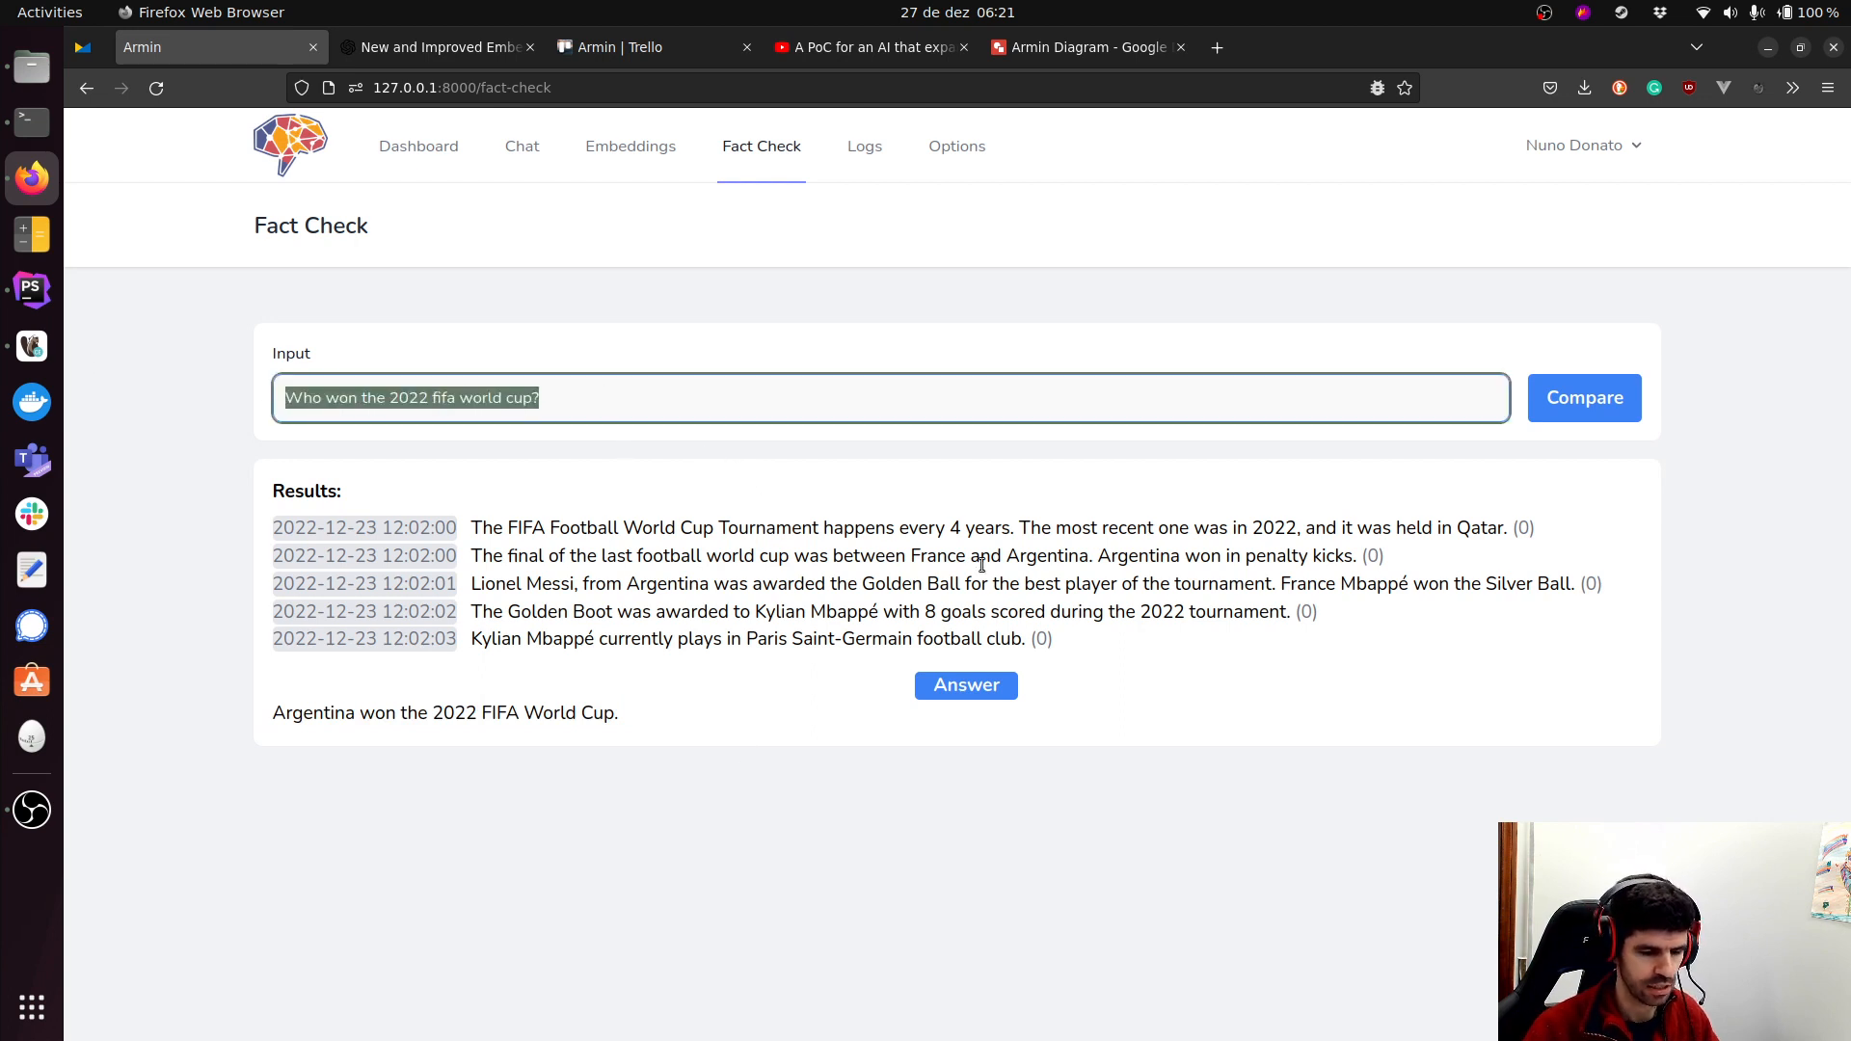
Ask "In which football club plays this year's world cup top scorer?" and retrieve the five scored matching memories.
text(In which football)
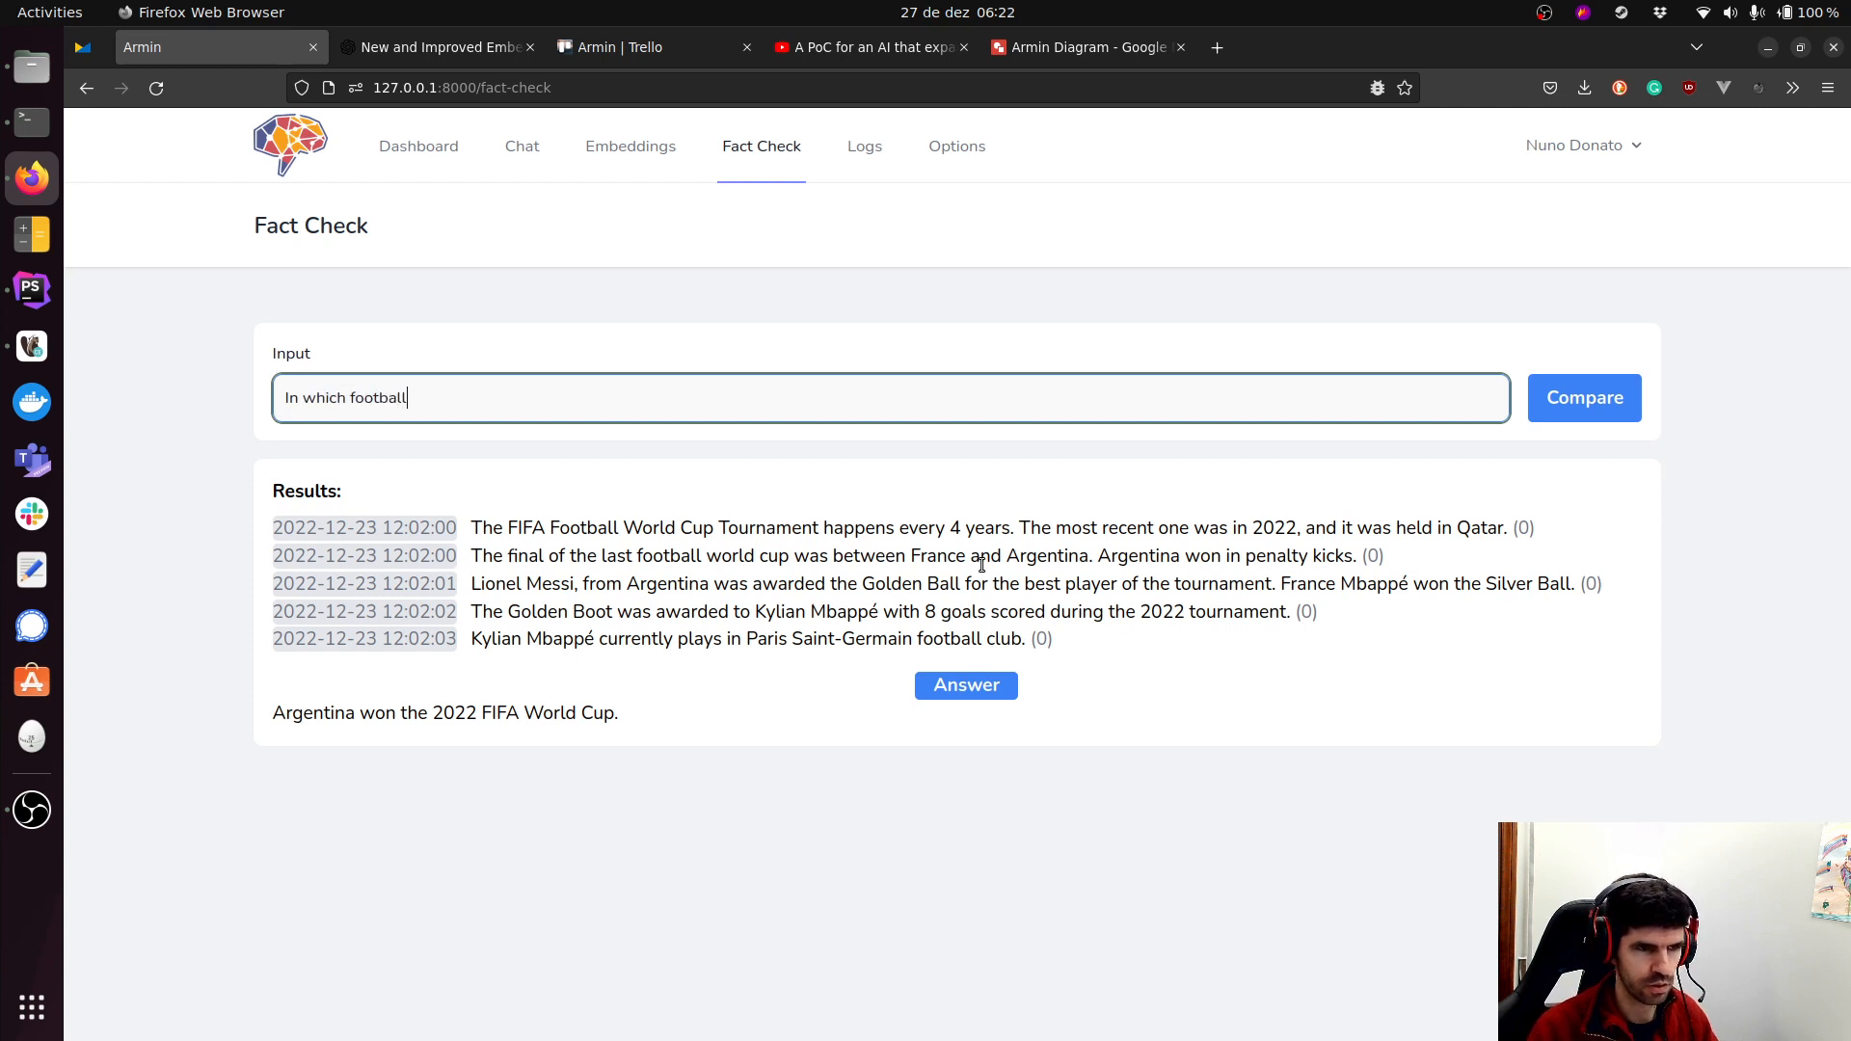
text(club plays)
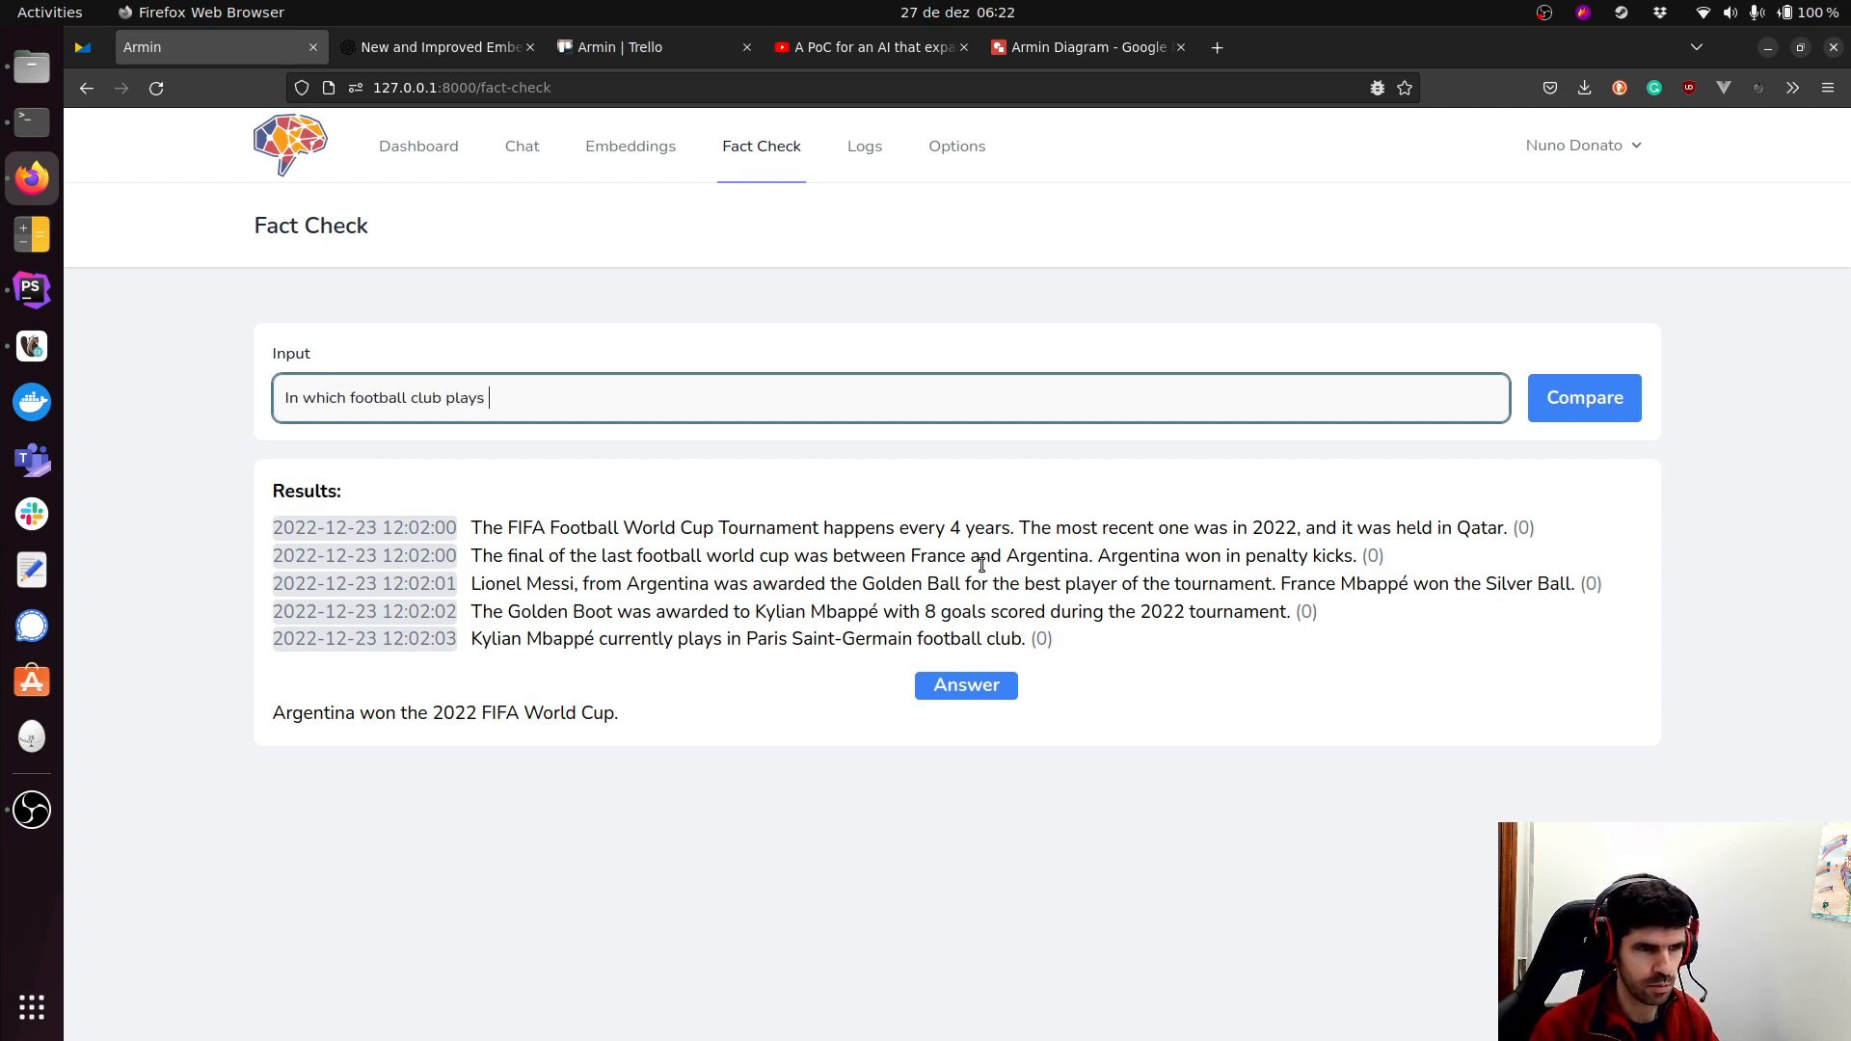
text(this year's world cup top scor)
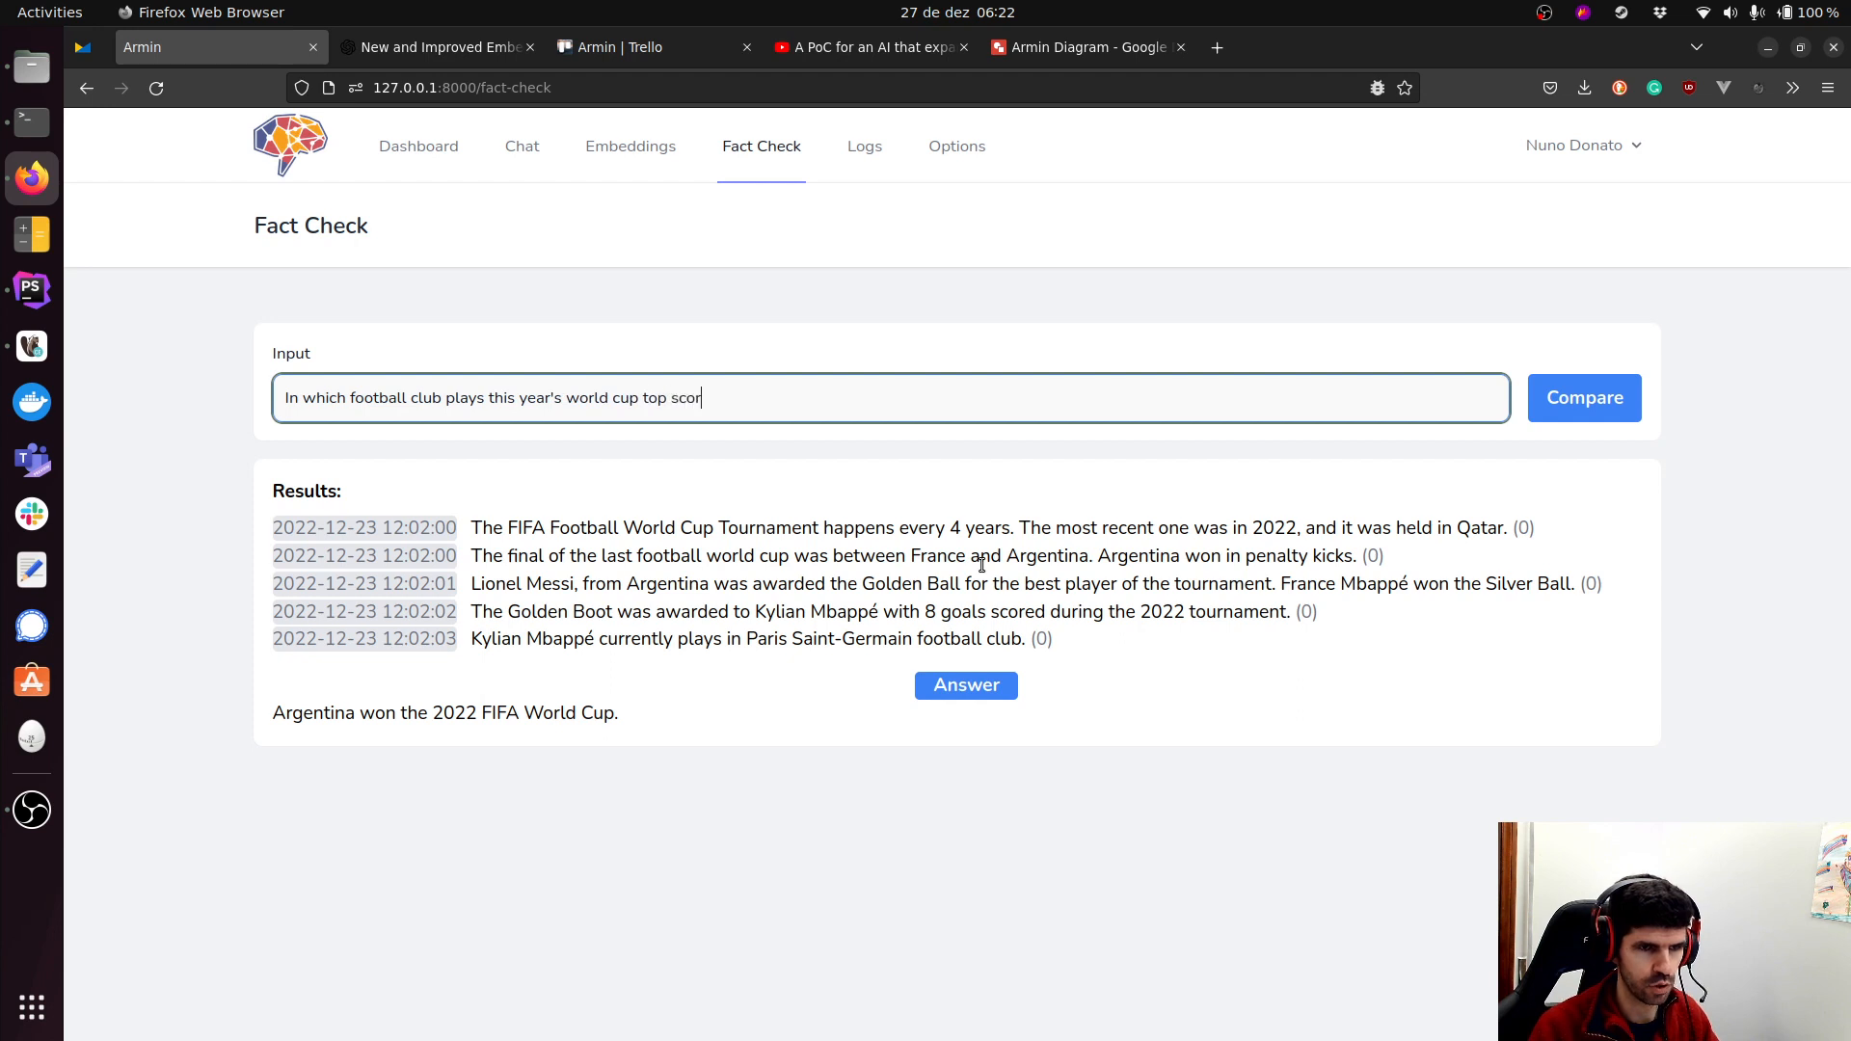
text(er?)
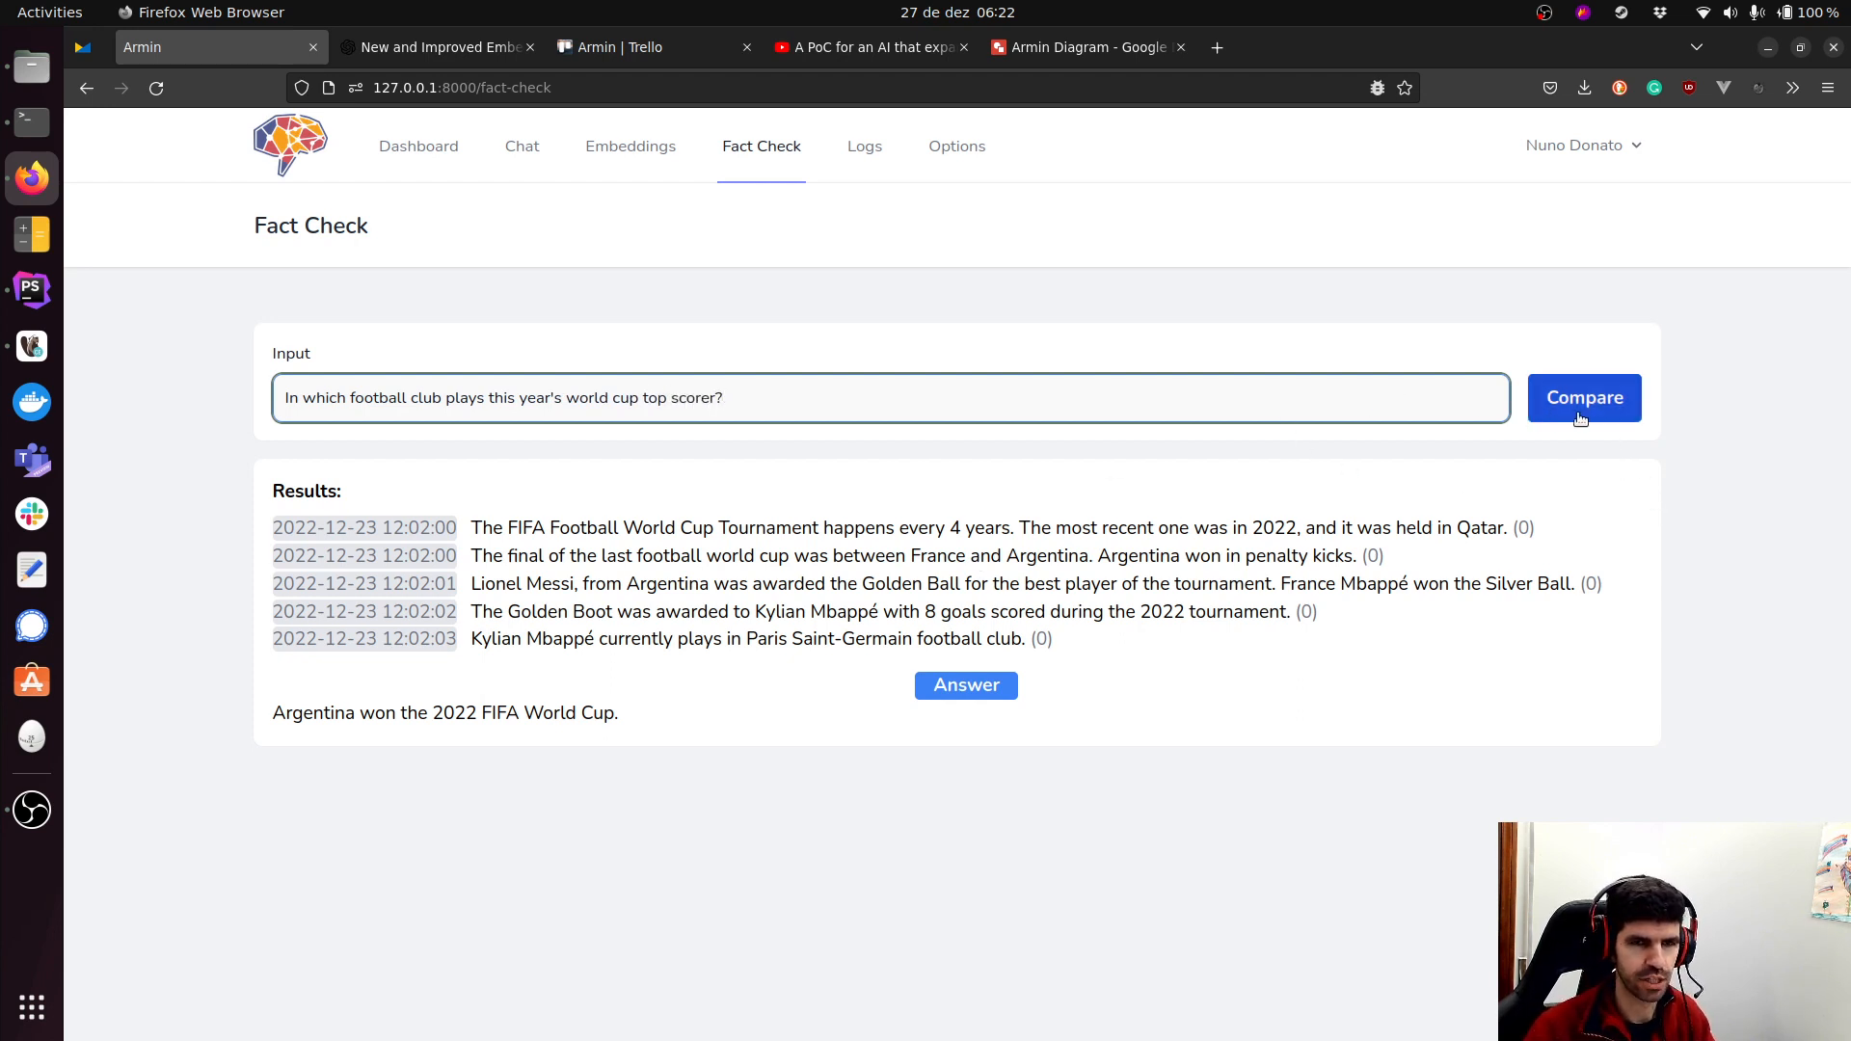
click(1583, 397)
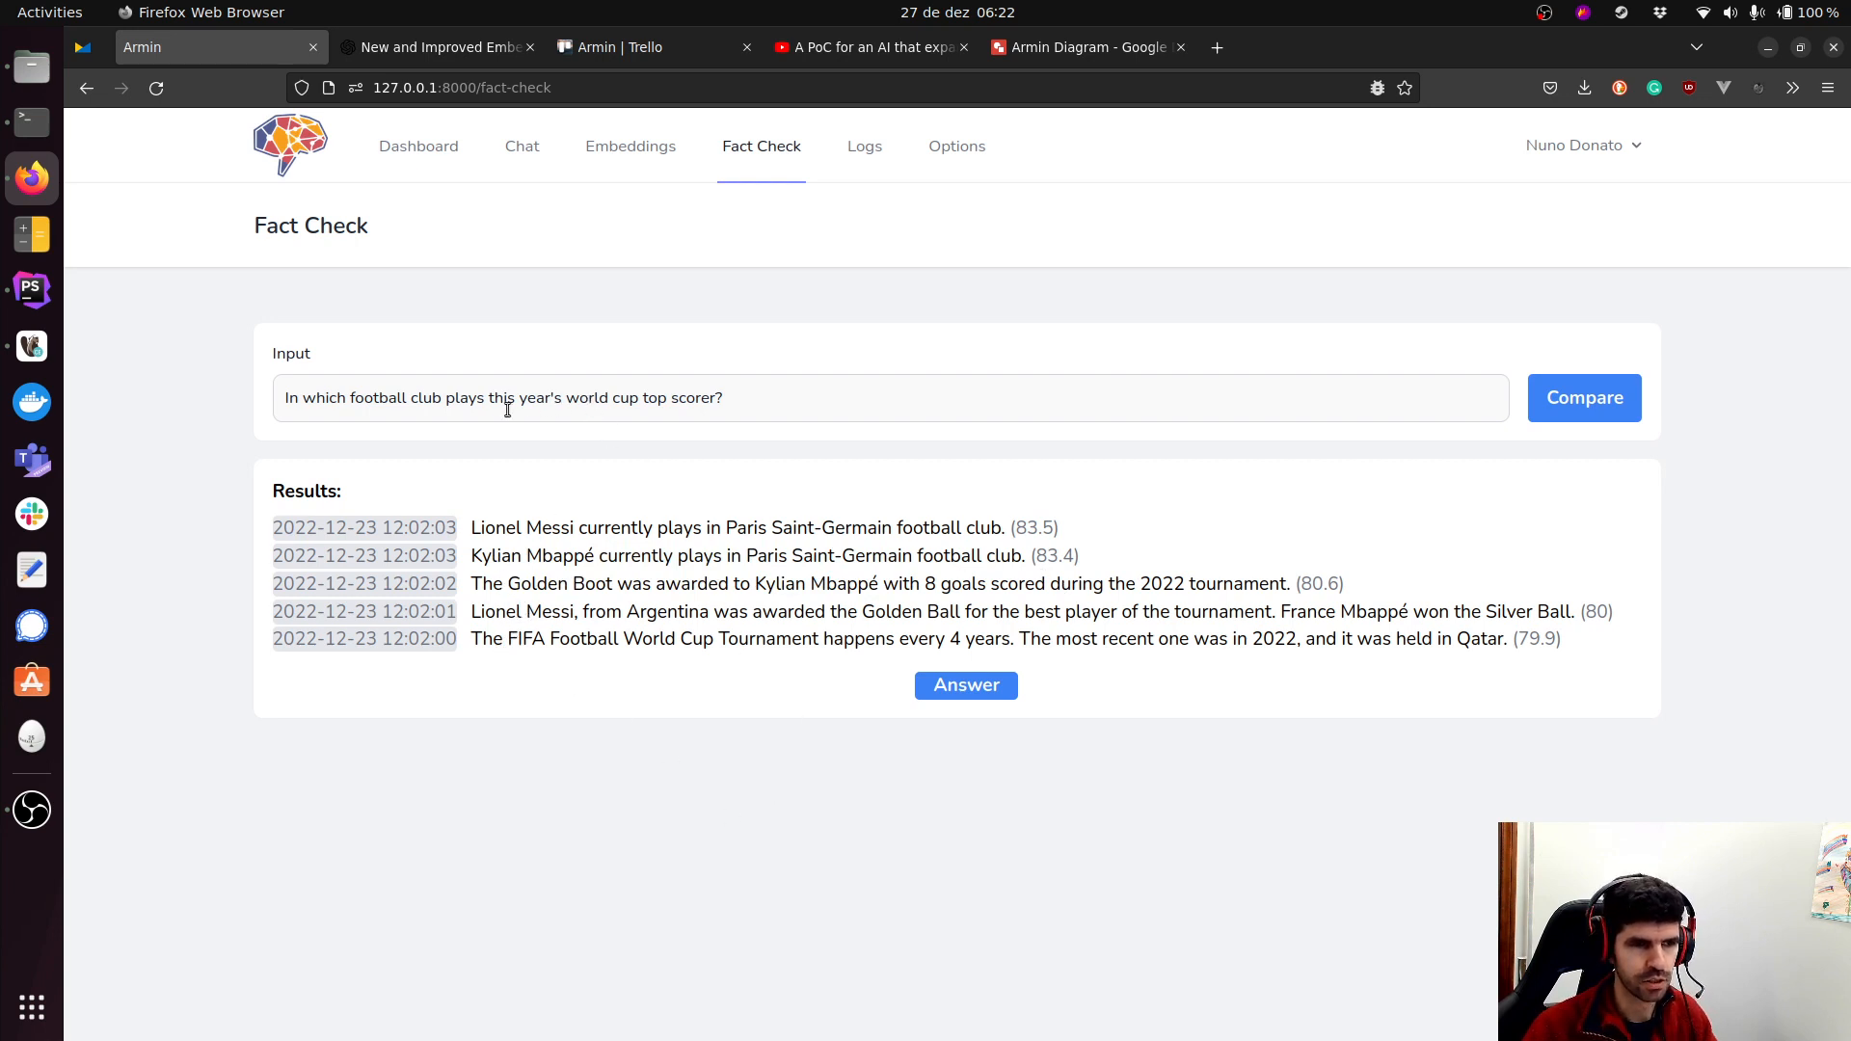
mouse_move(476, 401)
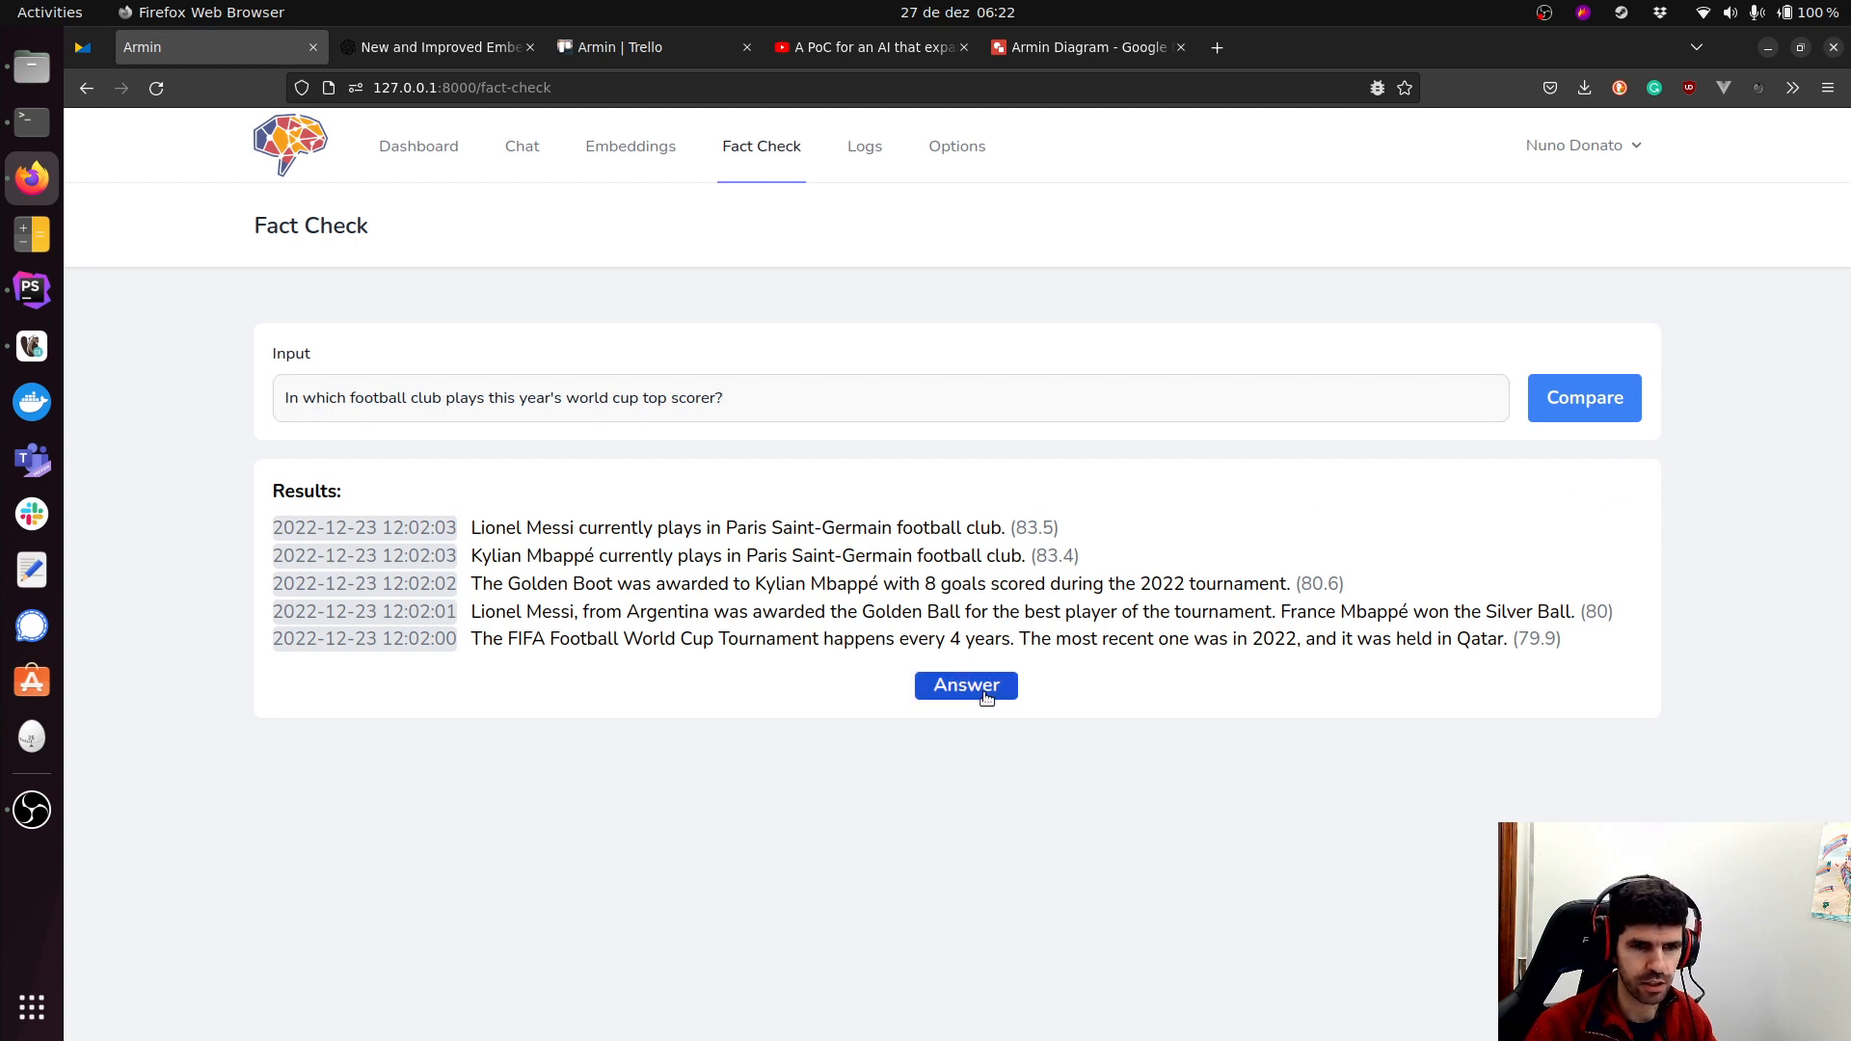
Generate the answer that Kylian Mbappé plays in Paris Saint-Germain.
click(964, 685)
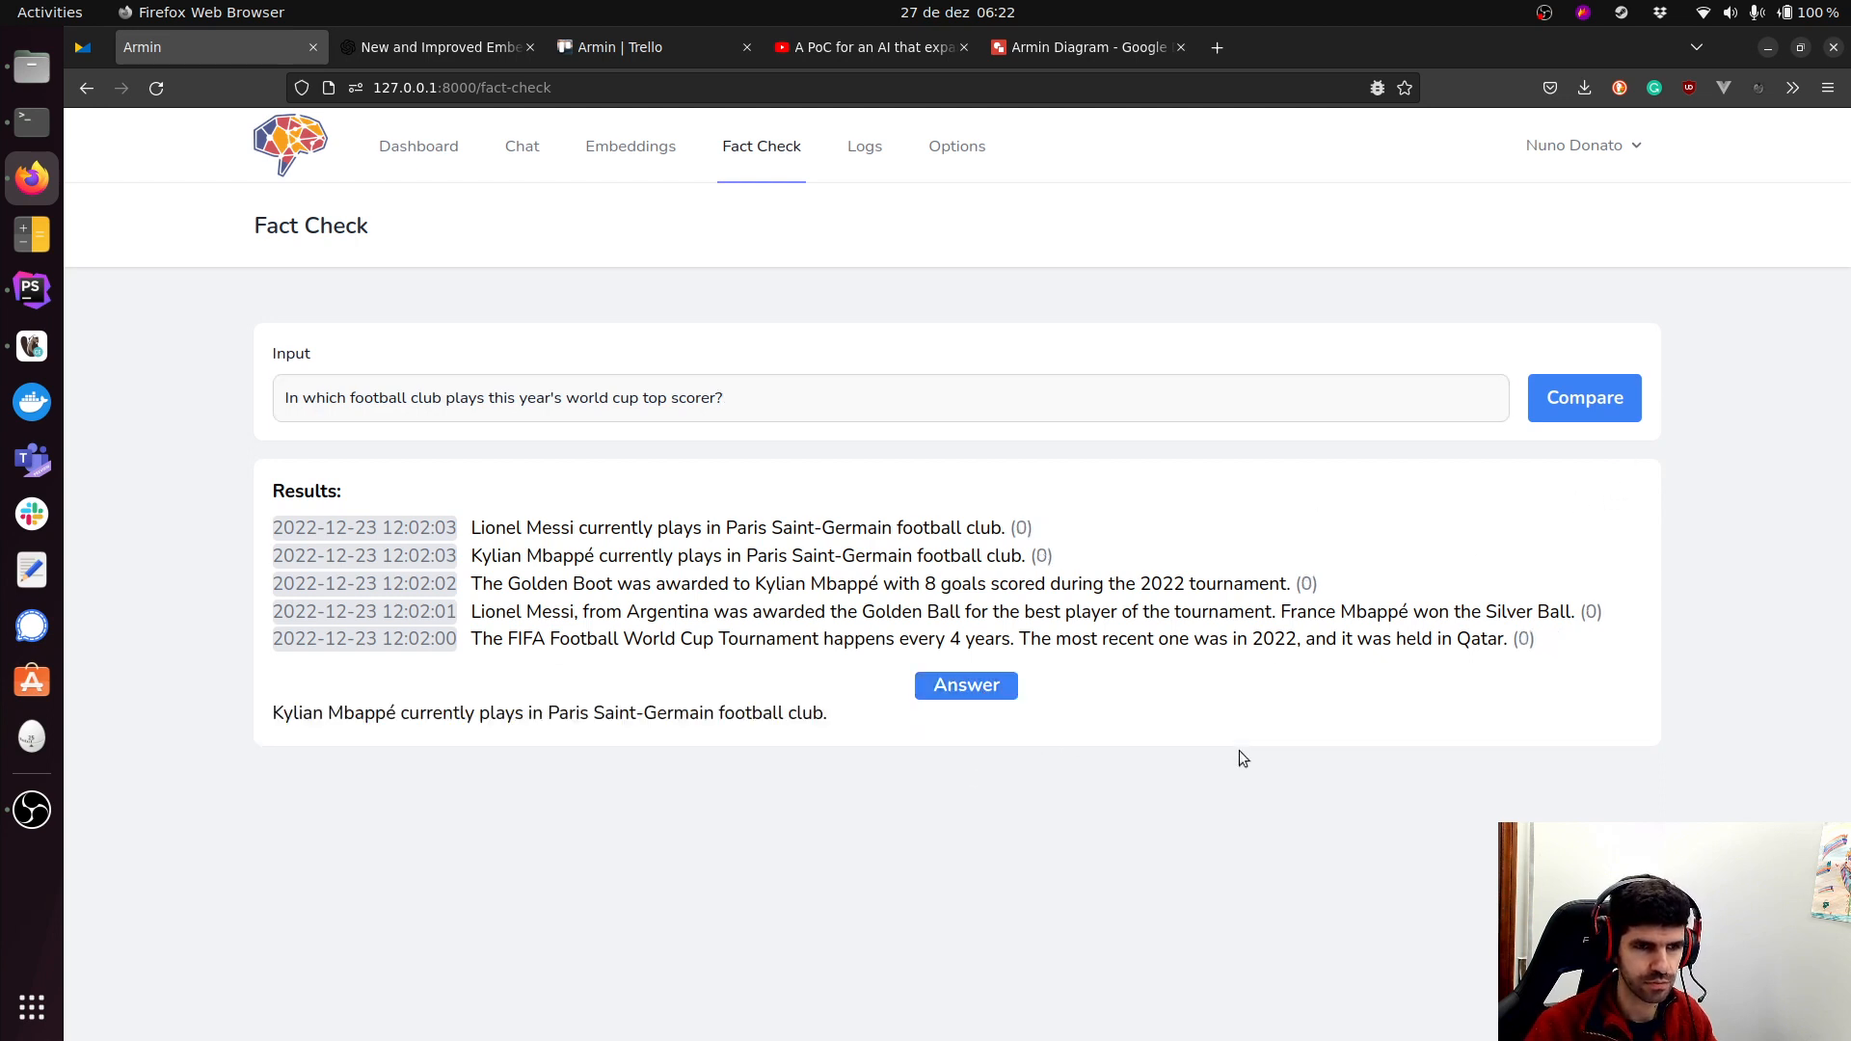
mouse_move(376, 713)
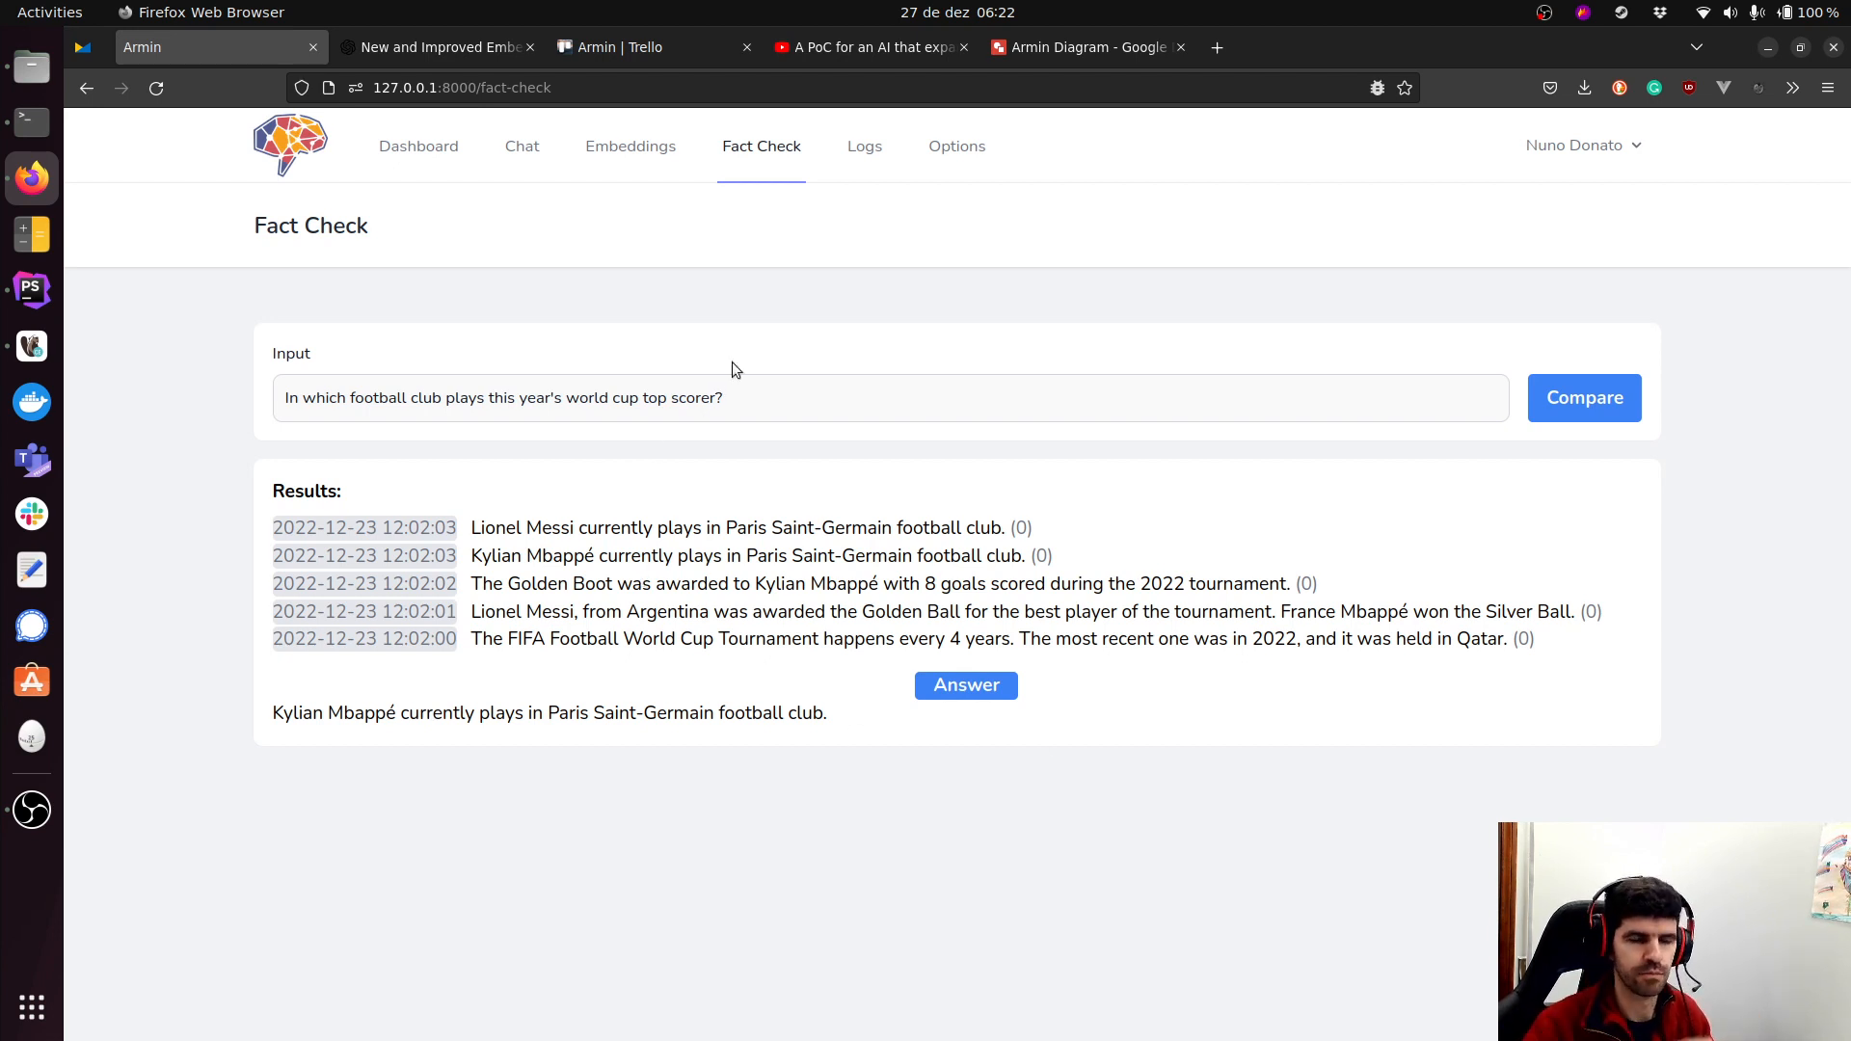
mouse_move(758, 380)
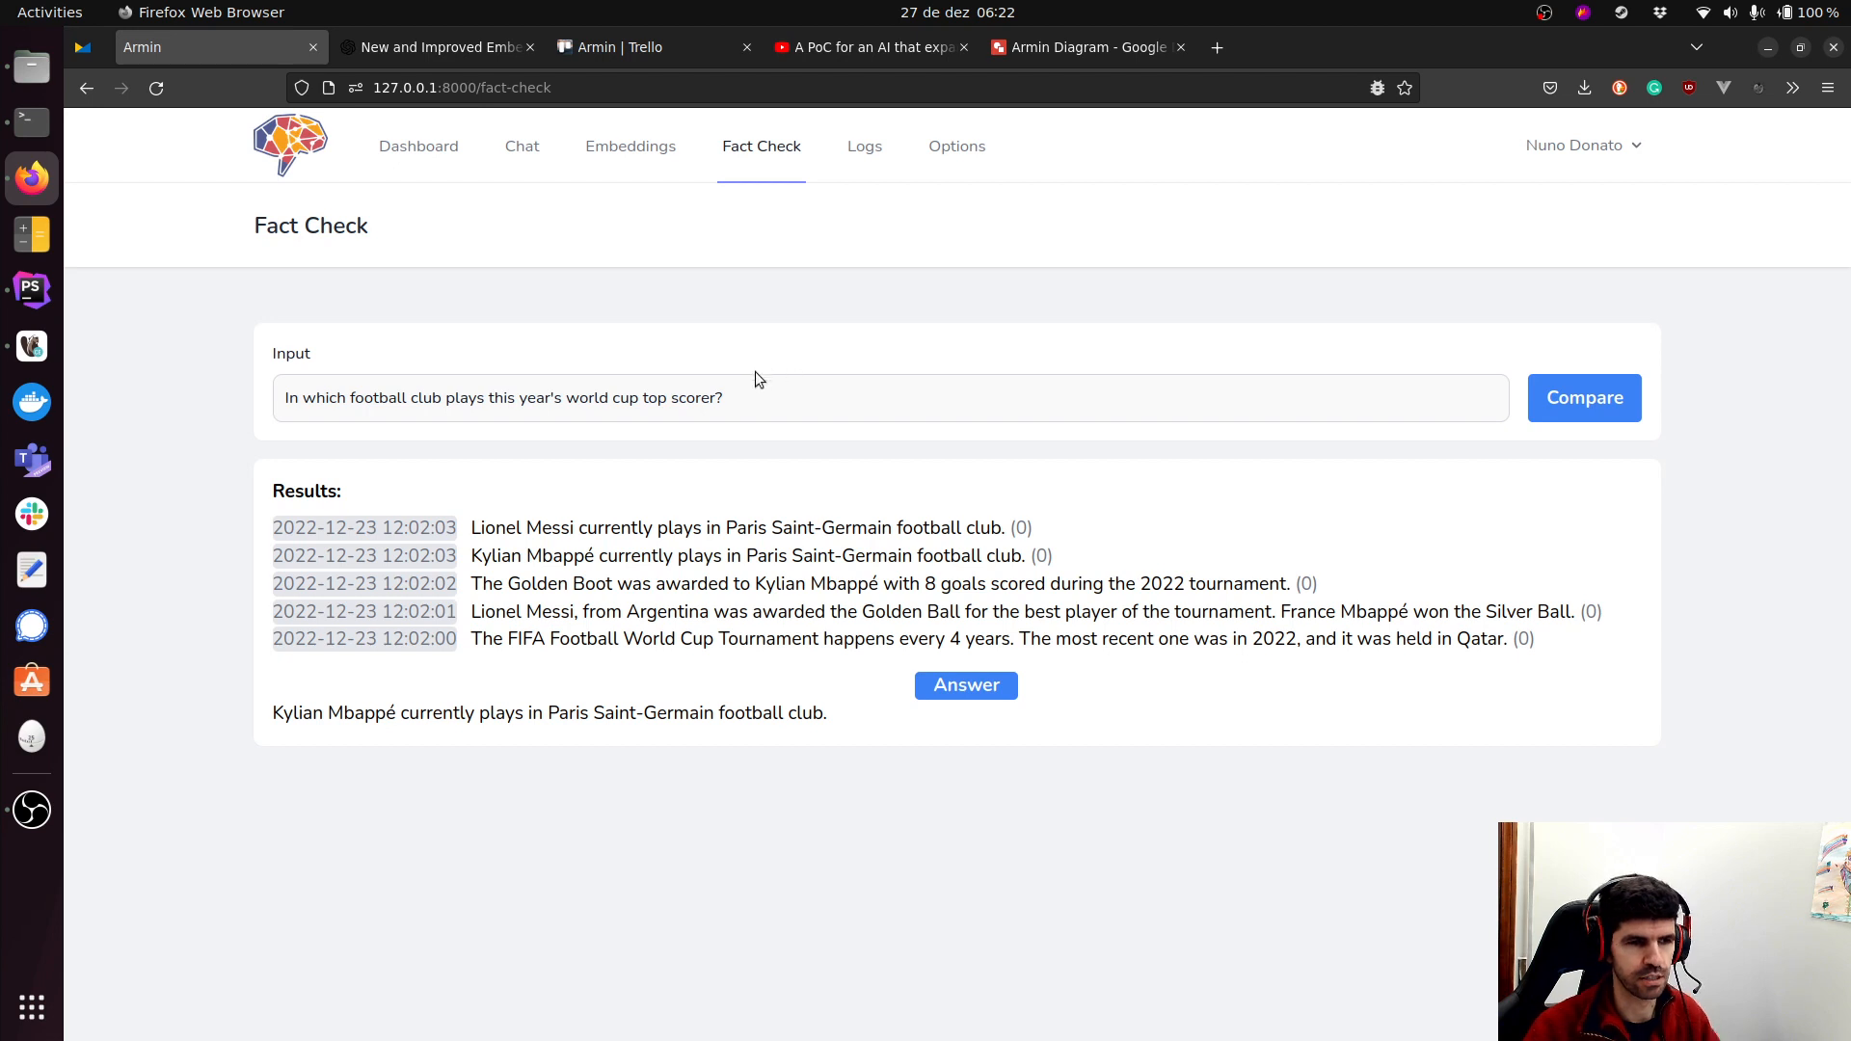
mouse_move(523, 145)
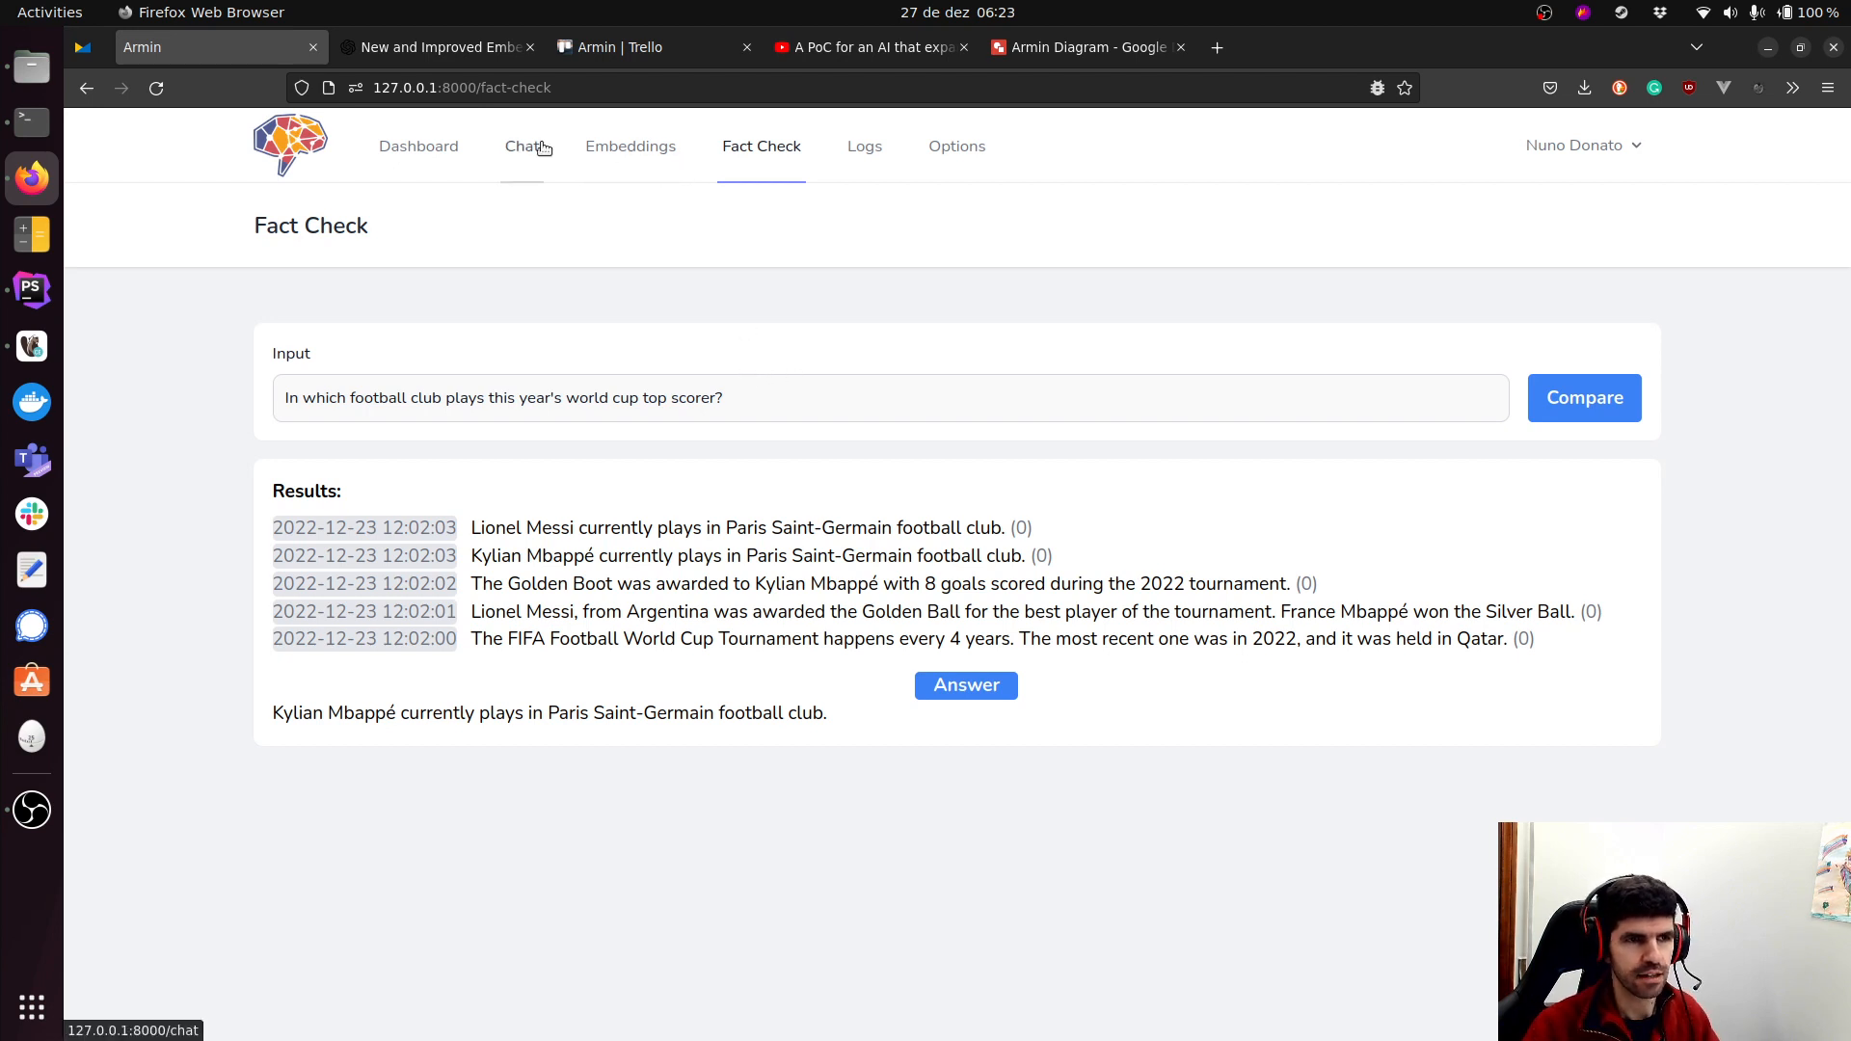
View the earlier conversation history on the Chat page, entering and cancelling Edit Mode without changes.
click(523, 144)
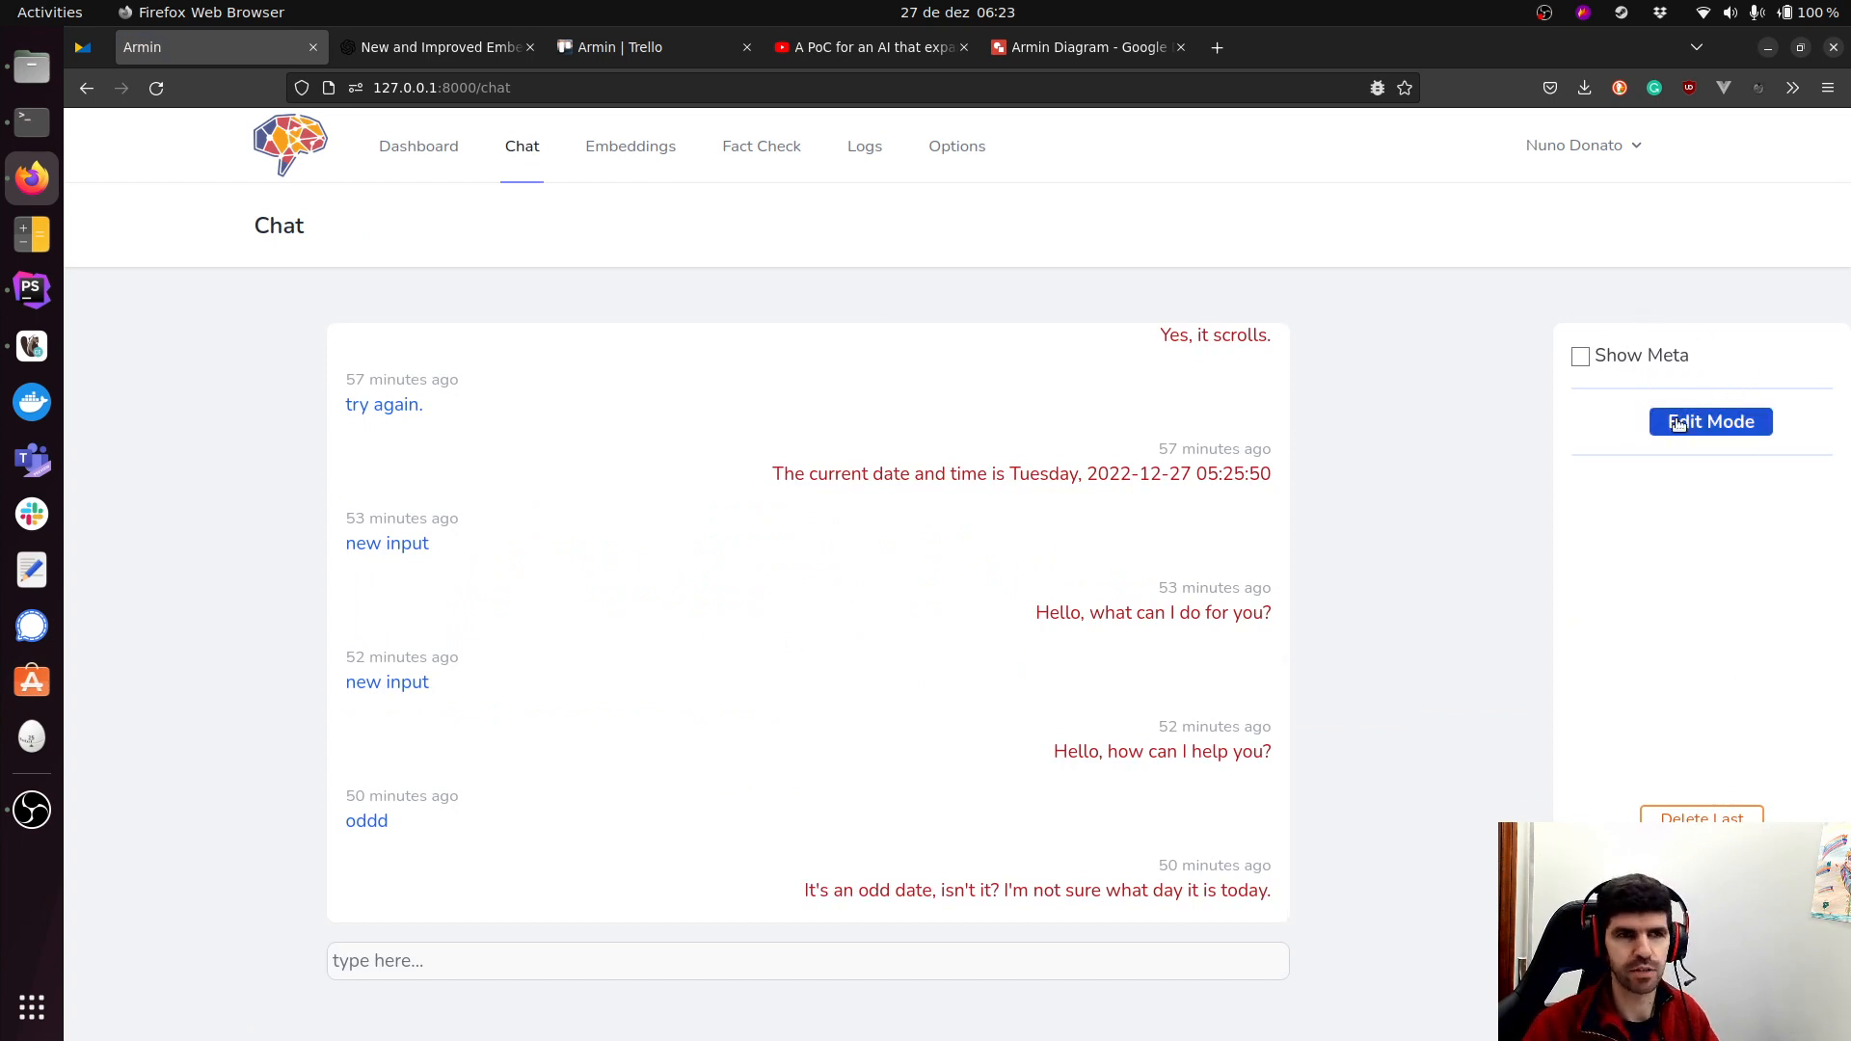
mouse_move(1652, 495)
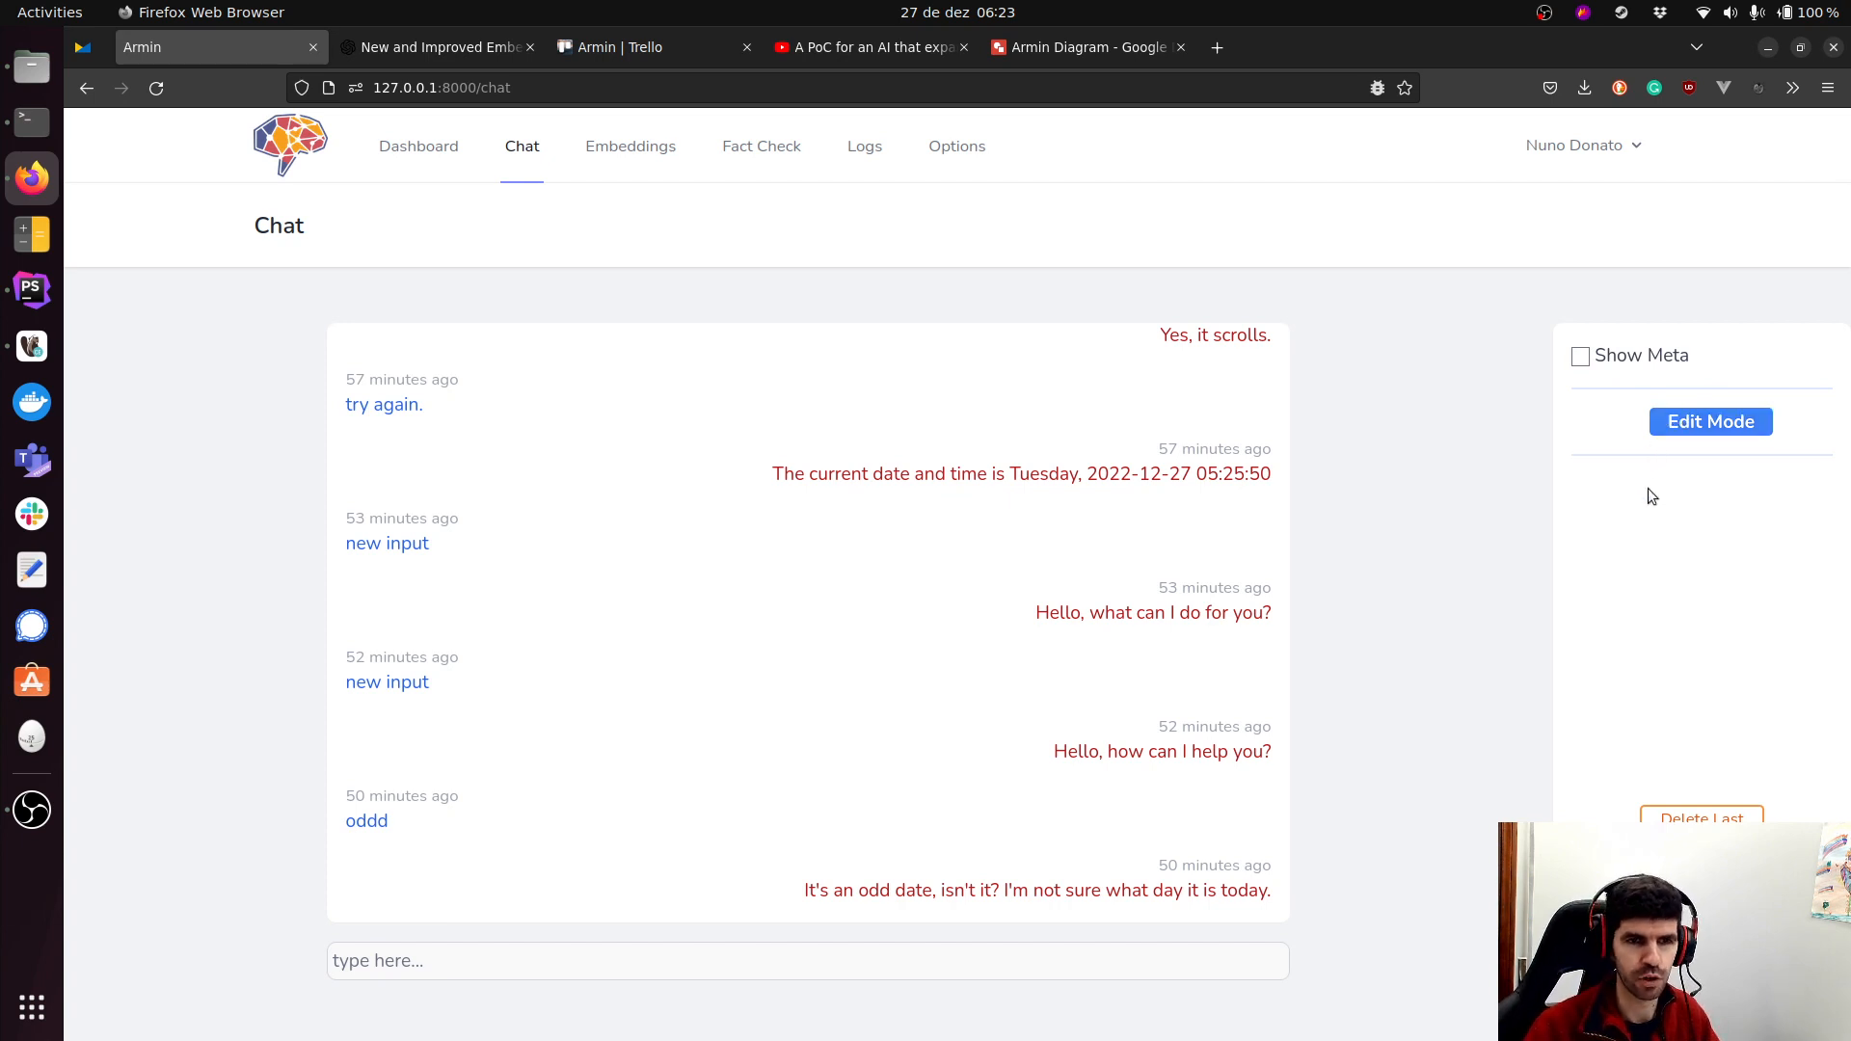
click(1710, 423)
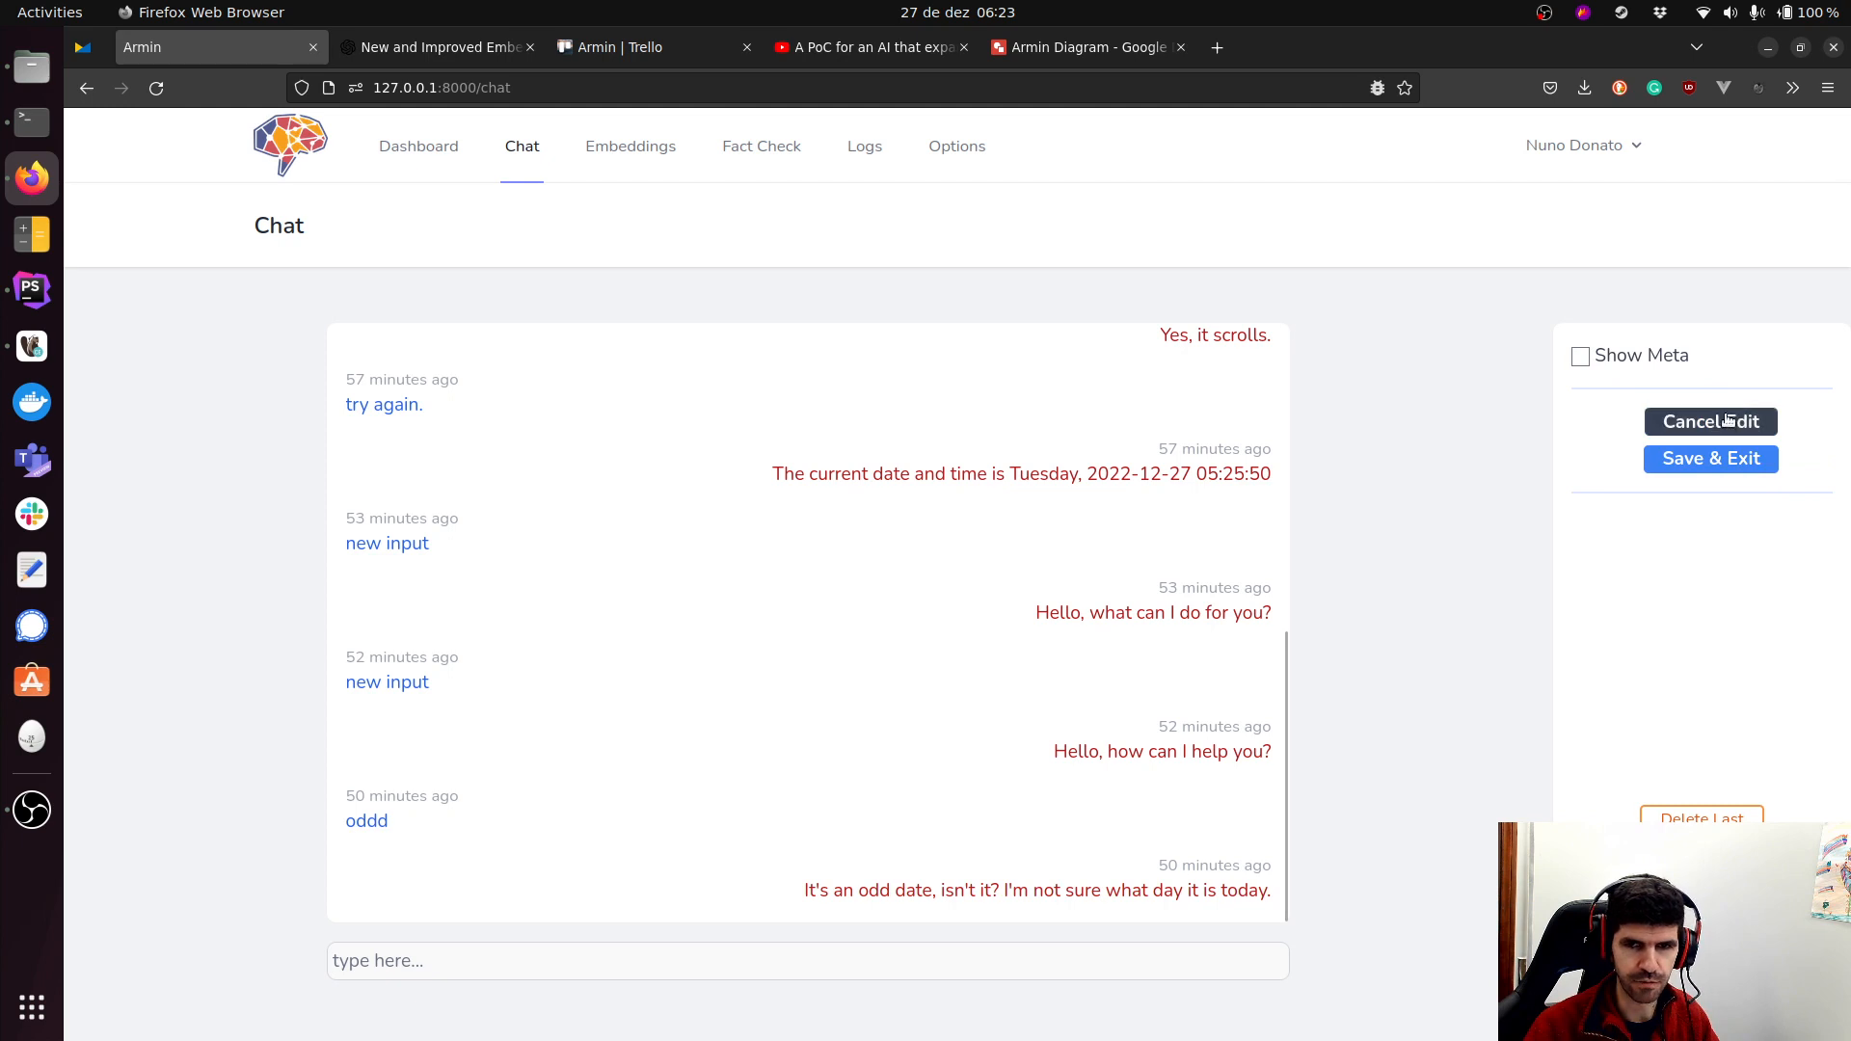
click(1710, 422)
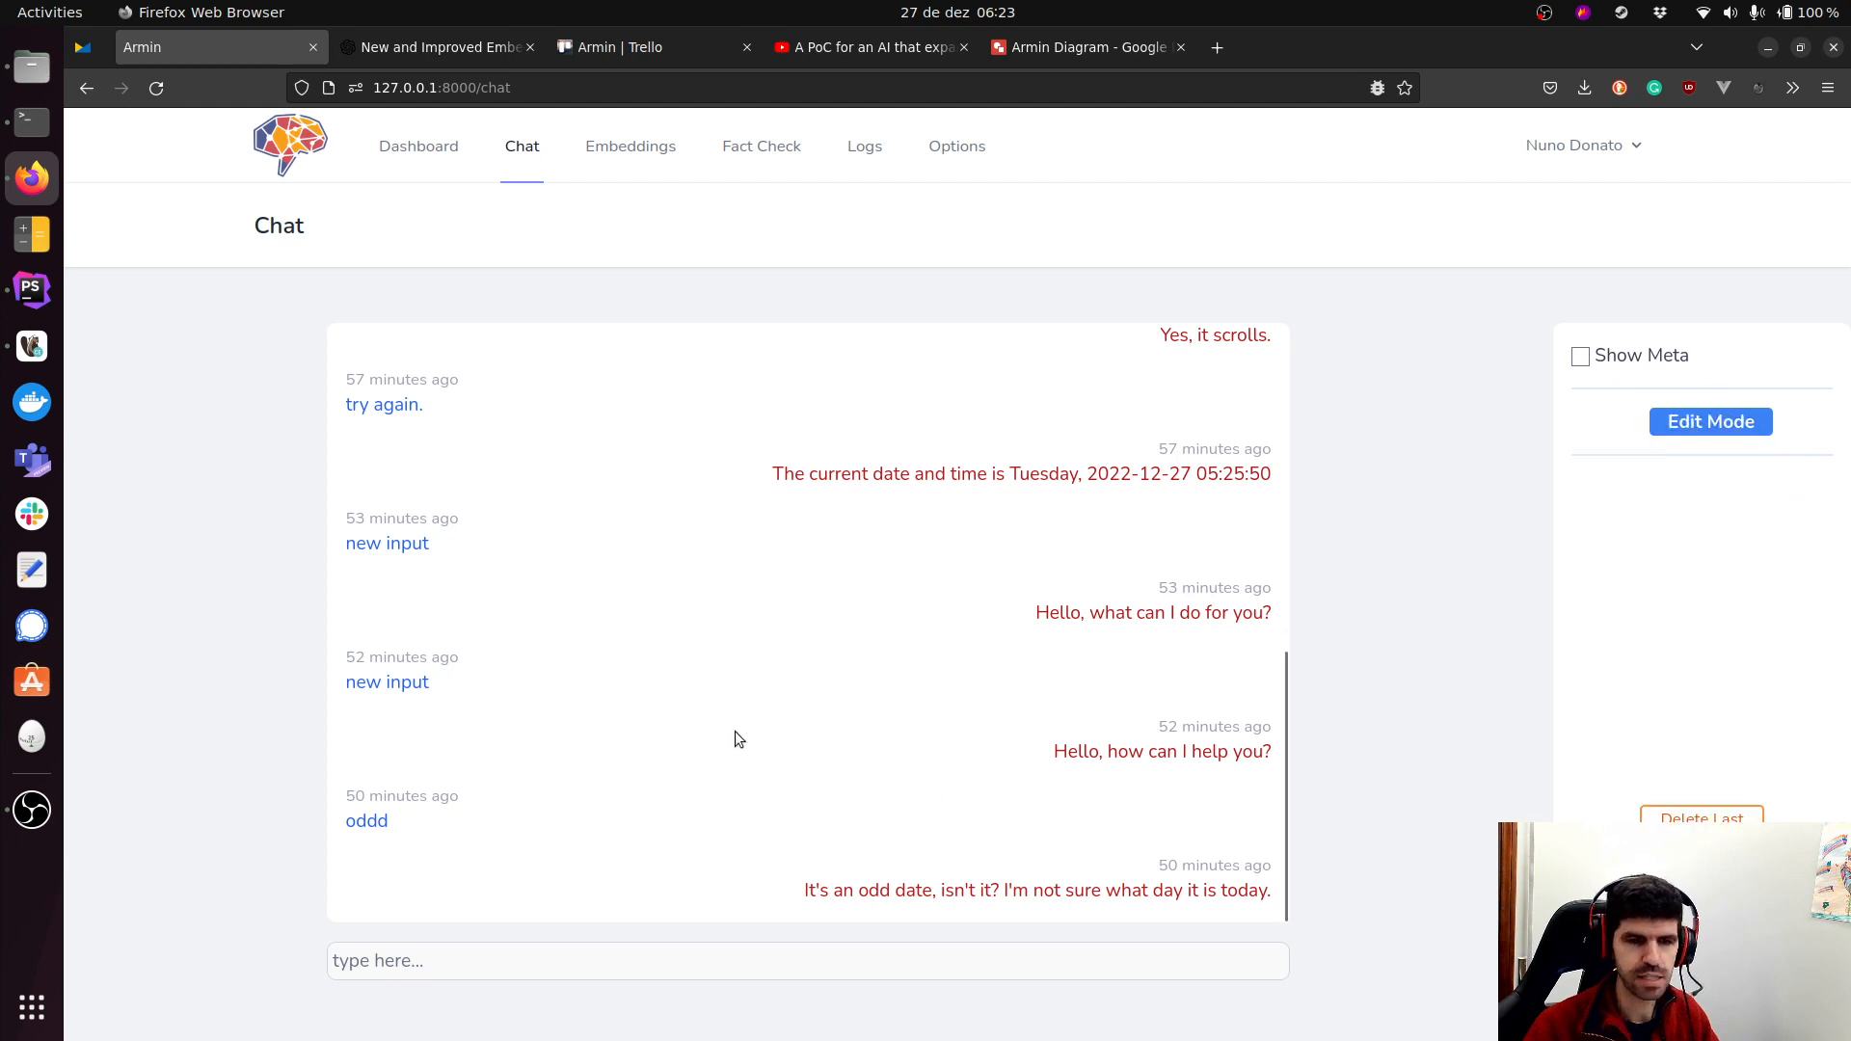
mouse_move(755, 669)
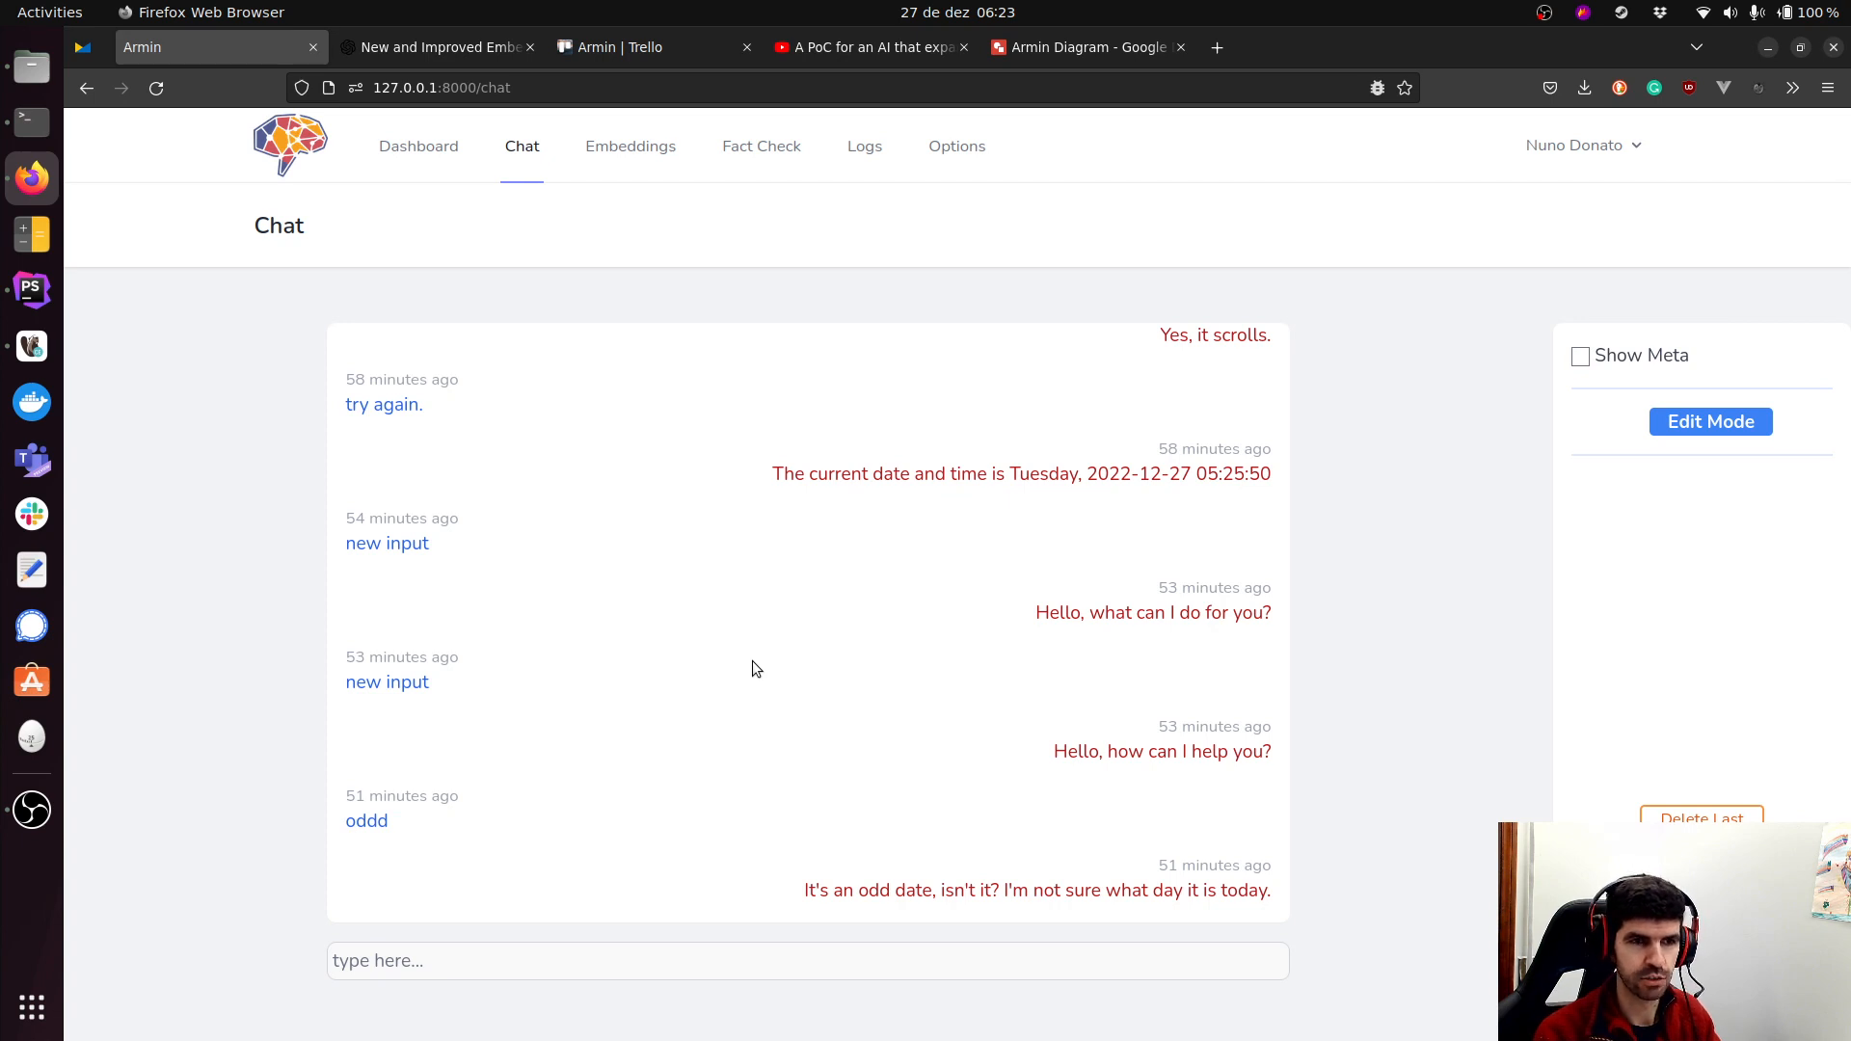
mouse_move(1063, 424)
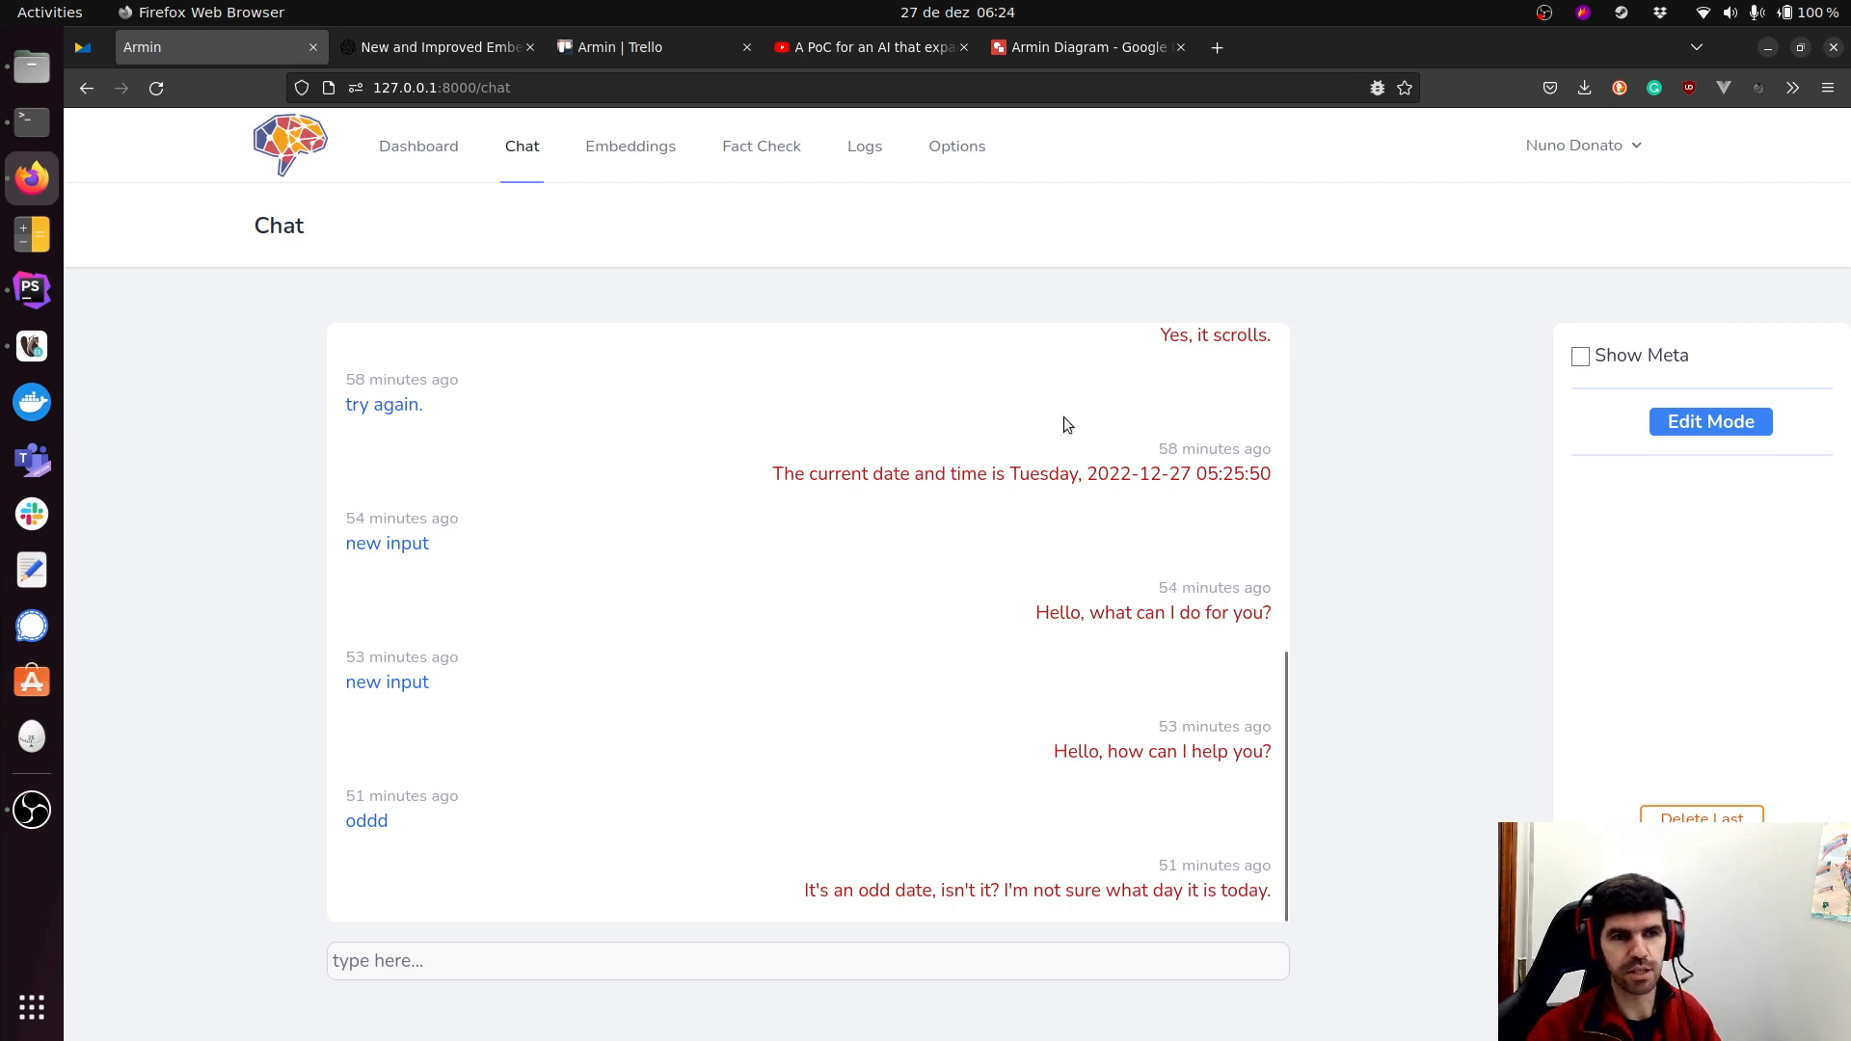
mouse_move(1033, 291)
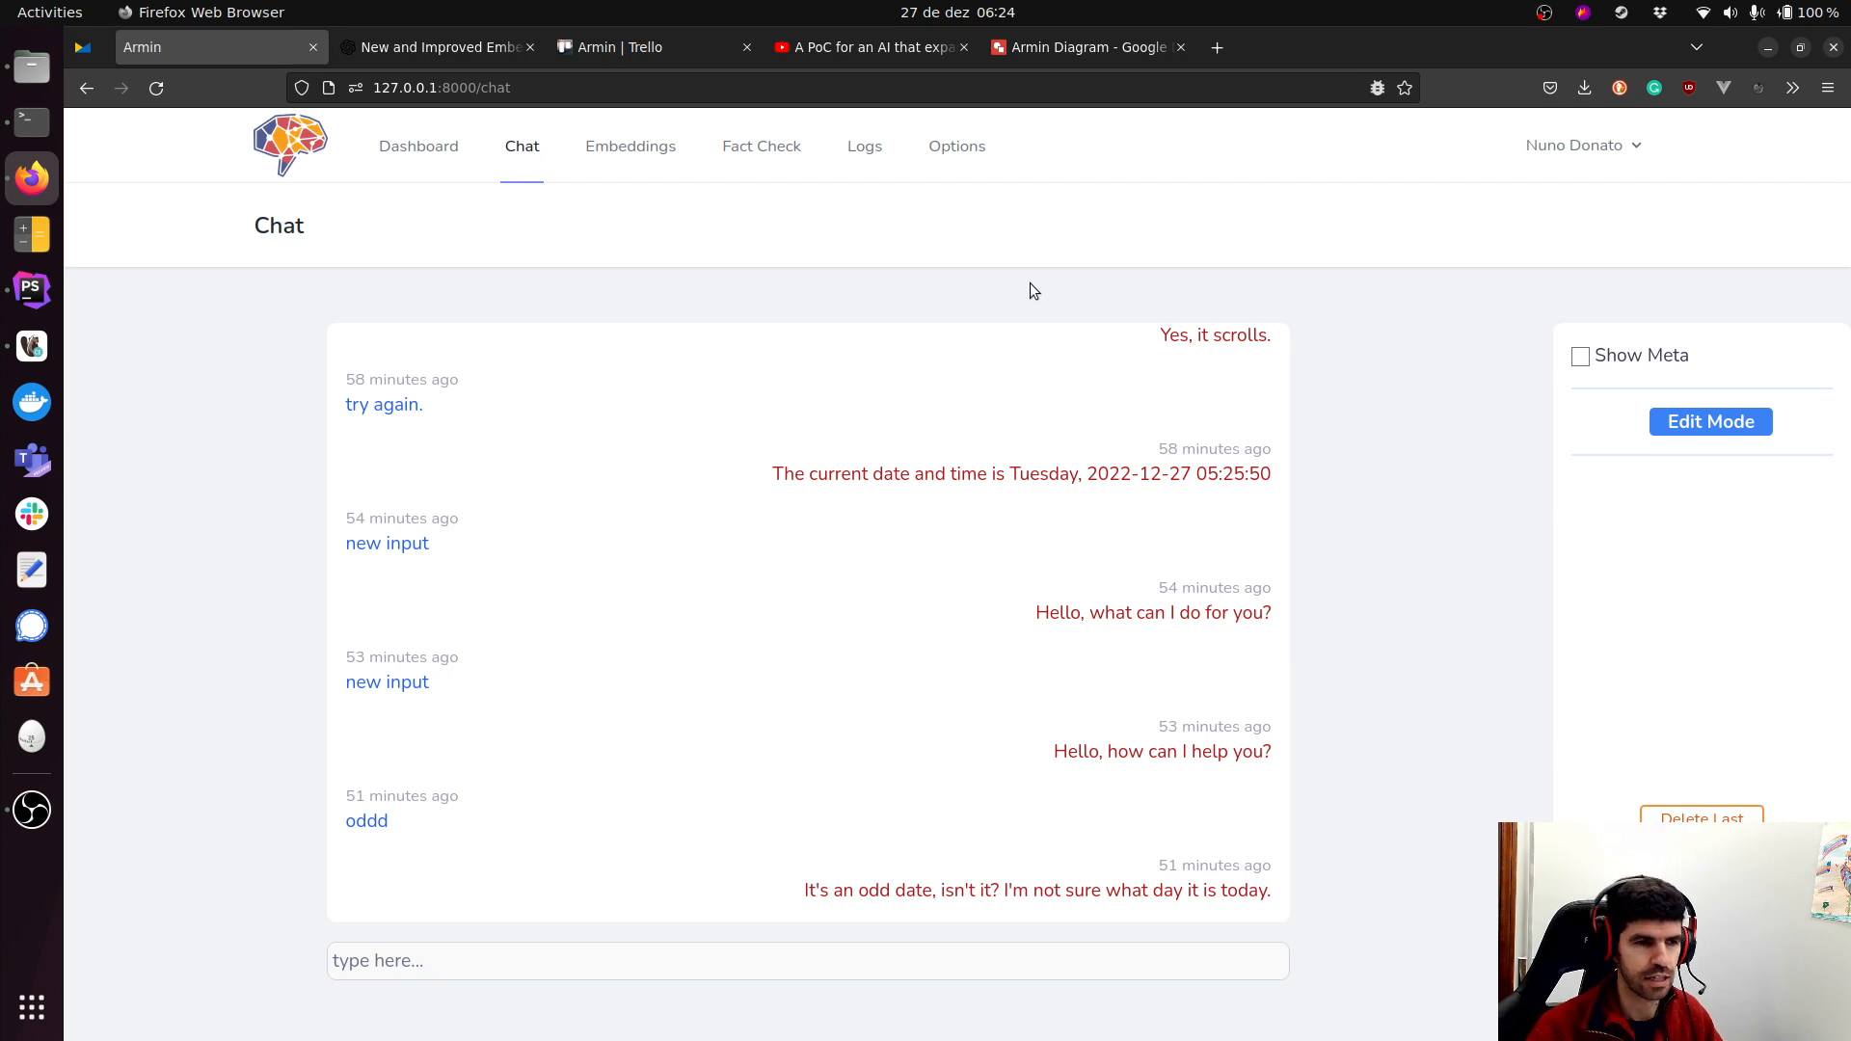